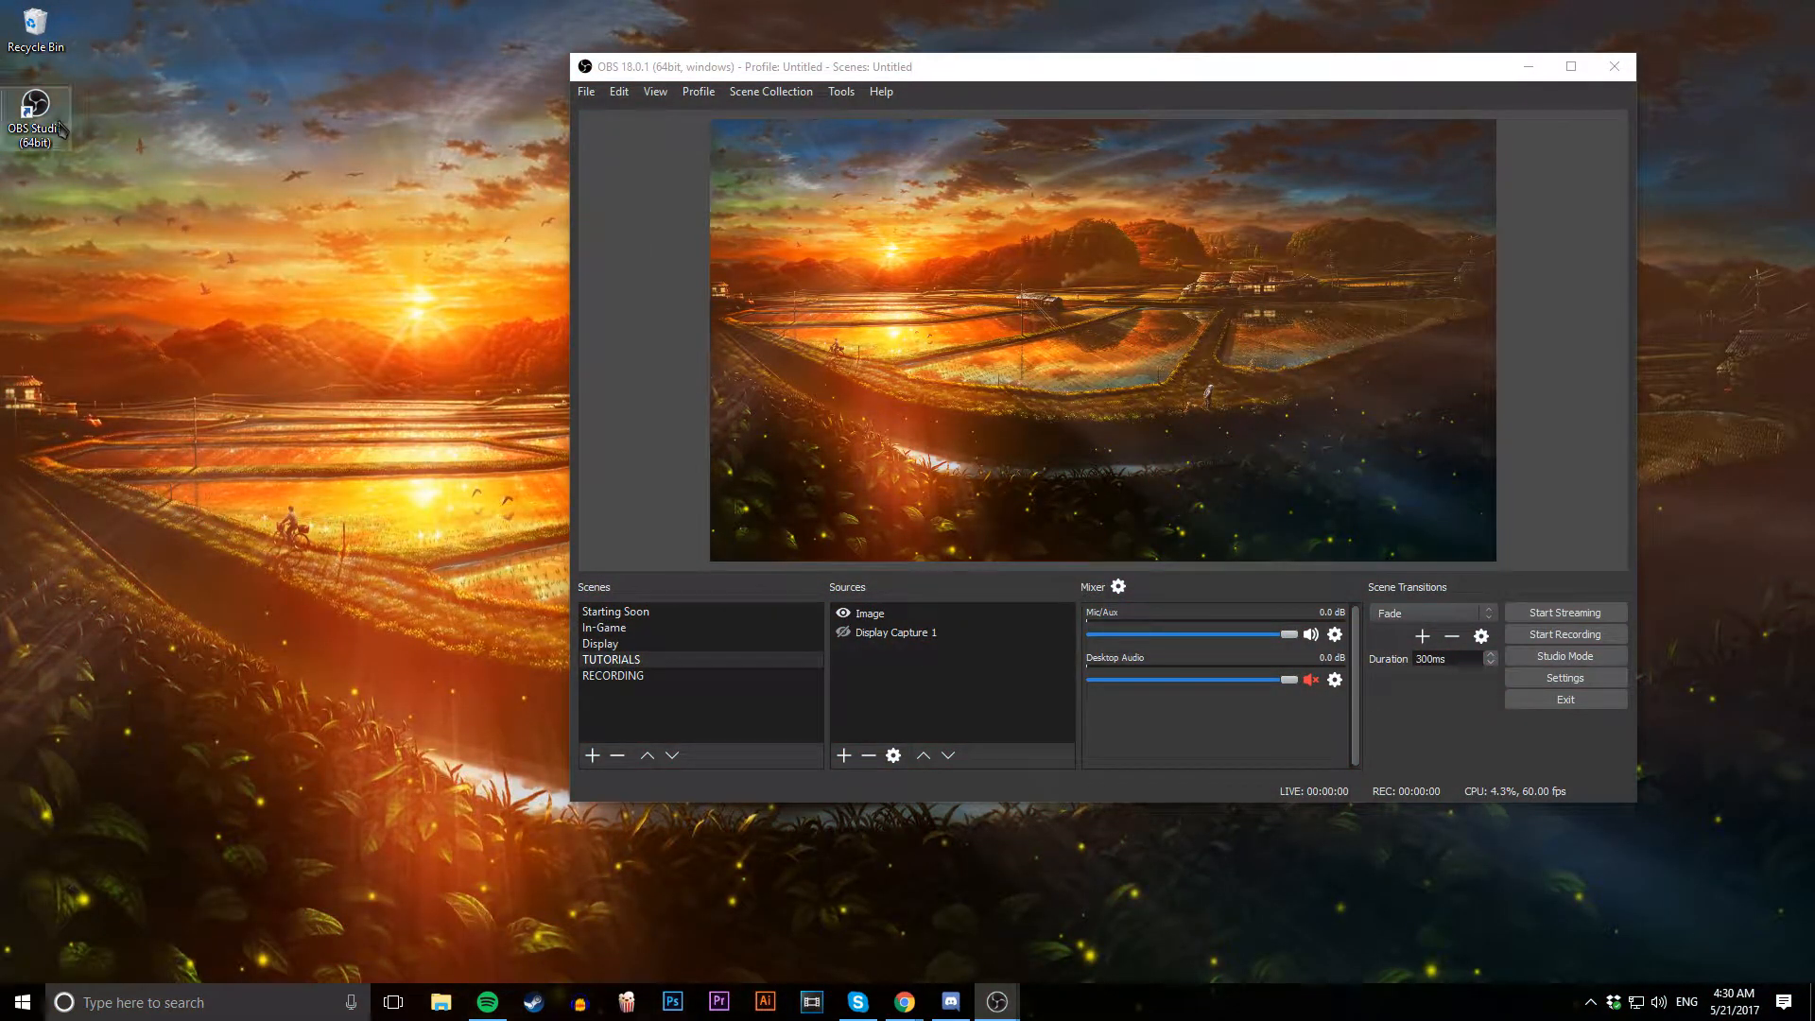
mouse_move(211, 145)
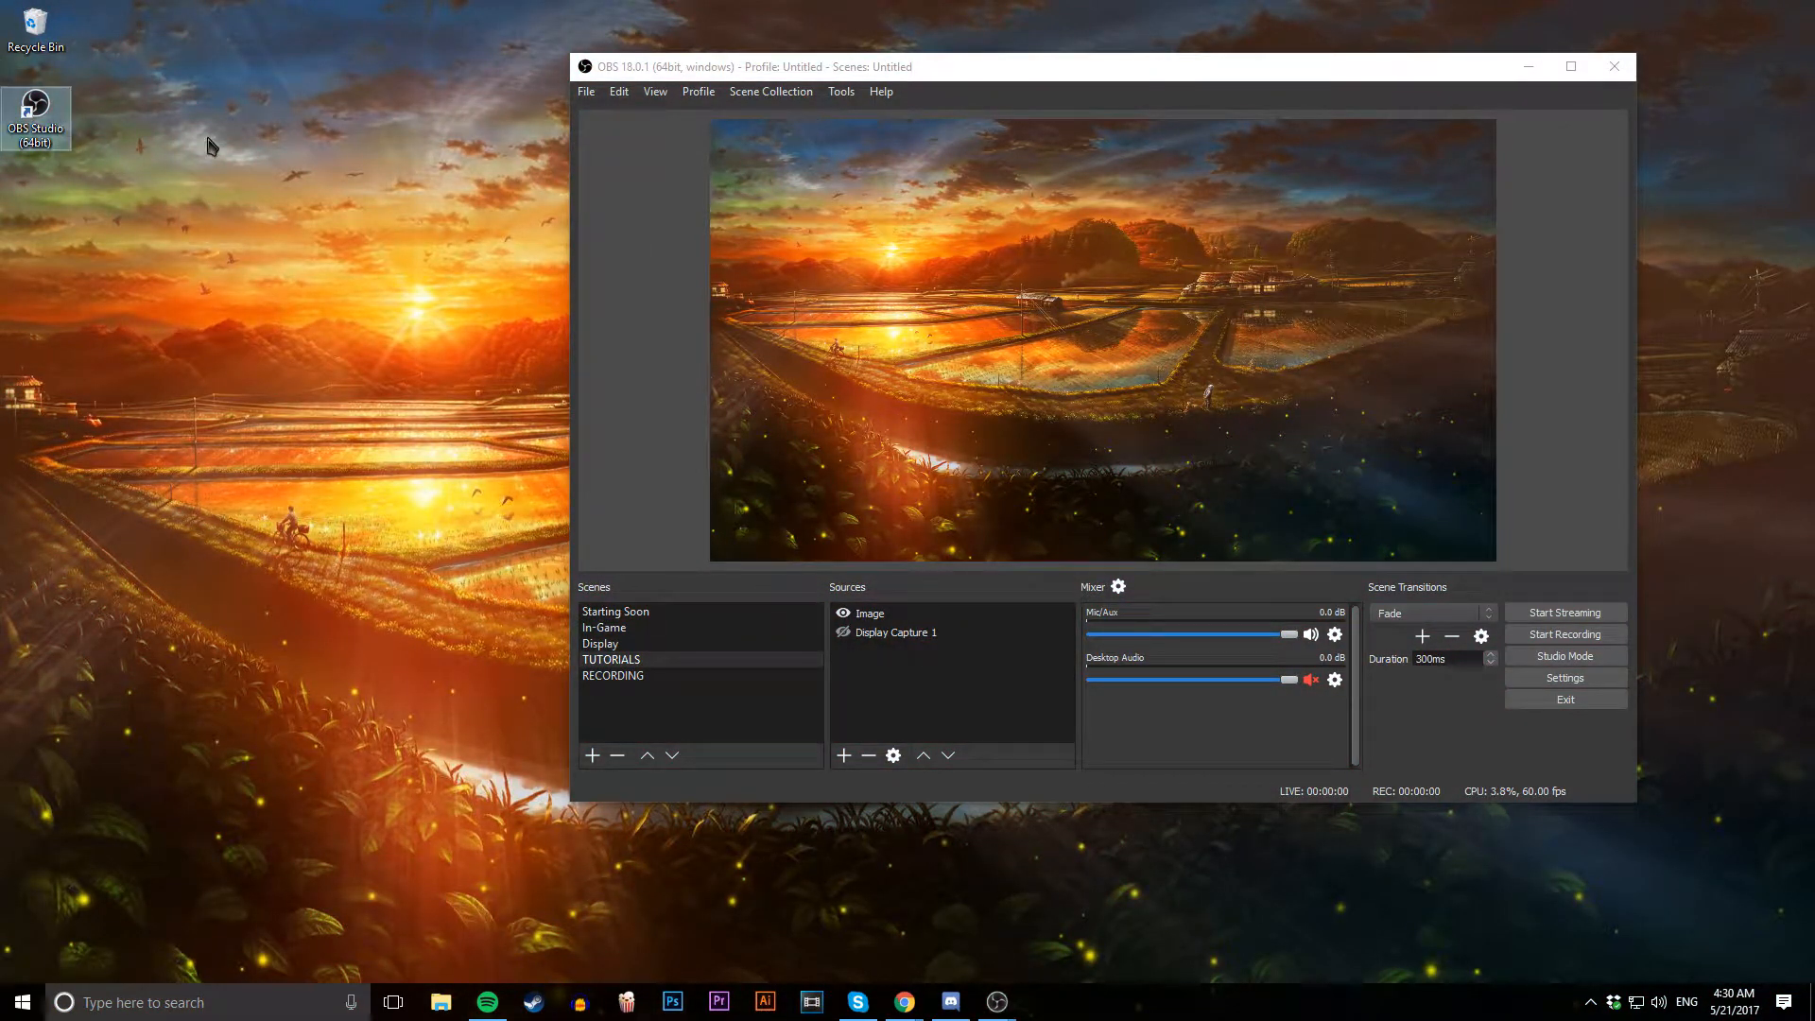
mouse_move(45, 110)
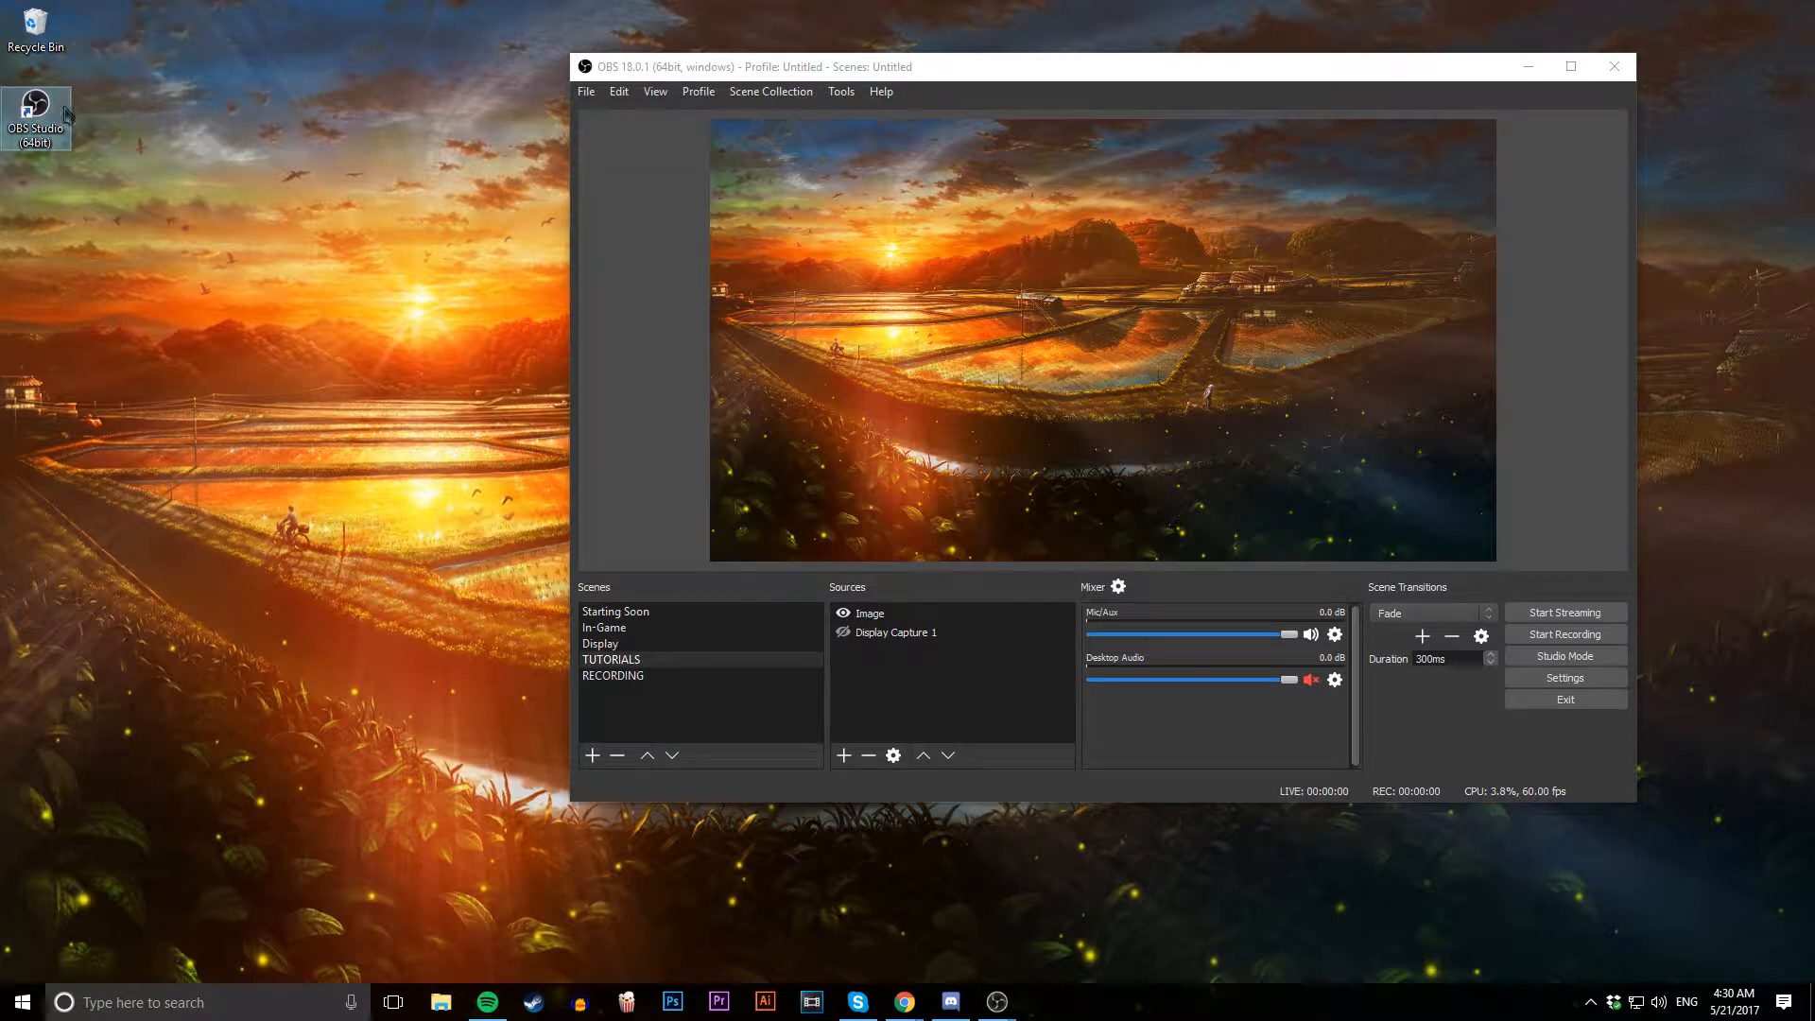
Open the OBS Studio Settings window from the File menu
right_click(36, 115)
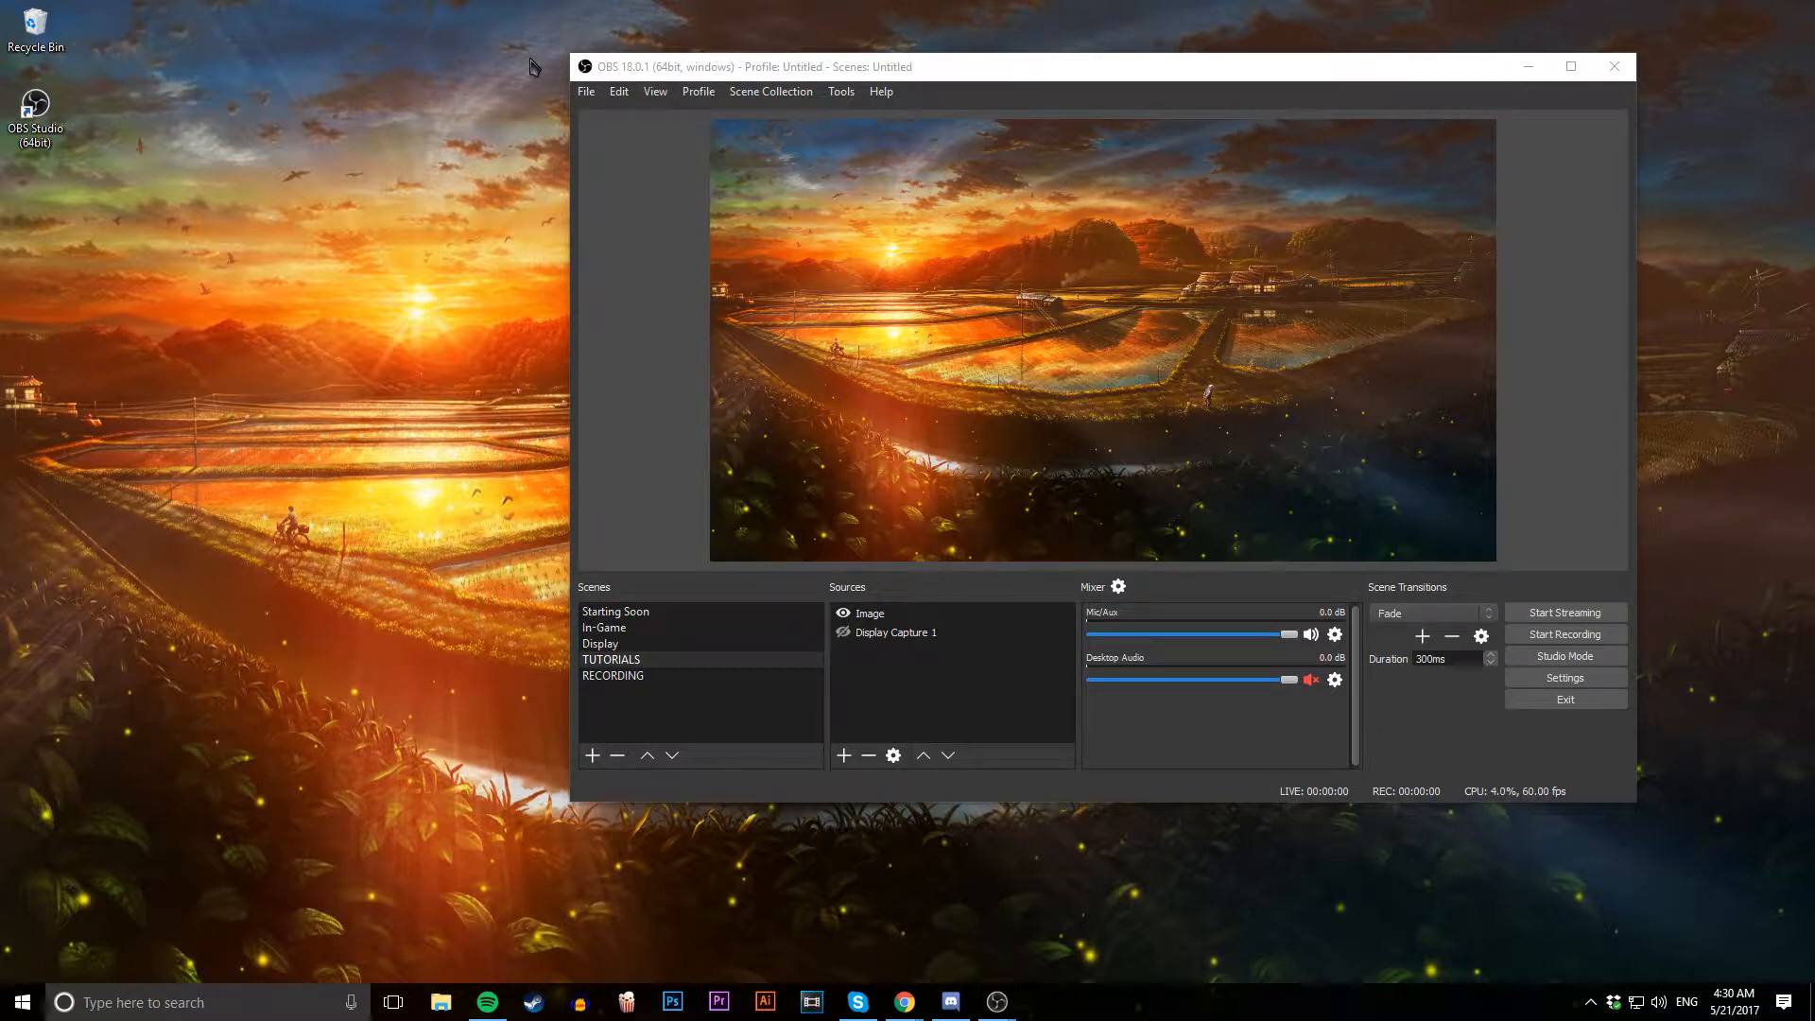
mouse_move(753, 10)
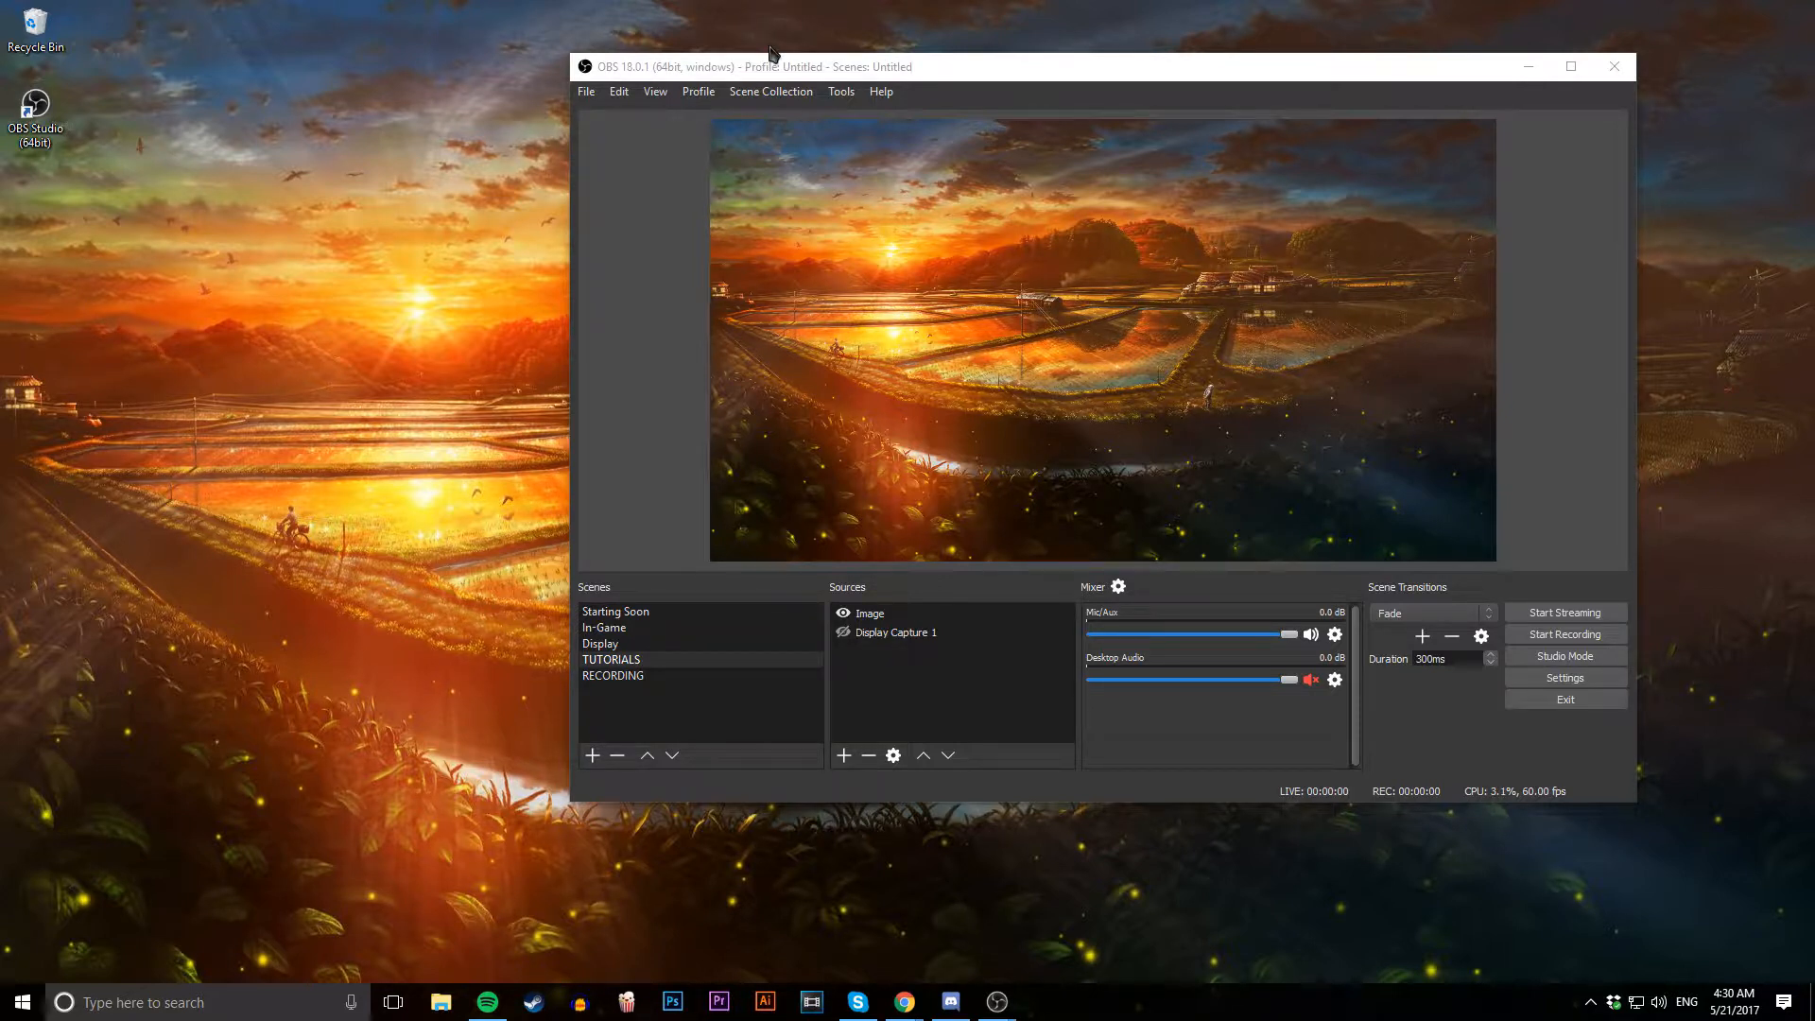
mouse_move(762, 55)
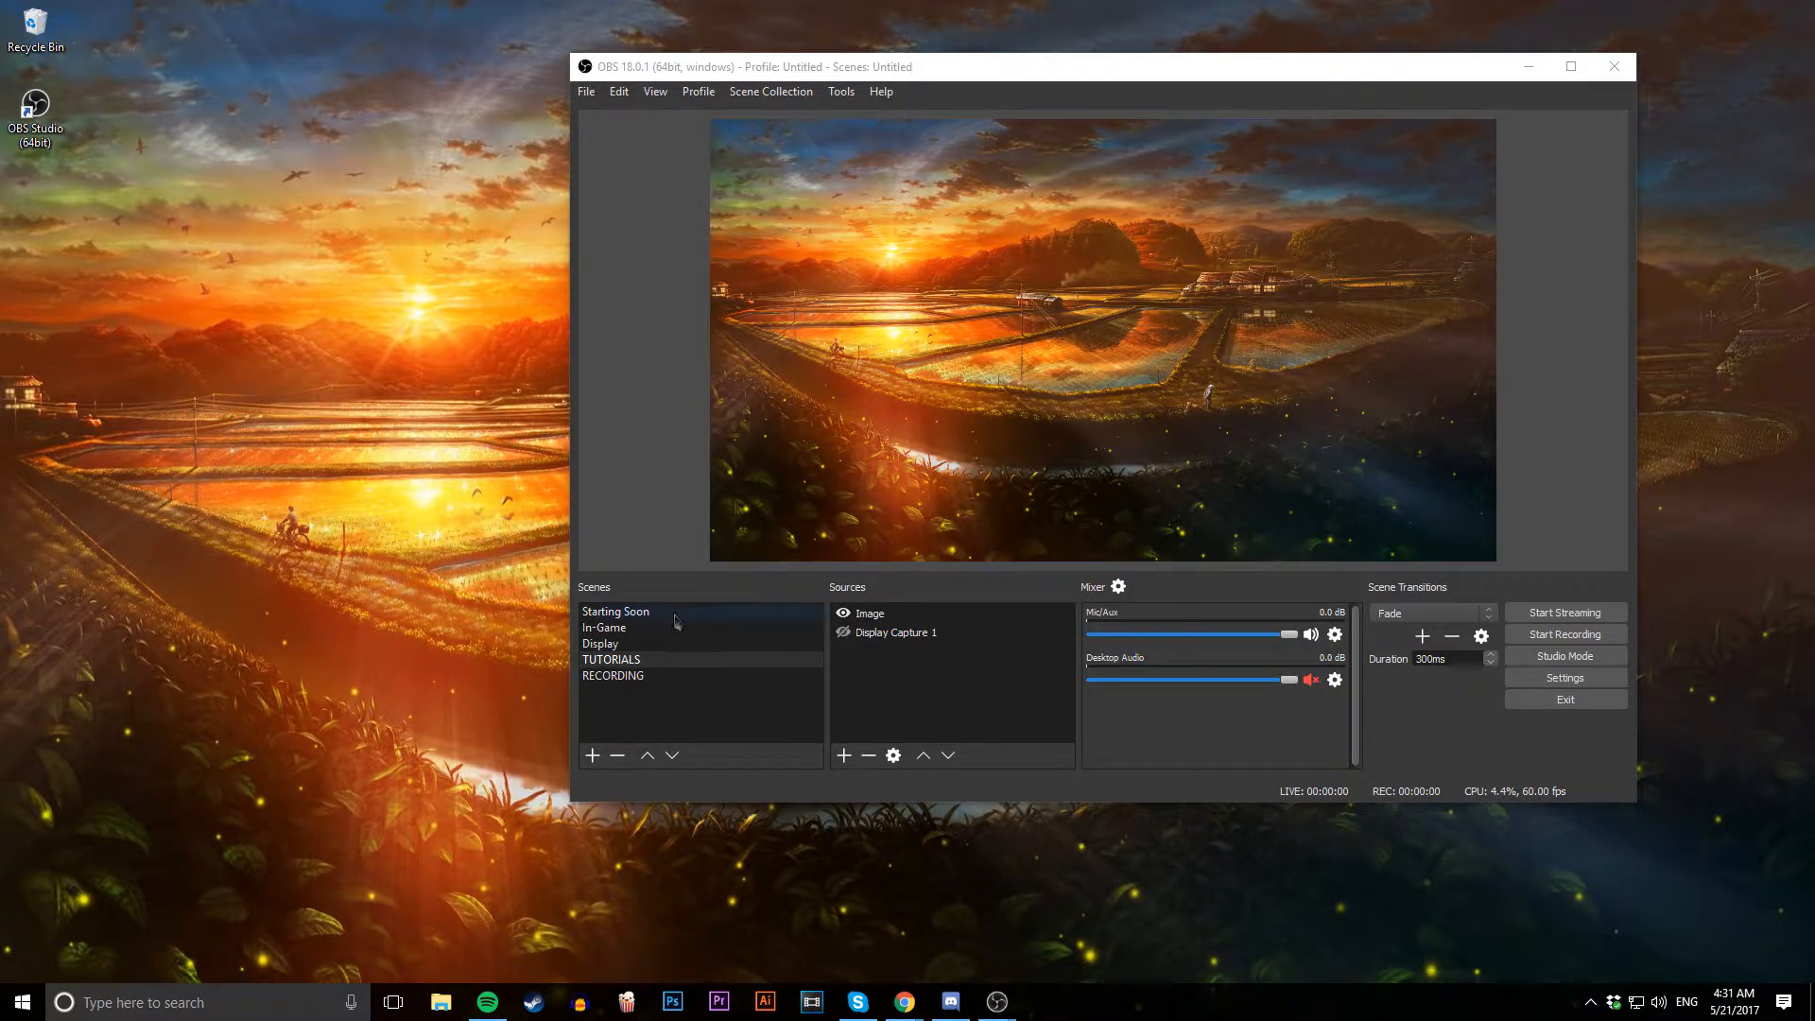
click(611, 660)
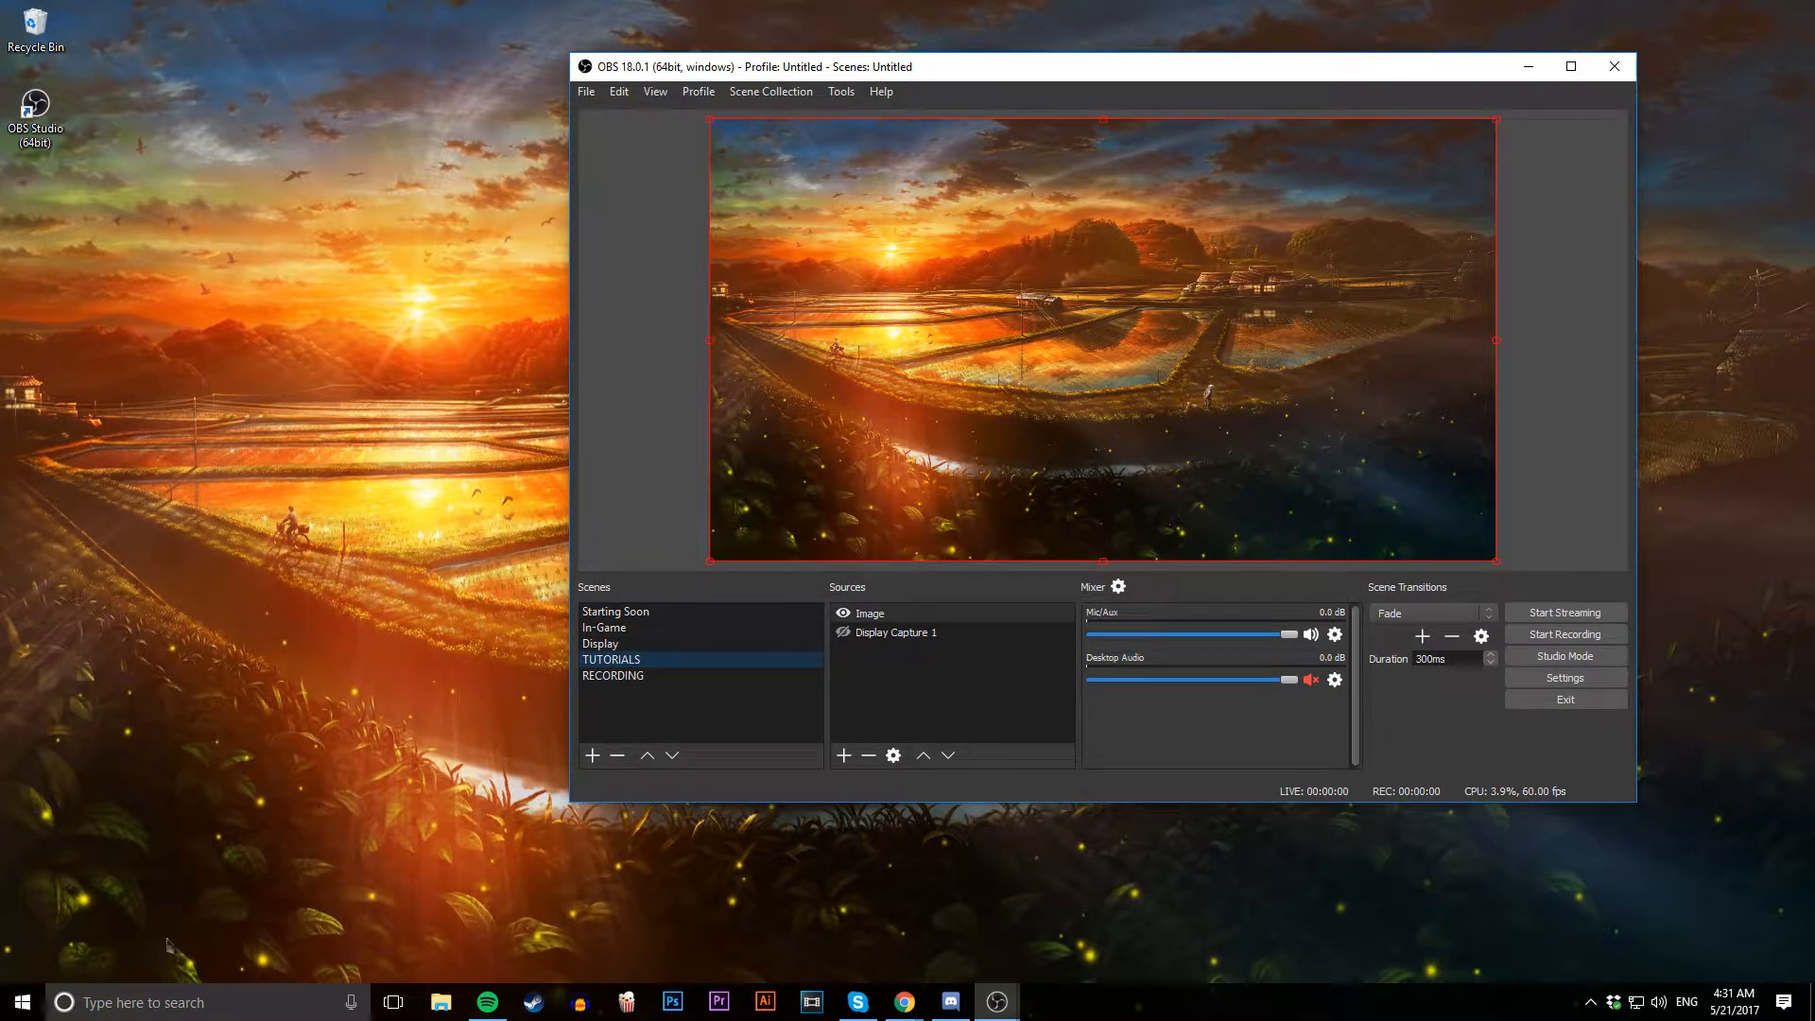
mouse_move(356, 625)
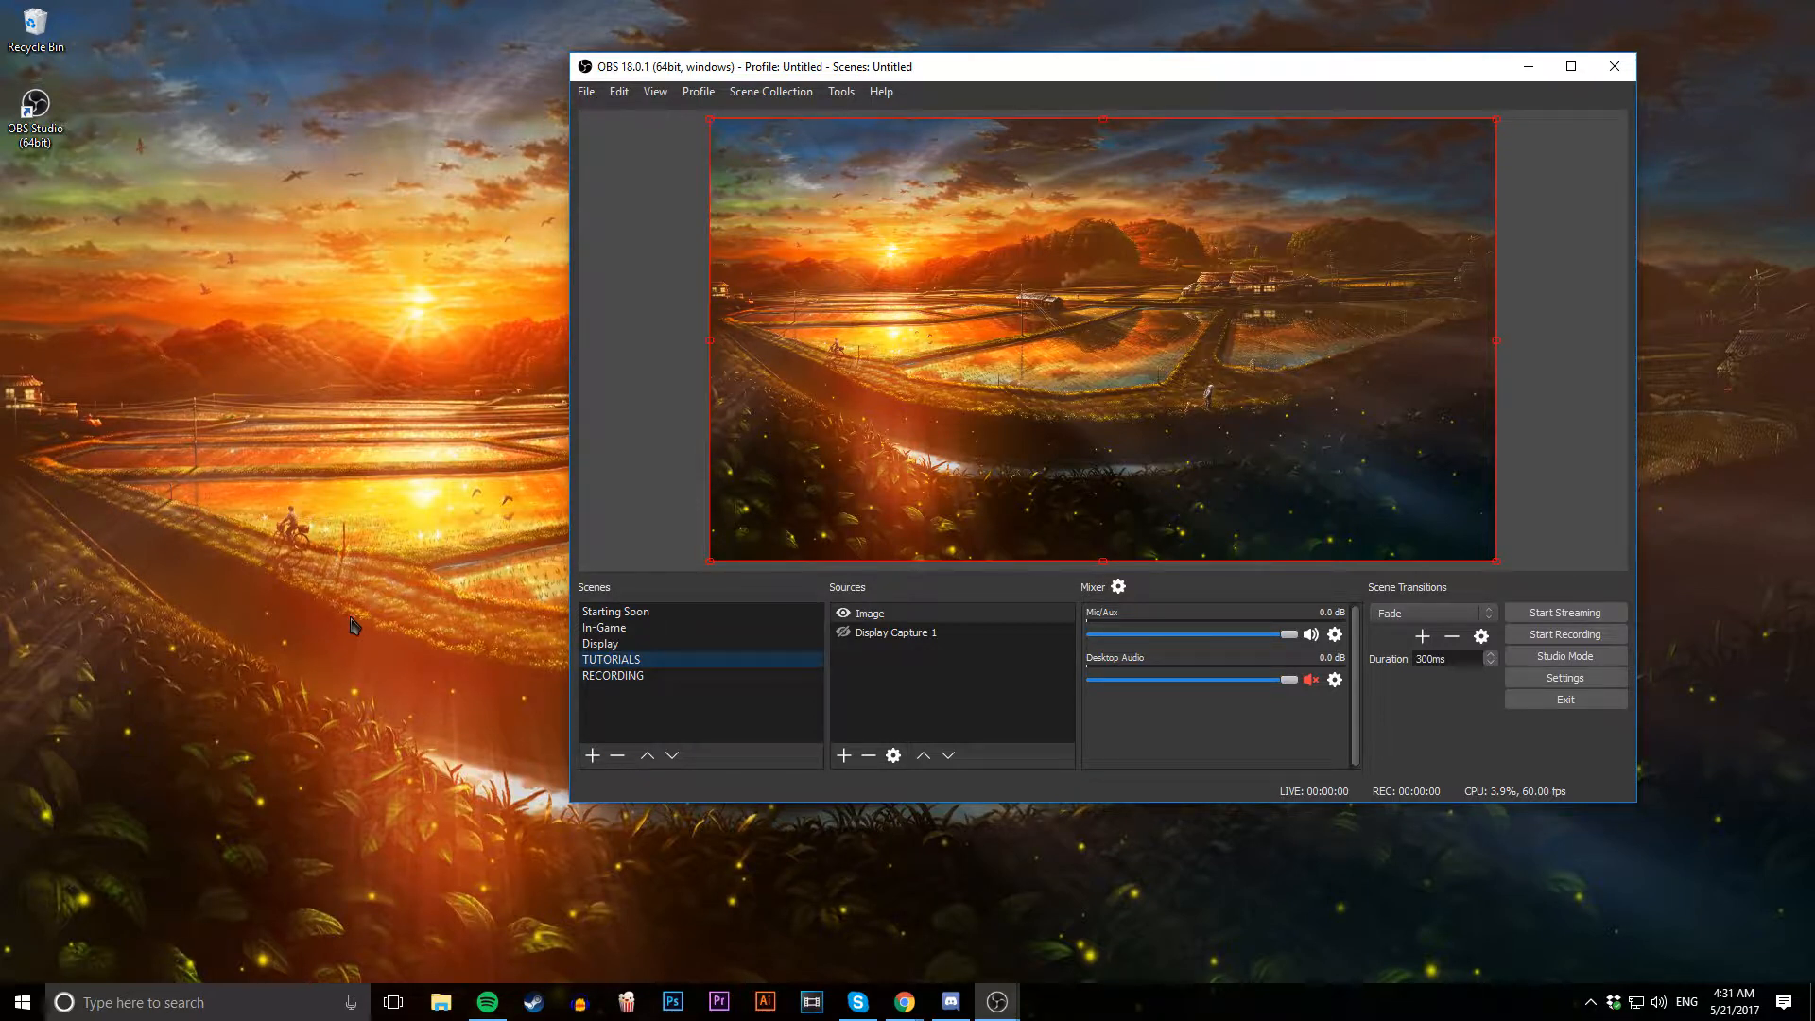
click(586, 91)
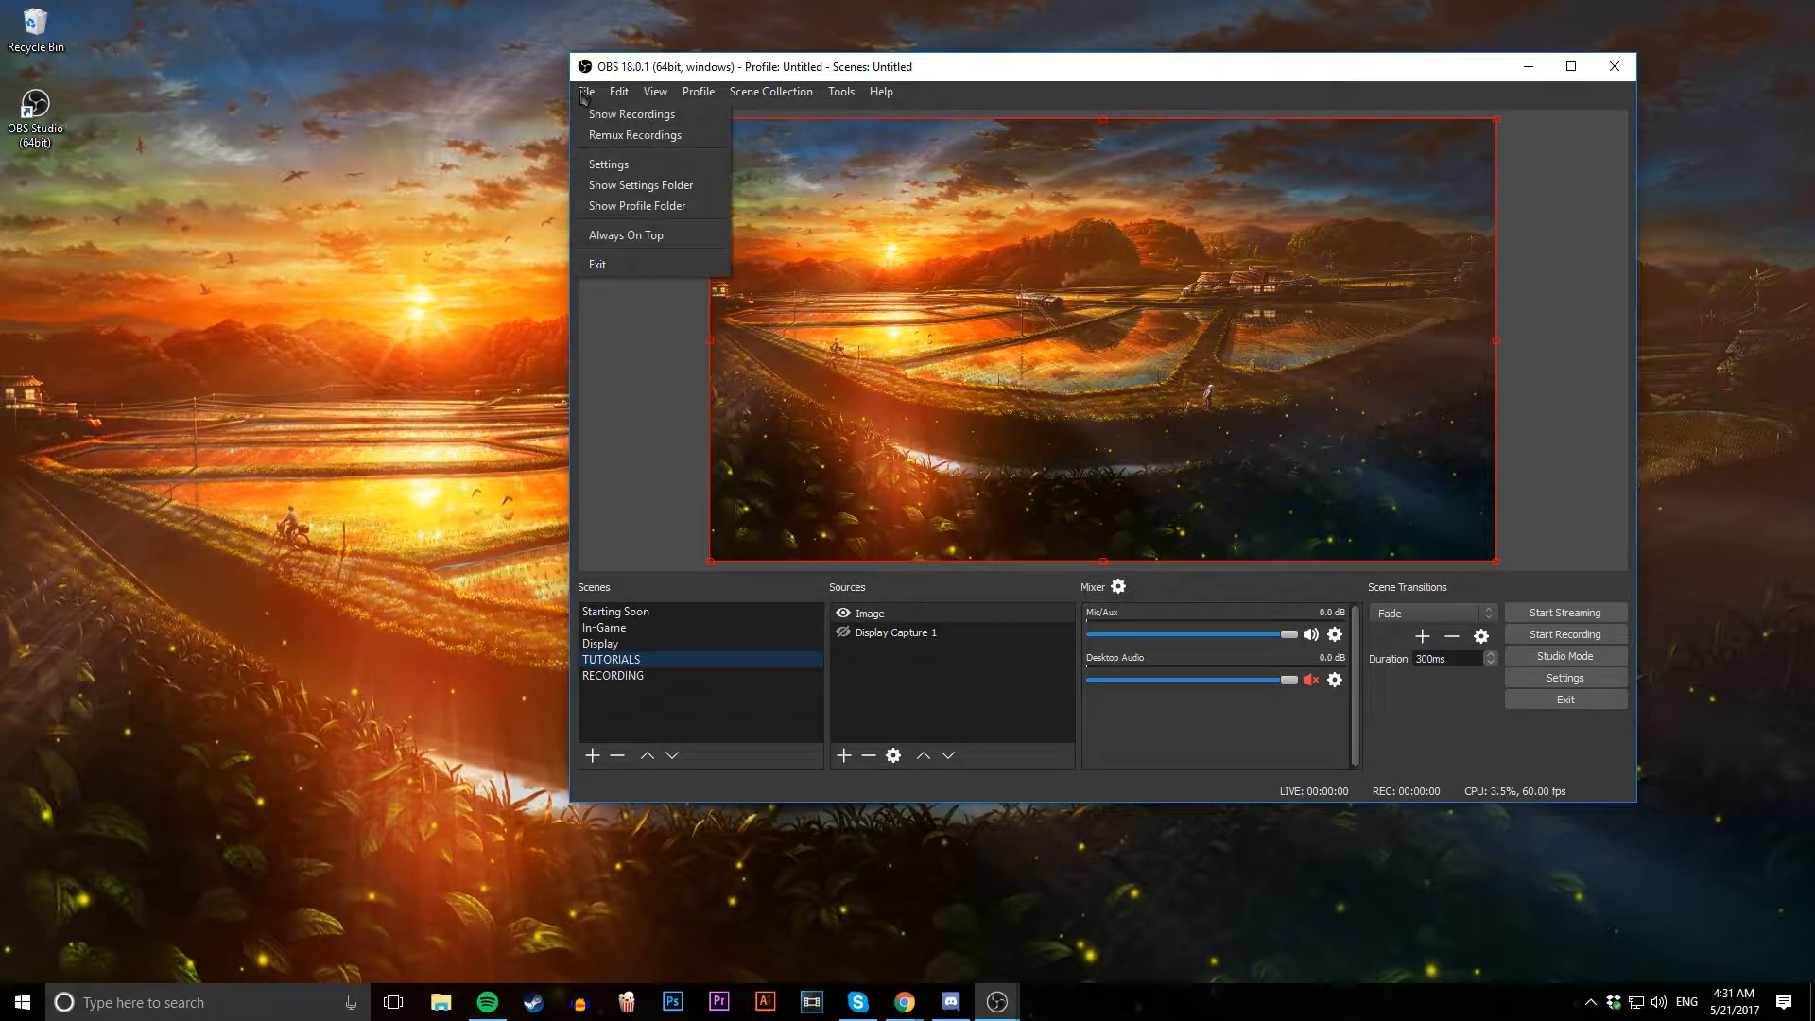
click(608, 162)
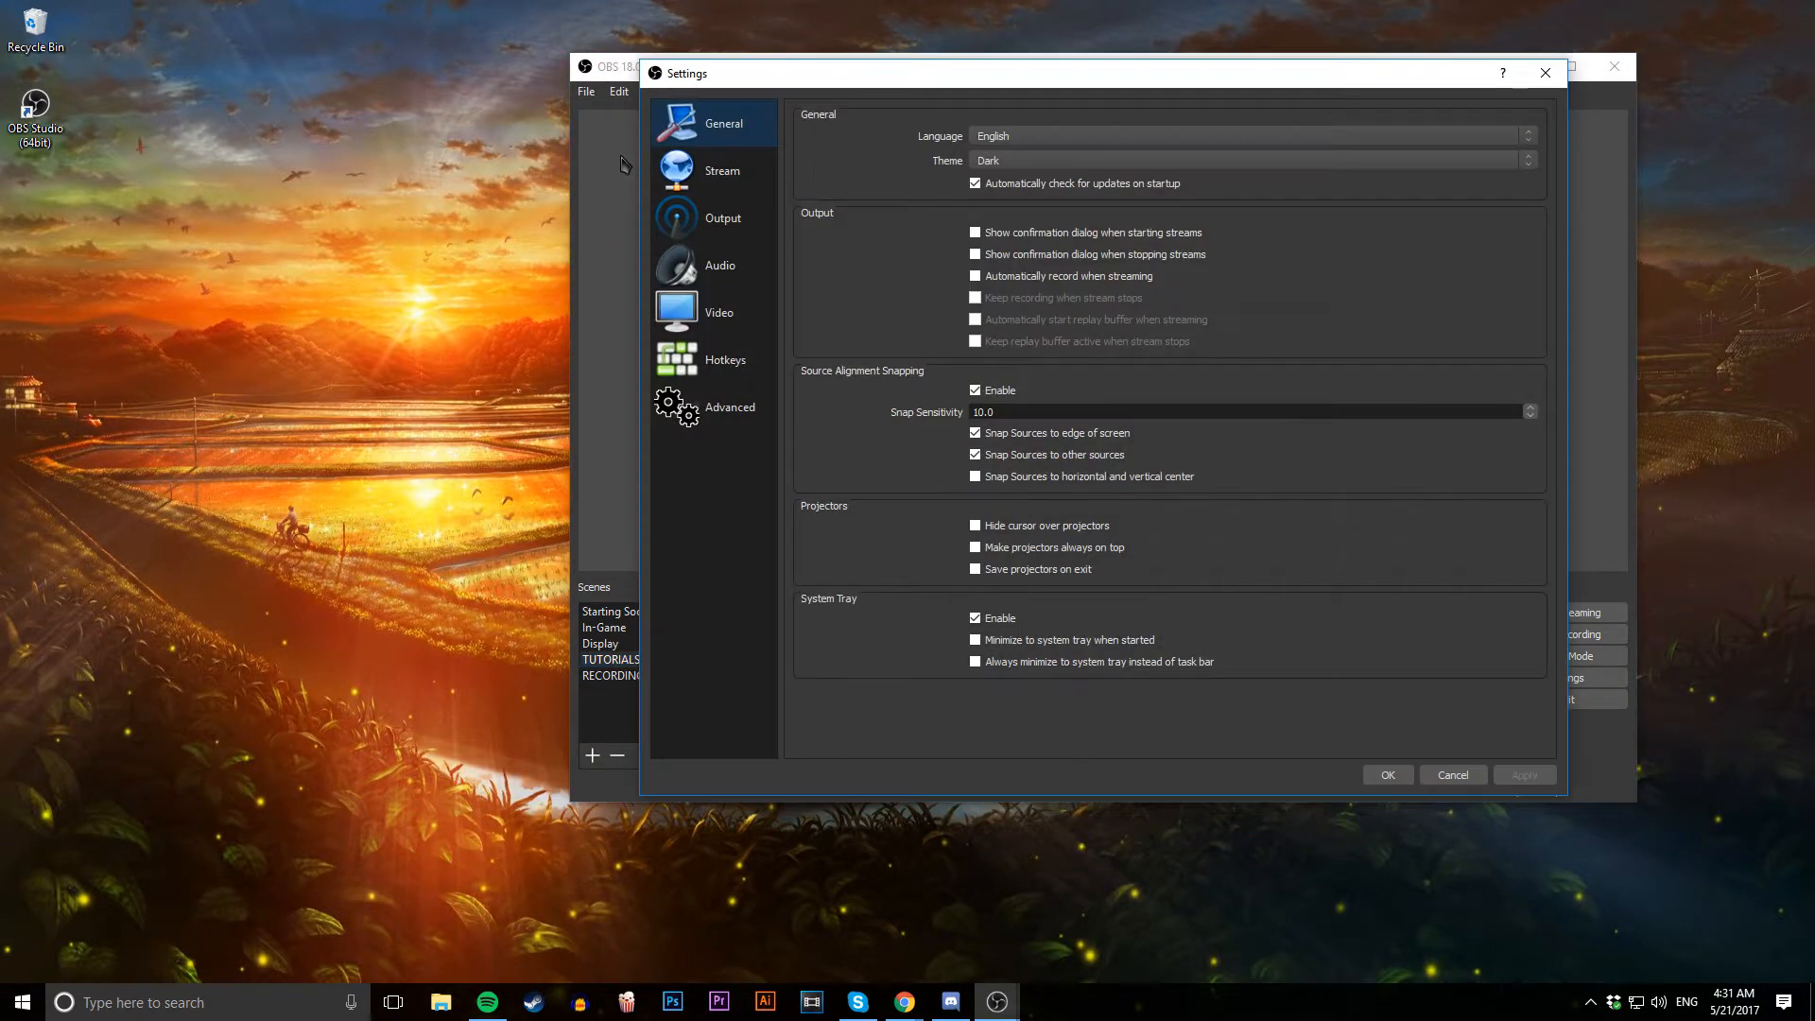
mouse_move(637, 172)
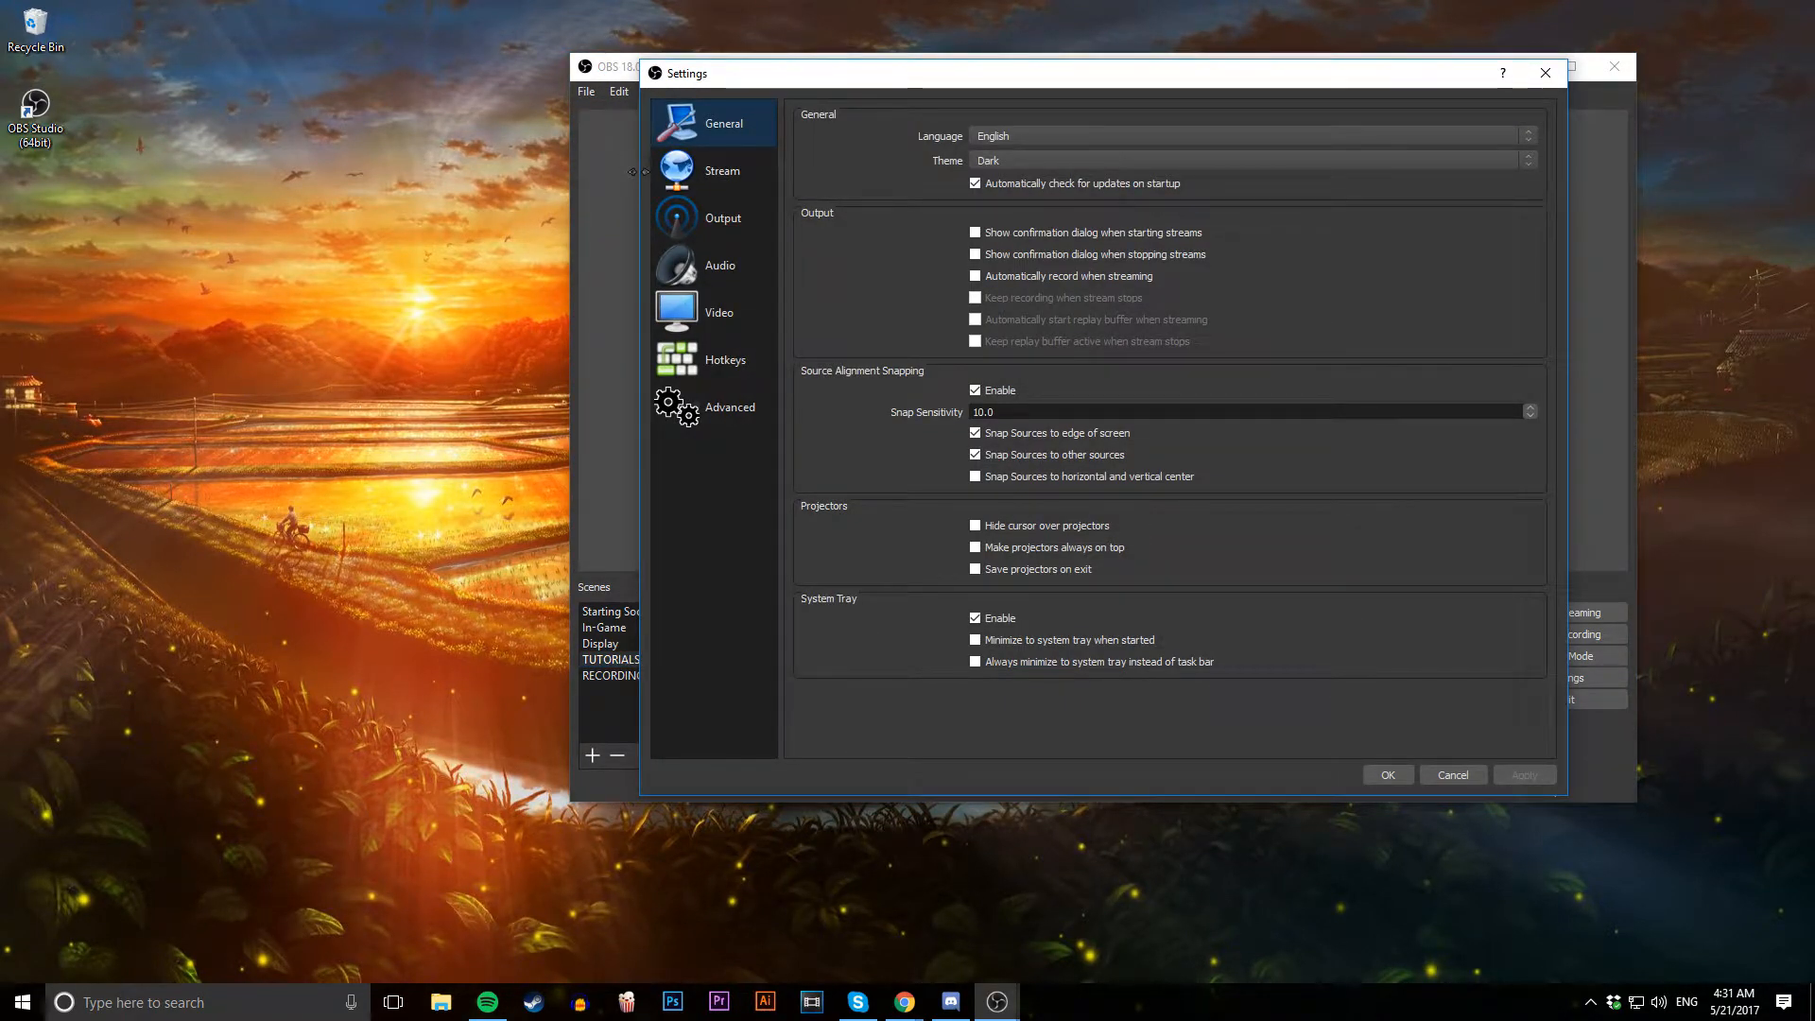
Show the Stream page and keep Twitch as the streaming service
click(720, 170)
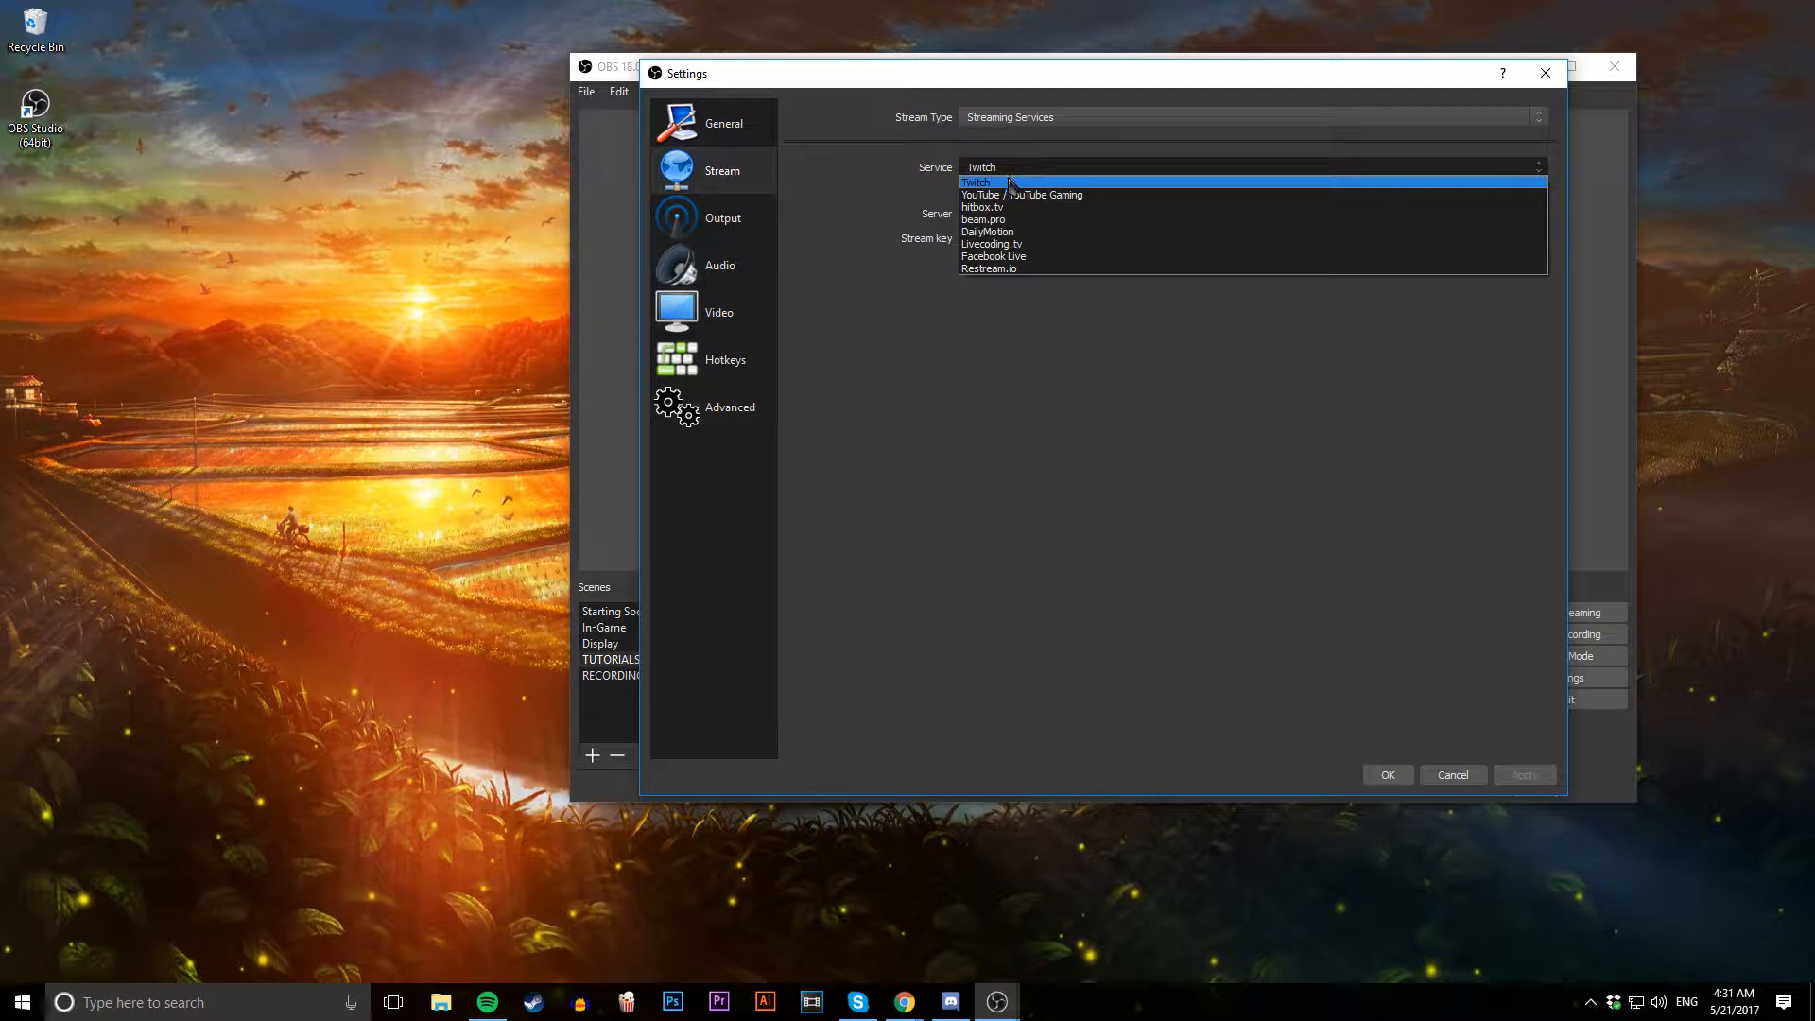
mouse_move(1025, 195)
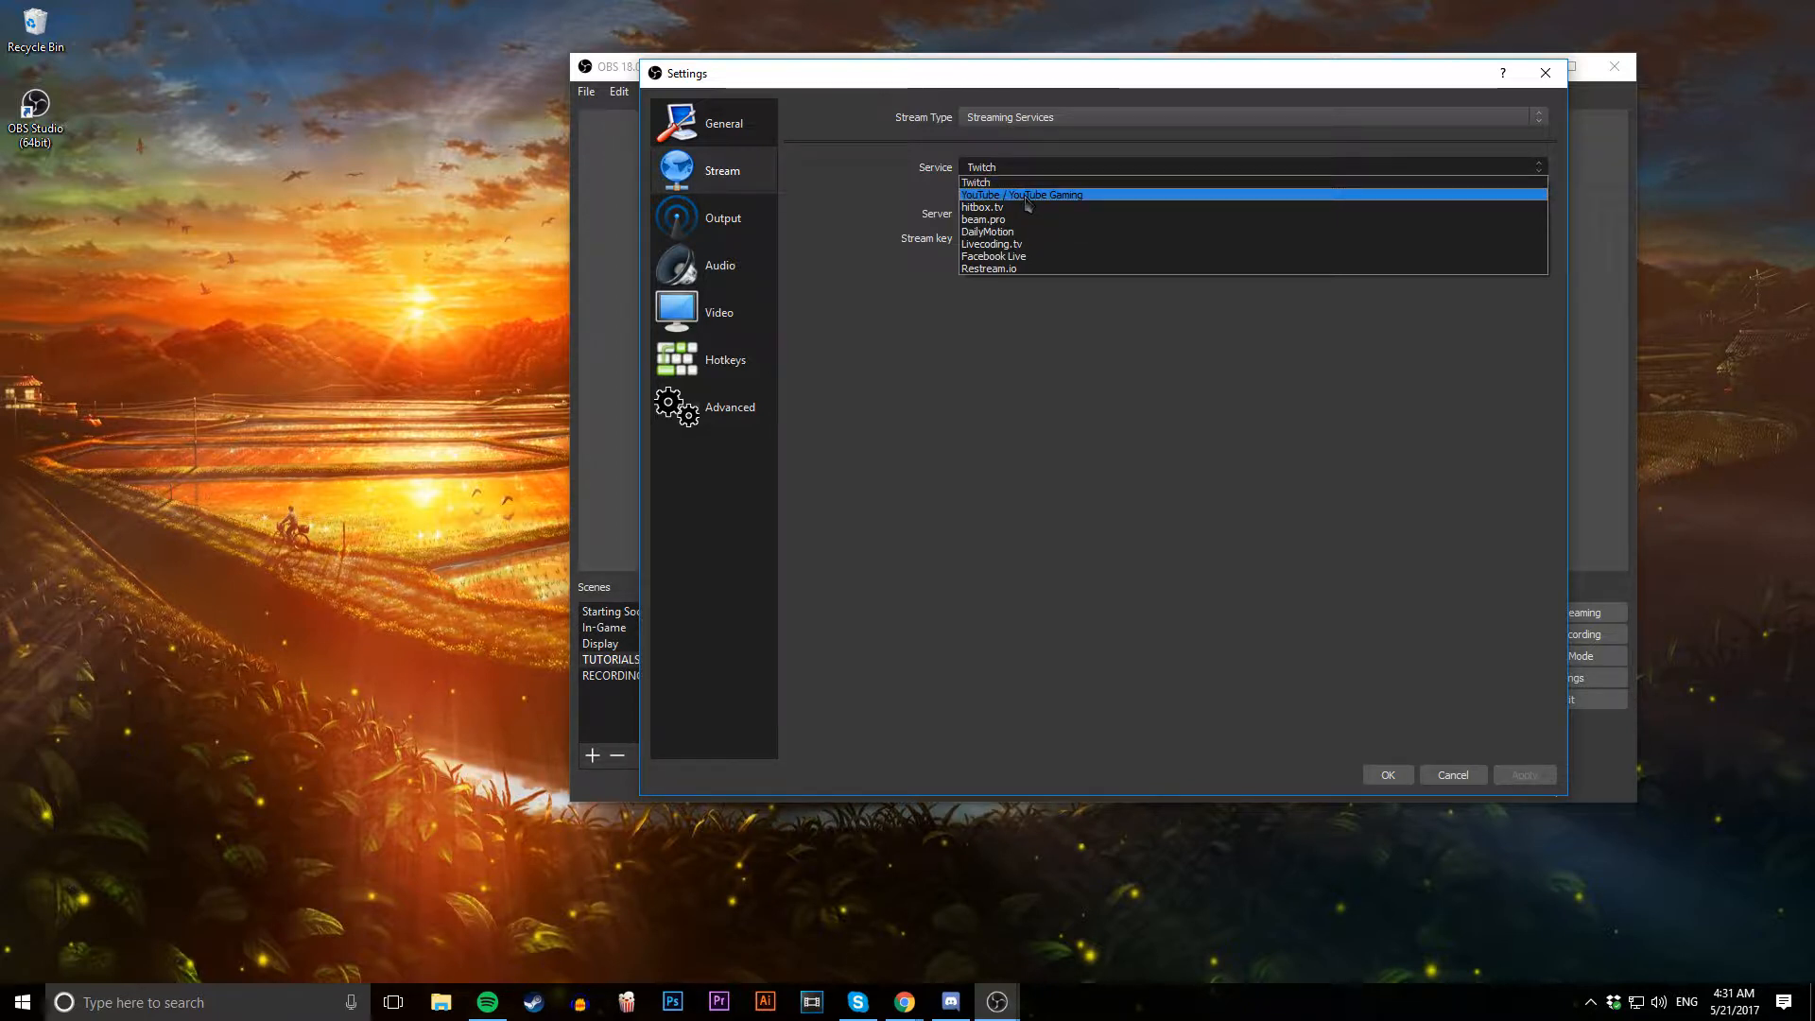
mouse_move(996, 208)
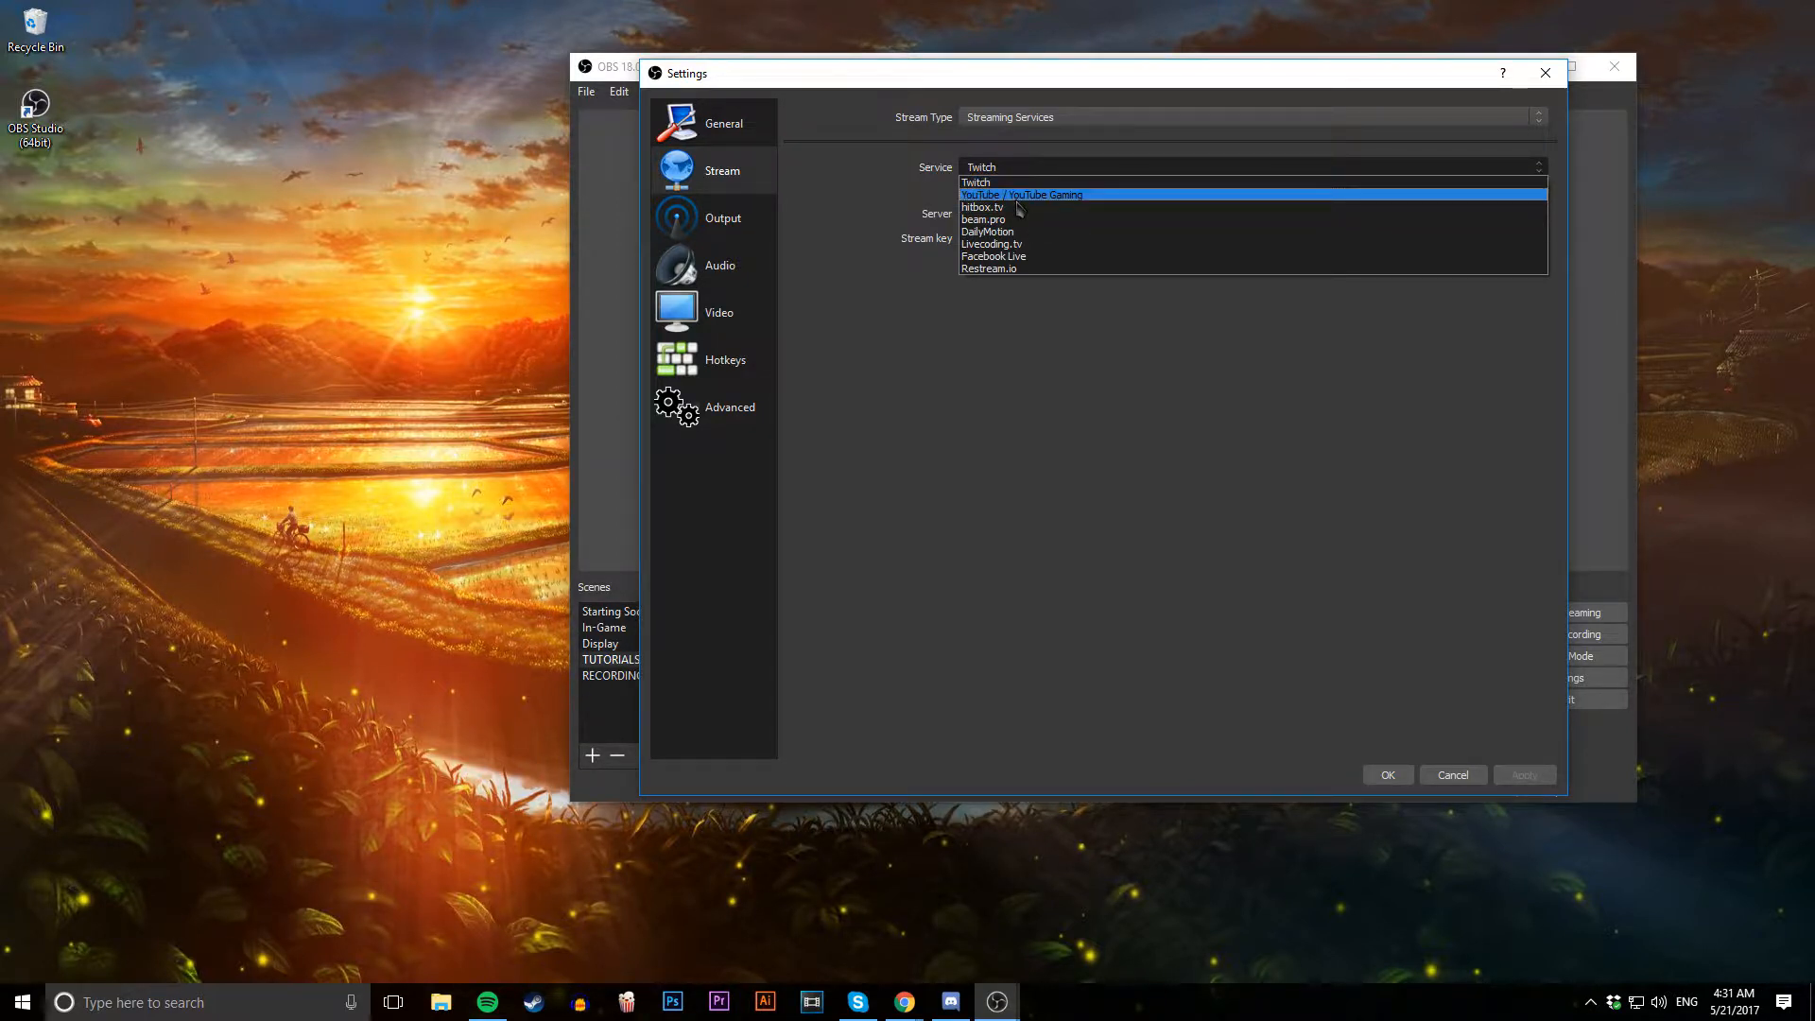
mouse_move(1028, 223)
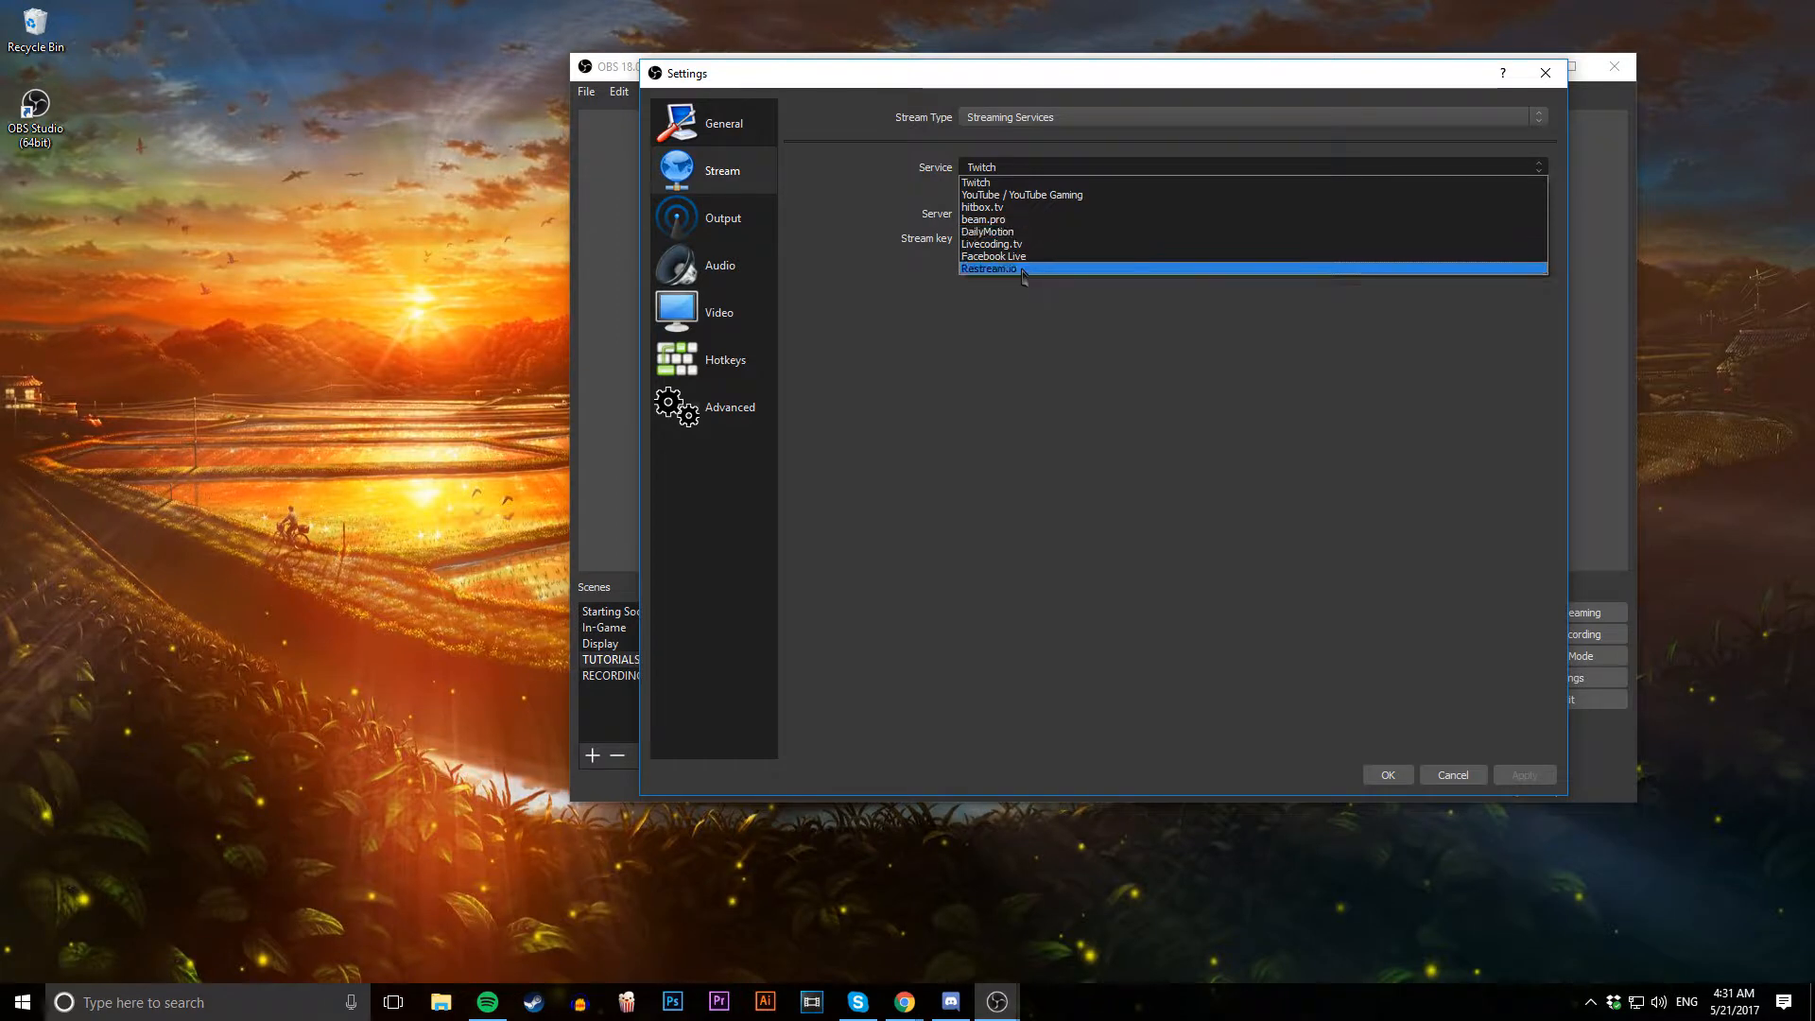
click(982, 166)
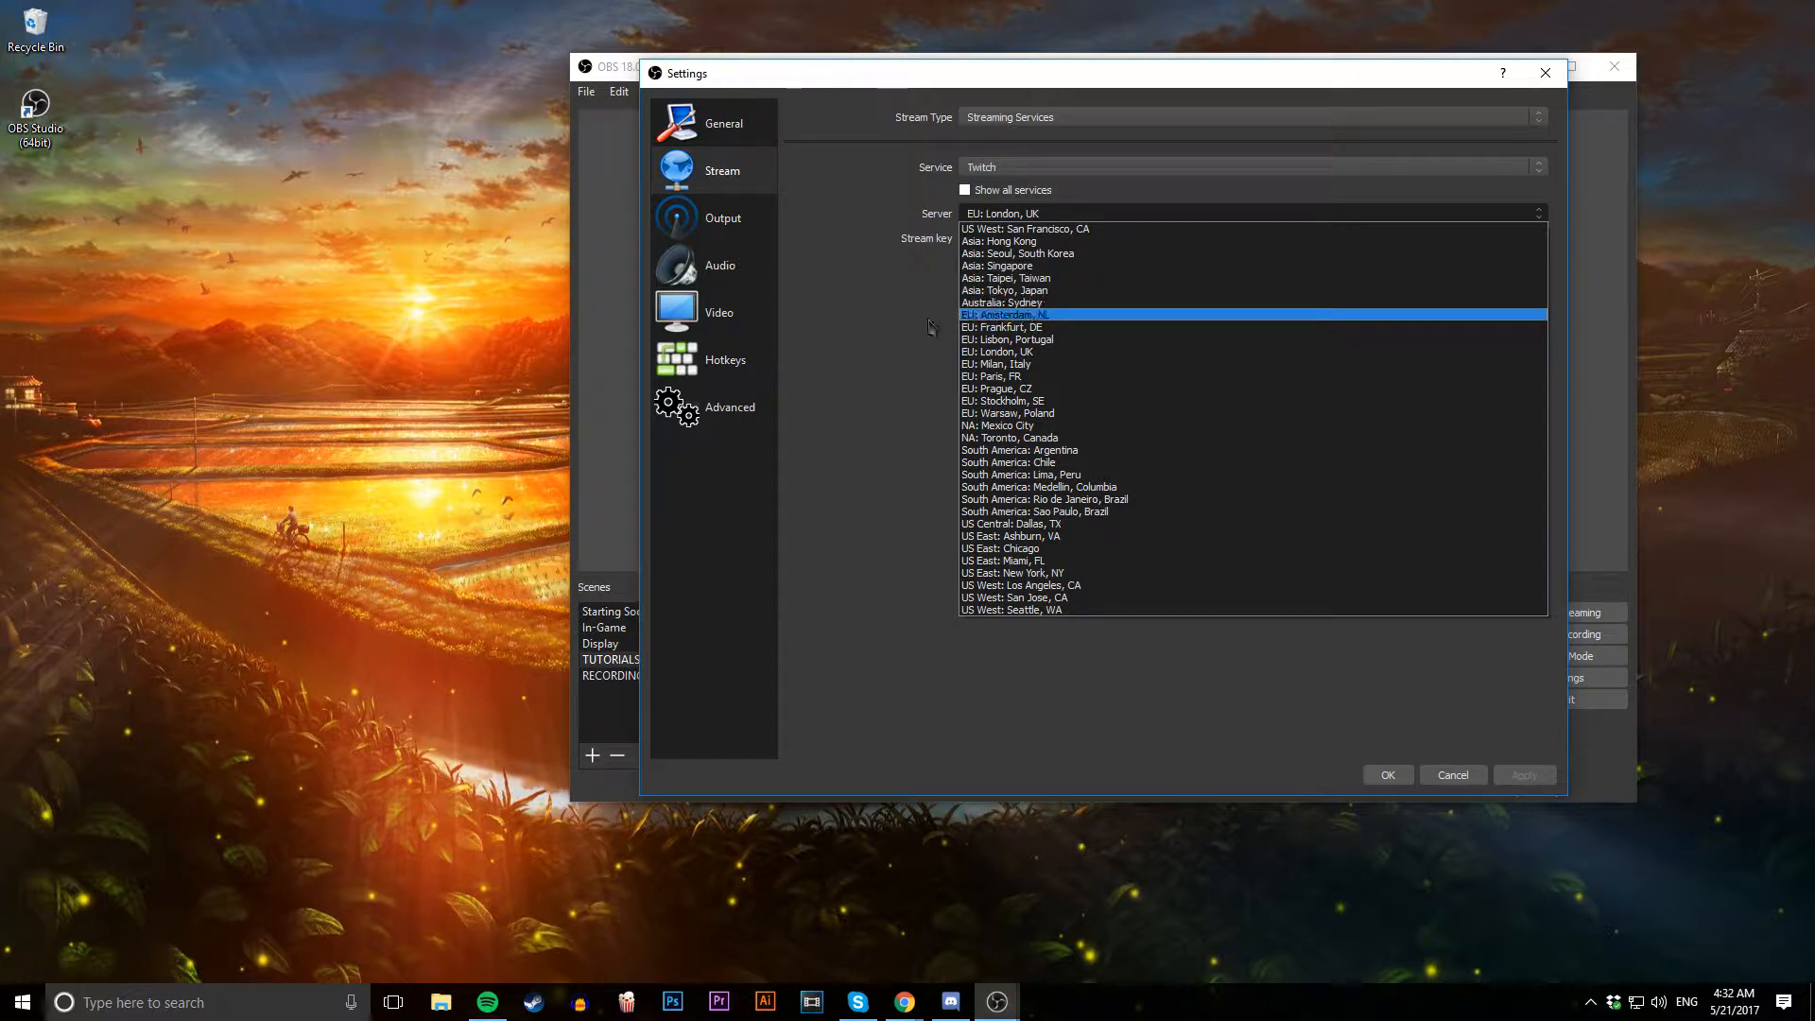
mouse_move(910, 369)
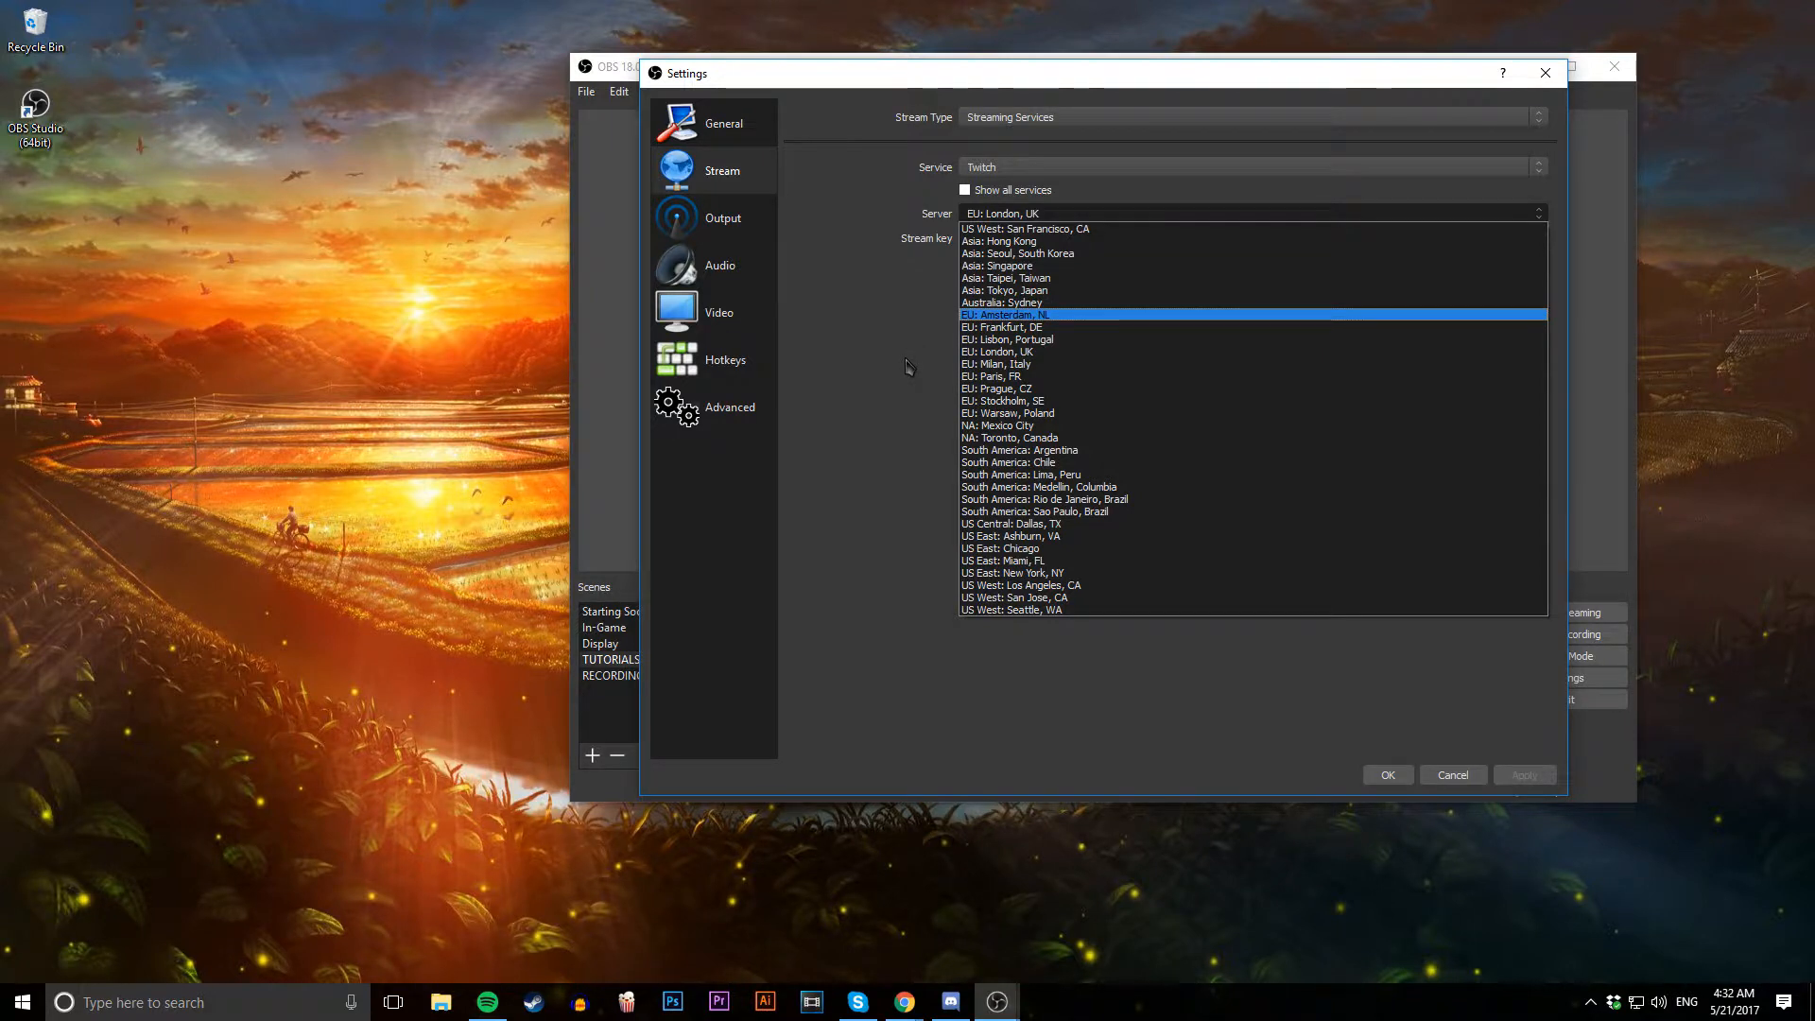
Show the Output page and review the output mode choices, leaving Advanced
click(722, 217)
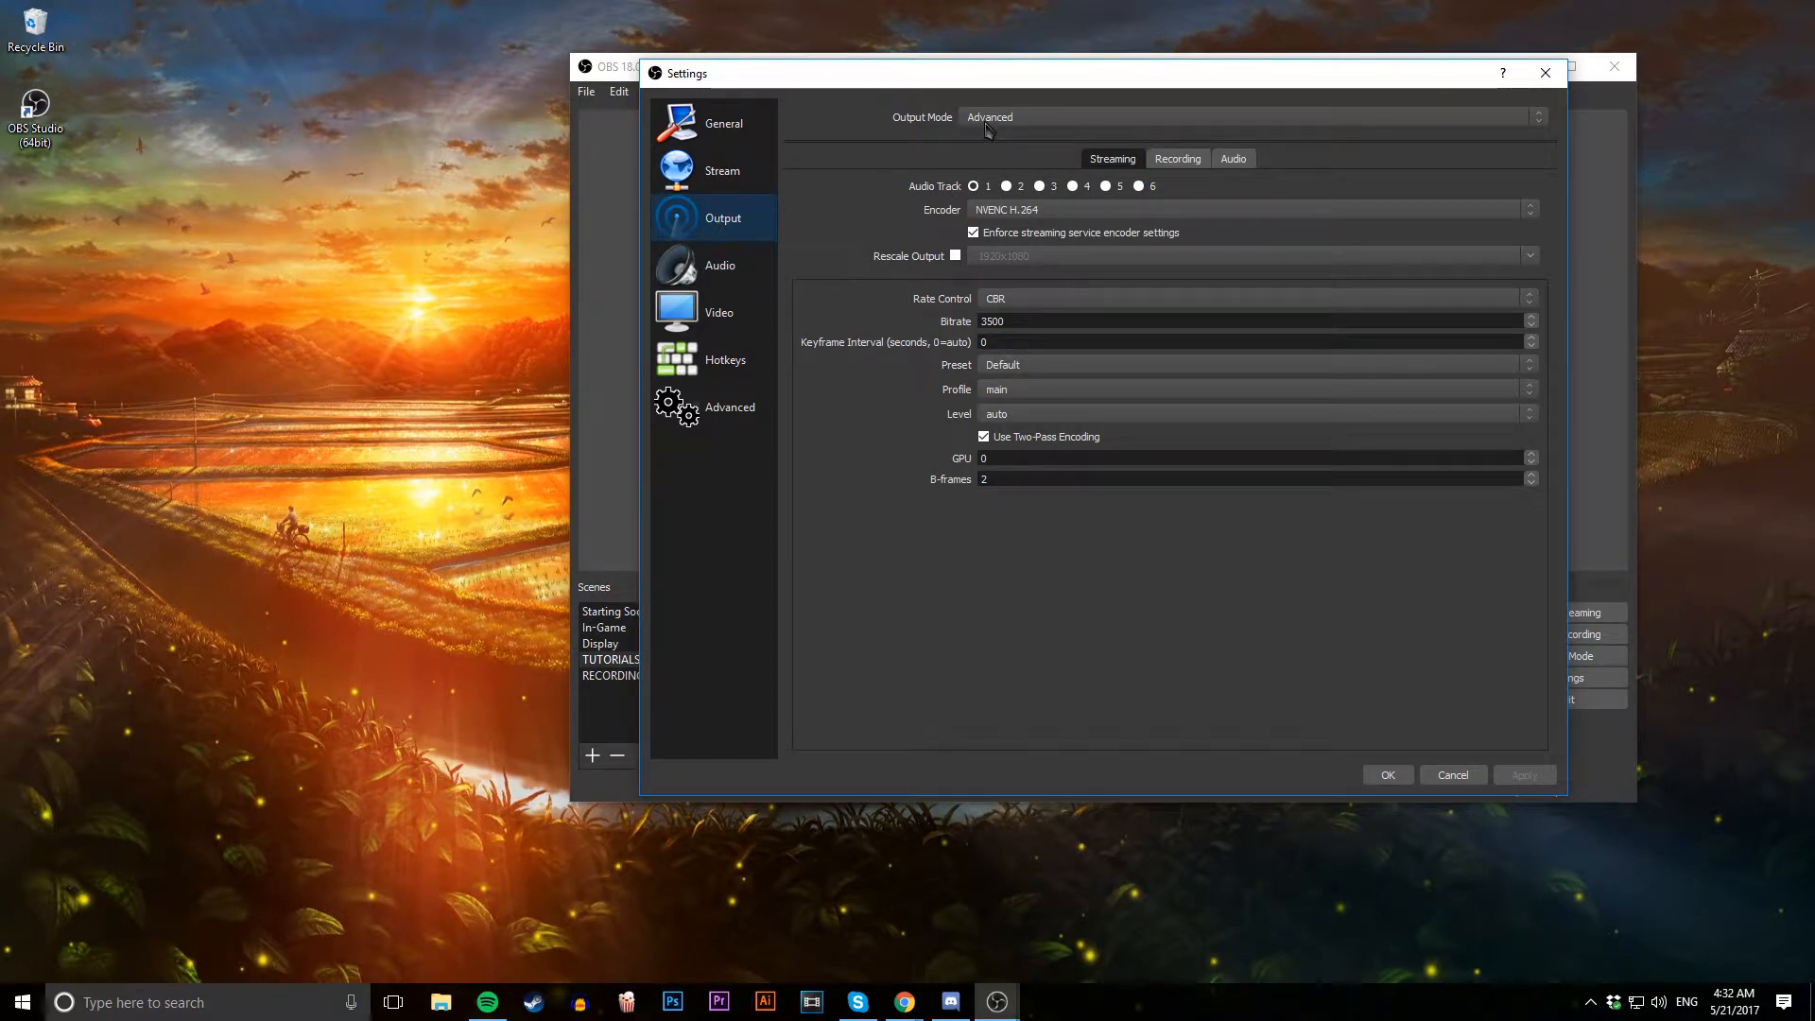
mouse_move(938, 231)
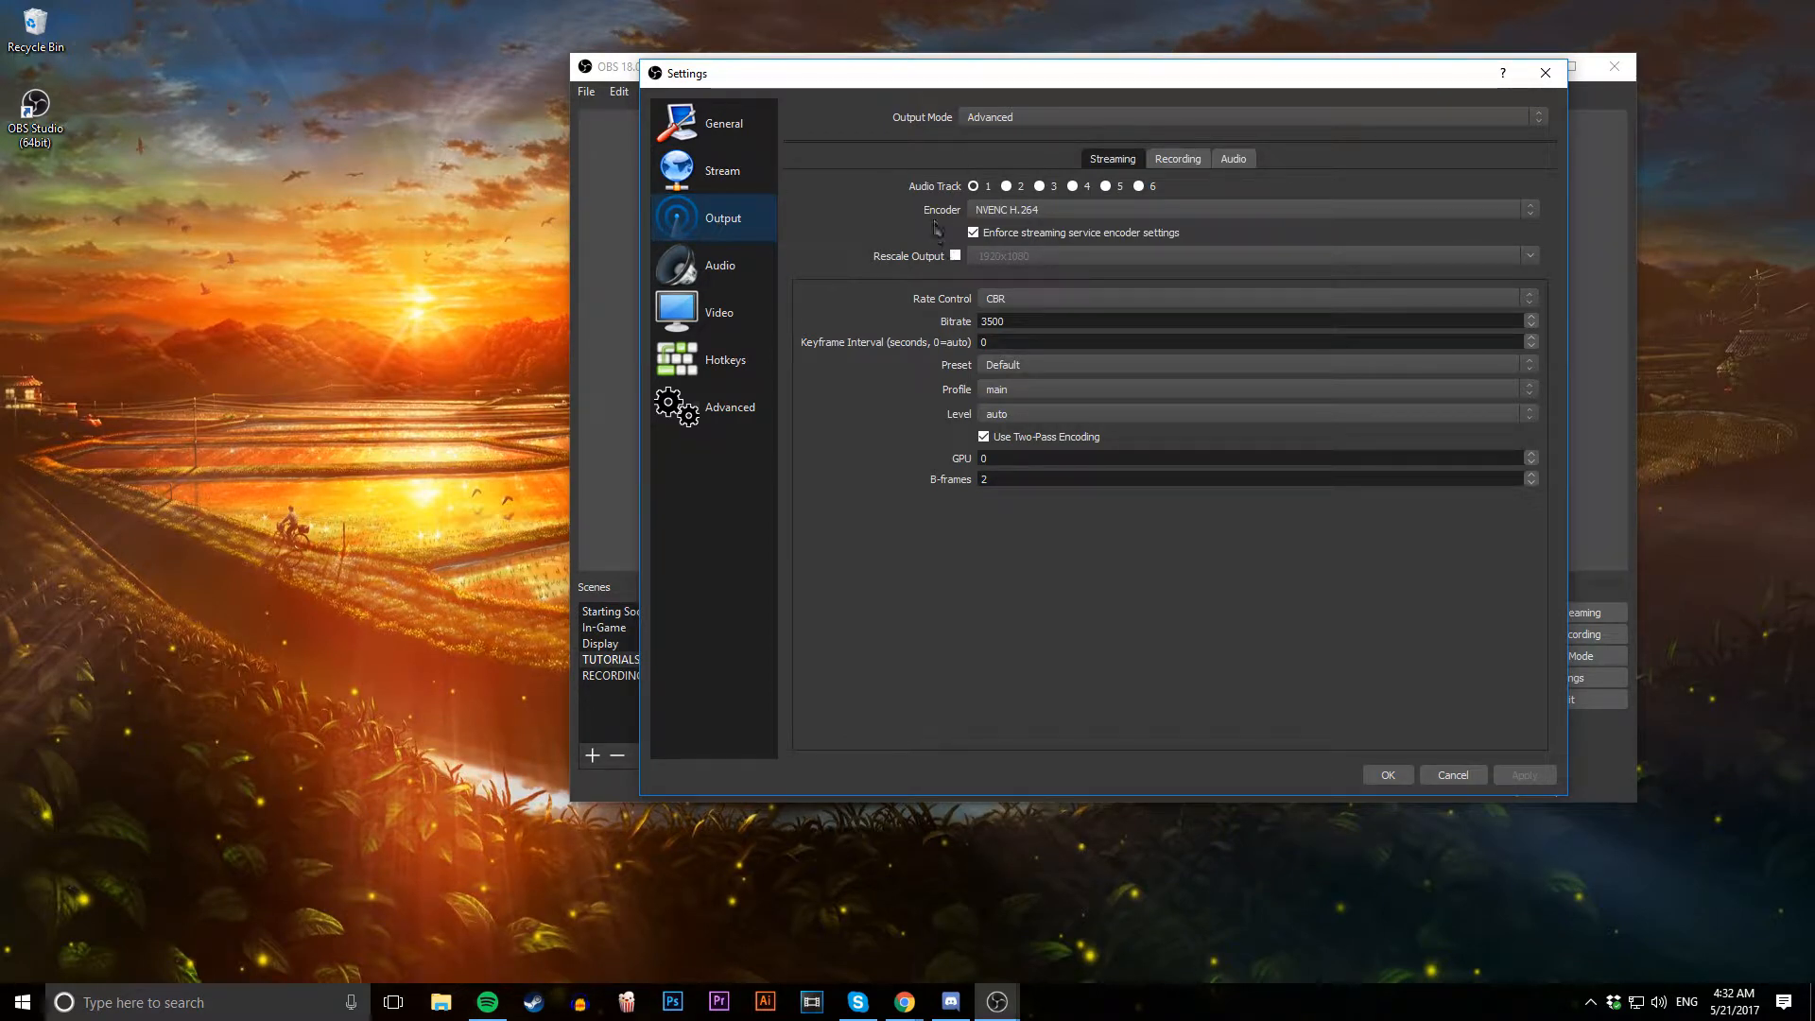
mouse_move(953, 286)
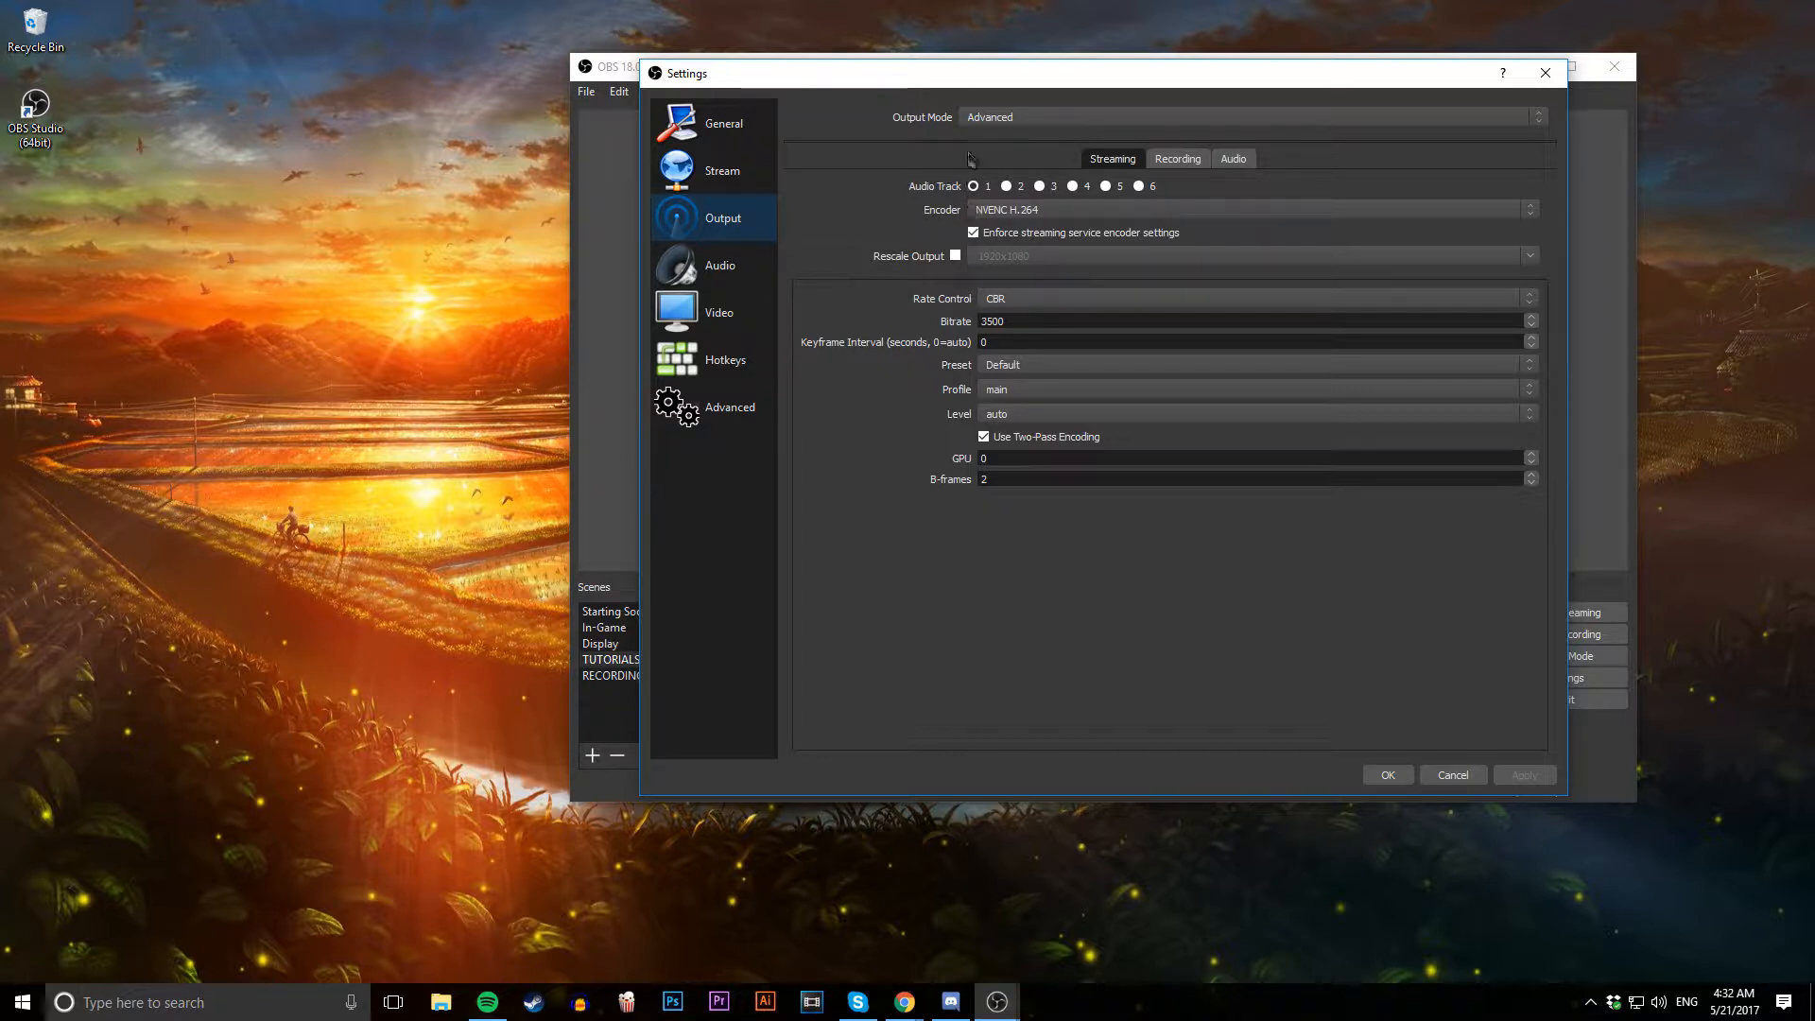
mouse_move(1015, 136)
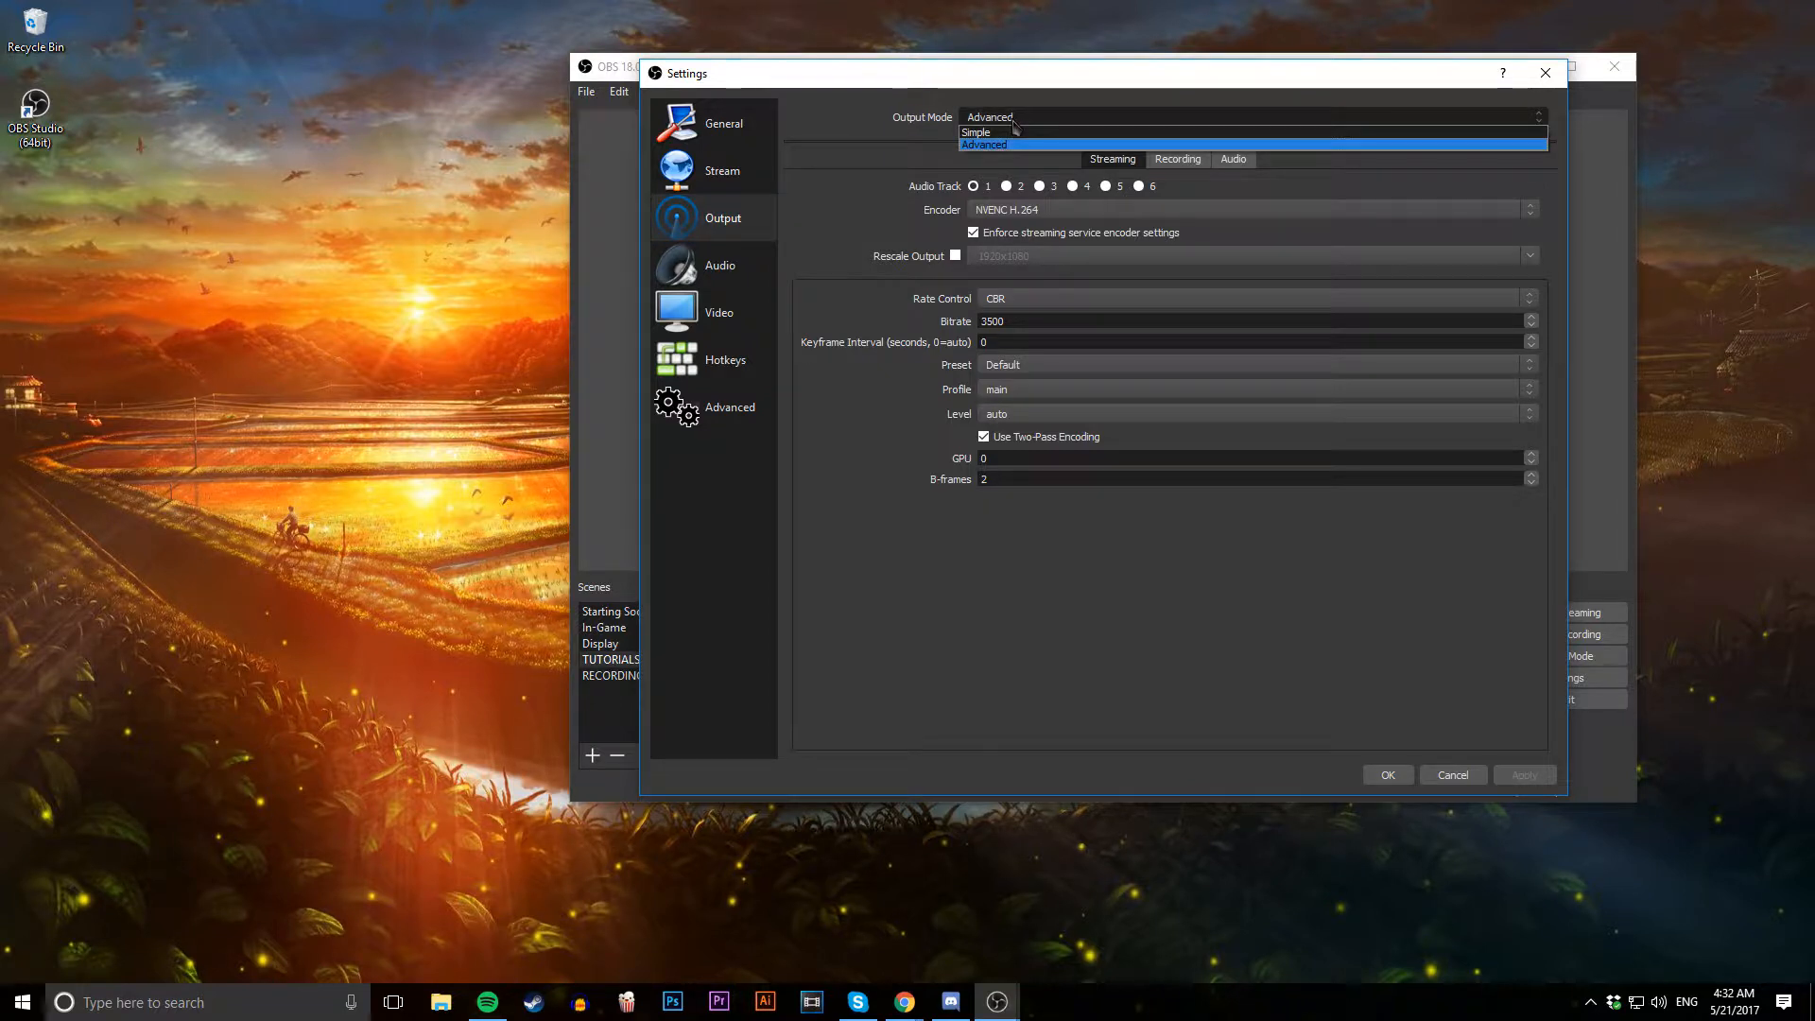
click(981, 143)
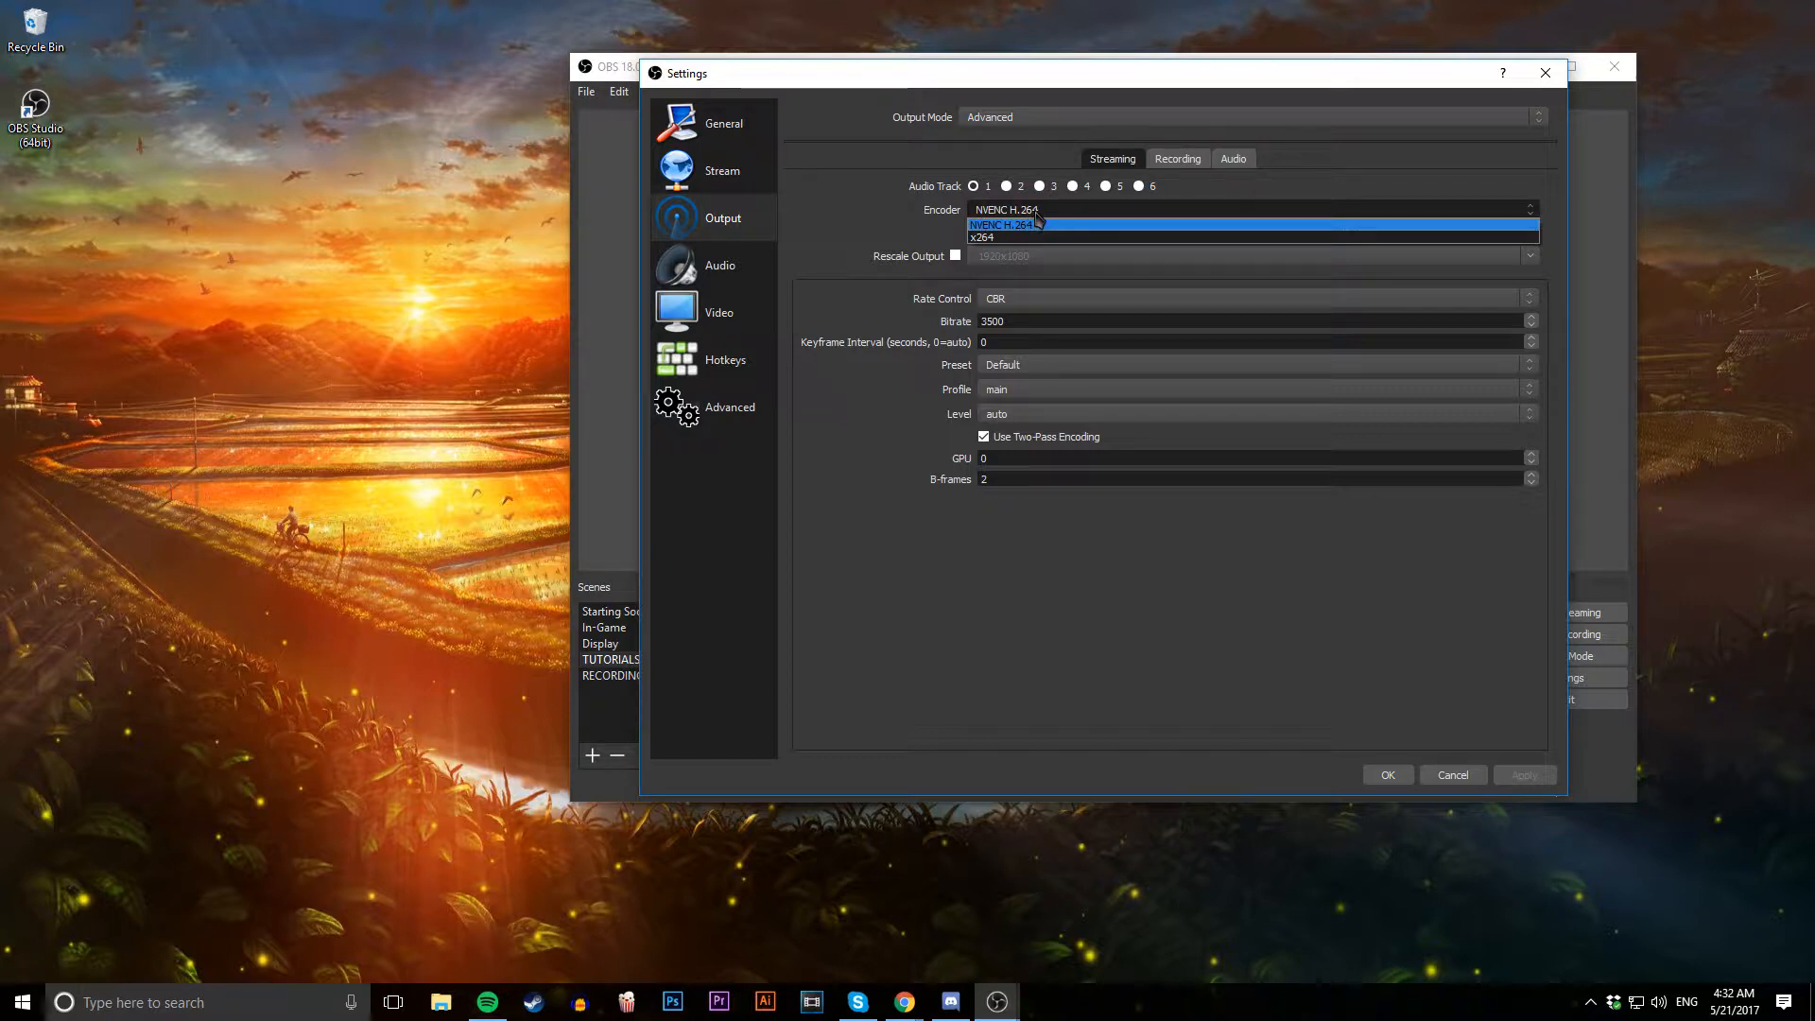
click(1019, 225)
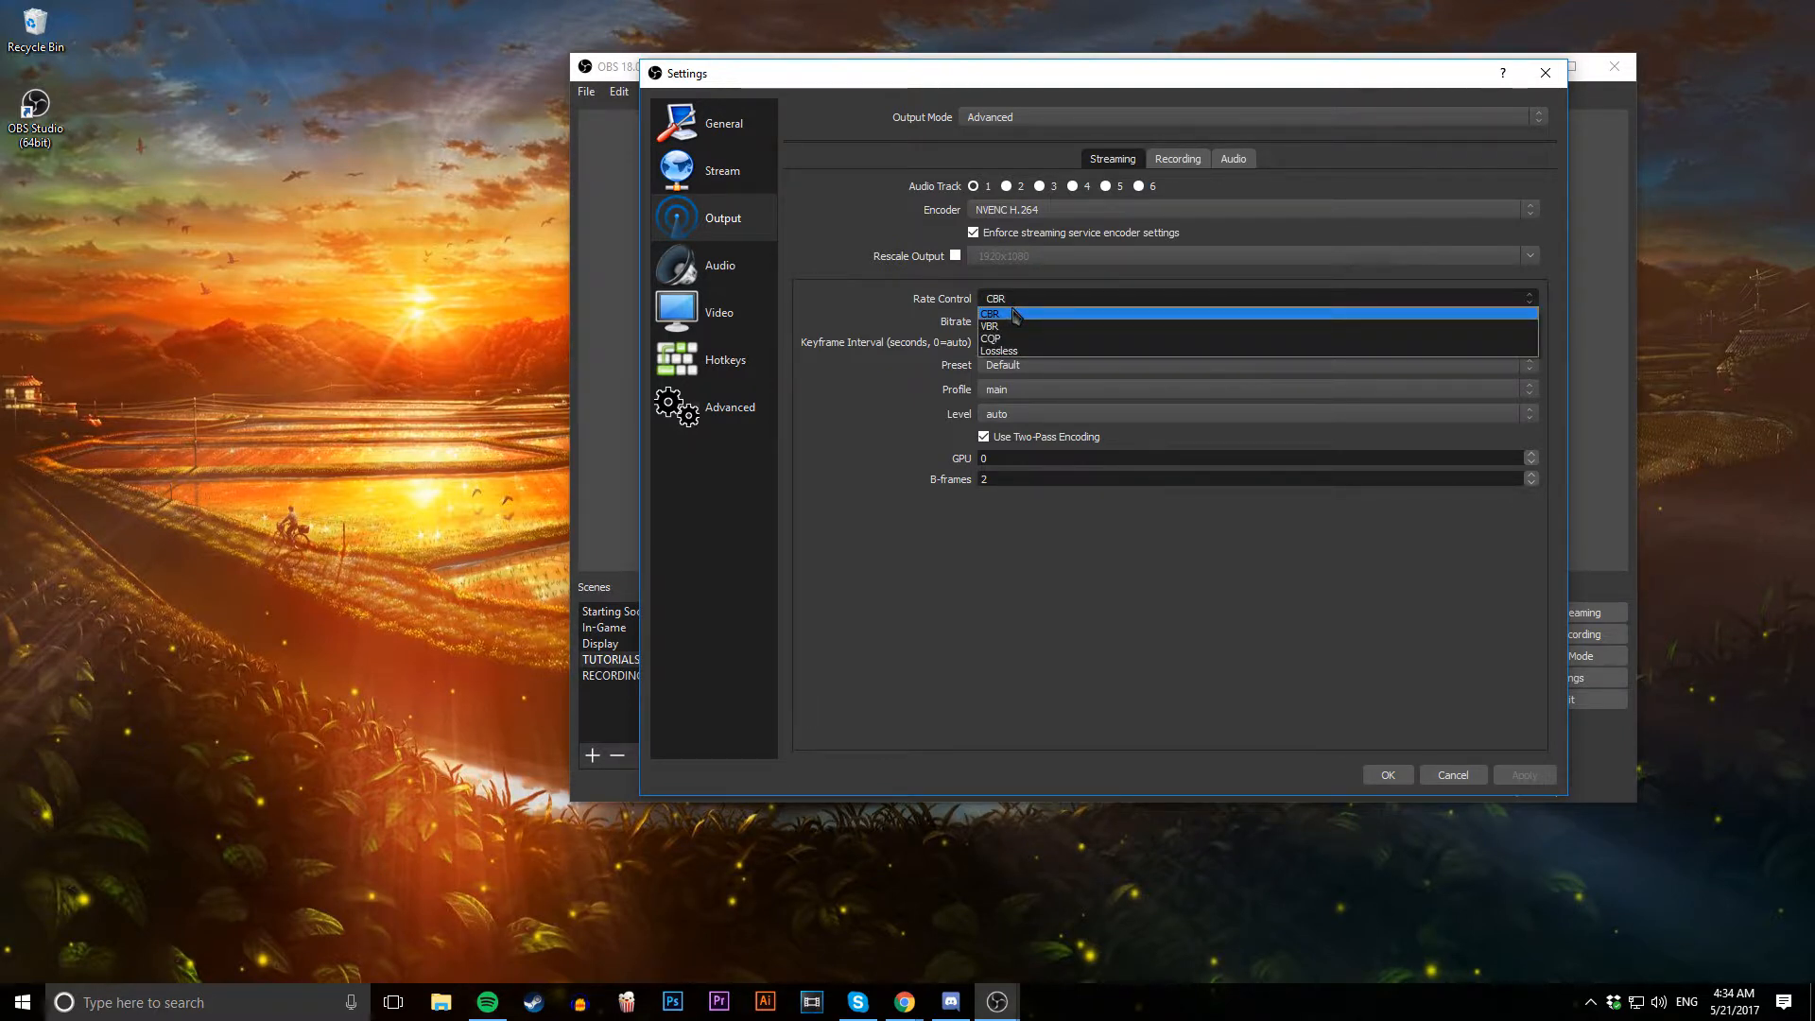
mouse_move(999, 352)
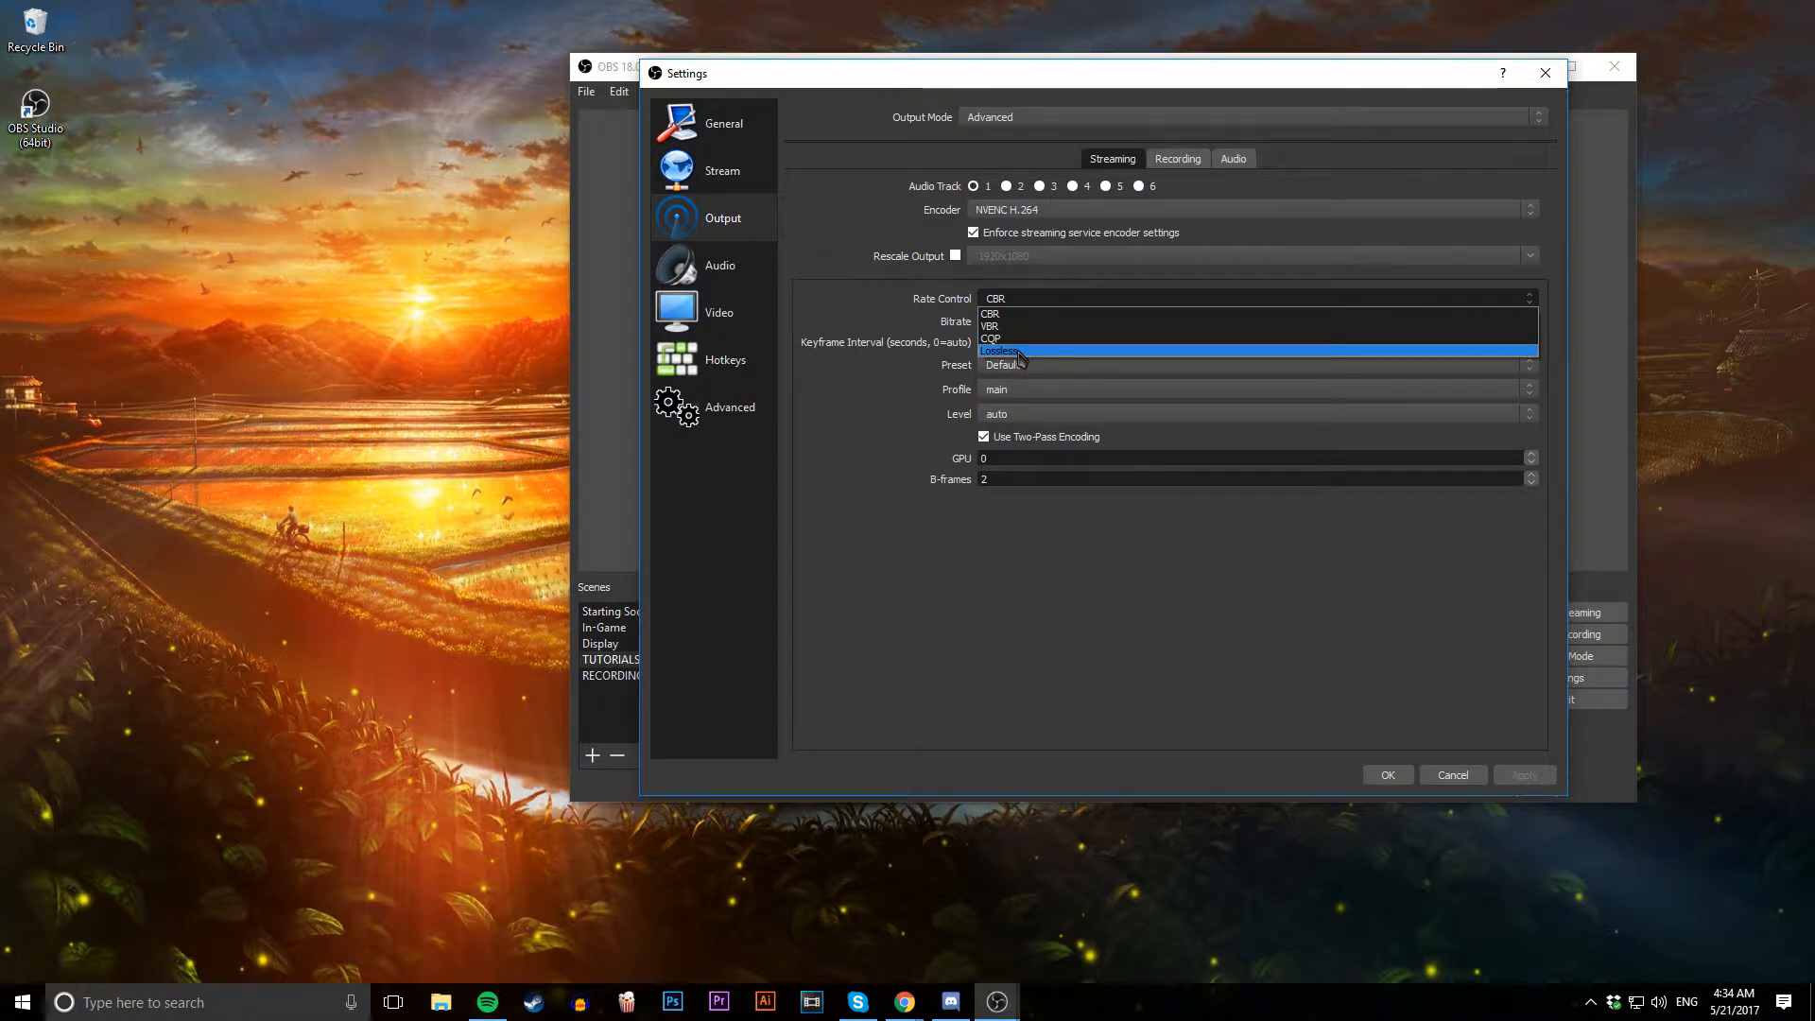
click(993, 297)
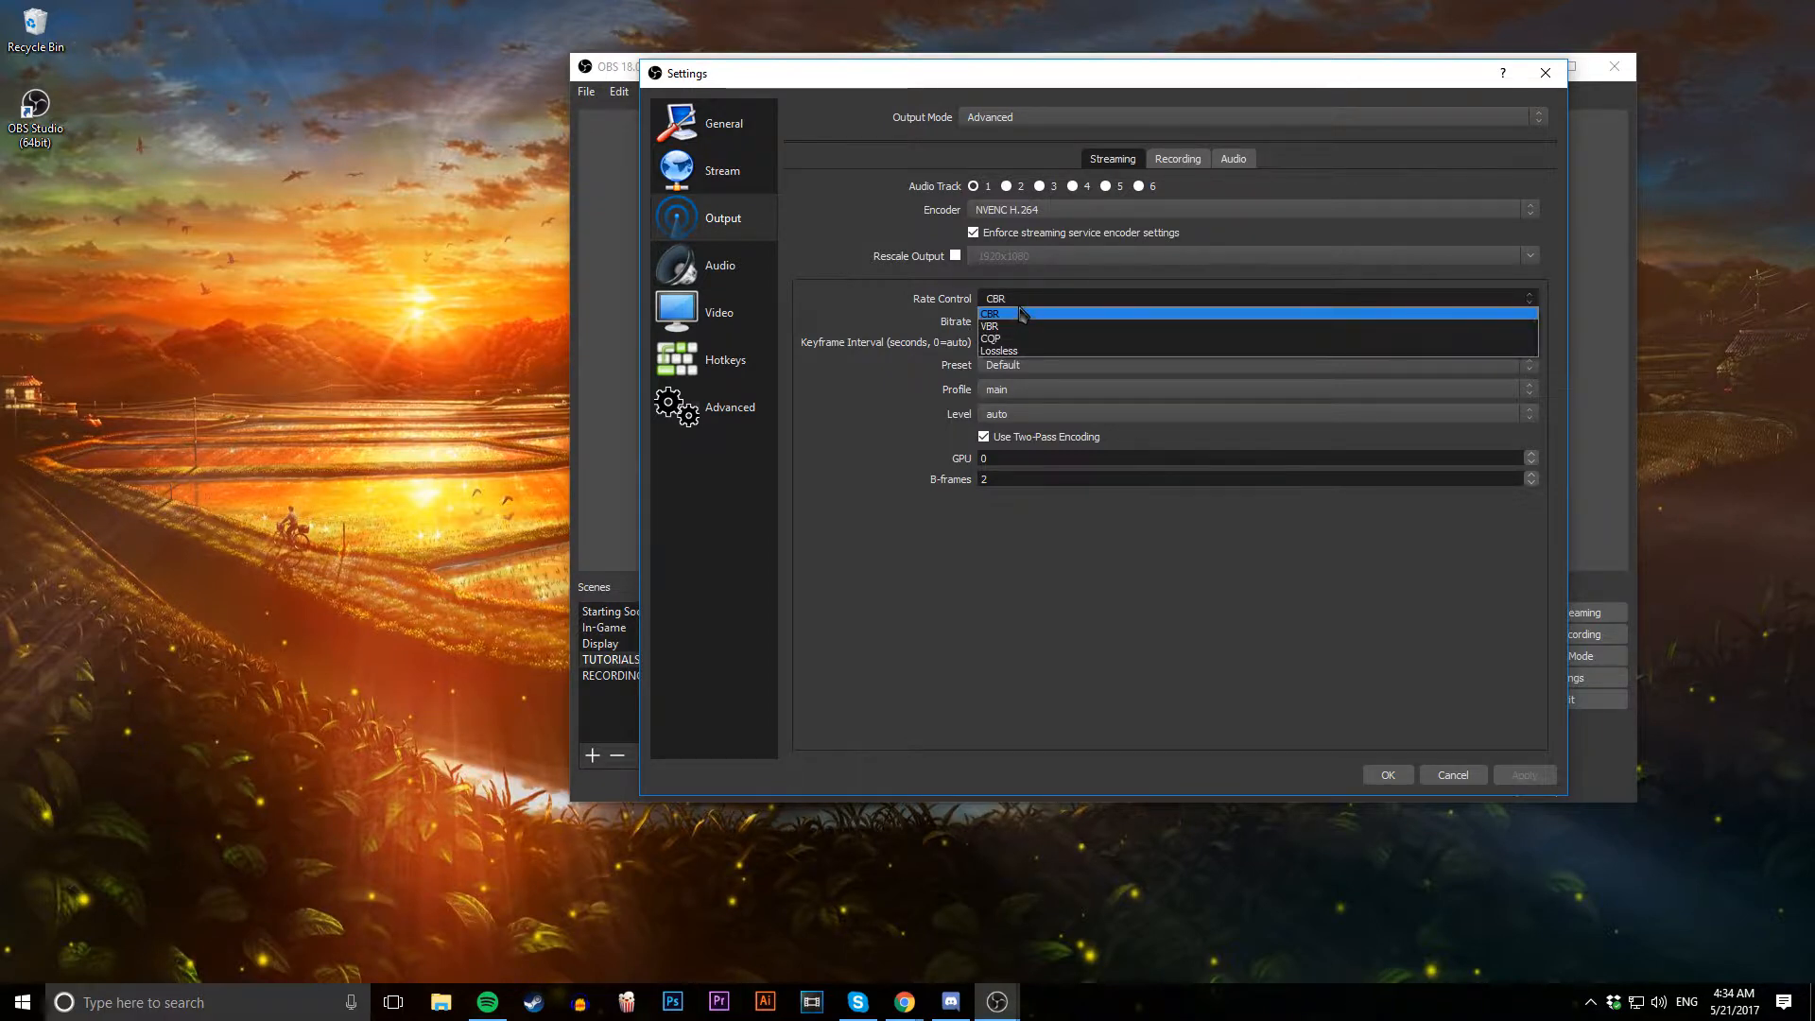
mouse_move(1024, 339)
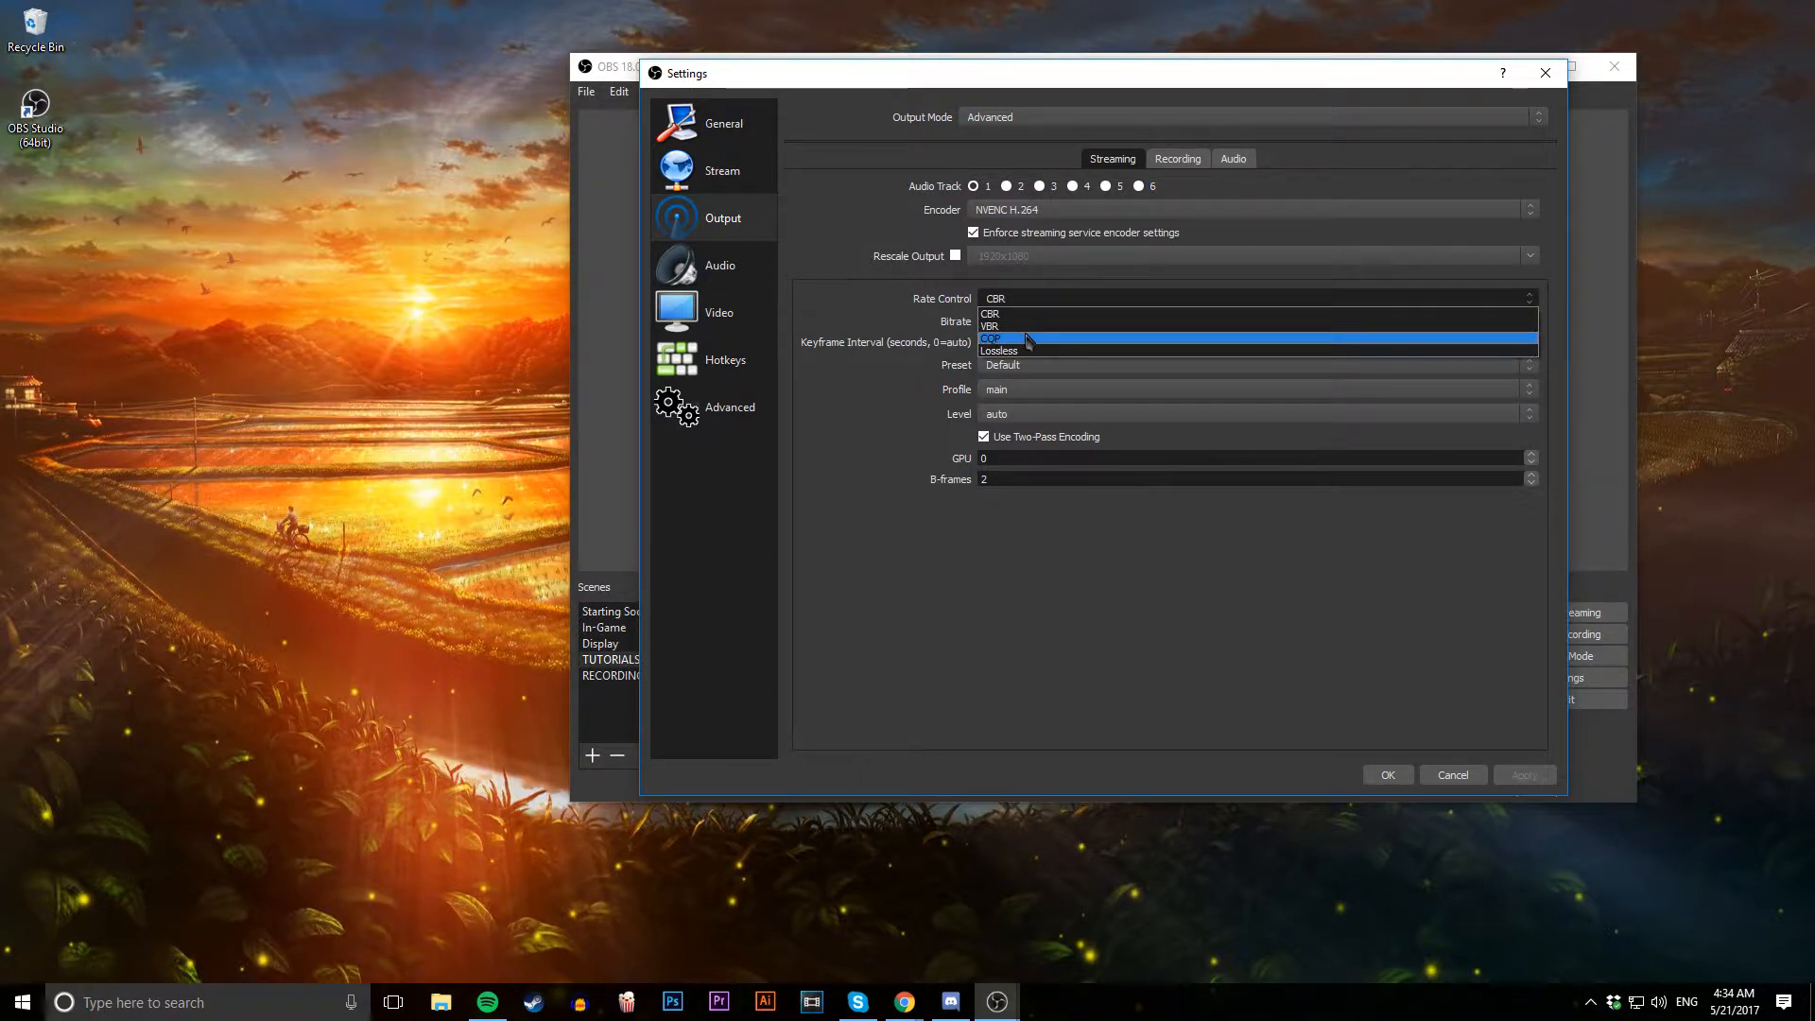
mouse_move(1025, 327)
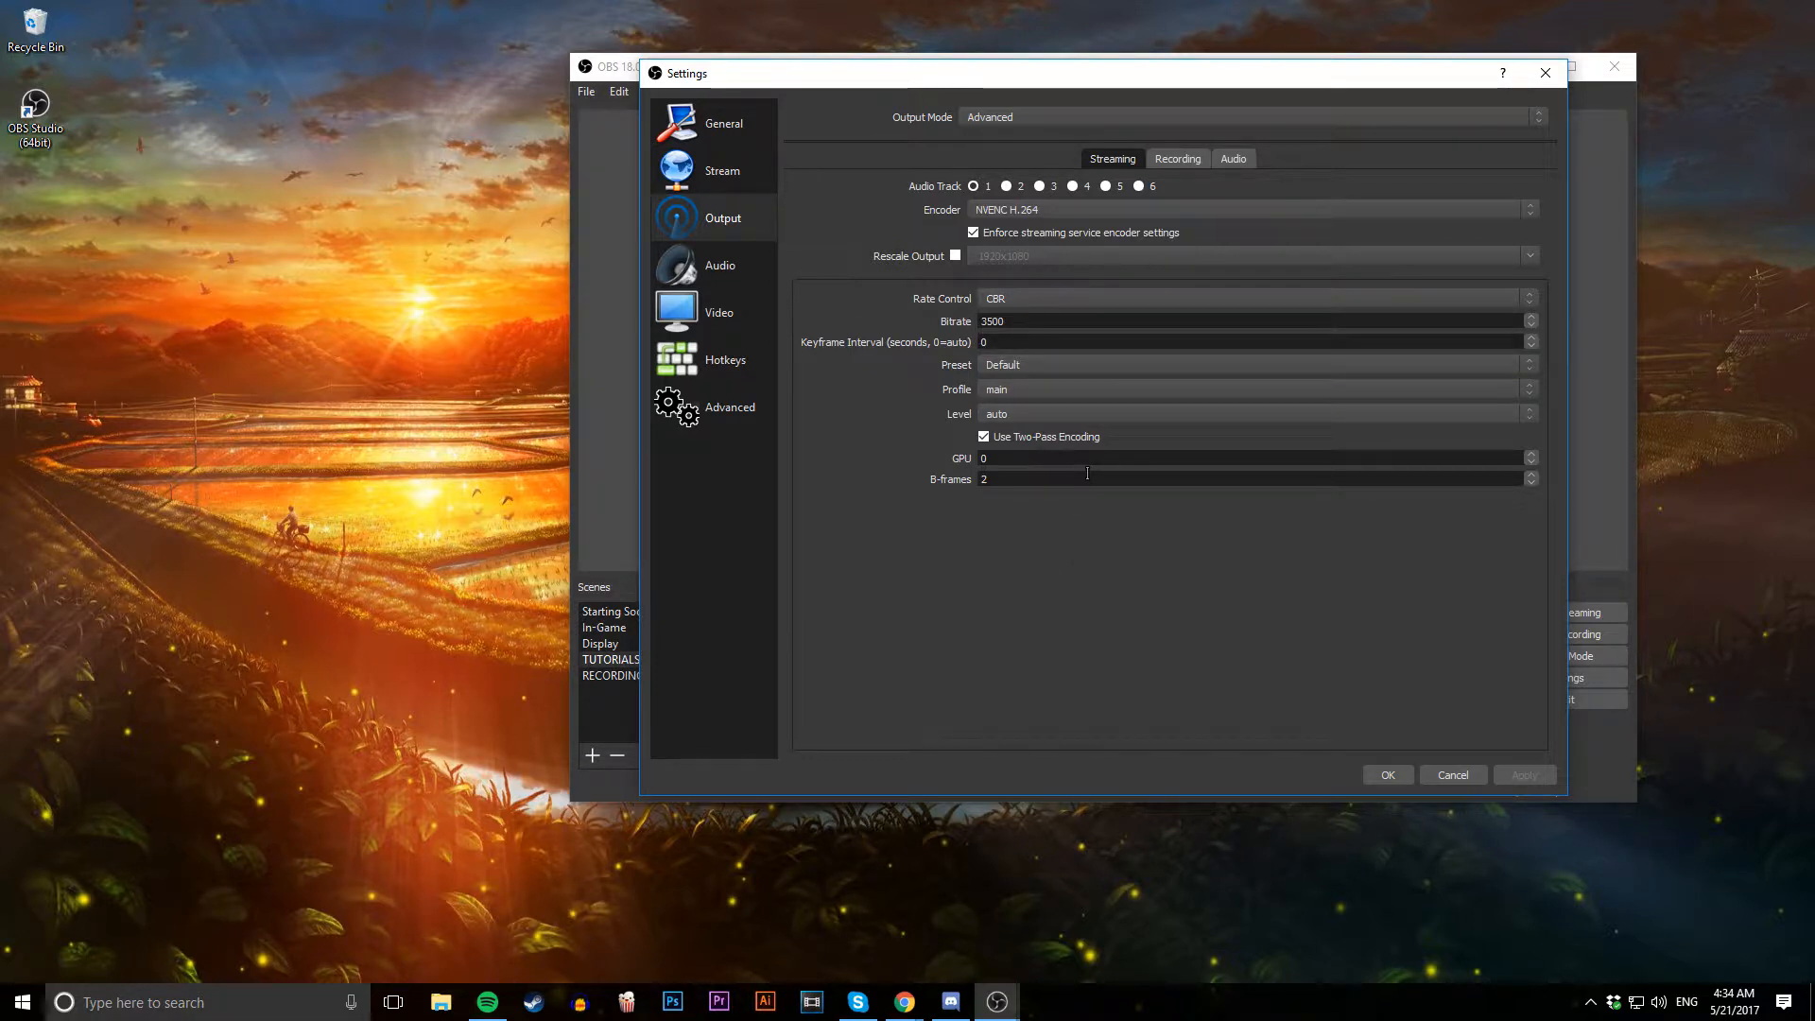
mouse_move(976, 337)
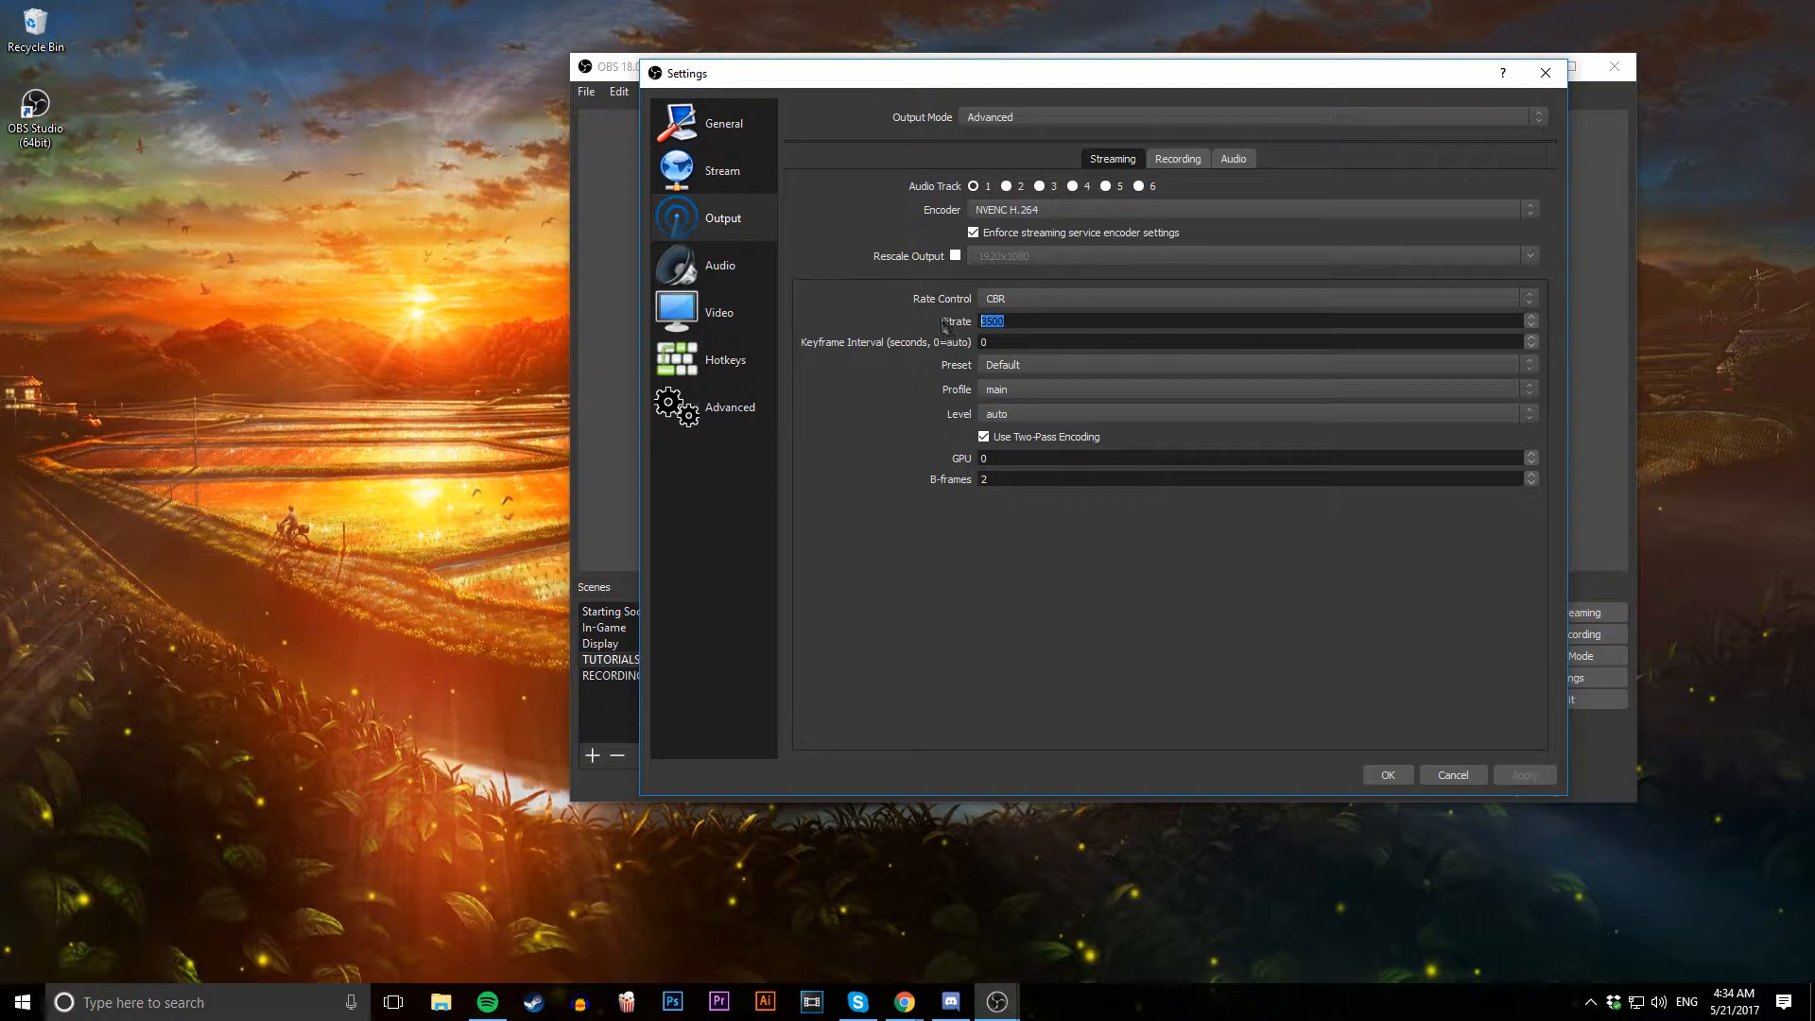
mouse_move(911, 329)
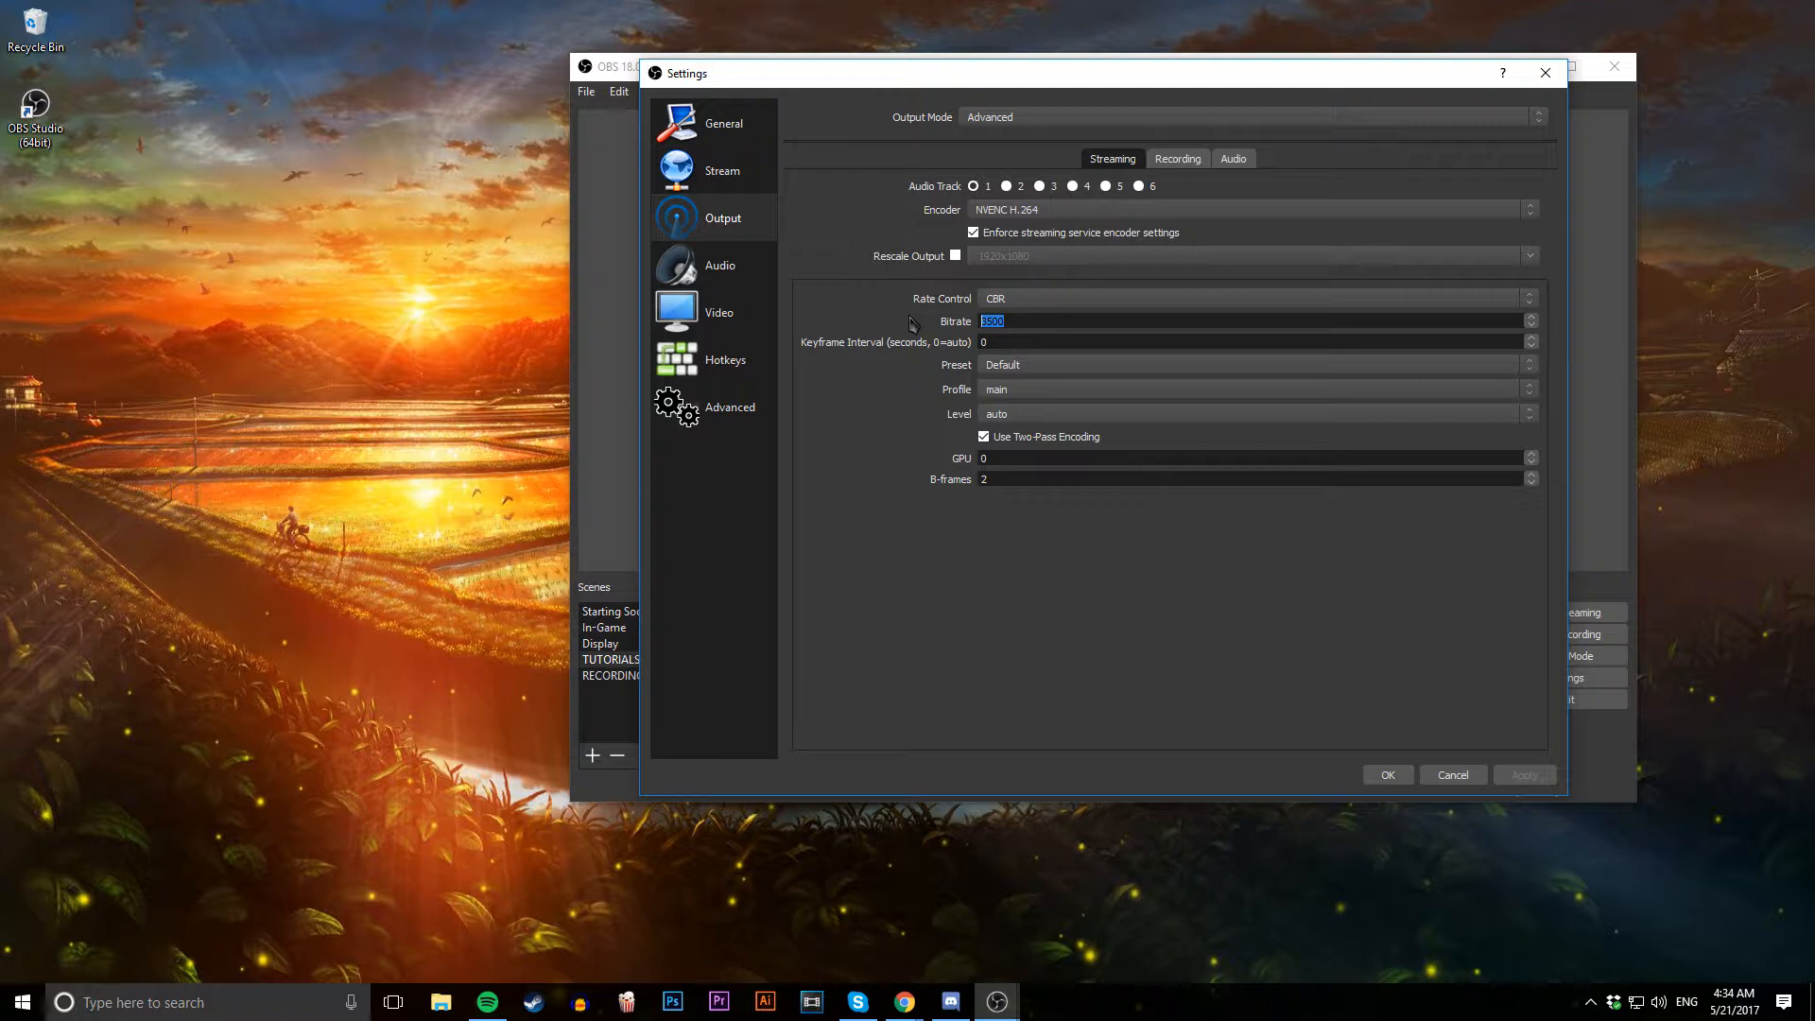
mouse_move(926, 333)
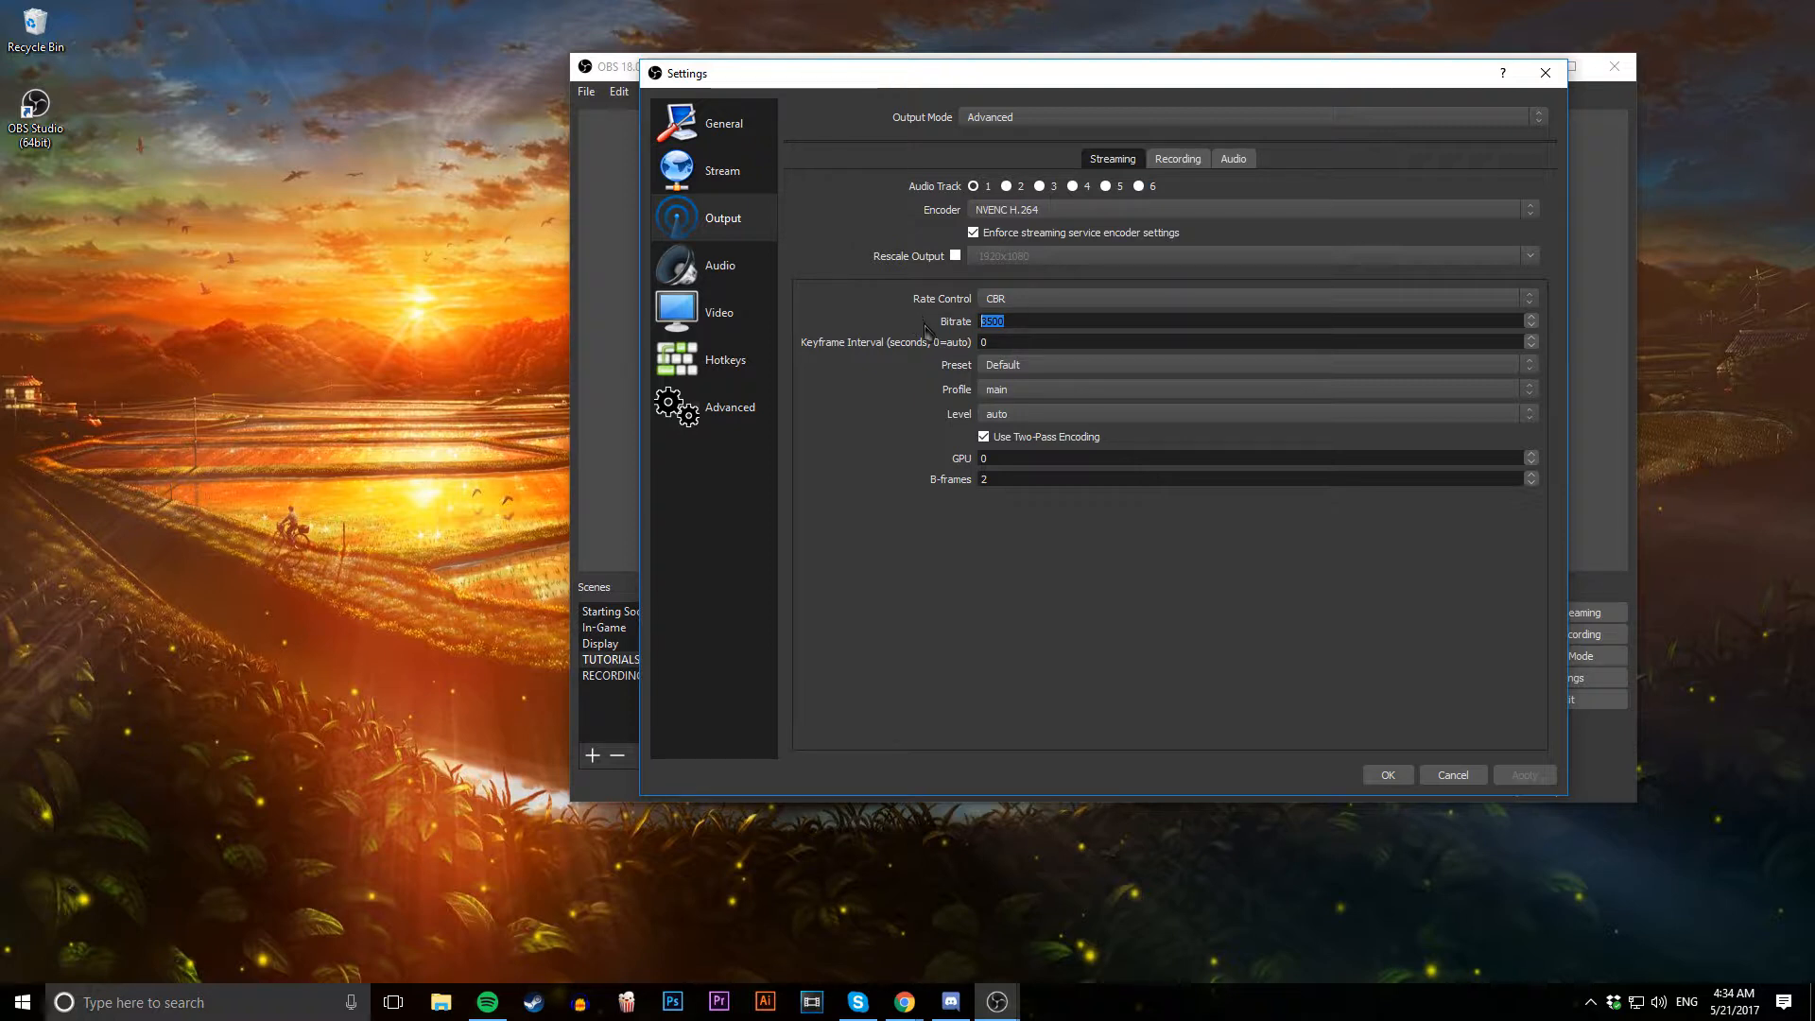
mouse_move(1008, 159)
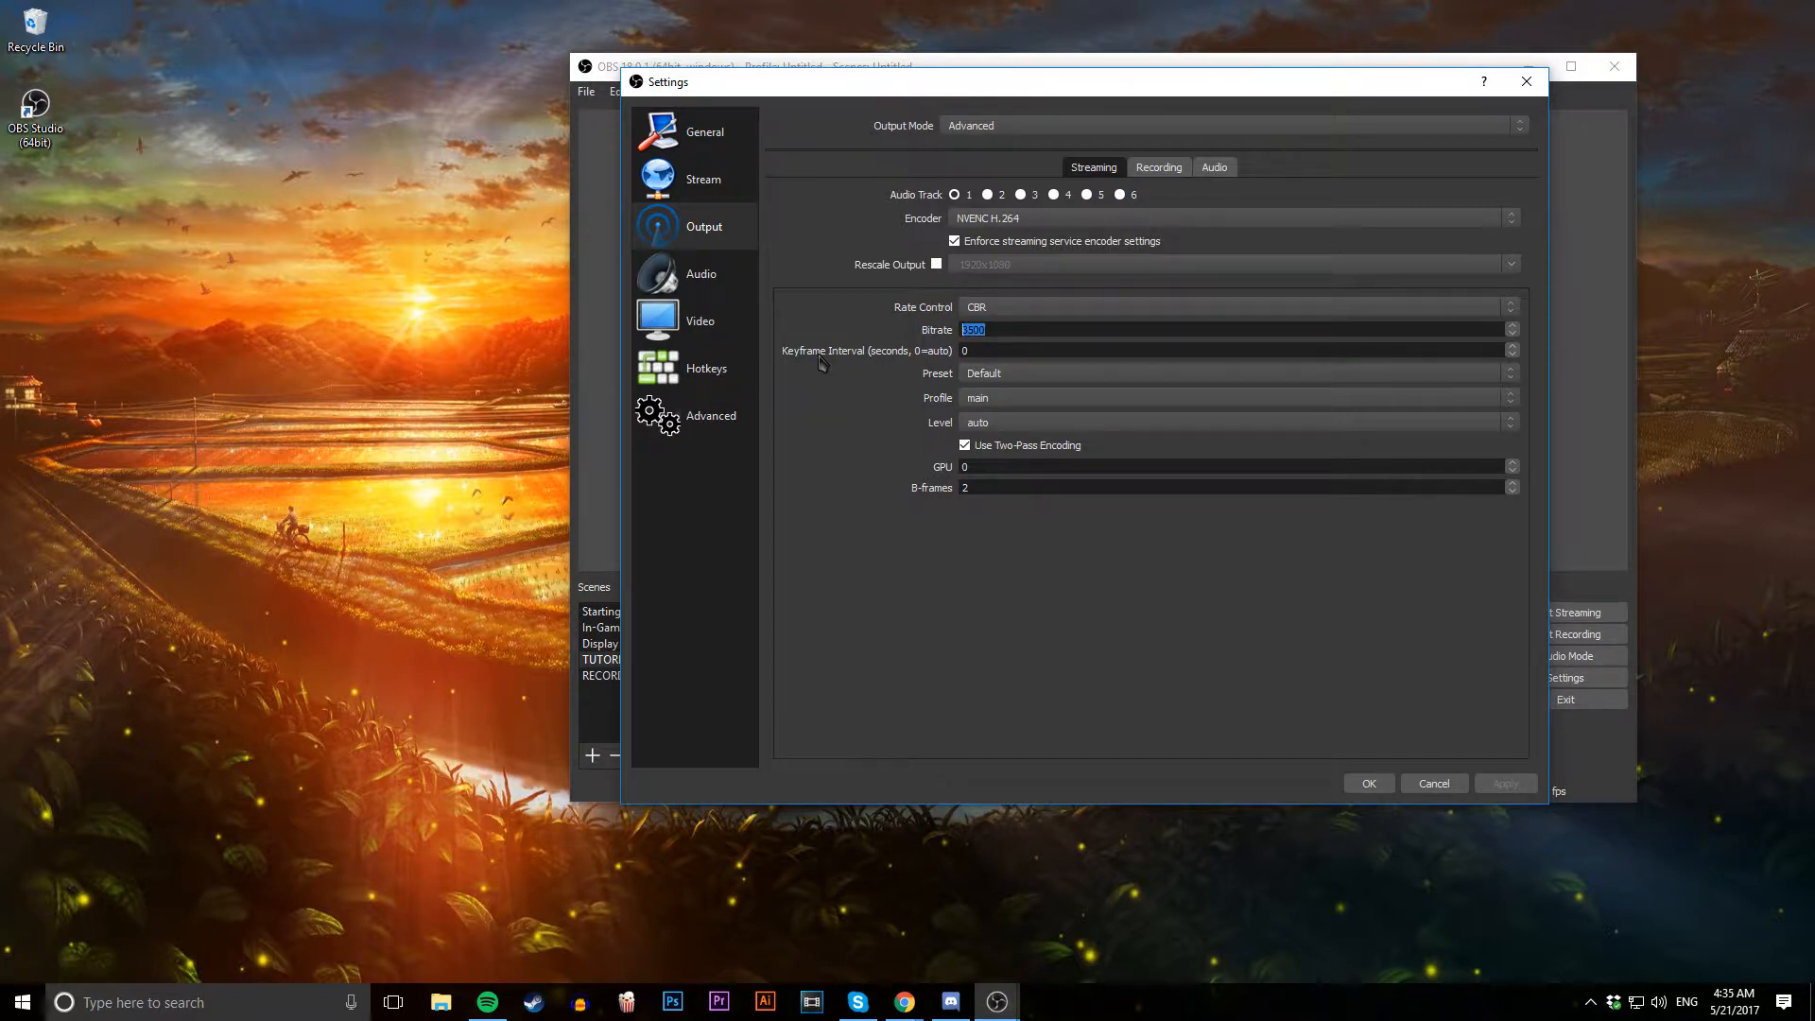
mouse_move(783, 377)
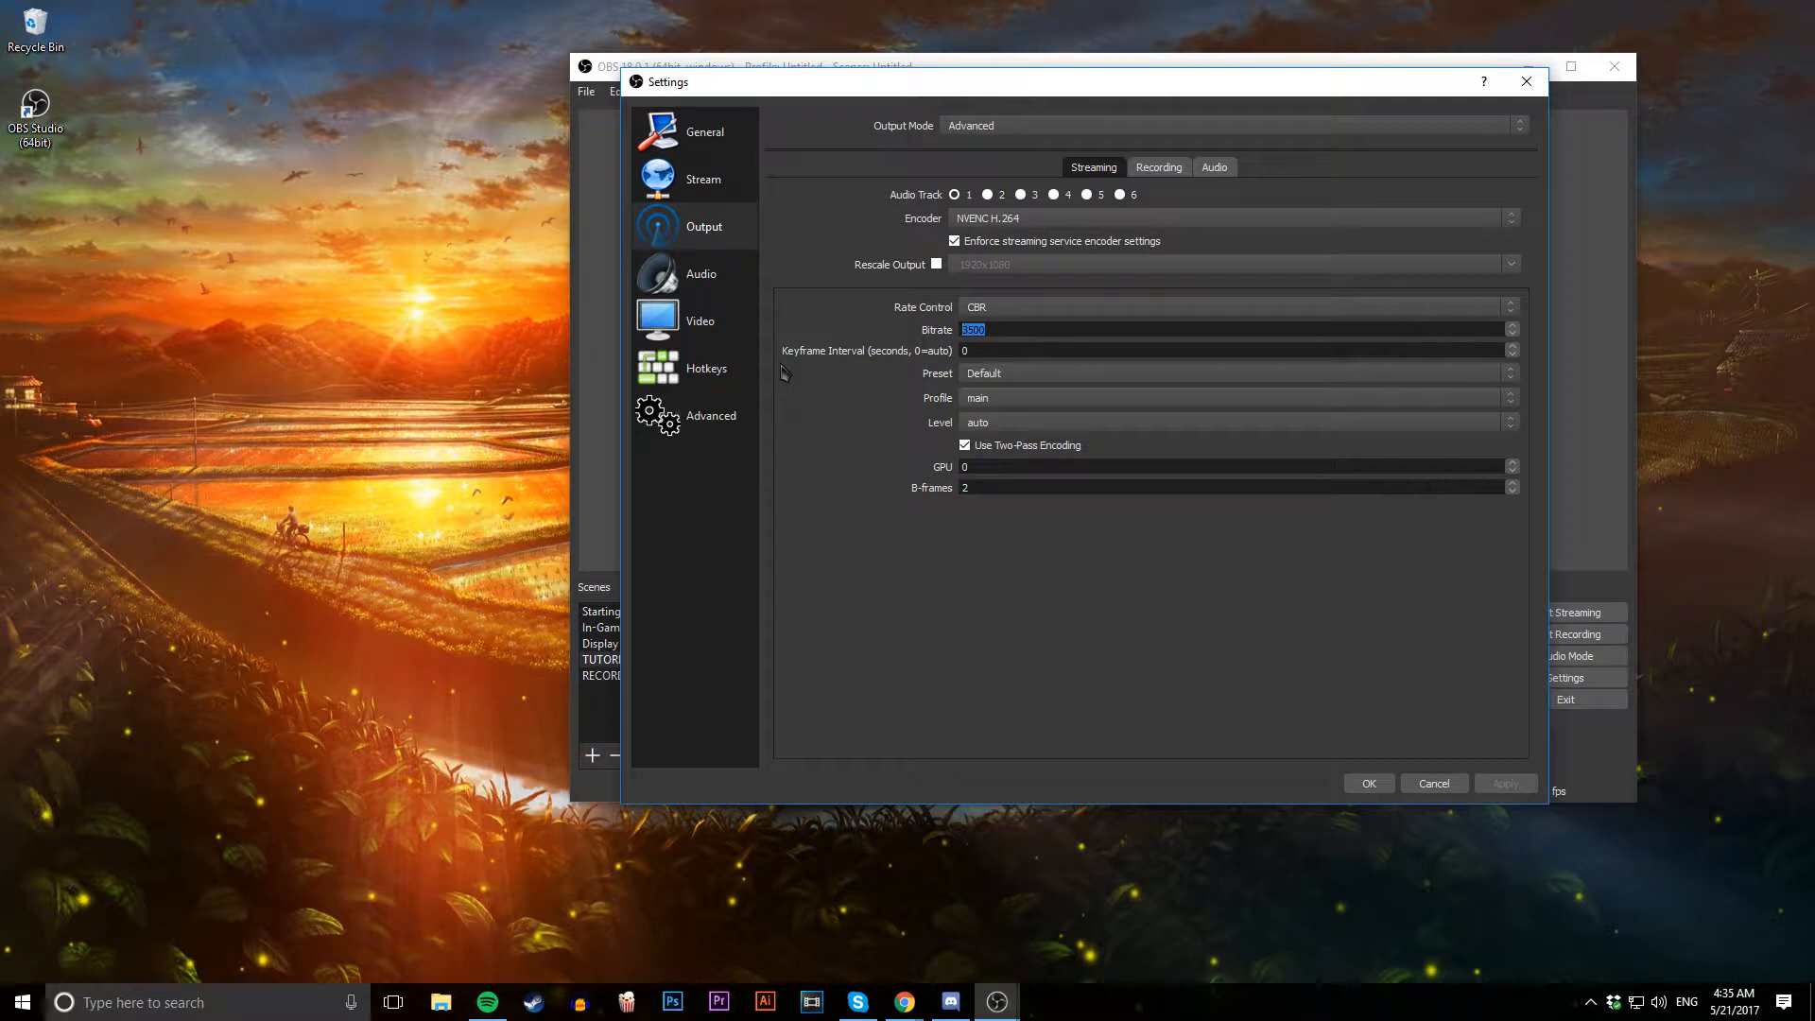
mouse_move(1040, 315)
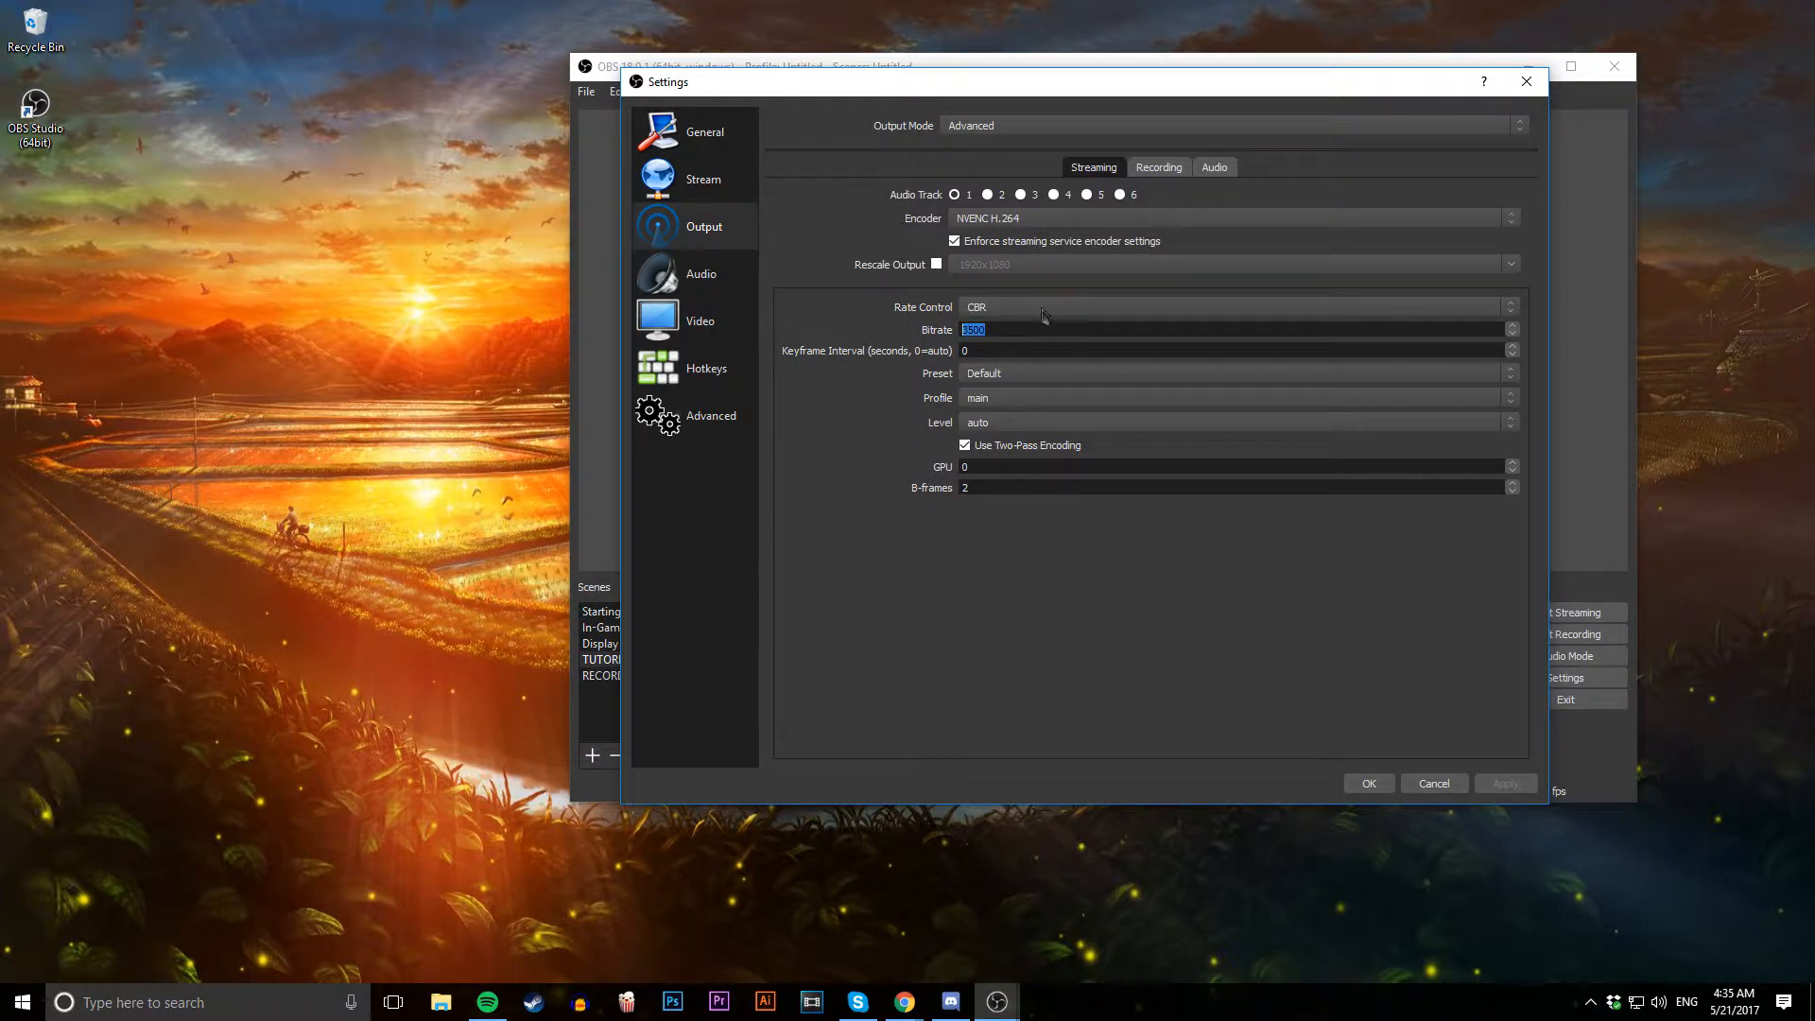
mouse_move(802, 510)
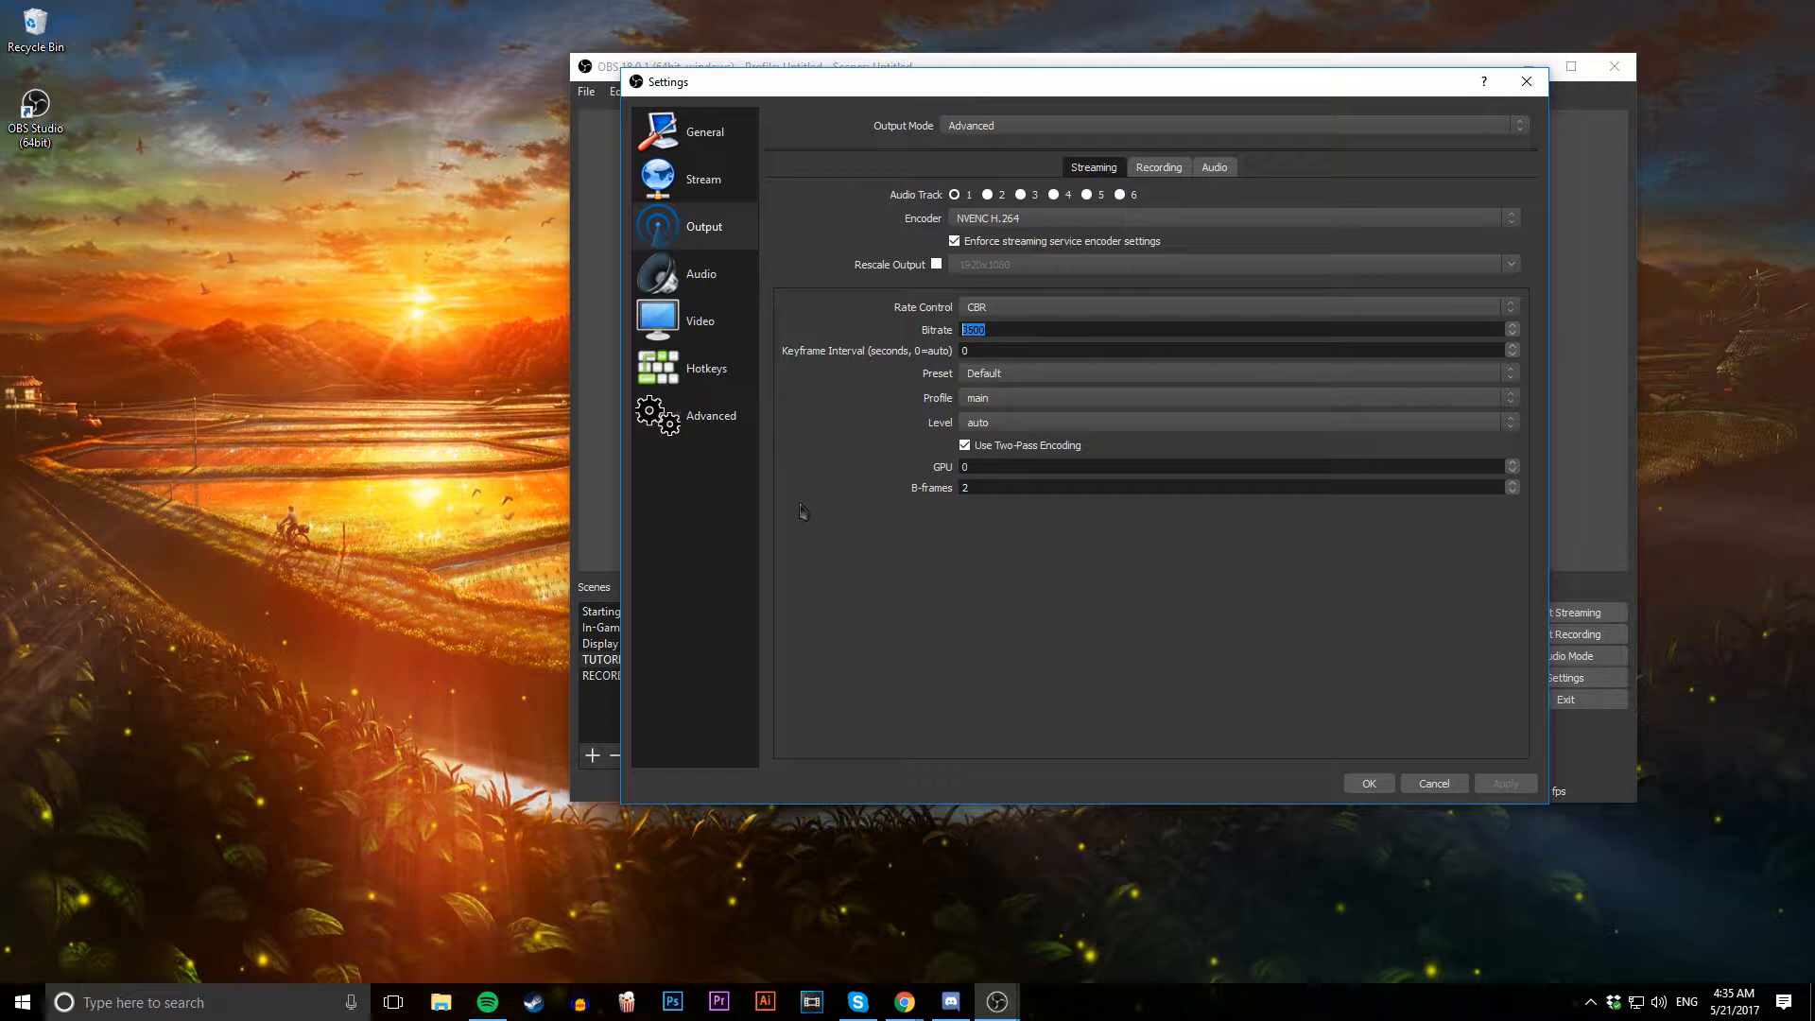
mouse_move(837, 522)
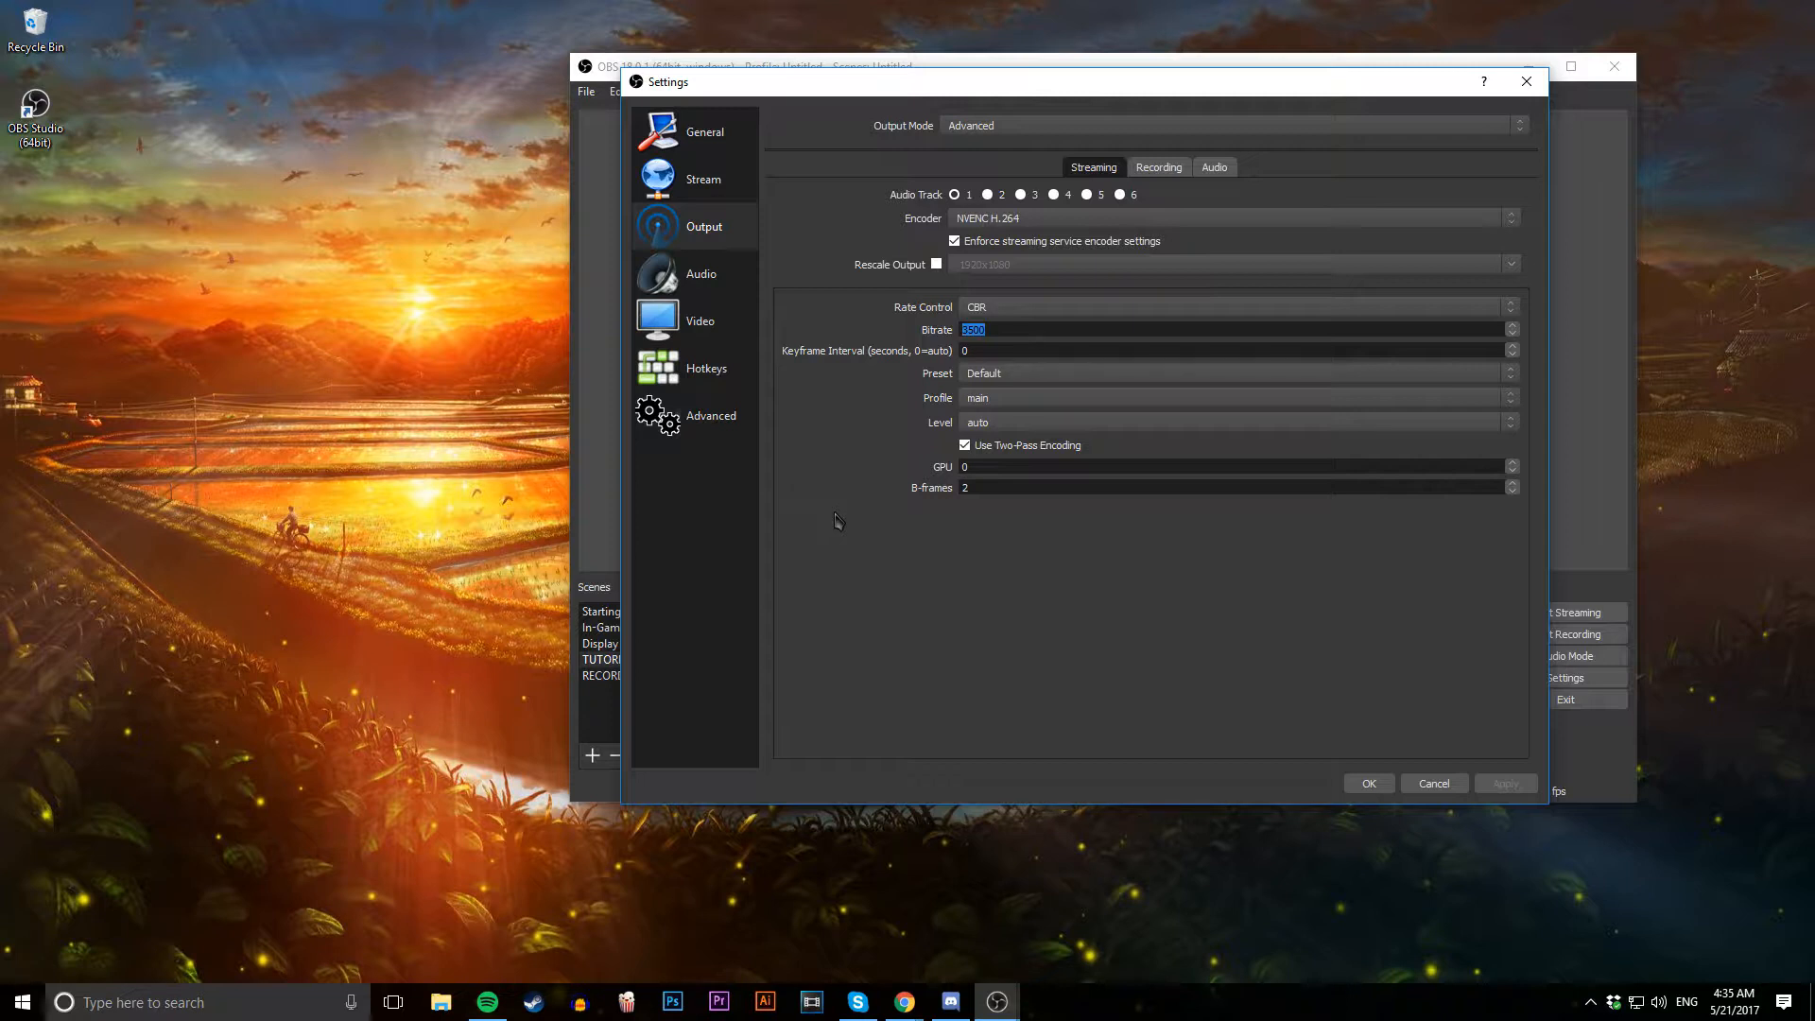
mouse_move(796, 490)
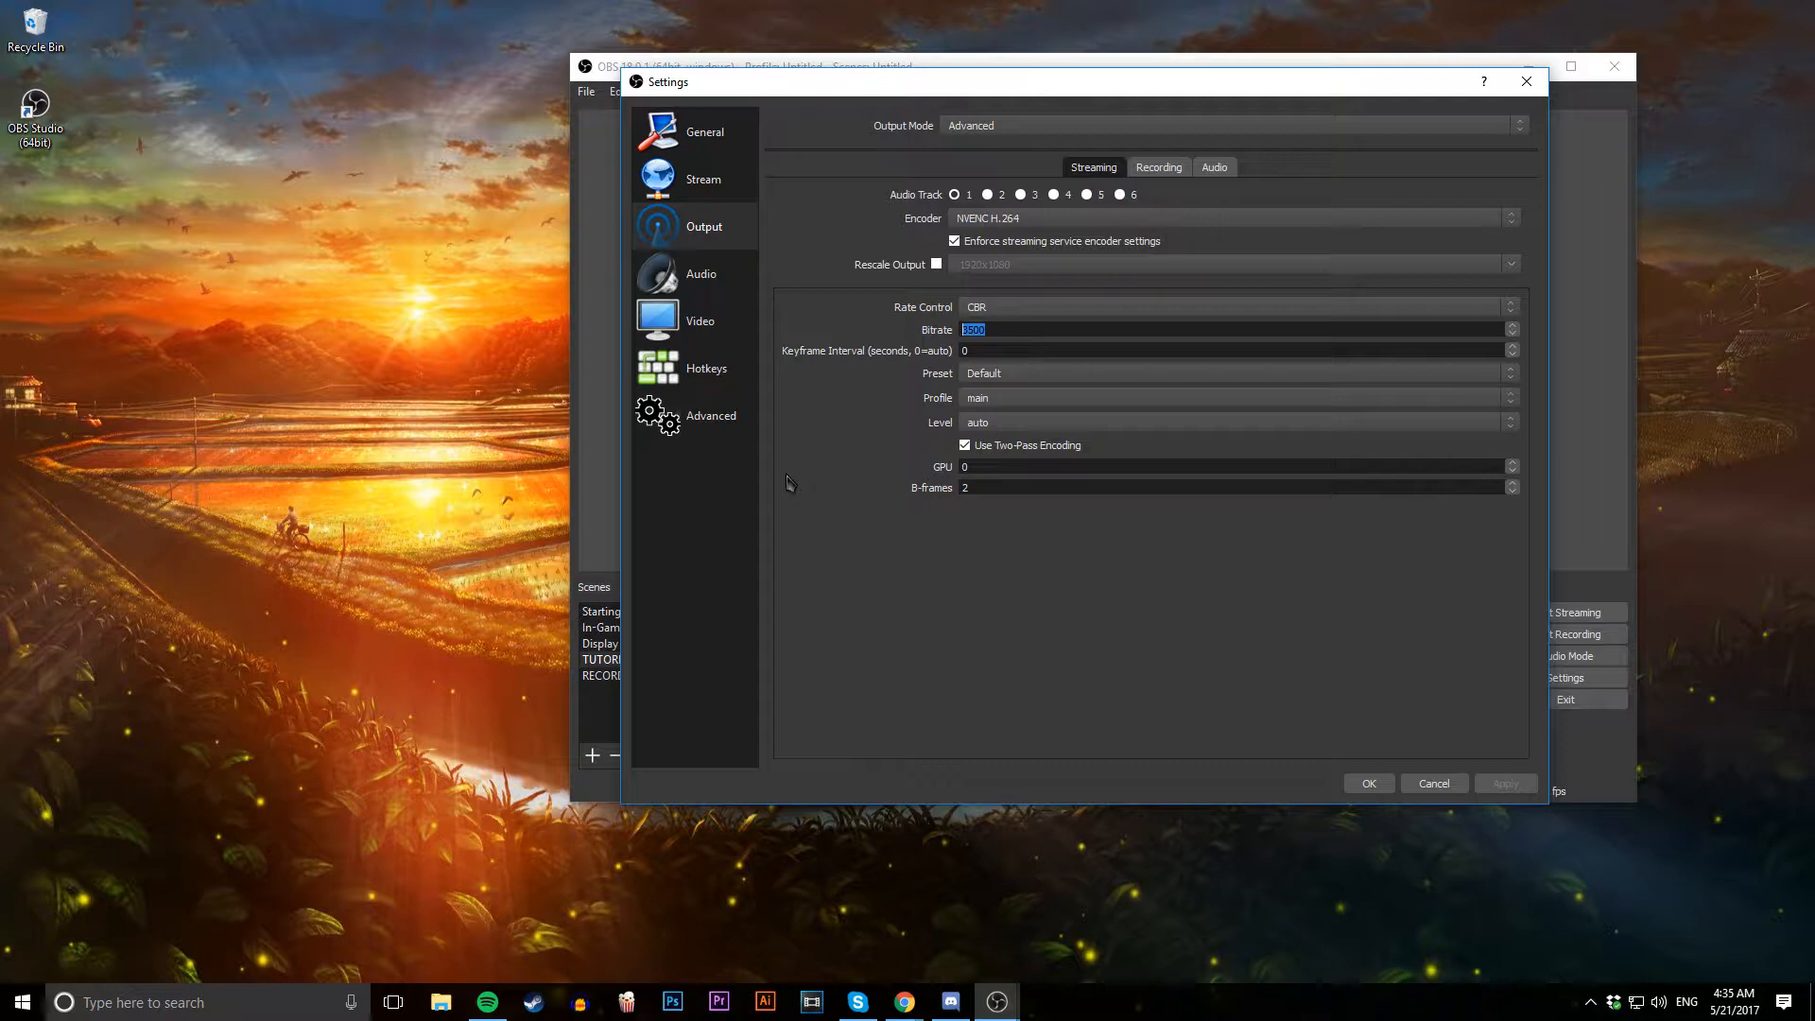
mouse_move(798, 478)
text(3500)
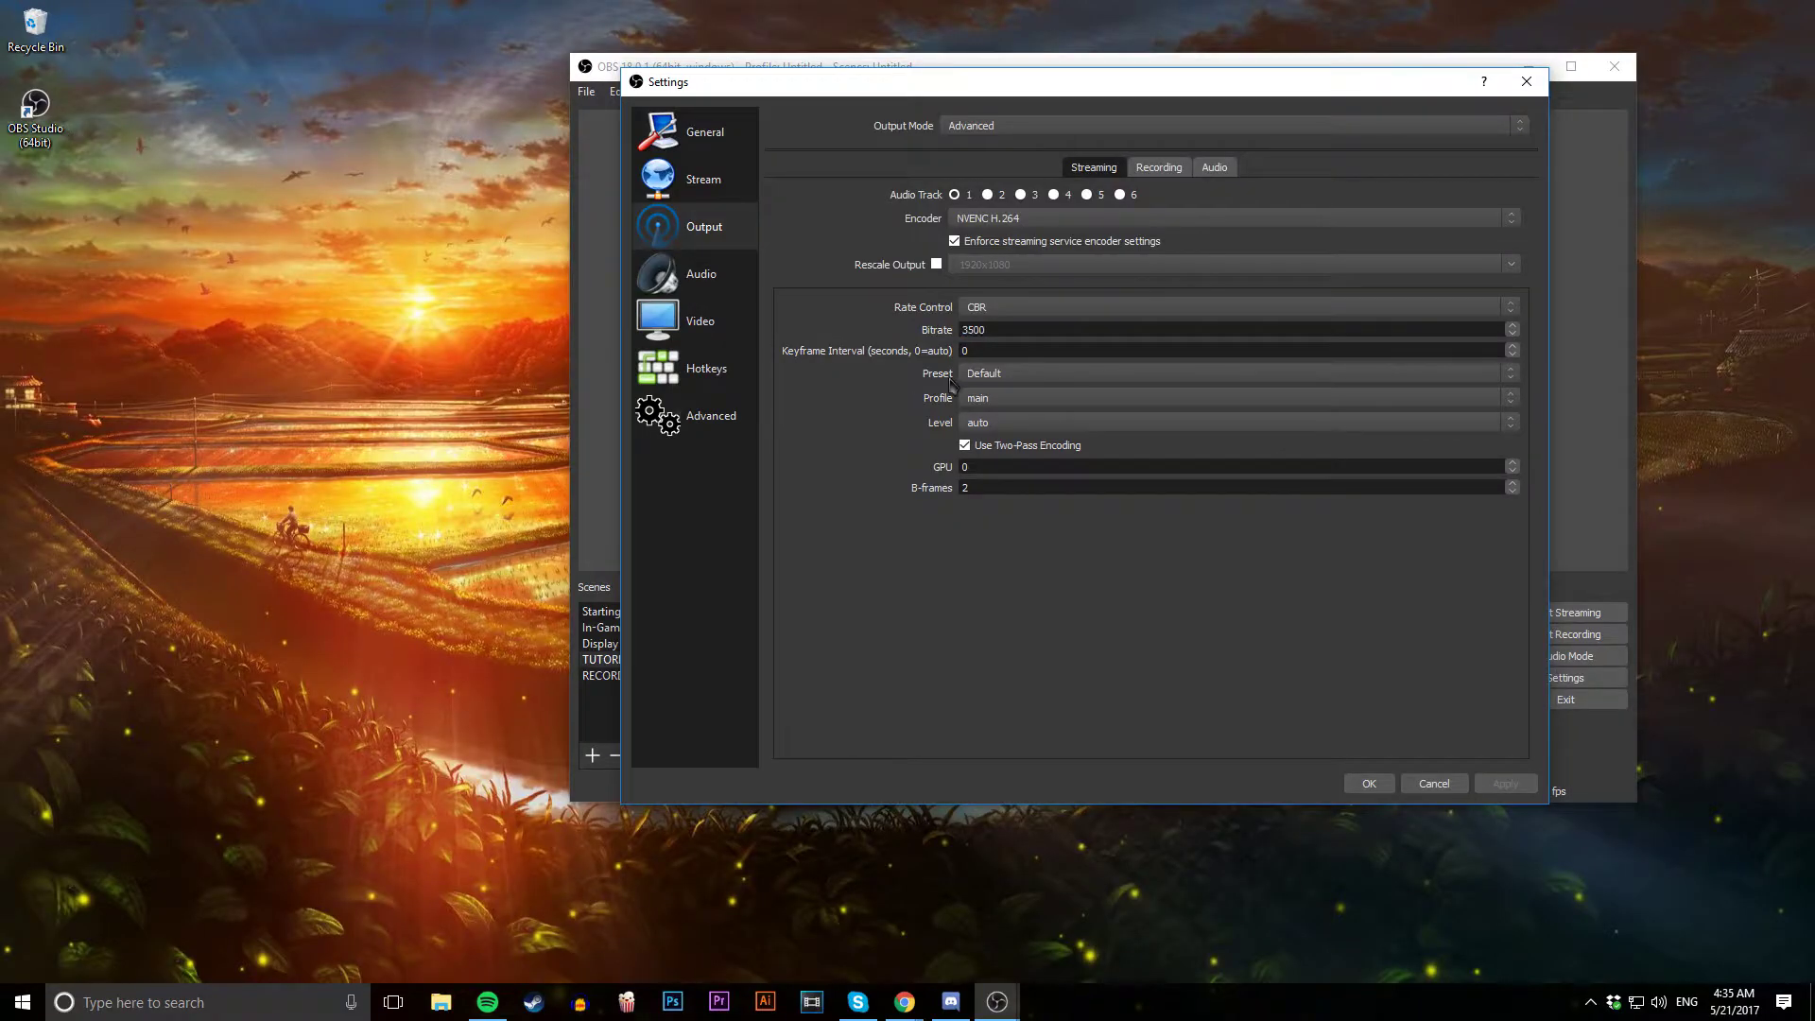
mouse_move(984, 427)
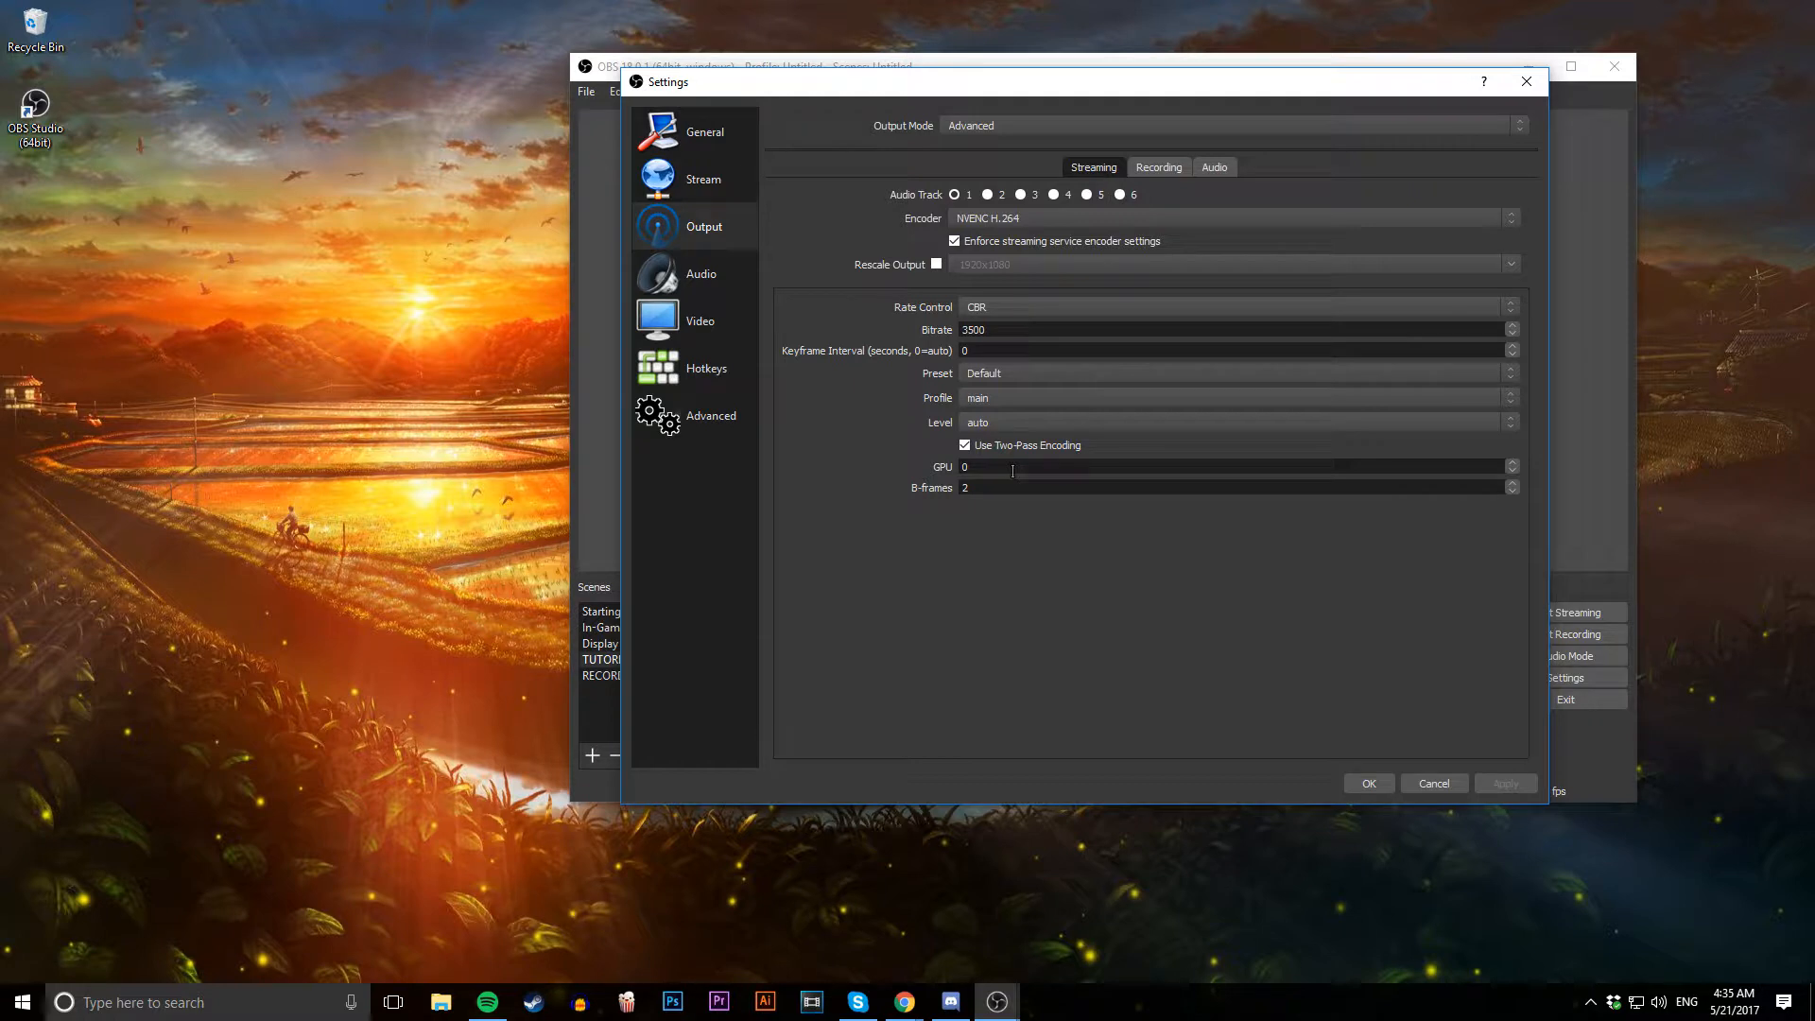
mouse_move(985, 195)
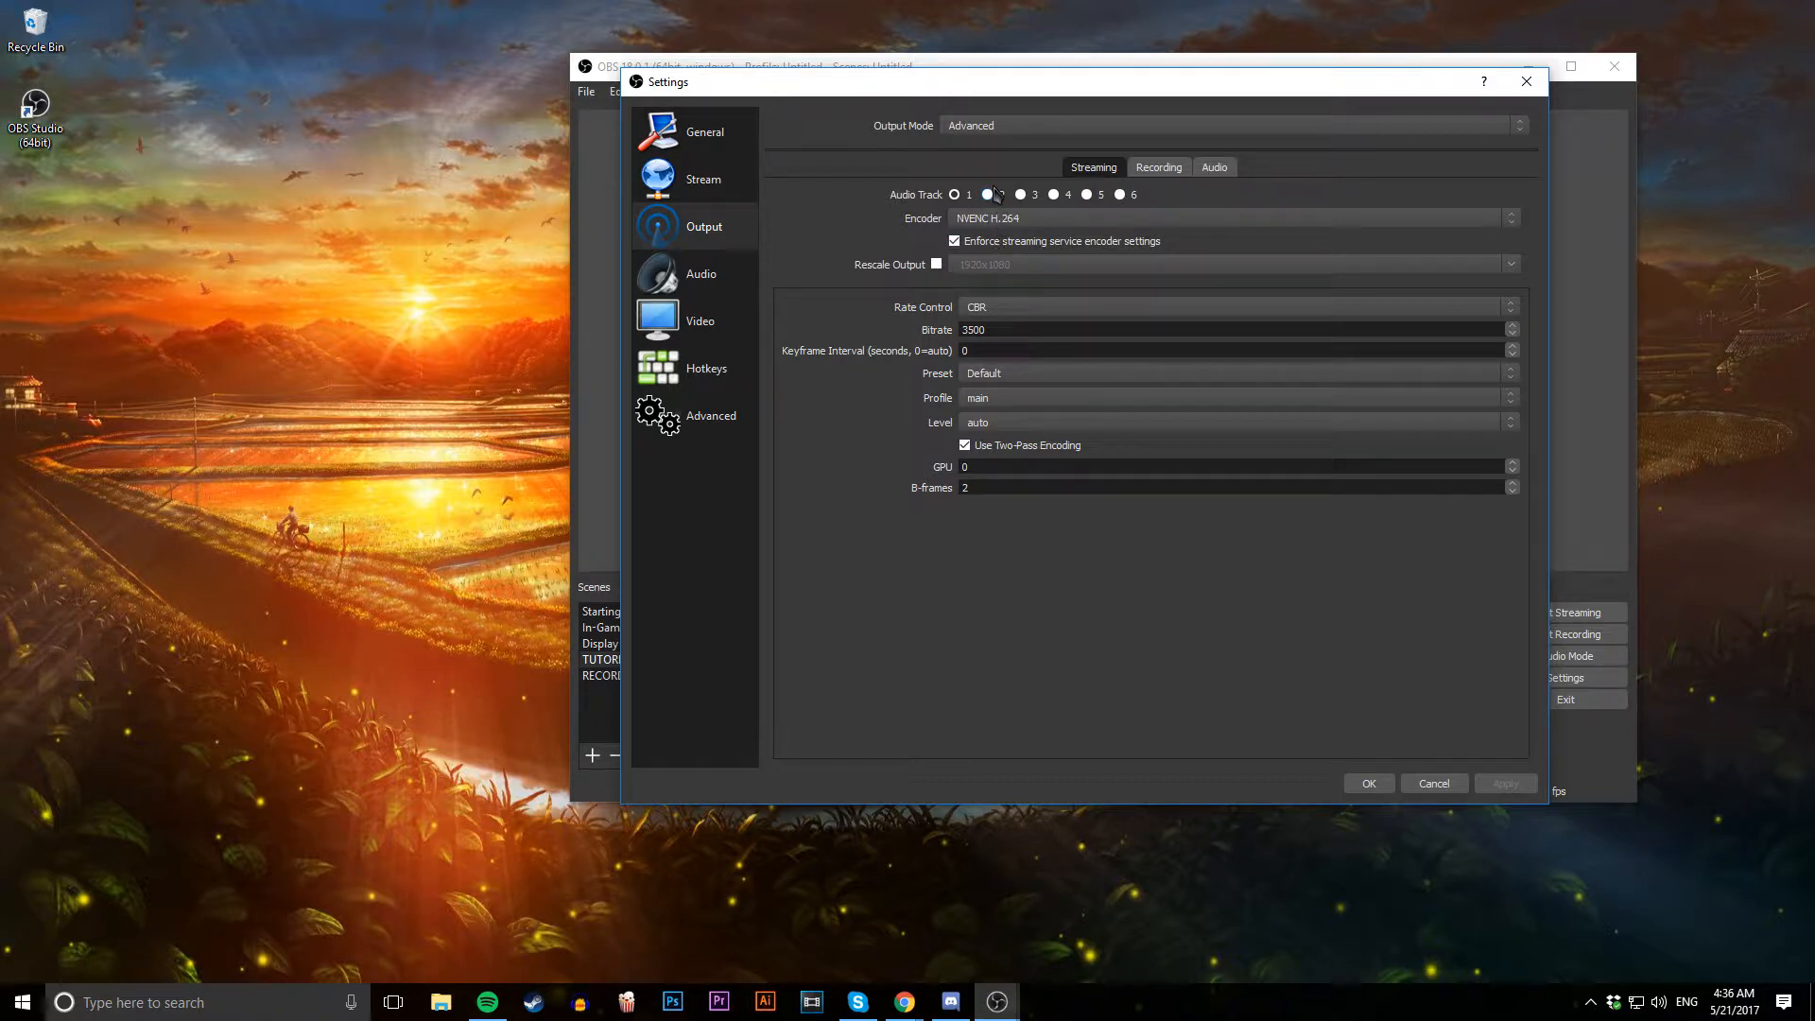
click(987, 195)
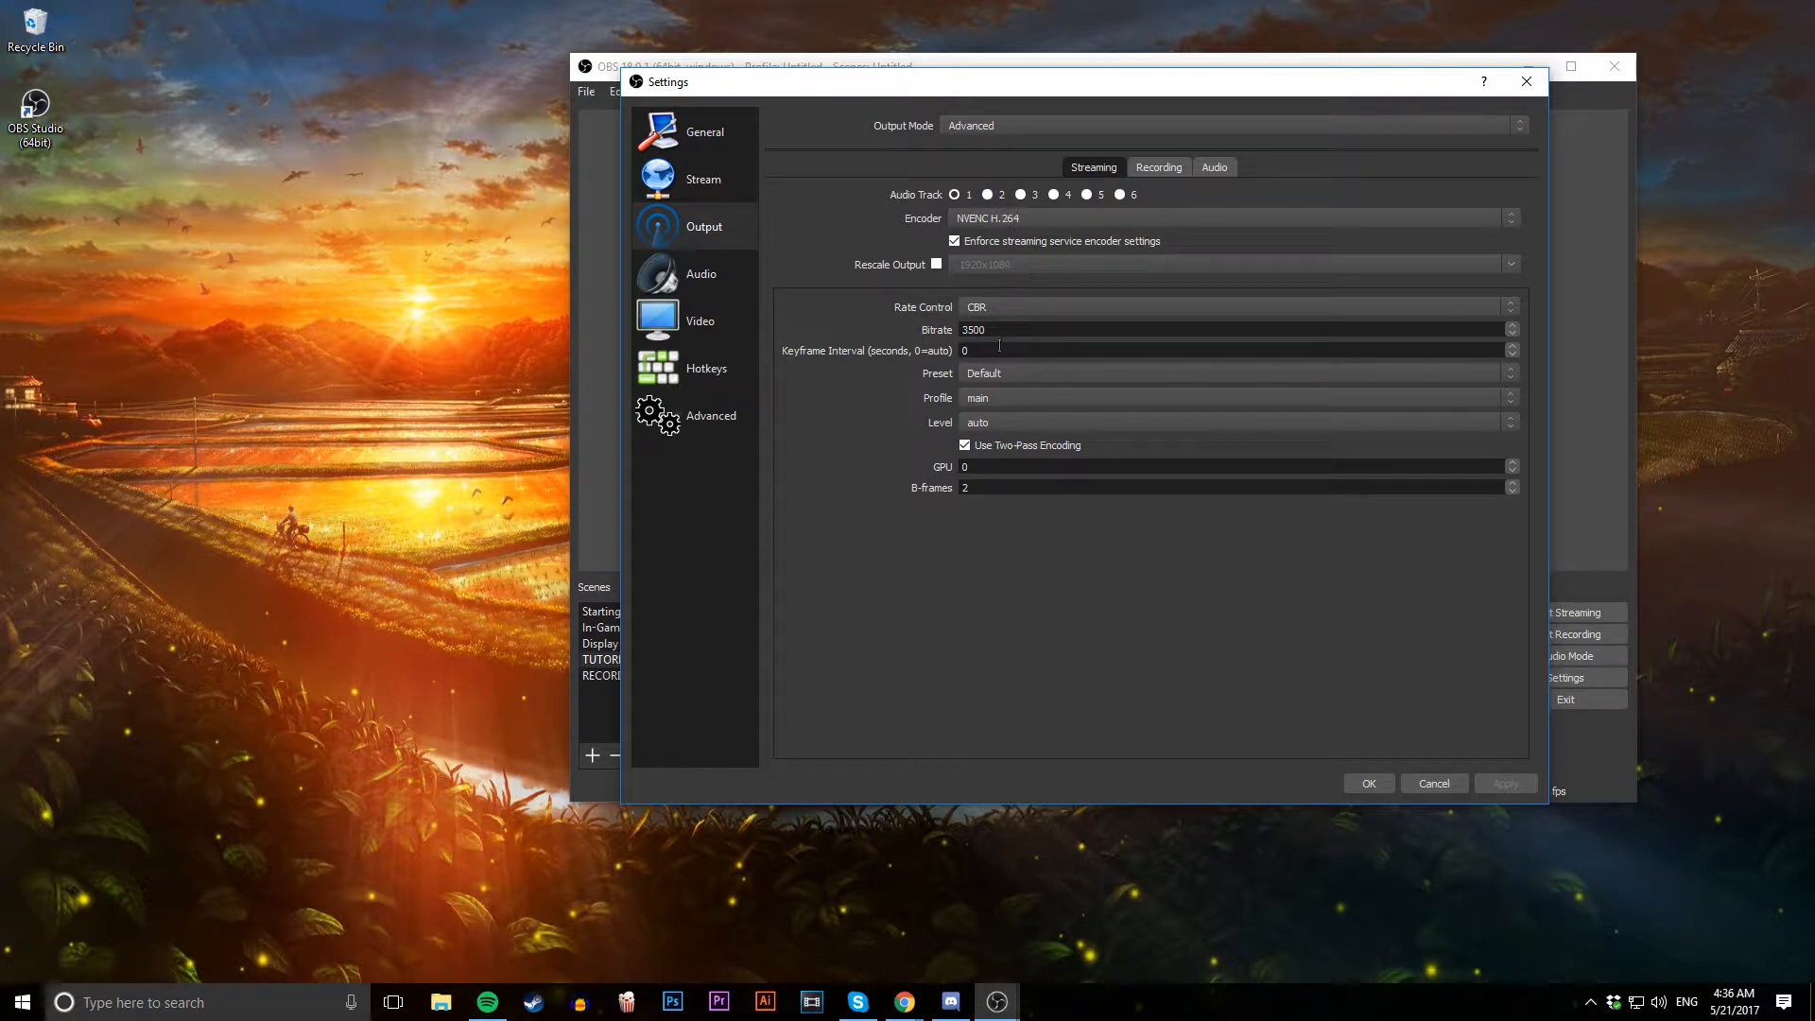
triple_click(972, 329)
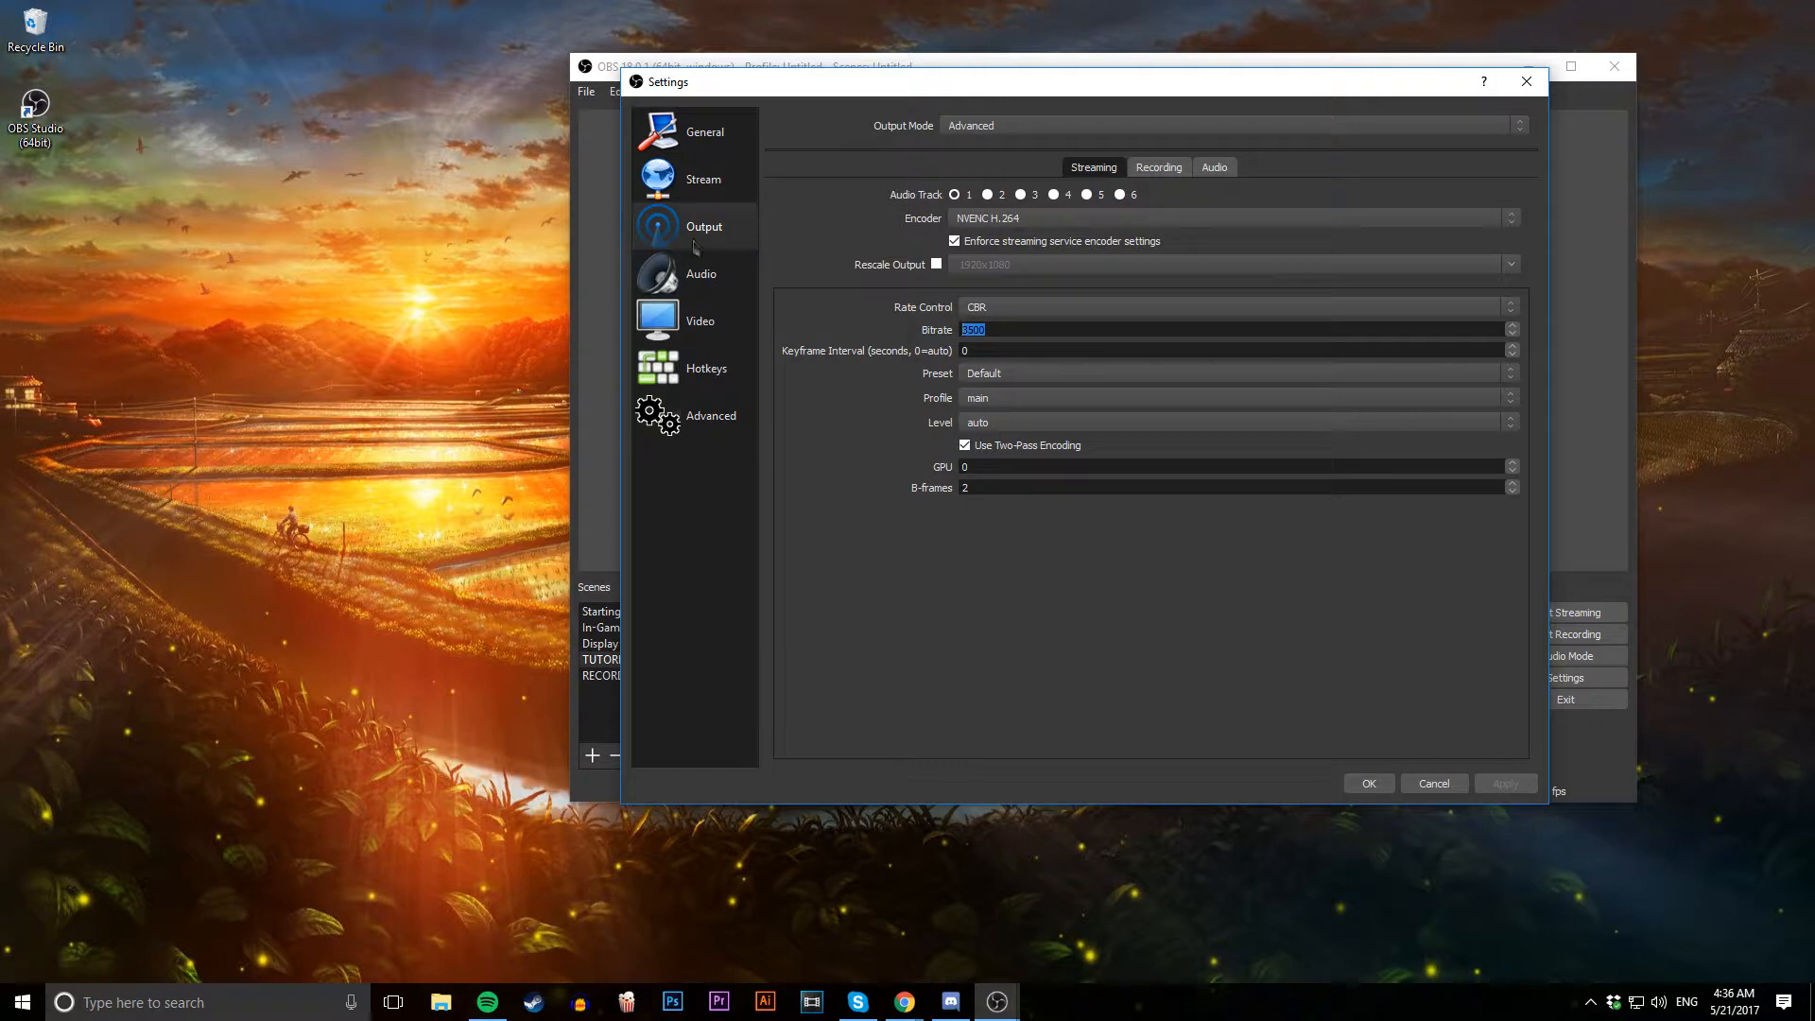
mouse_move(792, 240)
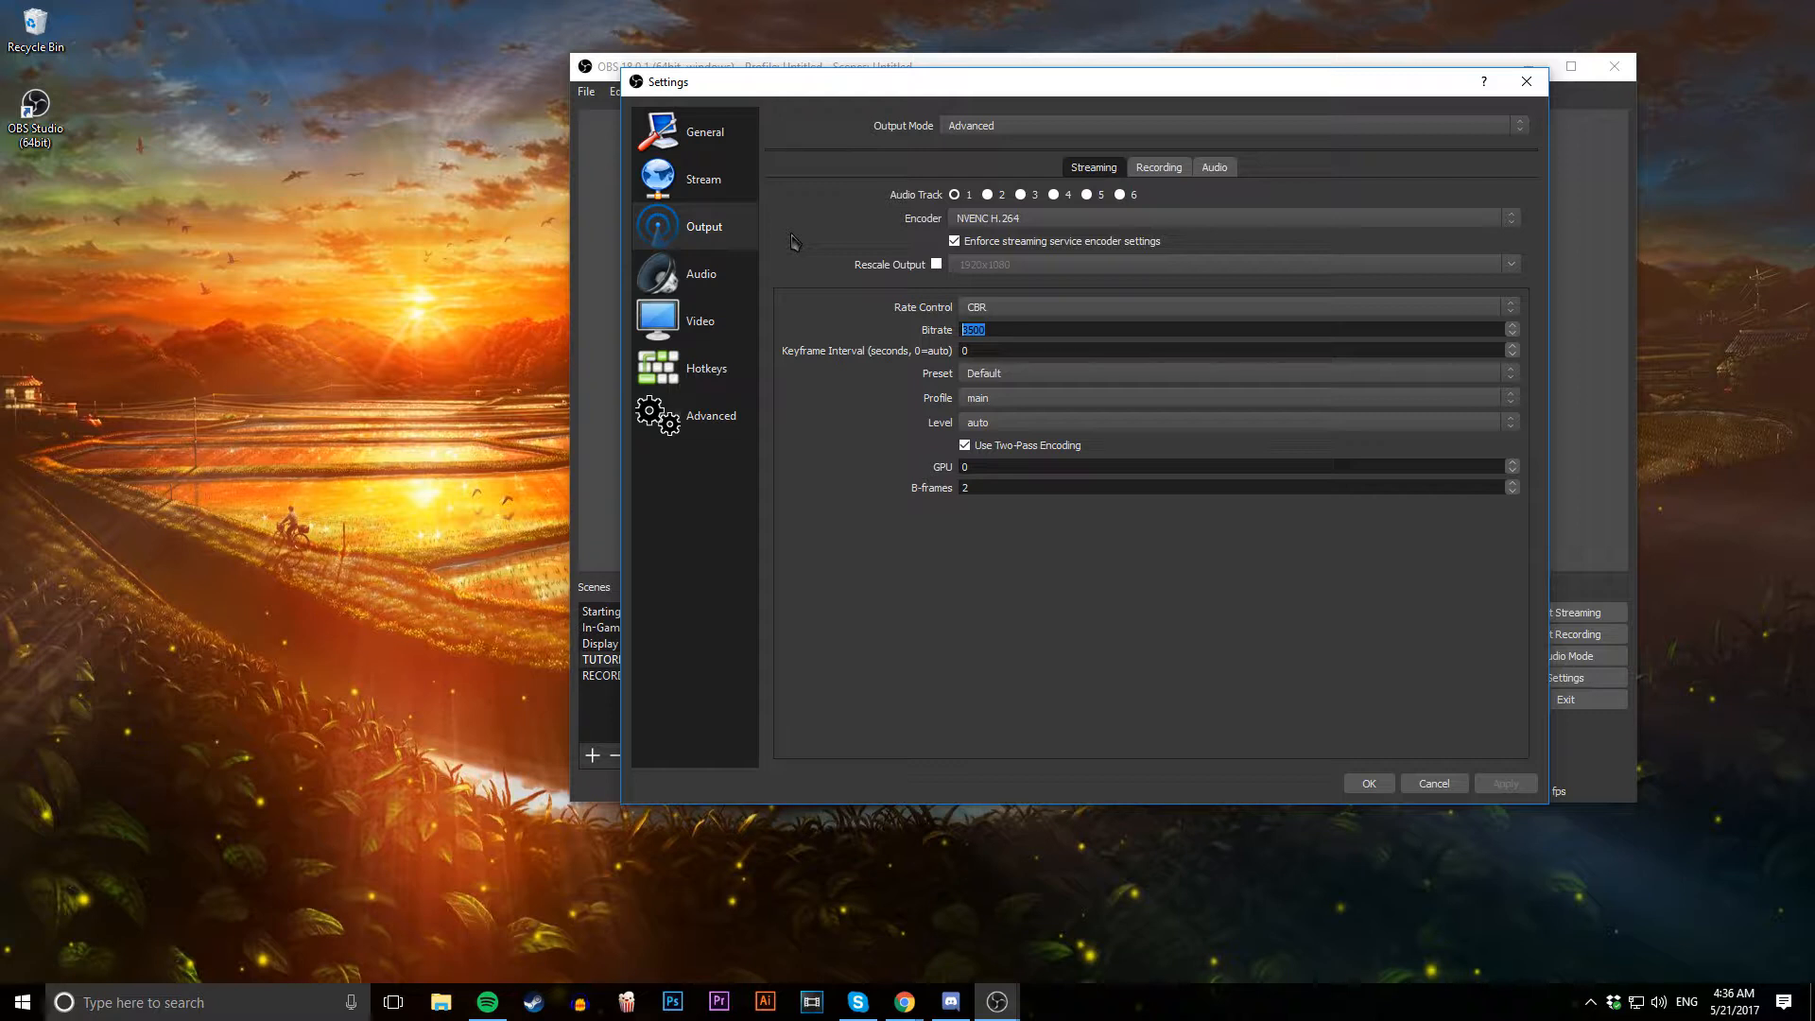
mouse_move(813, 269)
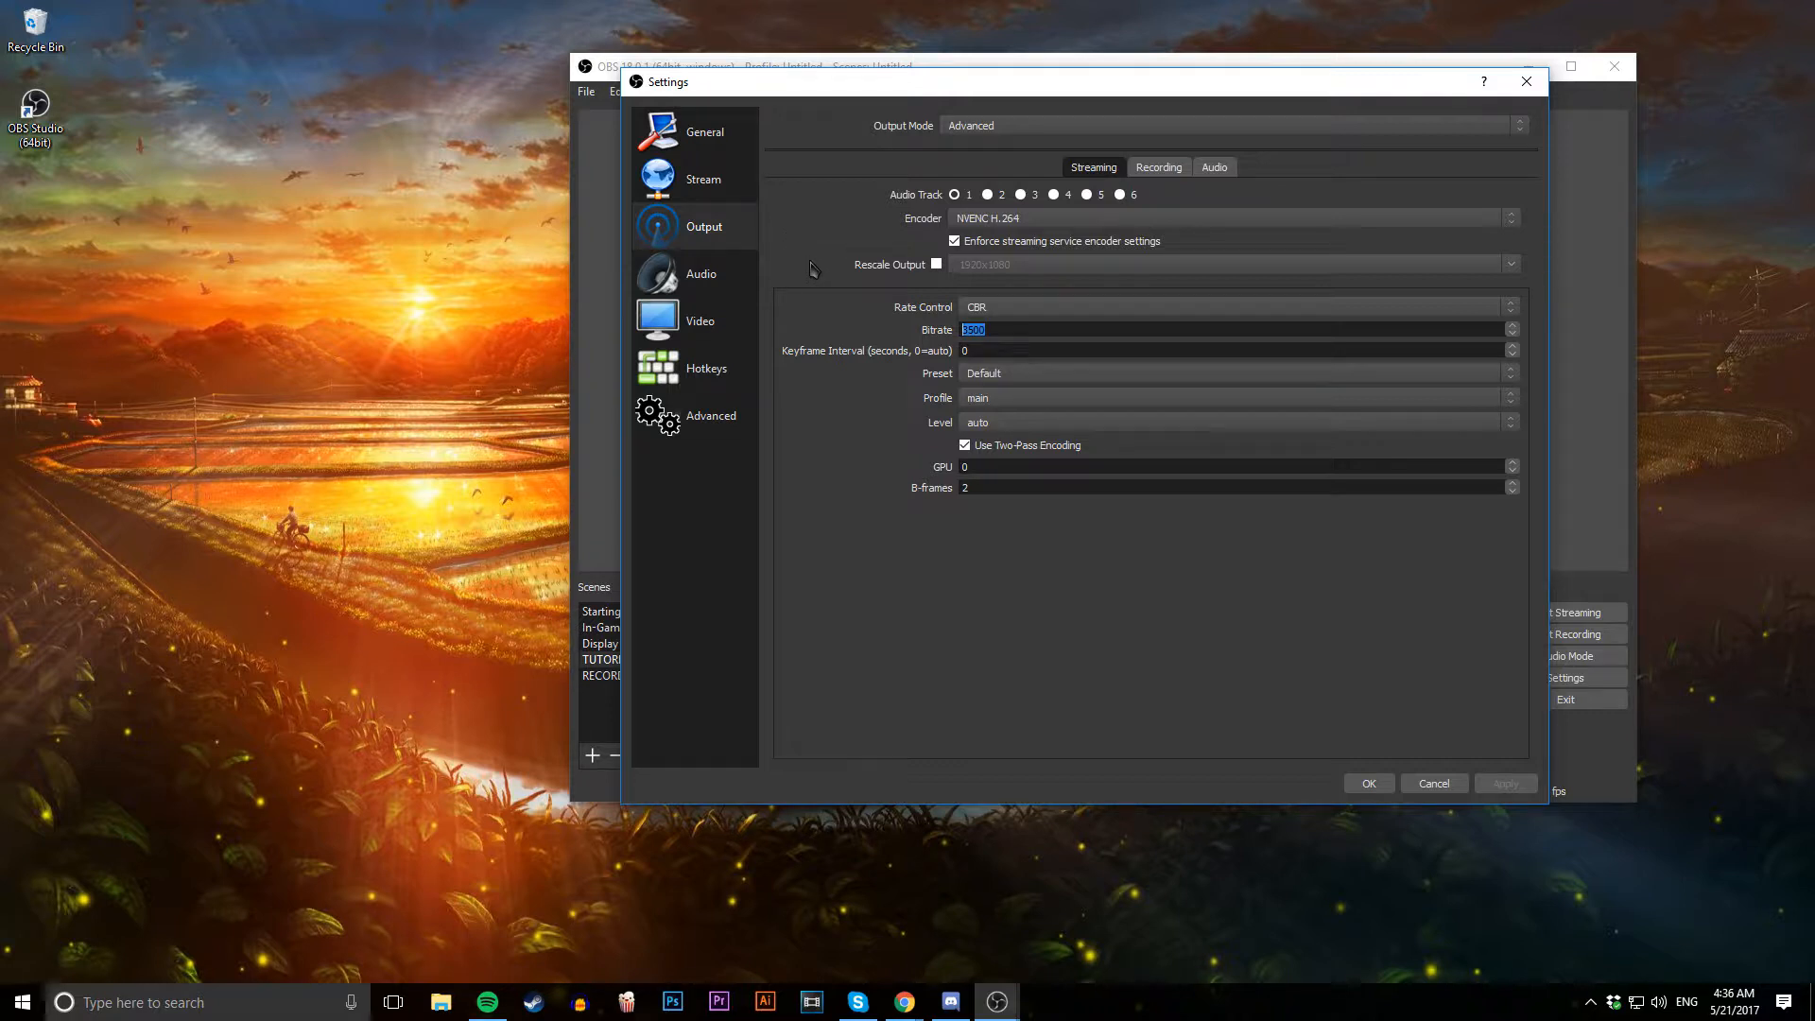
mouse_move(789, 272)
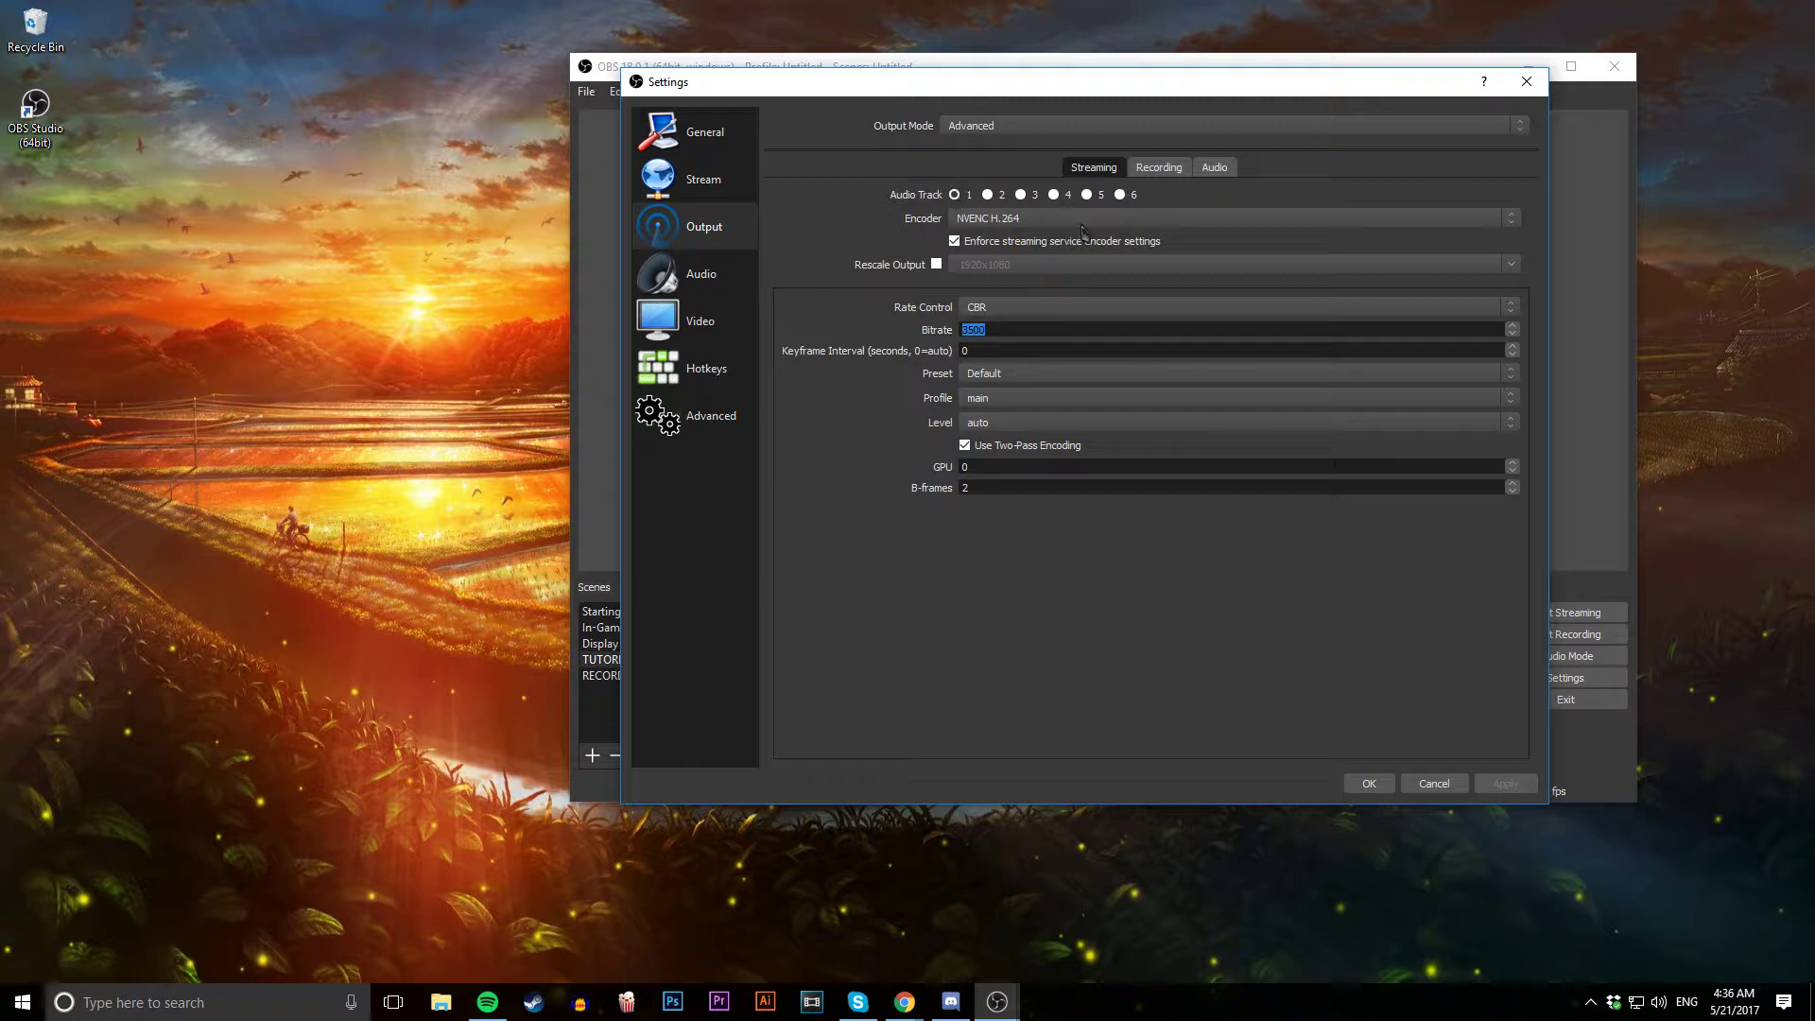
Review the Recording output: Standard type and the available recording formats
click(1157, 166)
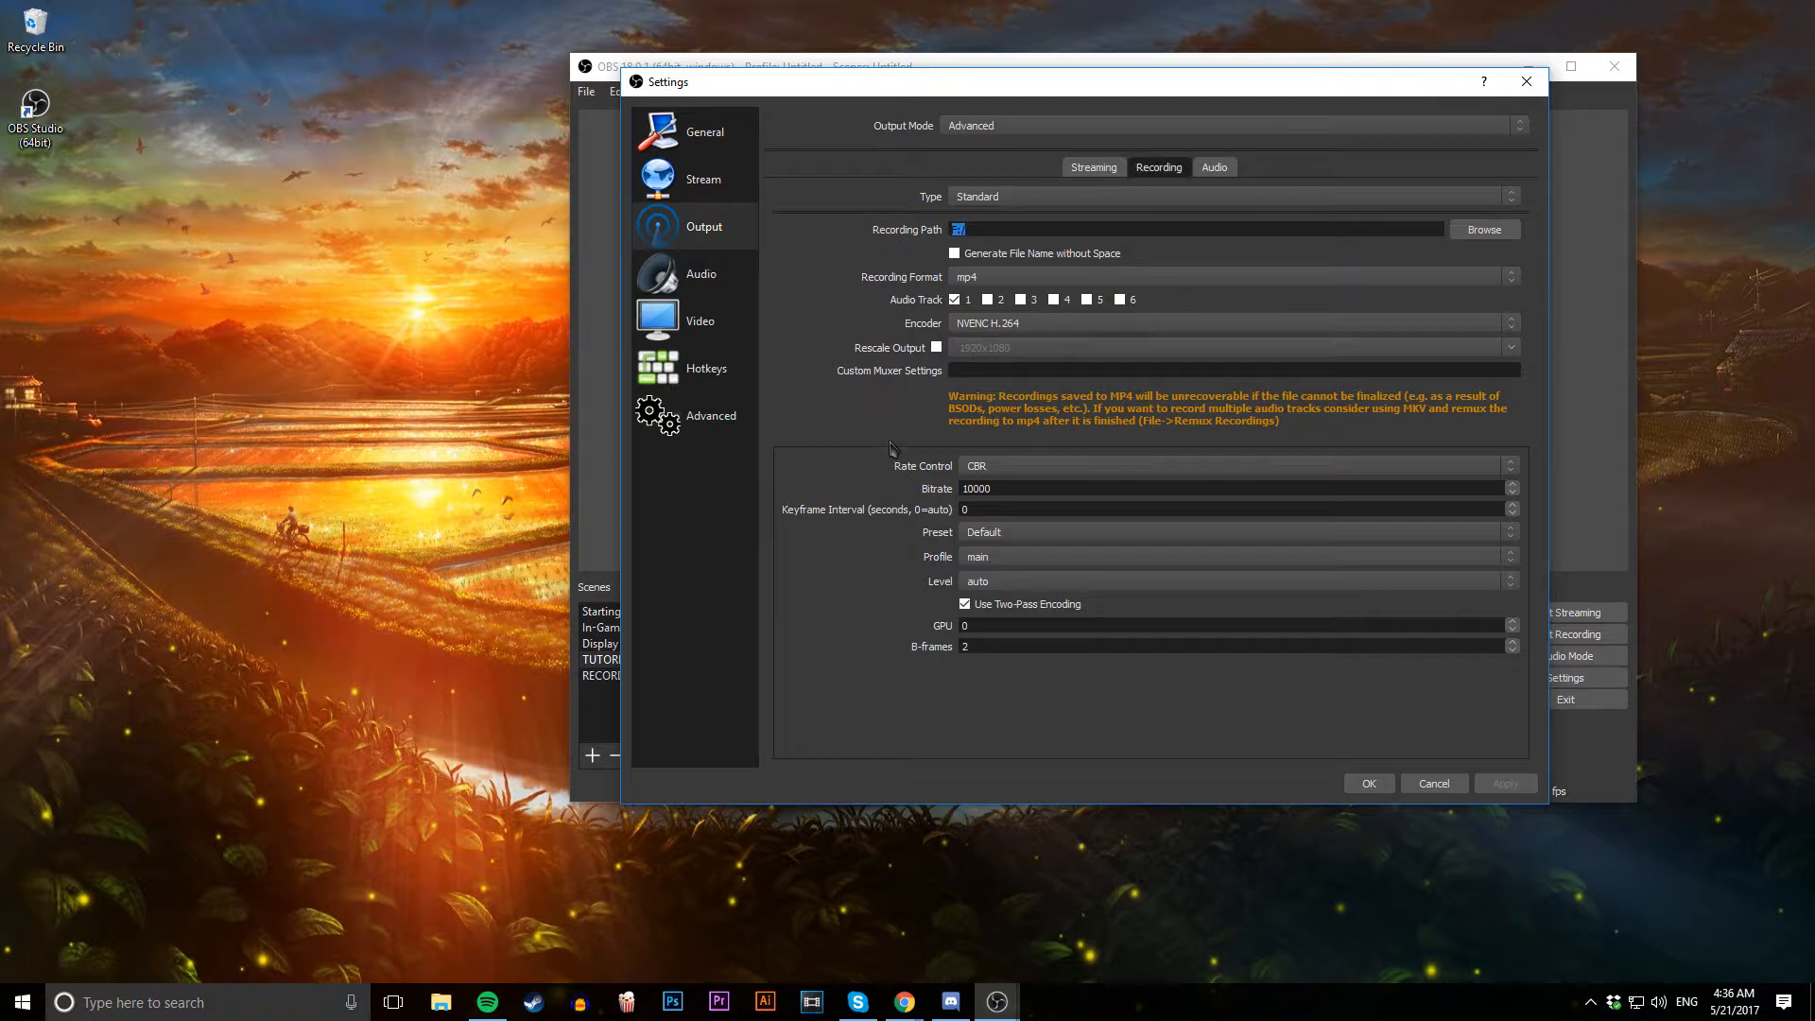
mouse_move(884, 435)
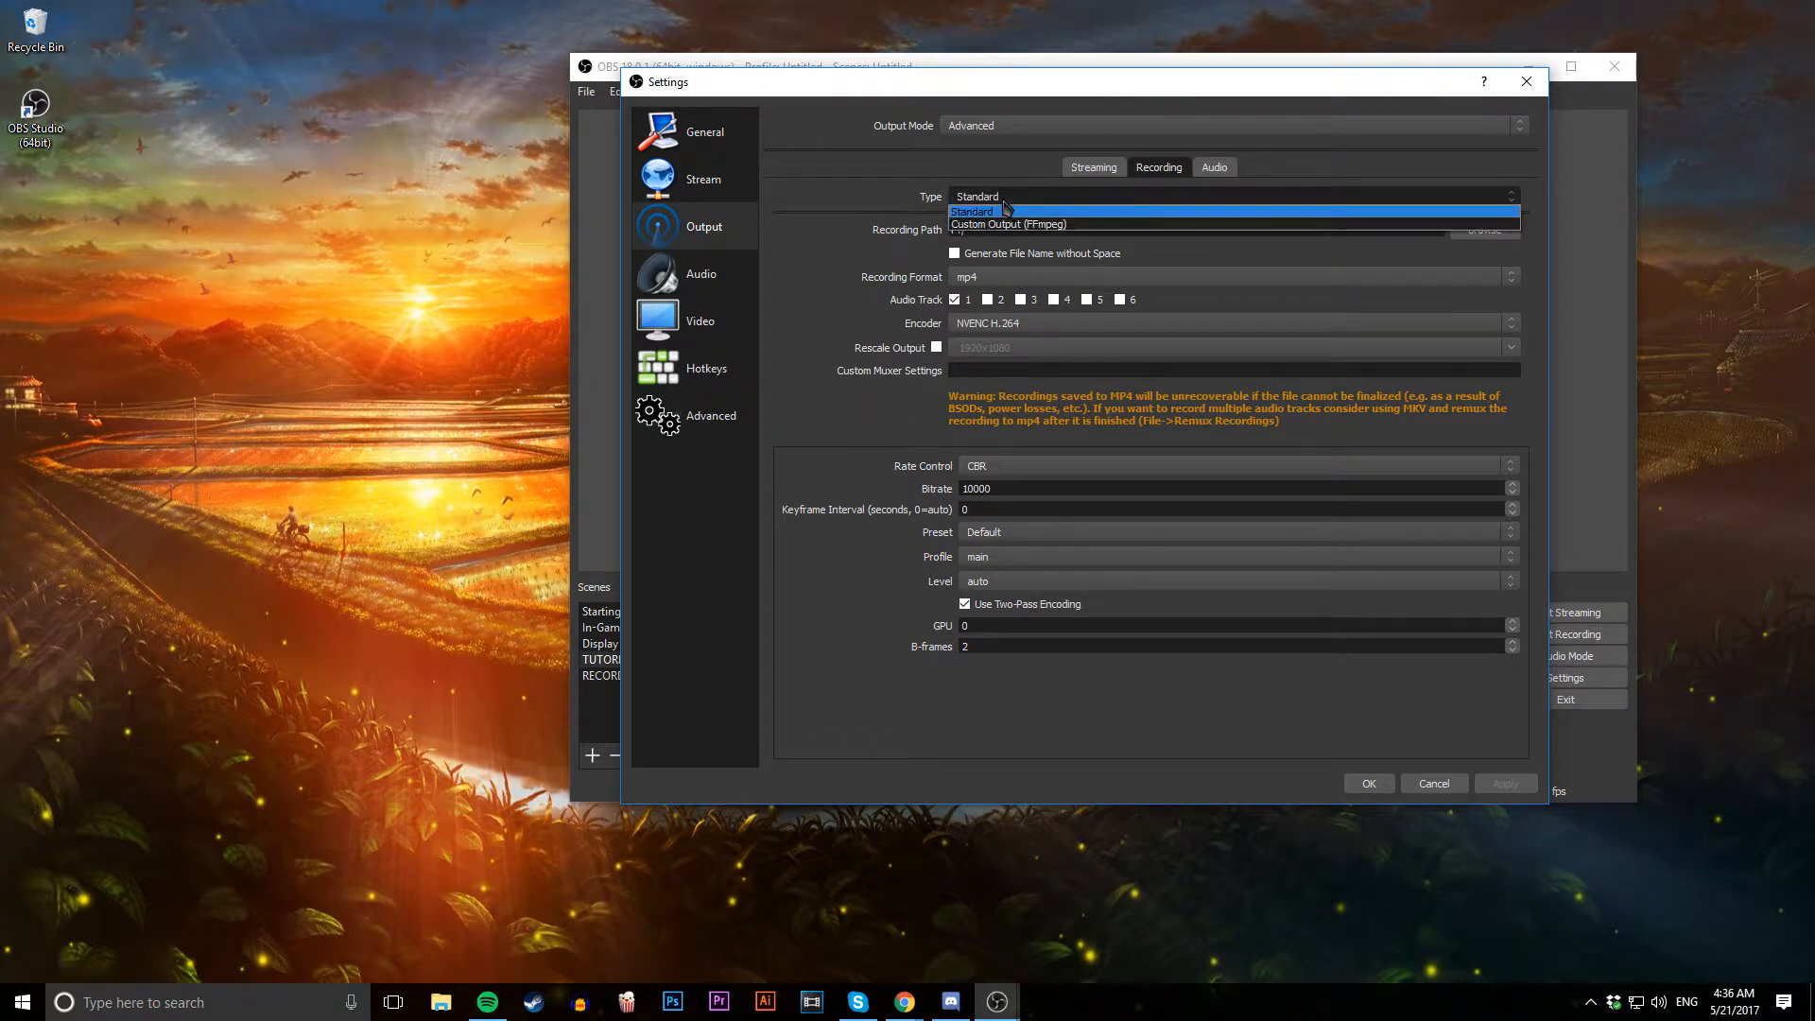
click(974, 210)
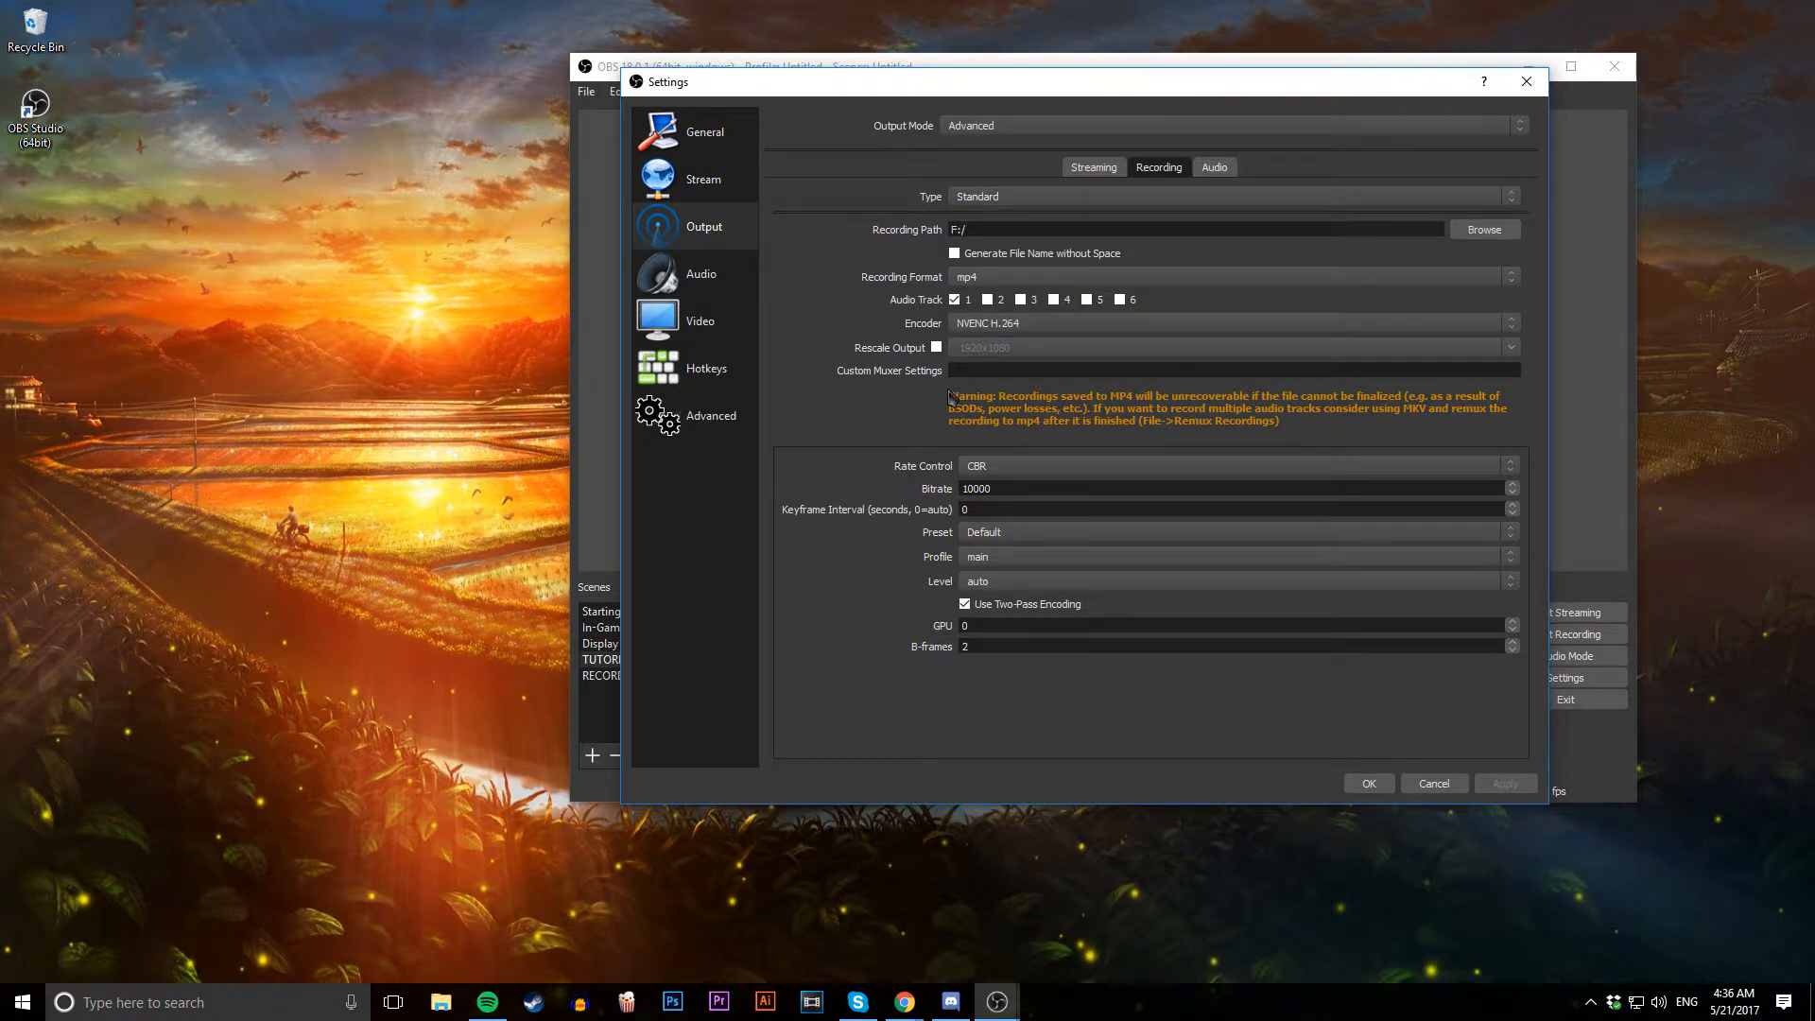
mouse_move(934, 401)
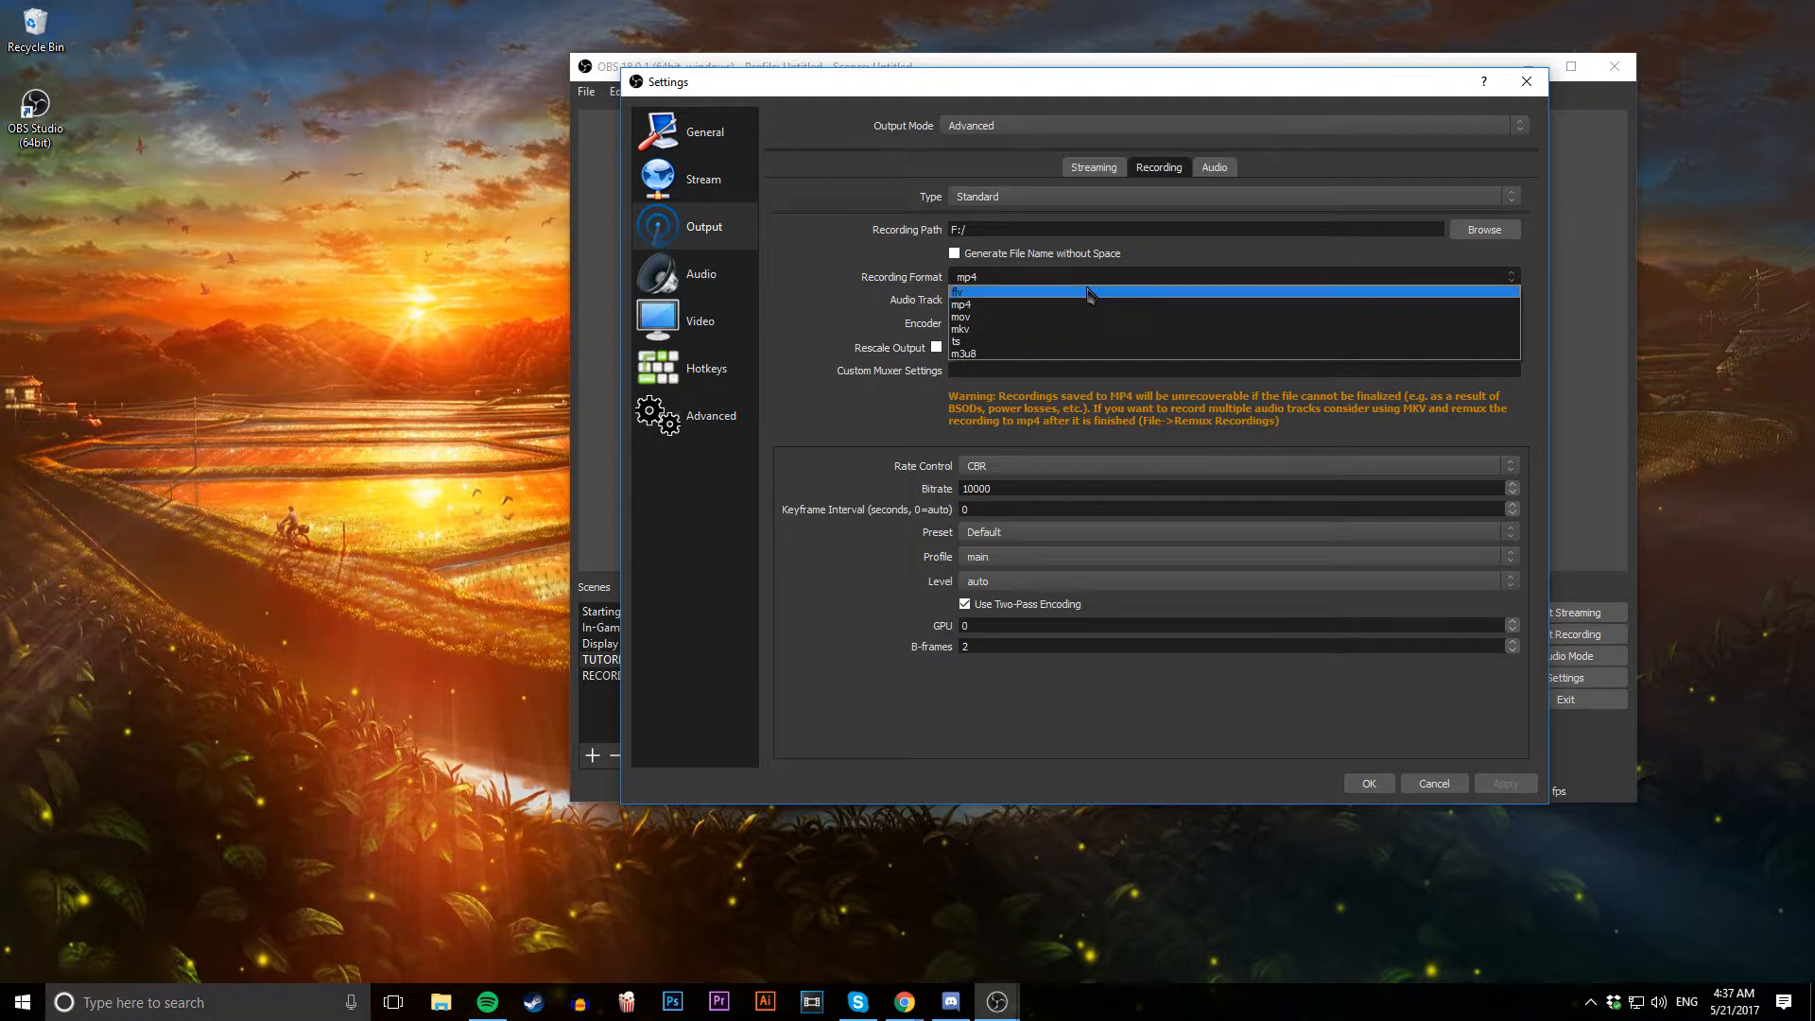
click(966, 276)
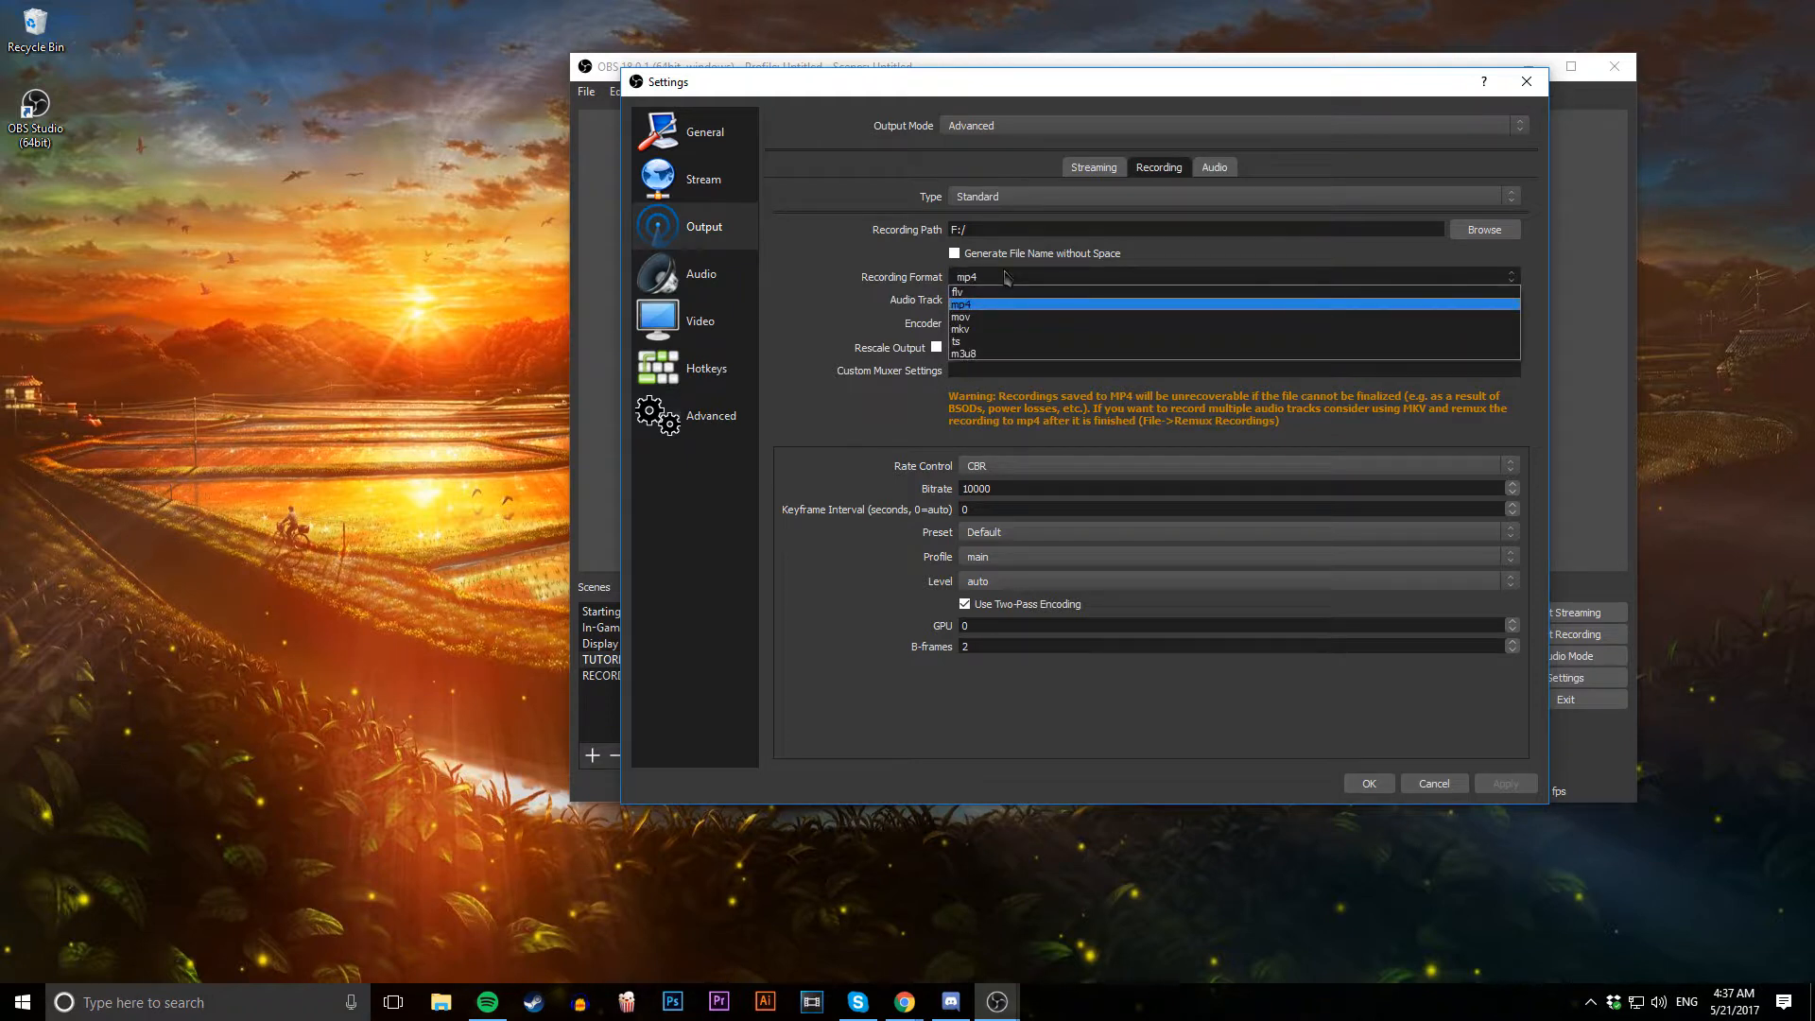
mouse_move(993, 344)
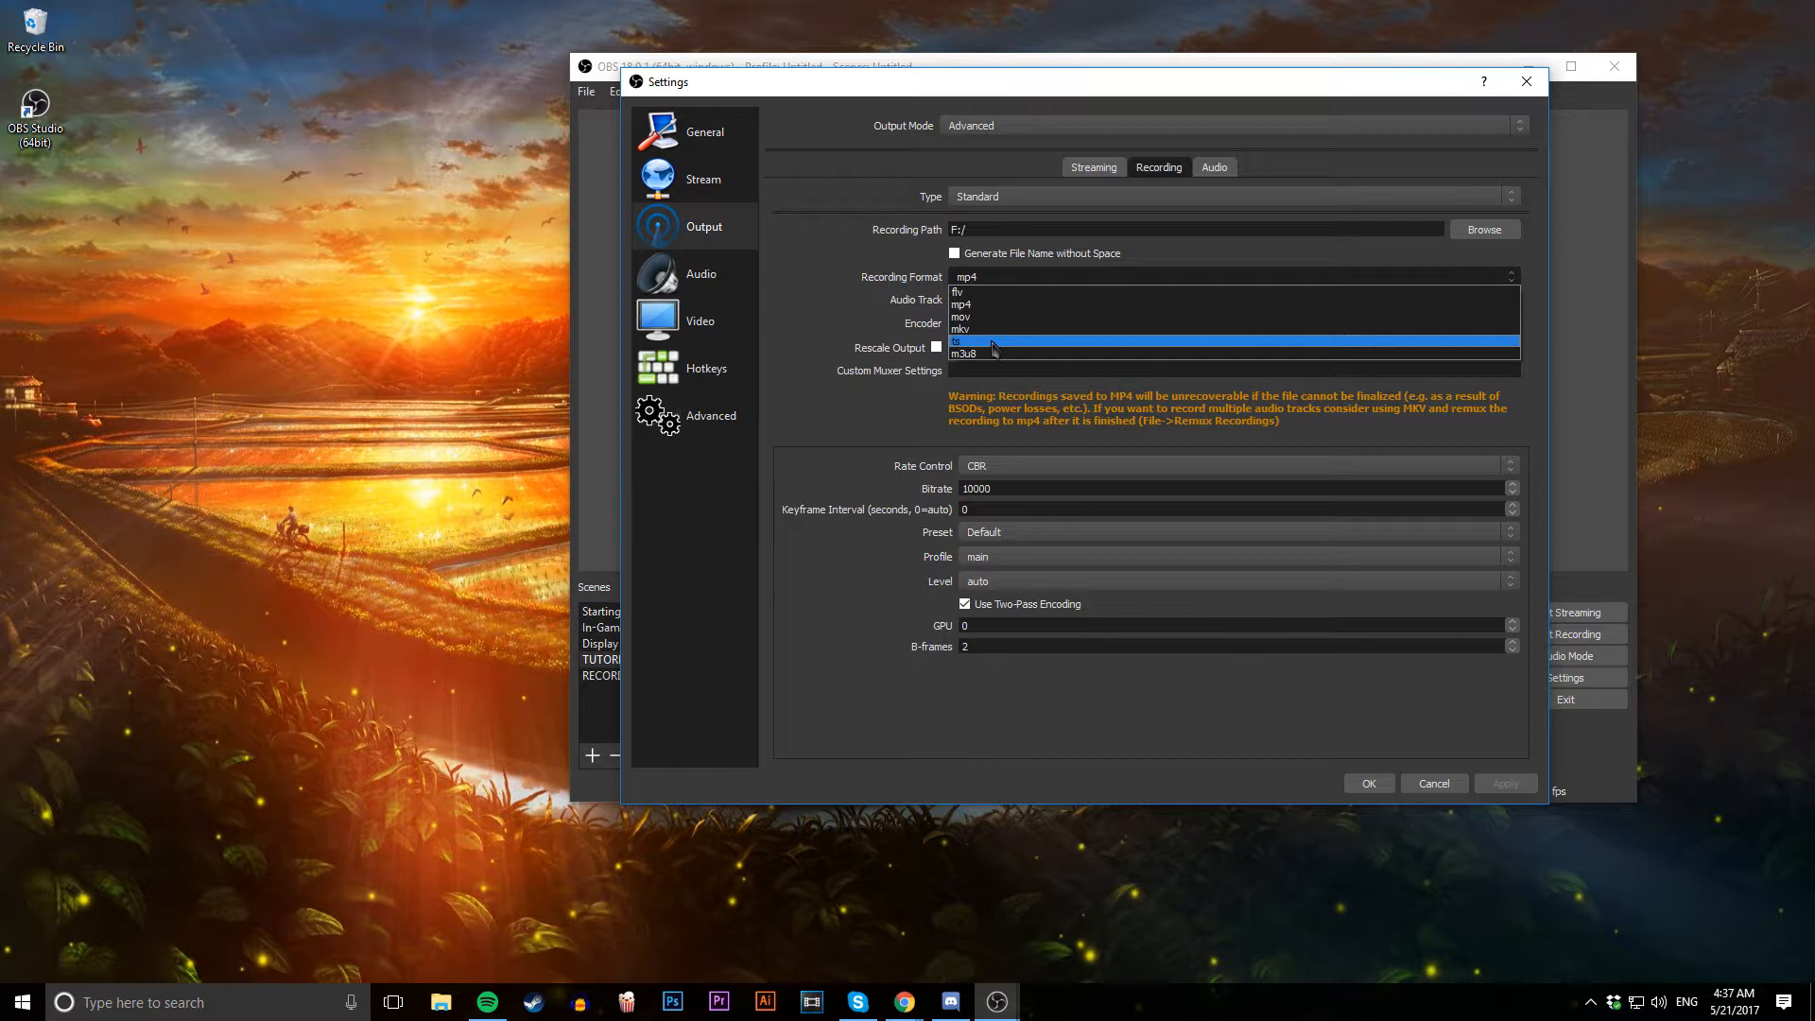
mouse_move(997, 354)
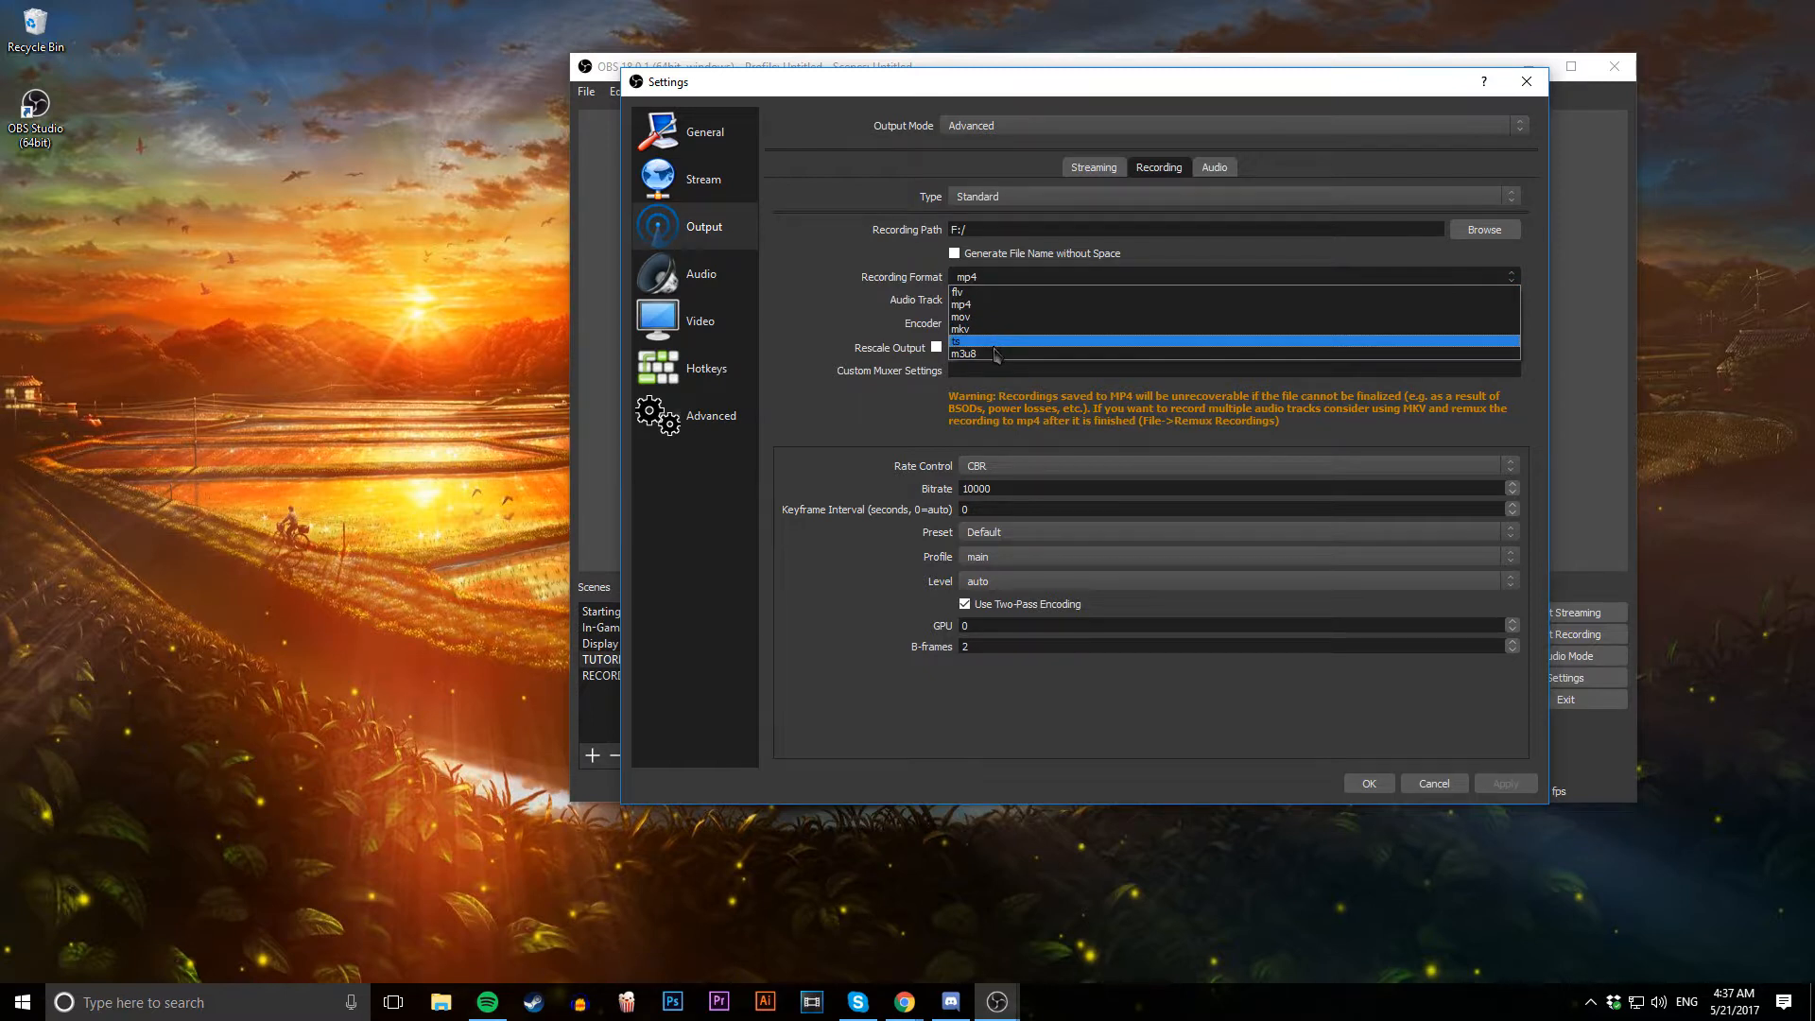
Keep mp4 format with NVENC H.264 at CBR 10000 bitrate for recording
click(966, 276)
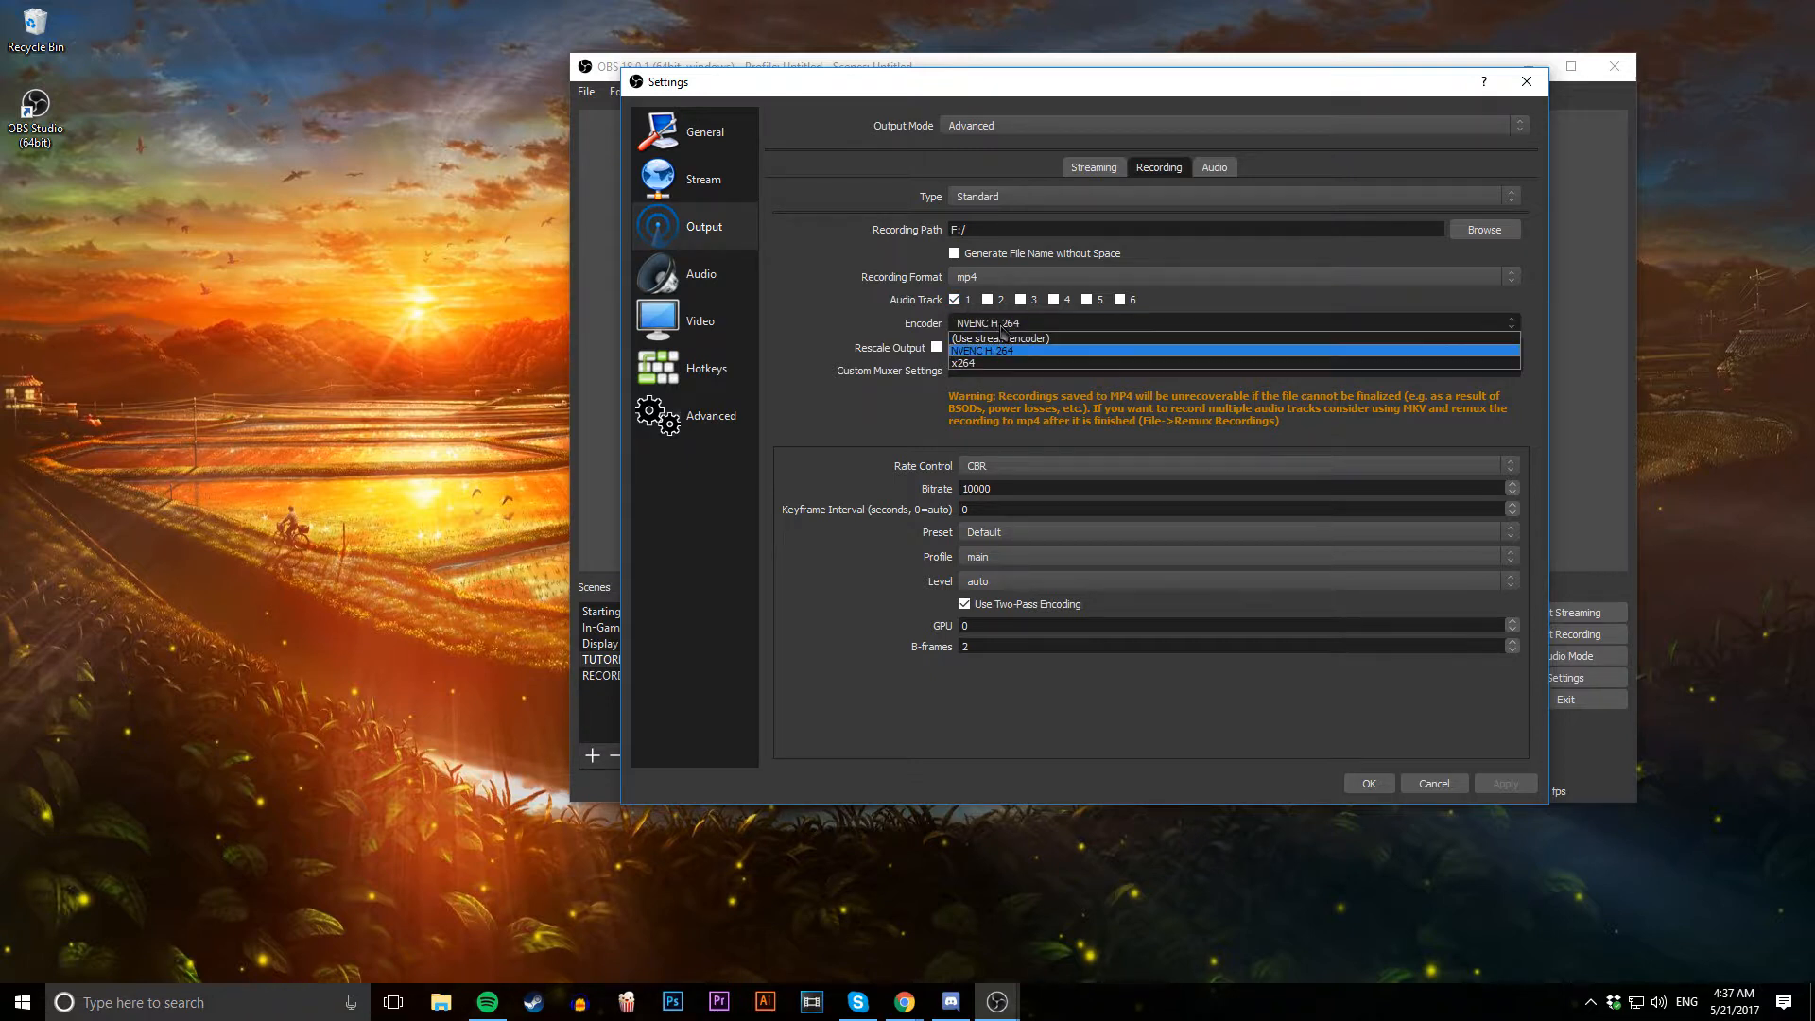
mouse_move(998, 336)
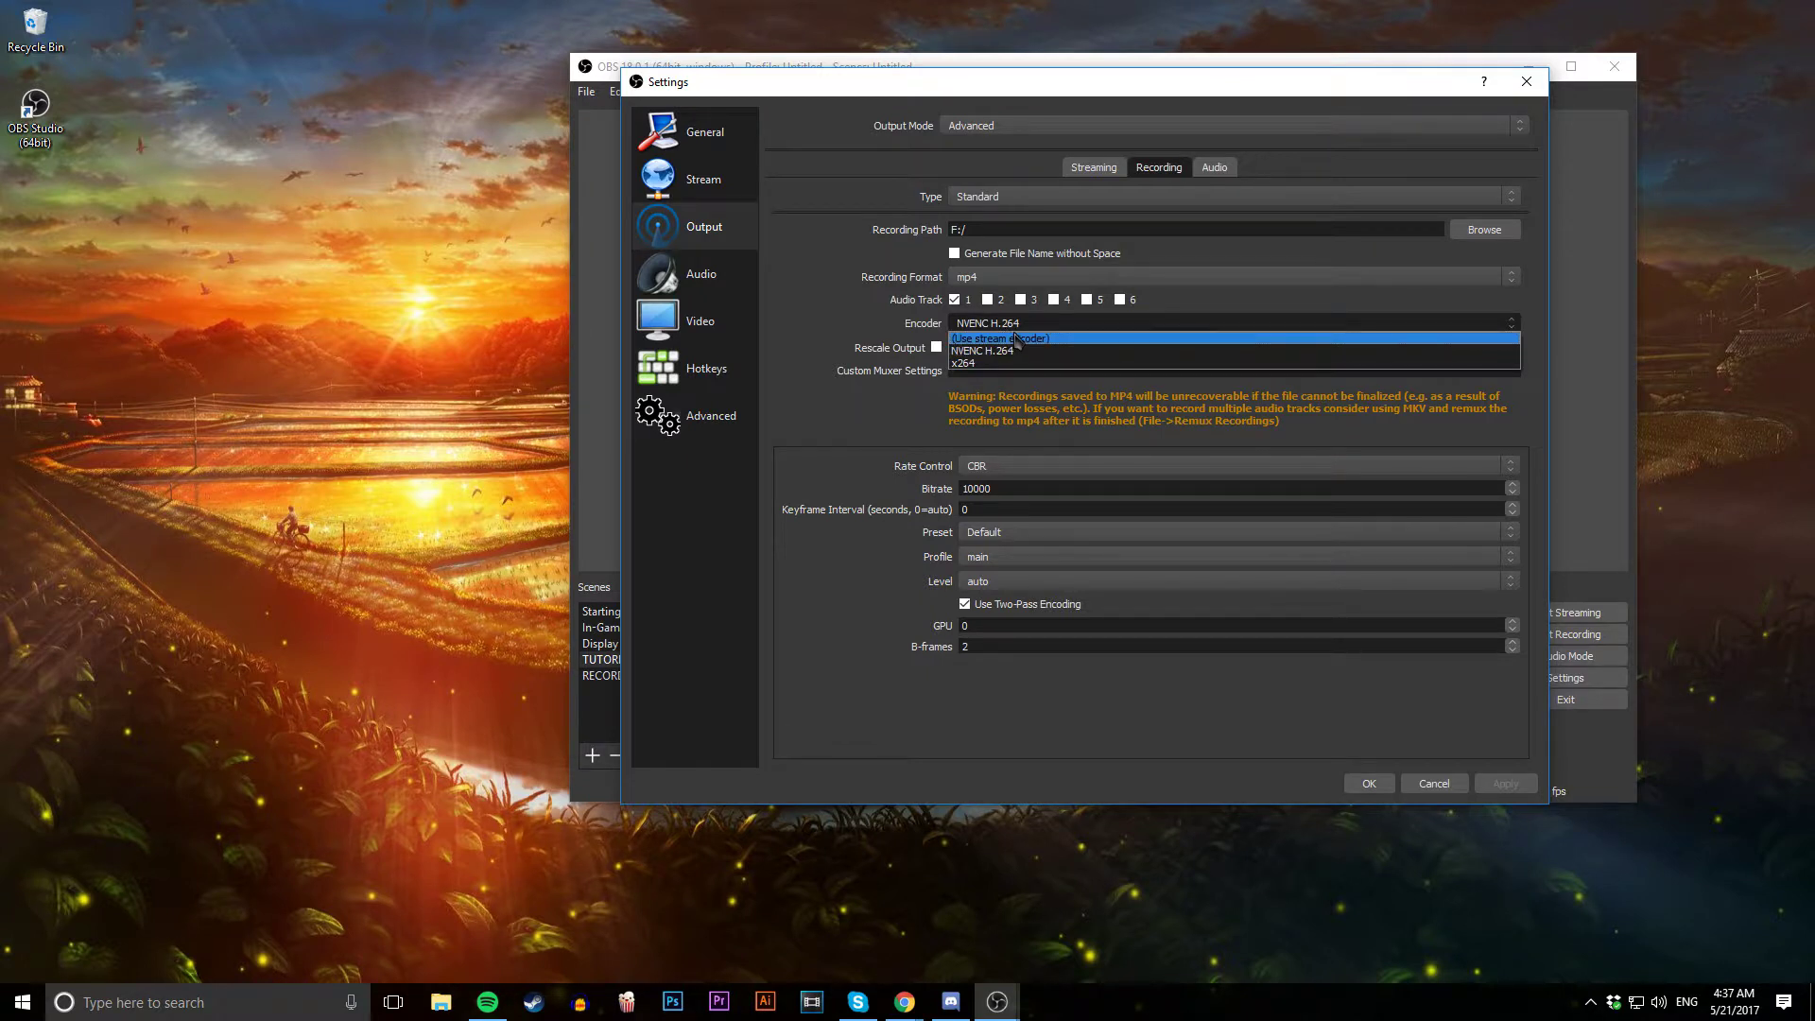
mouse_move(1040, 363)
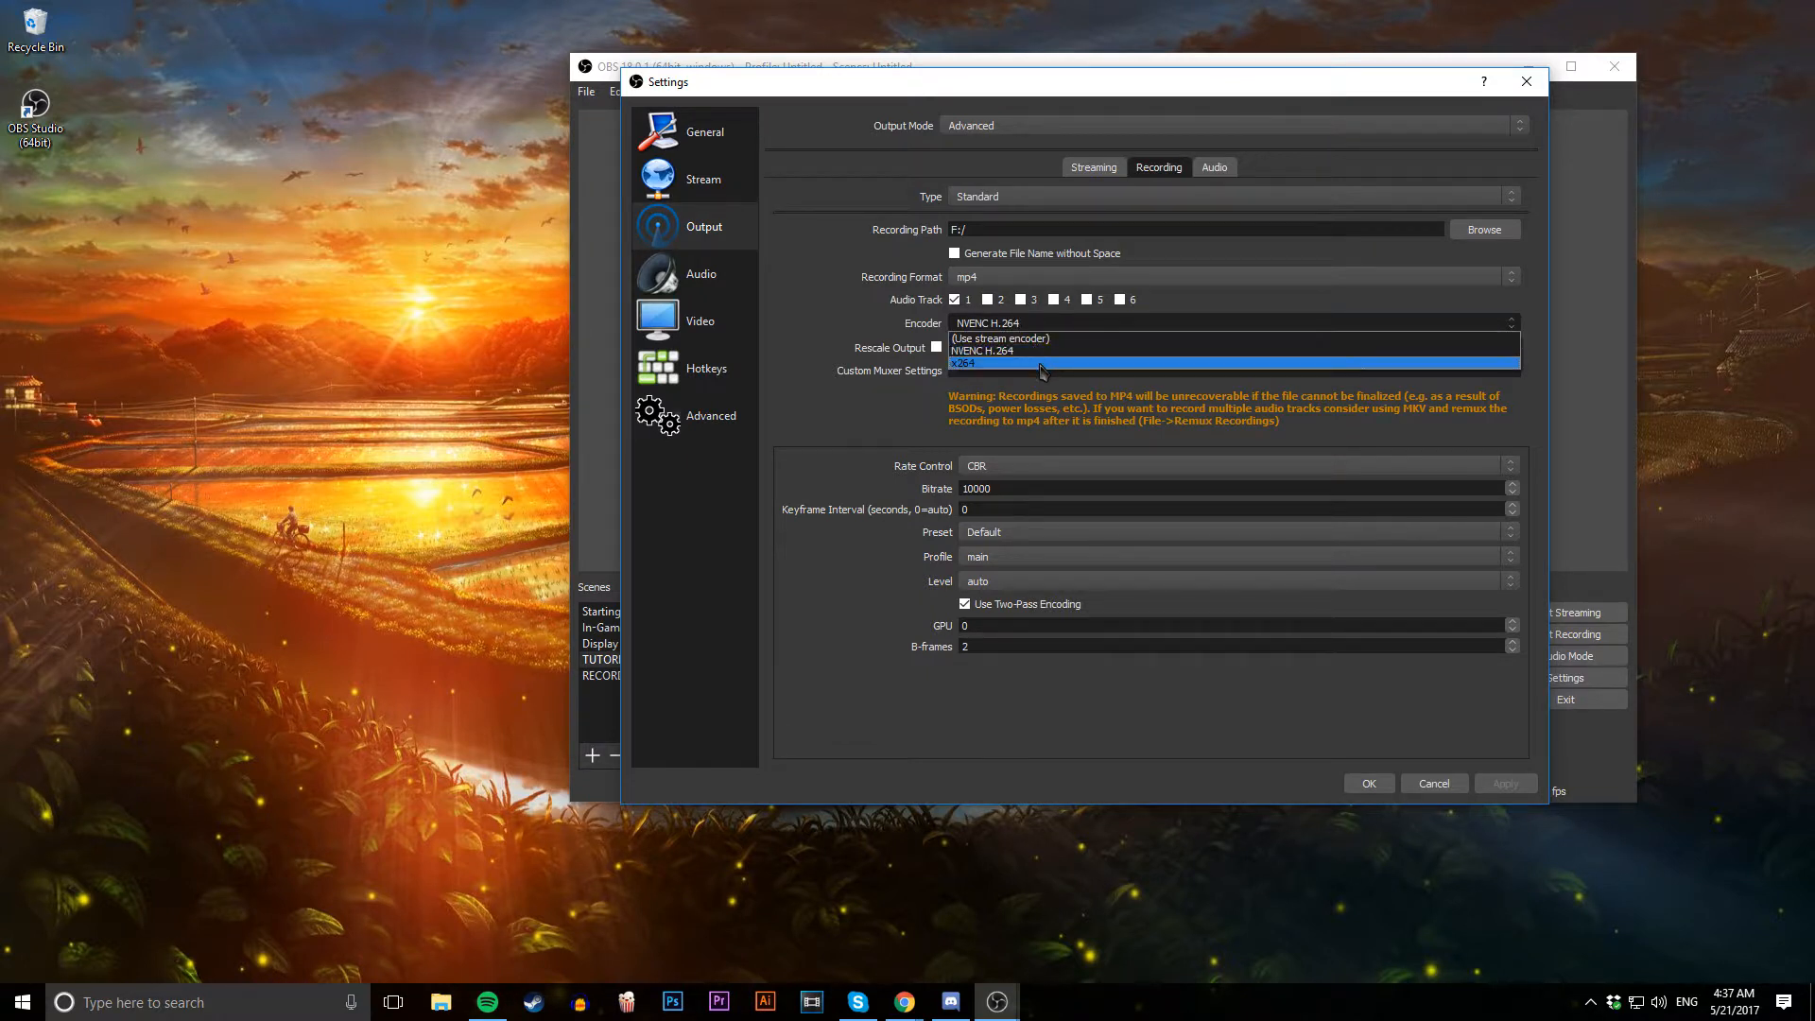
mouse_move(1026, 356)
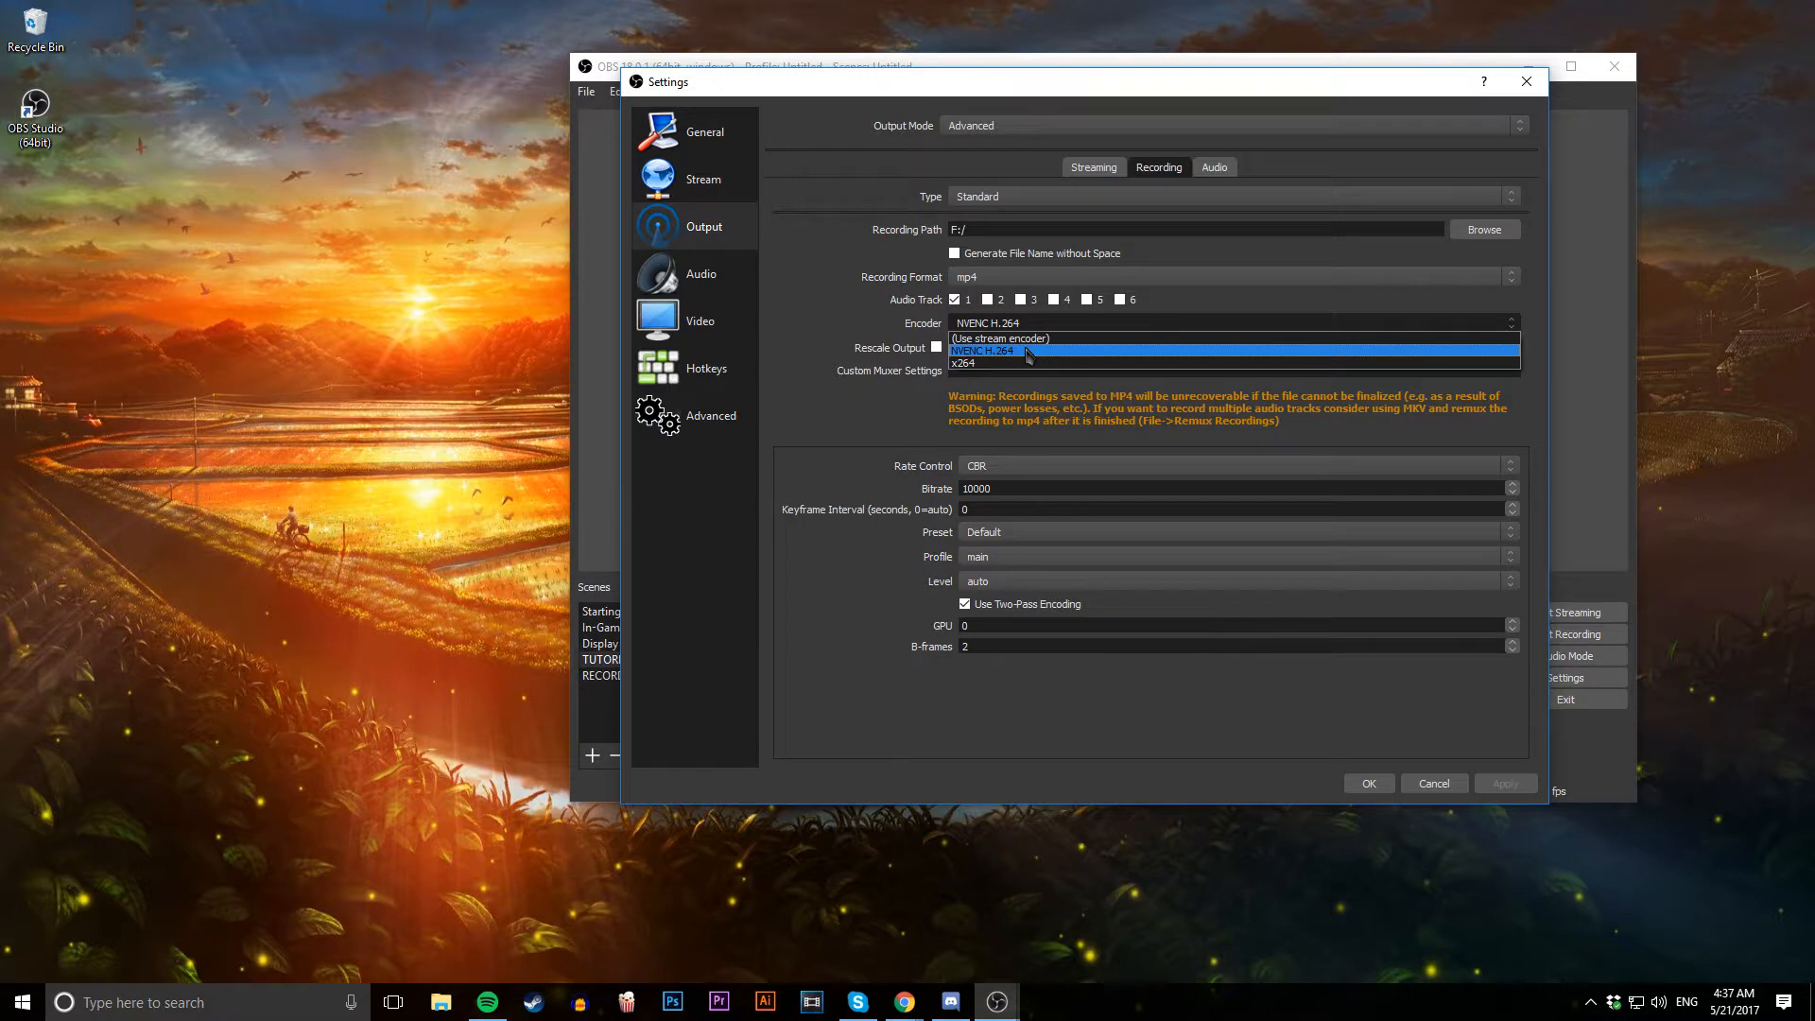
mouse_move(1032, 356)
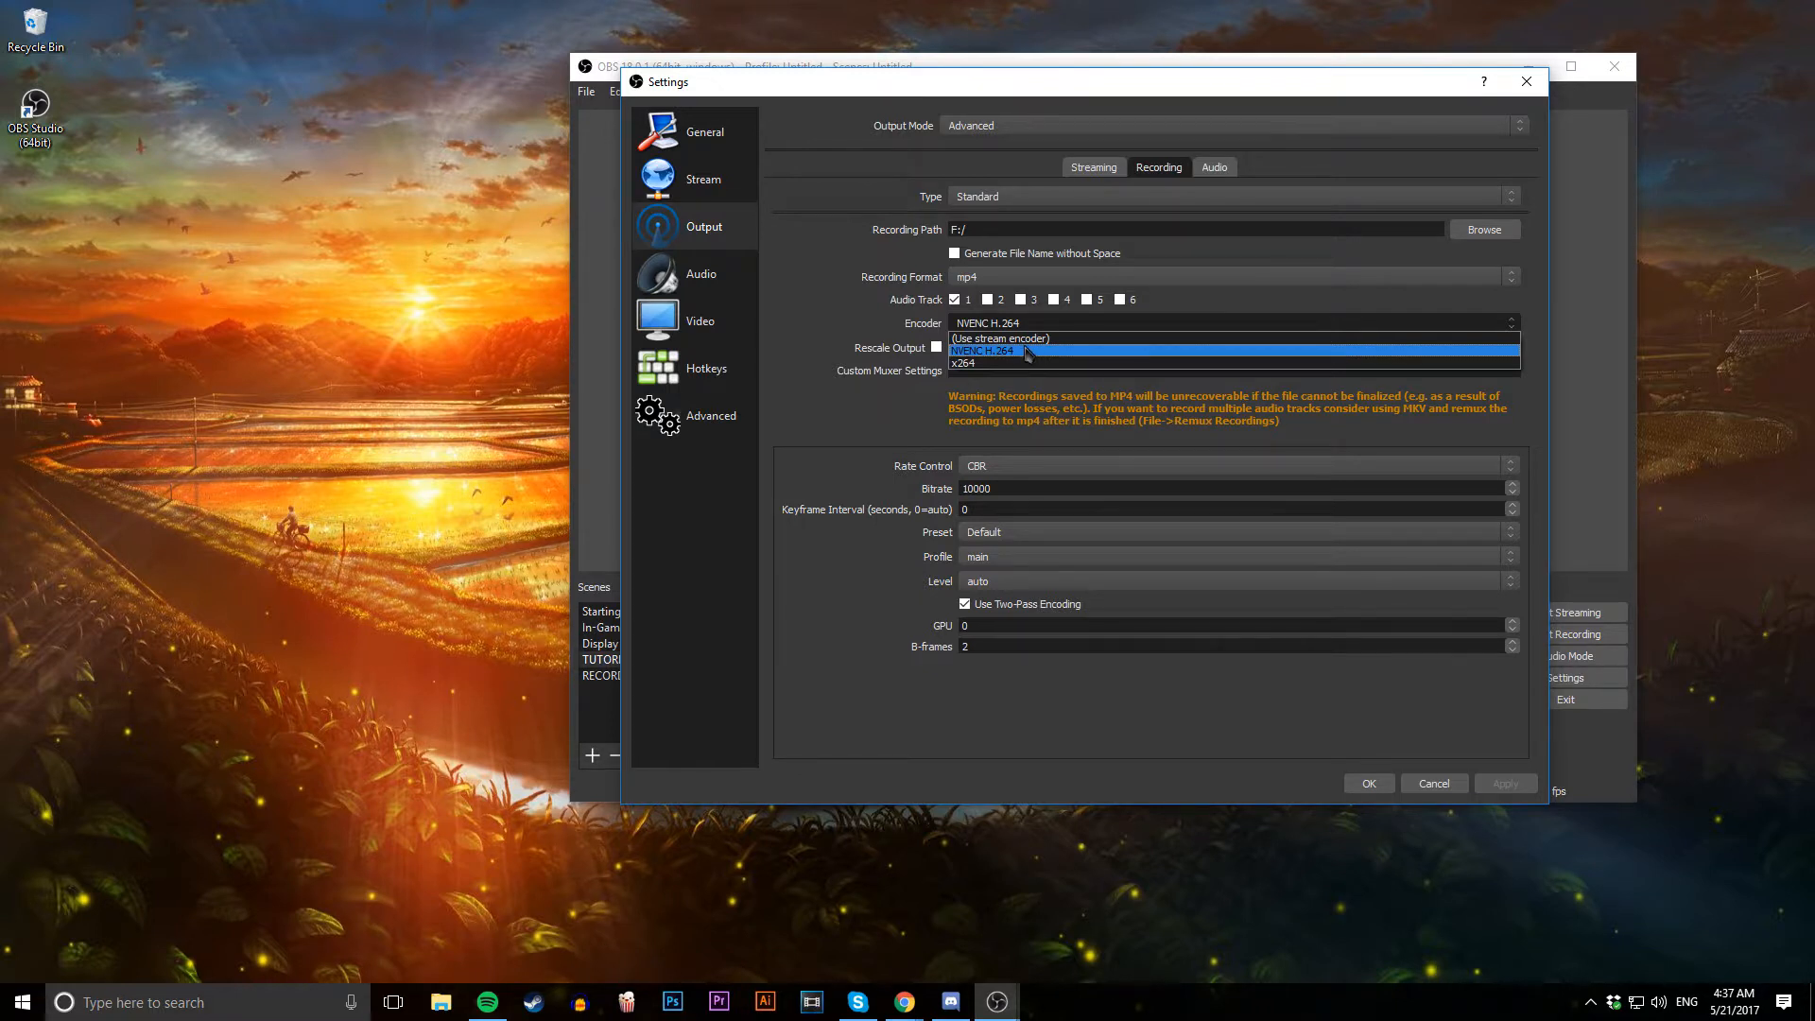
mouse_move(981, 363)
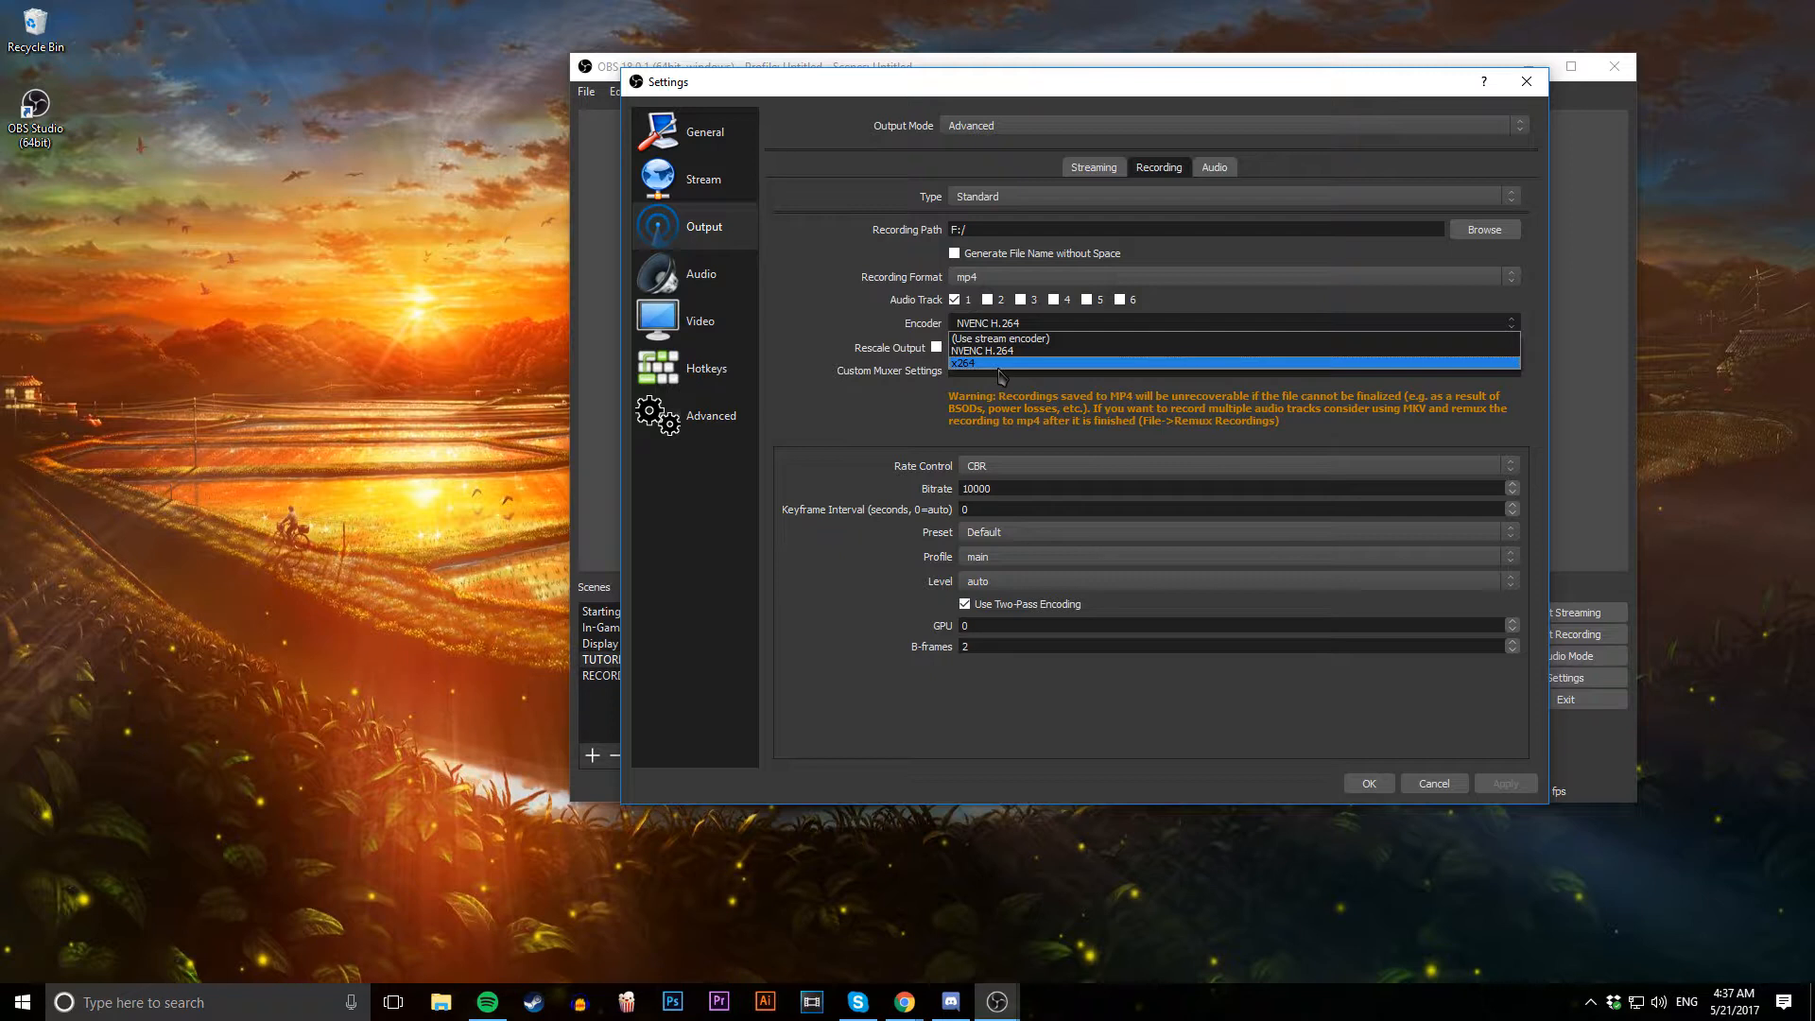
mouse_move(910, 392)
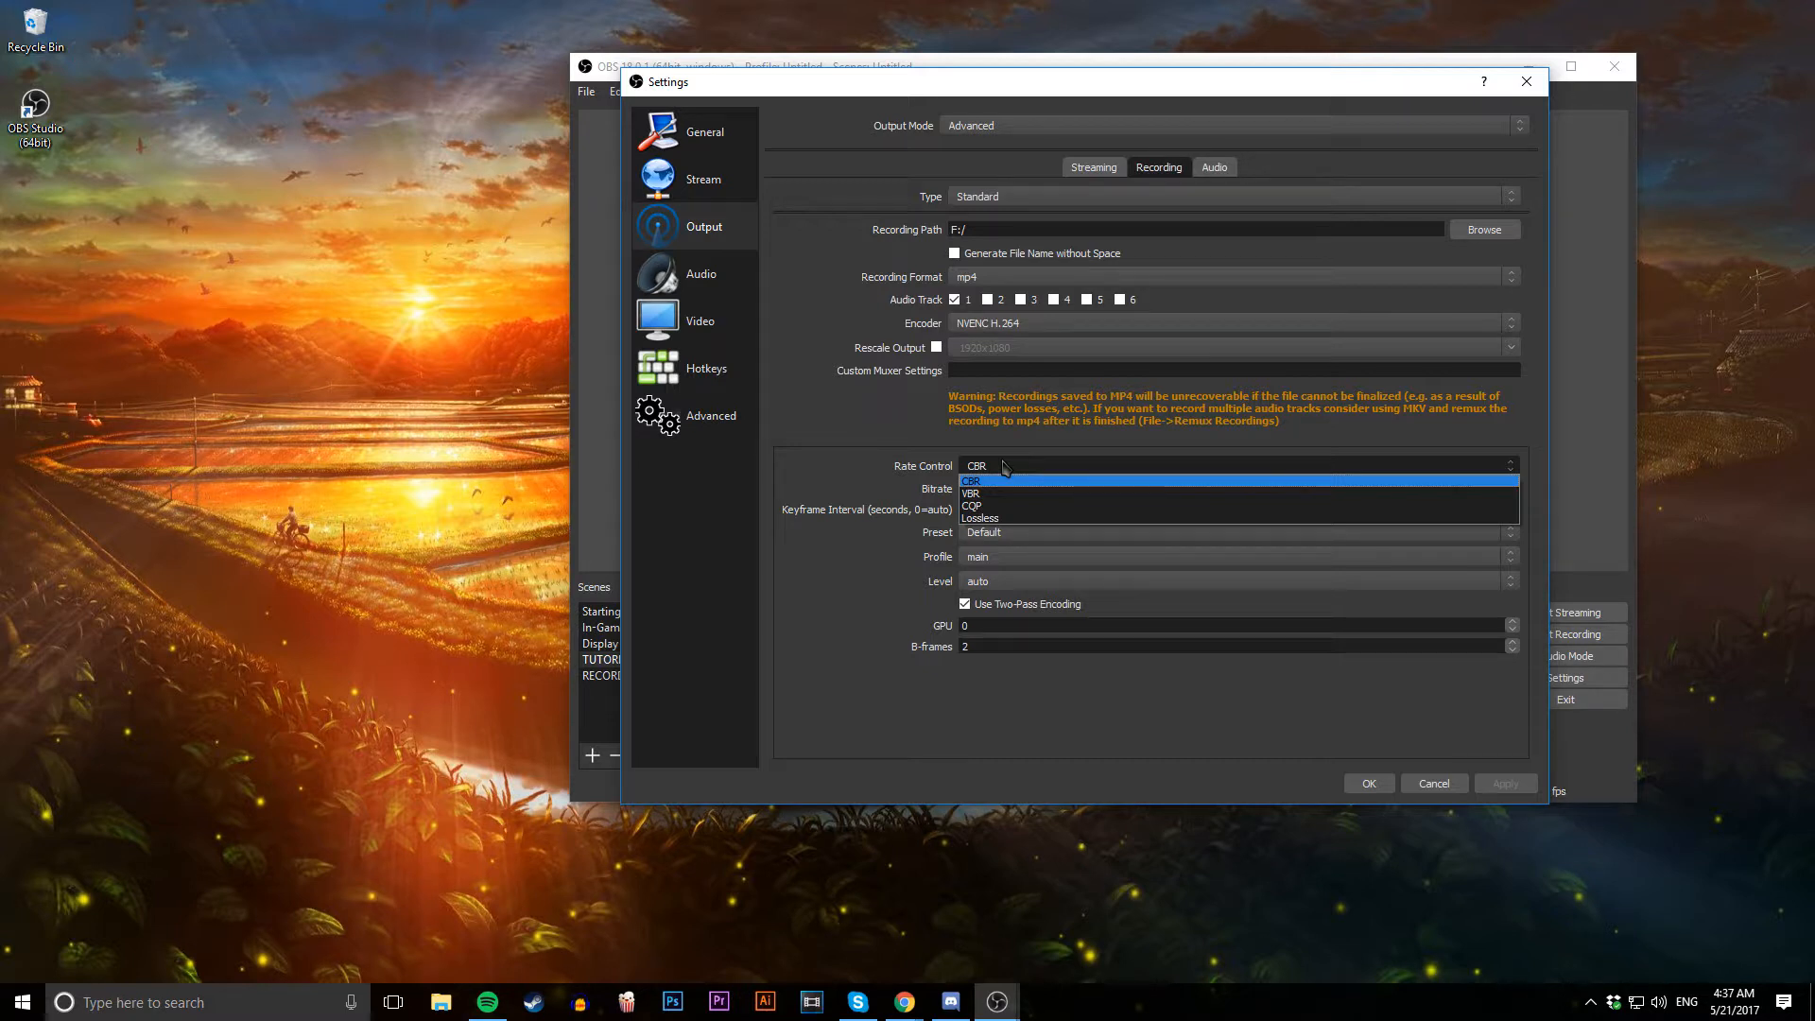
click(976, 480)
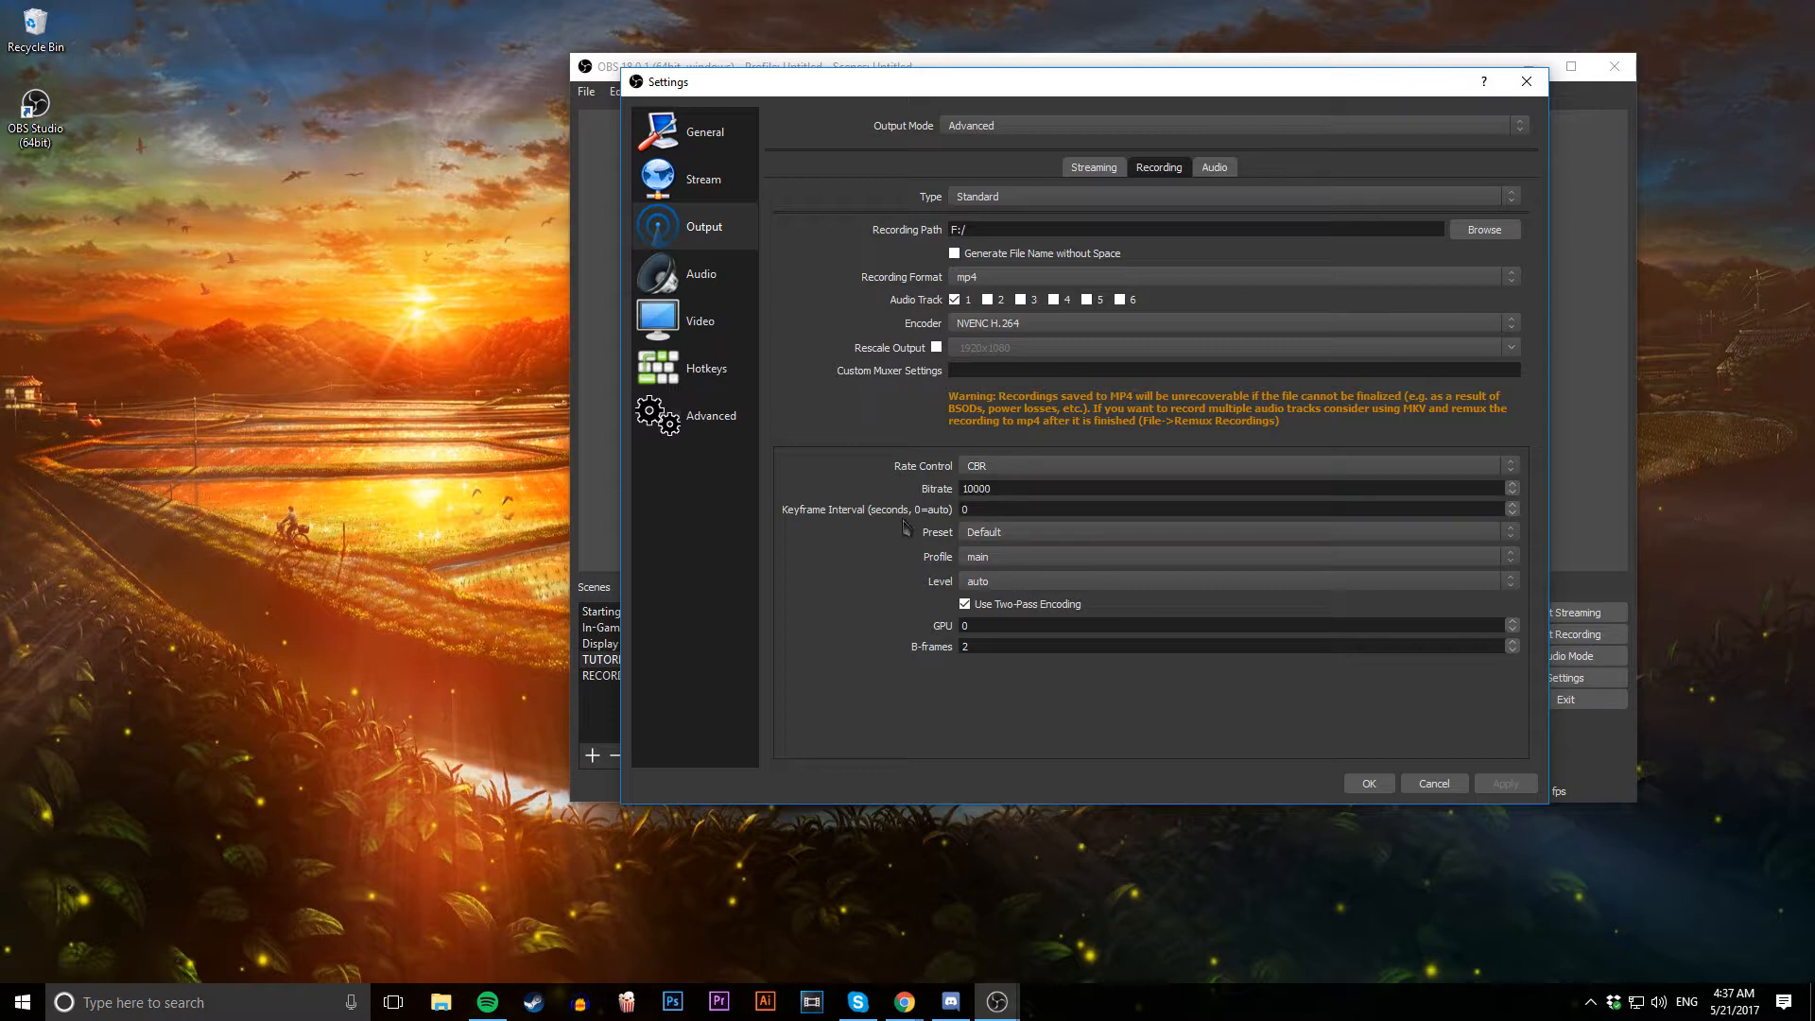
mouse_move(882, 560)
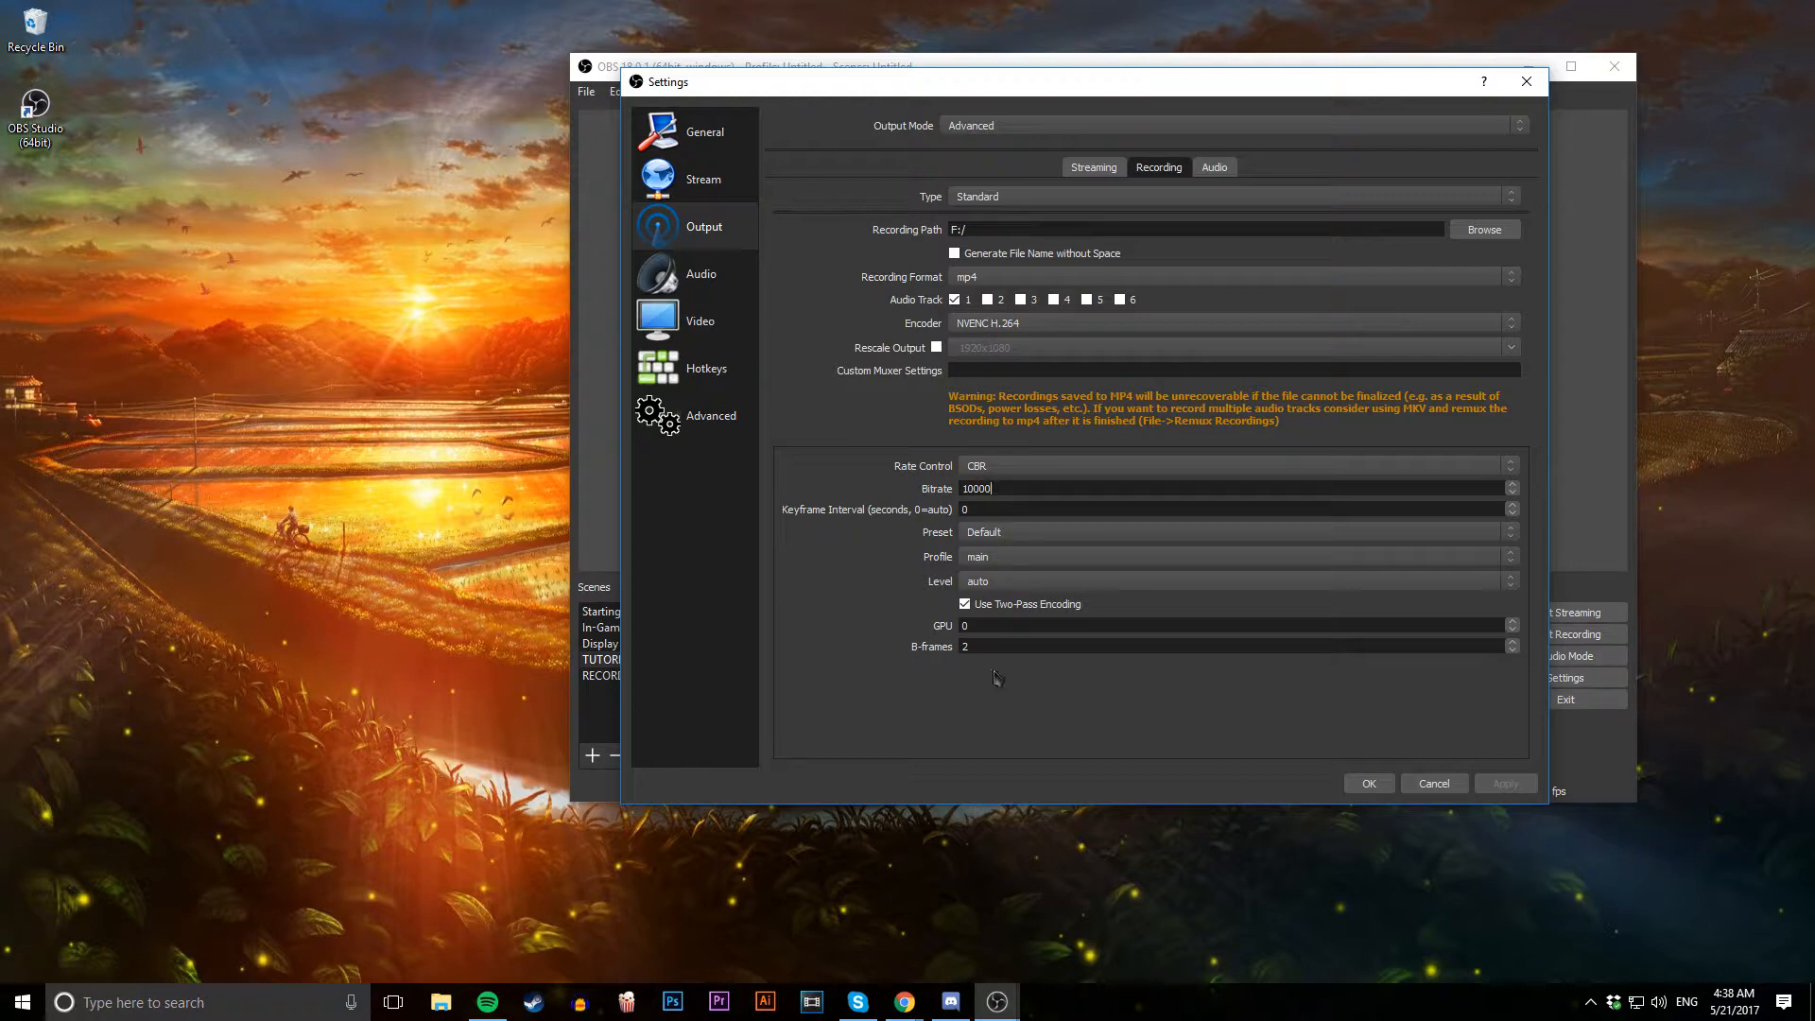
mouse_move(1233, 214)
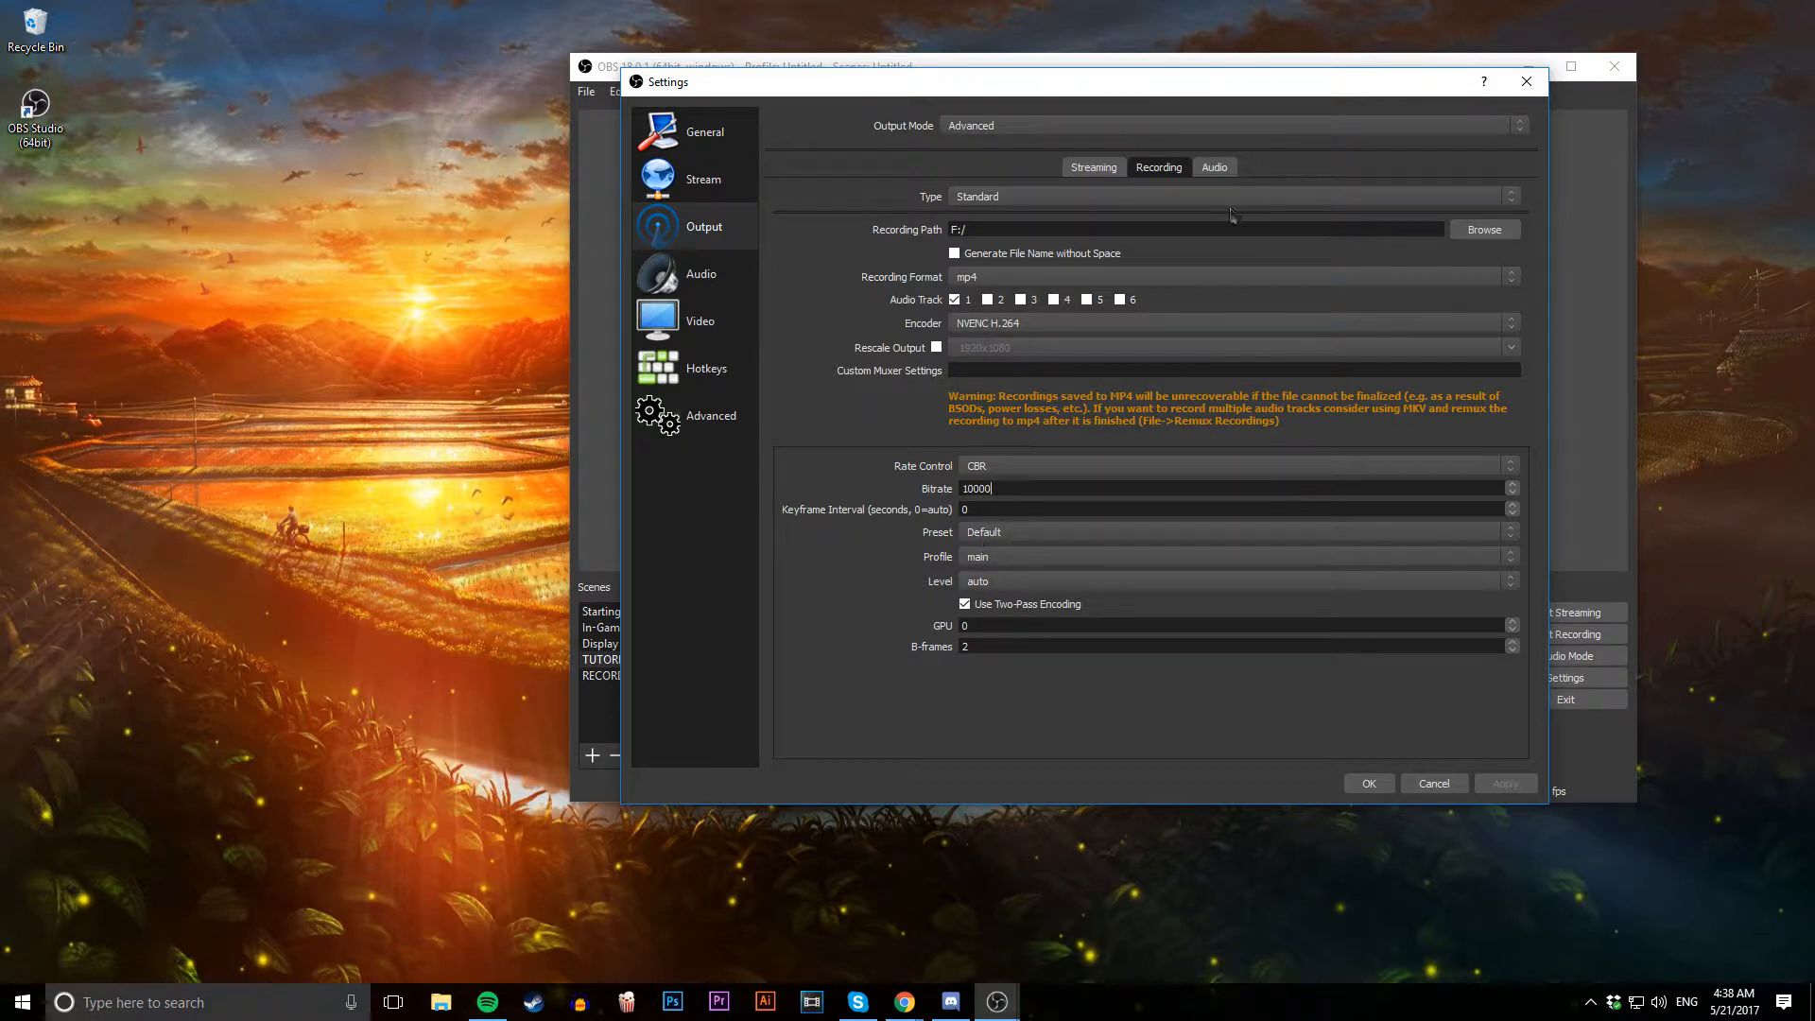
Show the output audio tracks, all six at 160 bitrate
click(1214, 166)
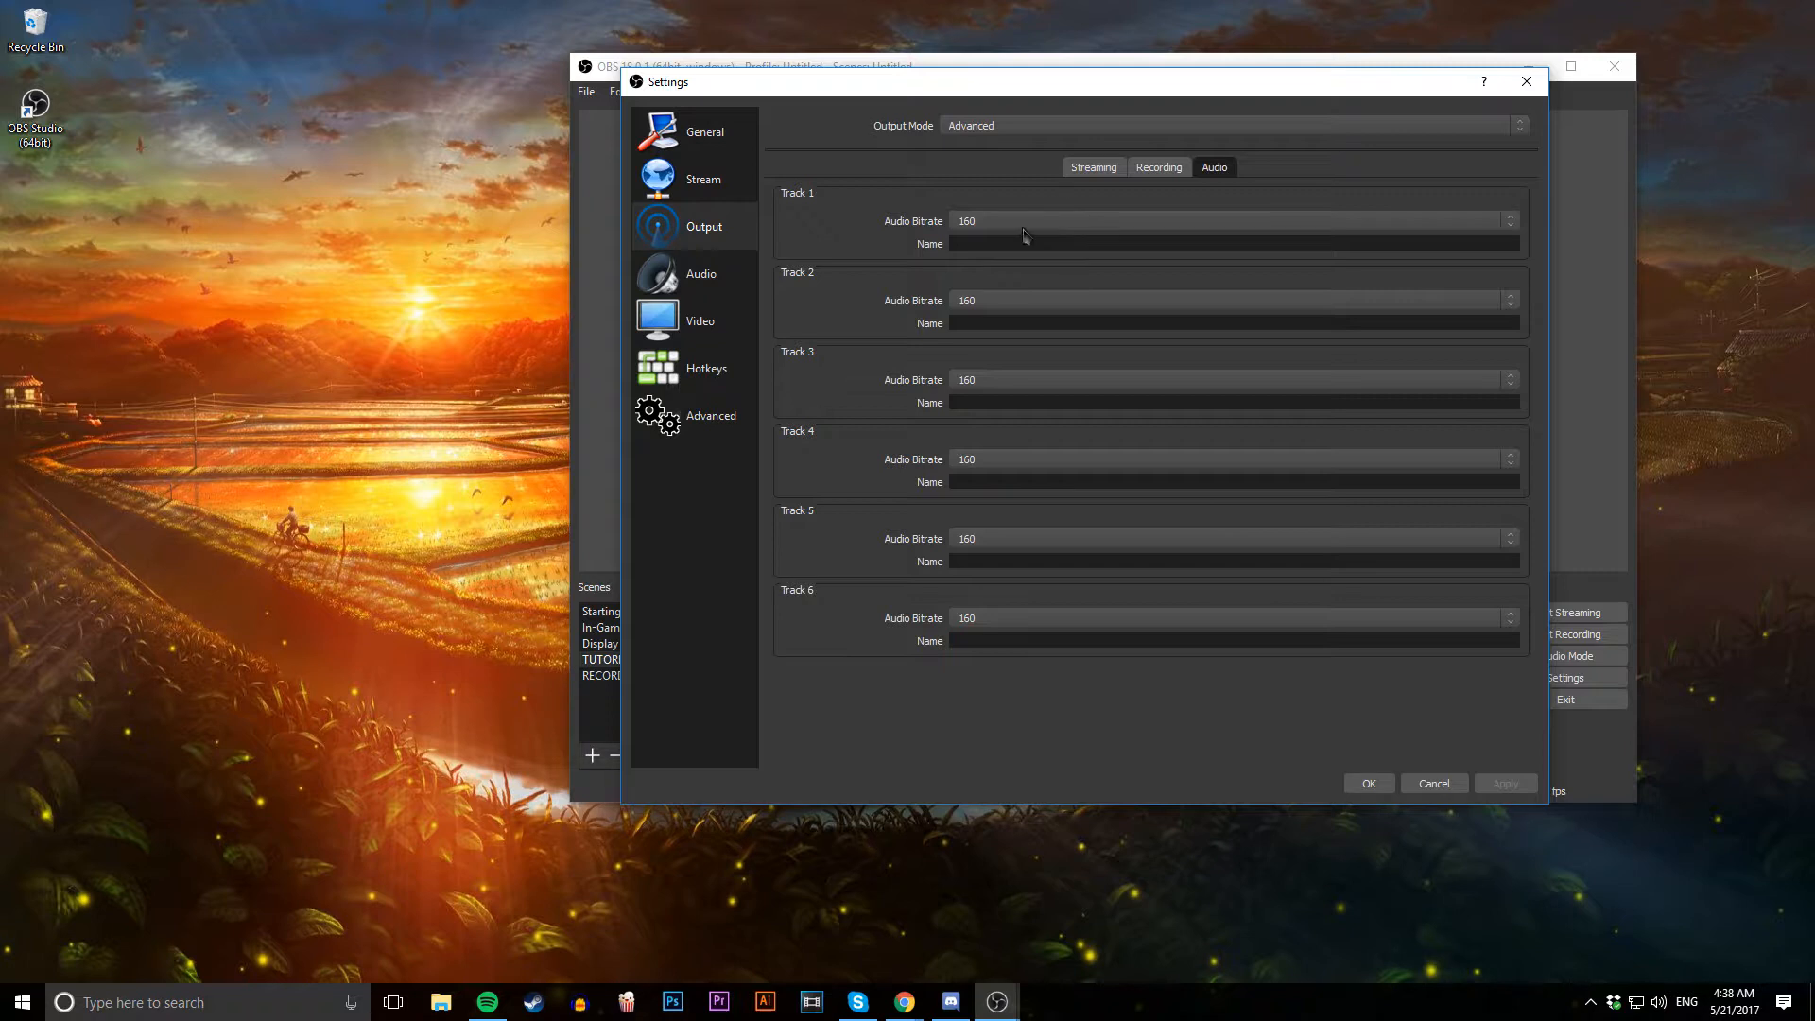
mouse_move(1034, 467)
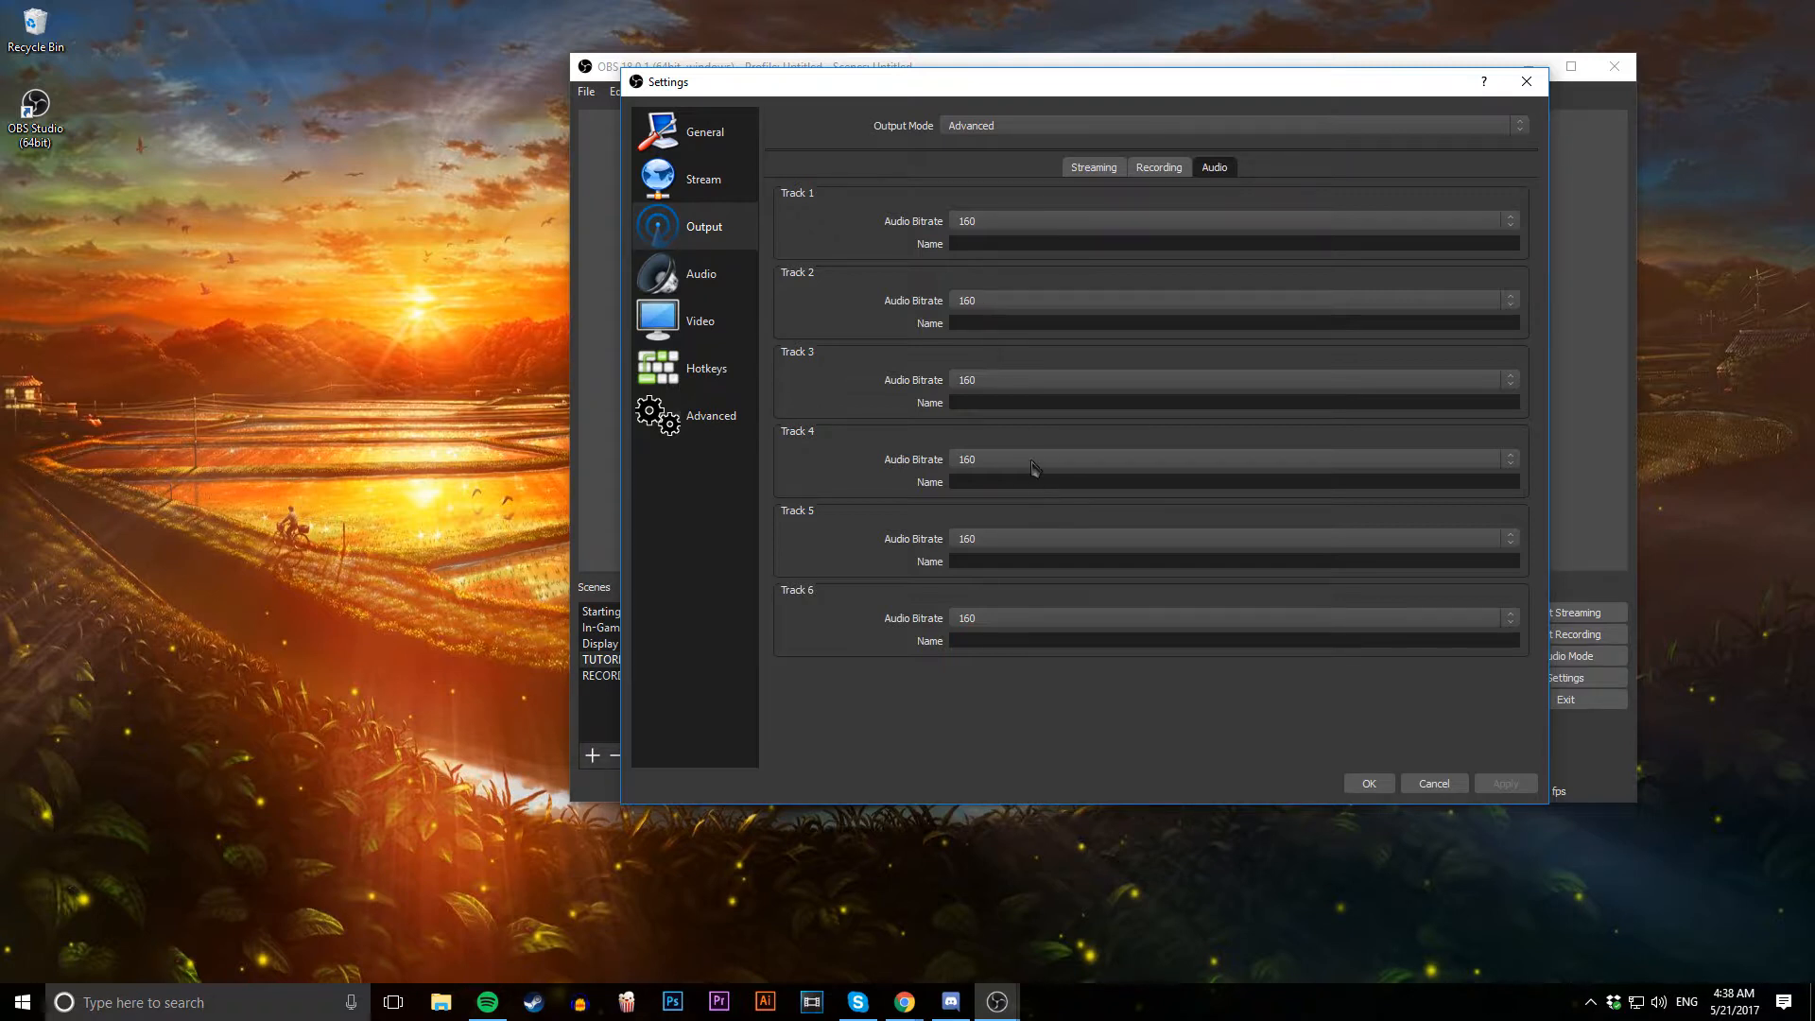
mouse_move(694, 272)
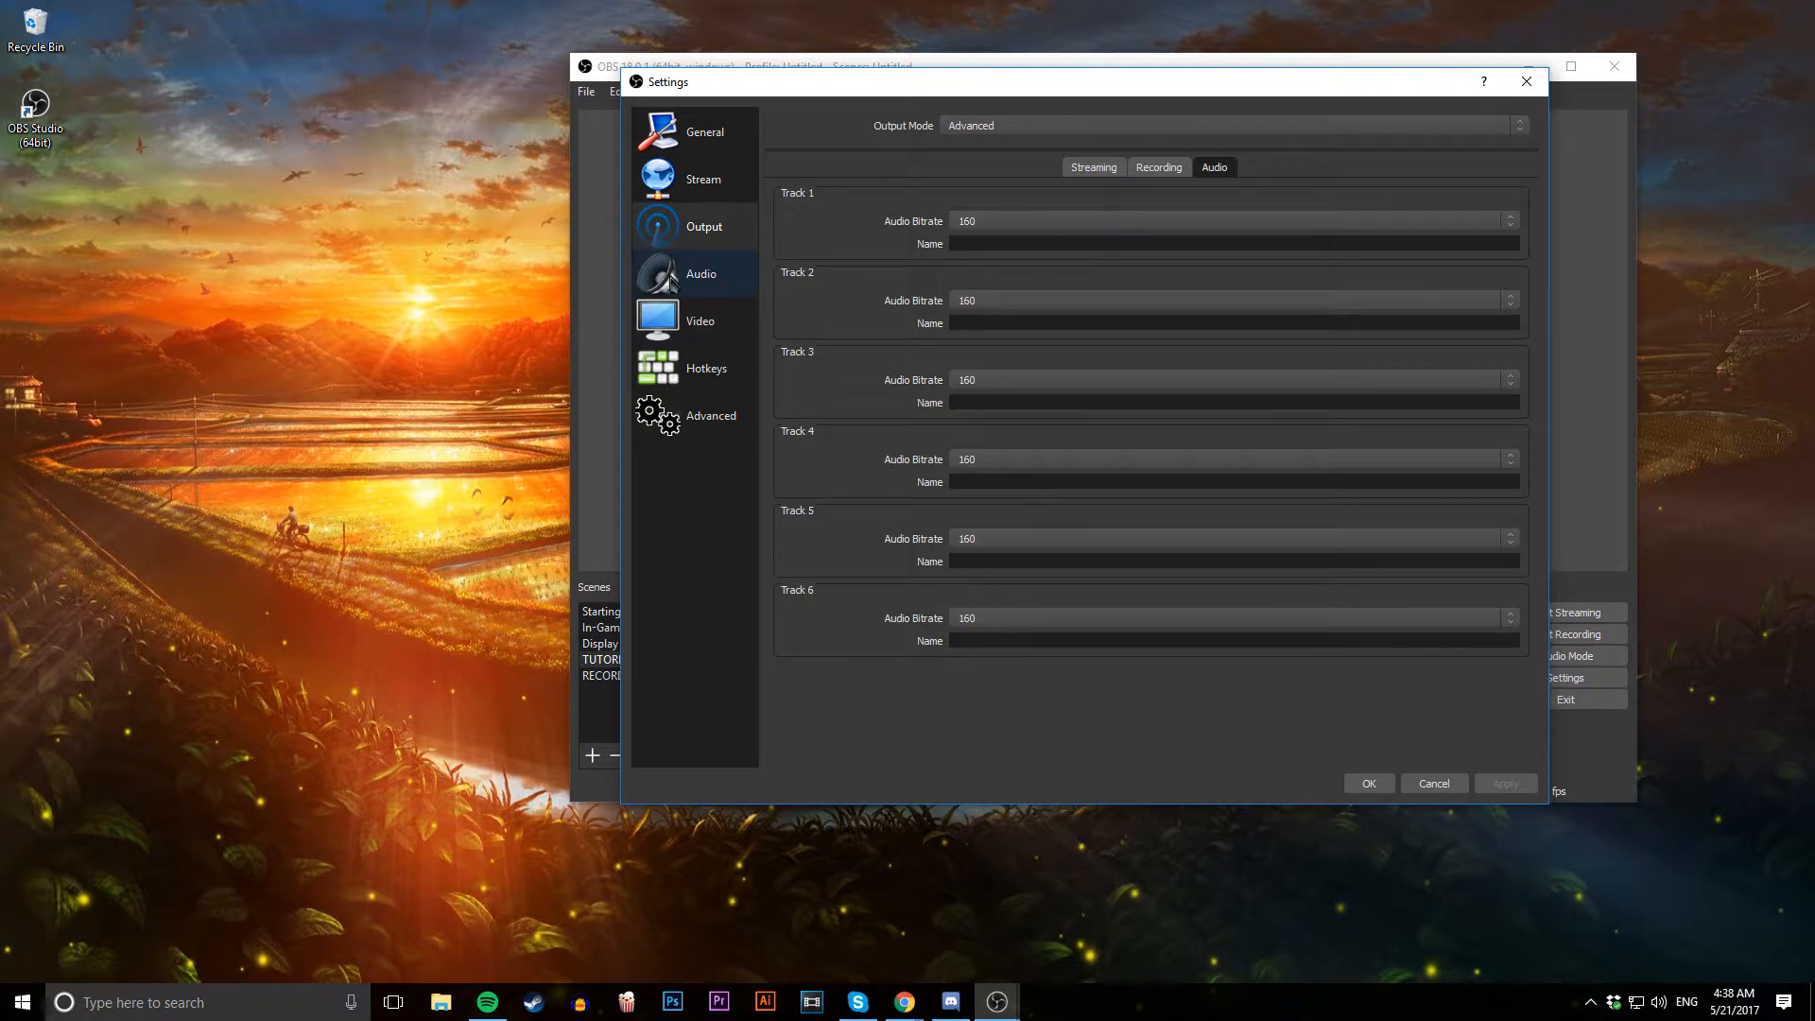
Review the Audio page: 44.1kHz sample rate, stereo channels, devices
click(700, 272)
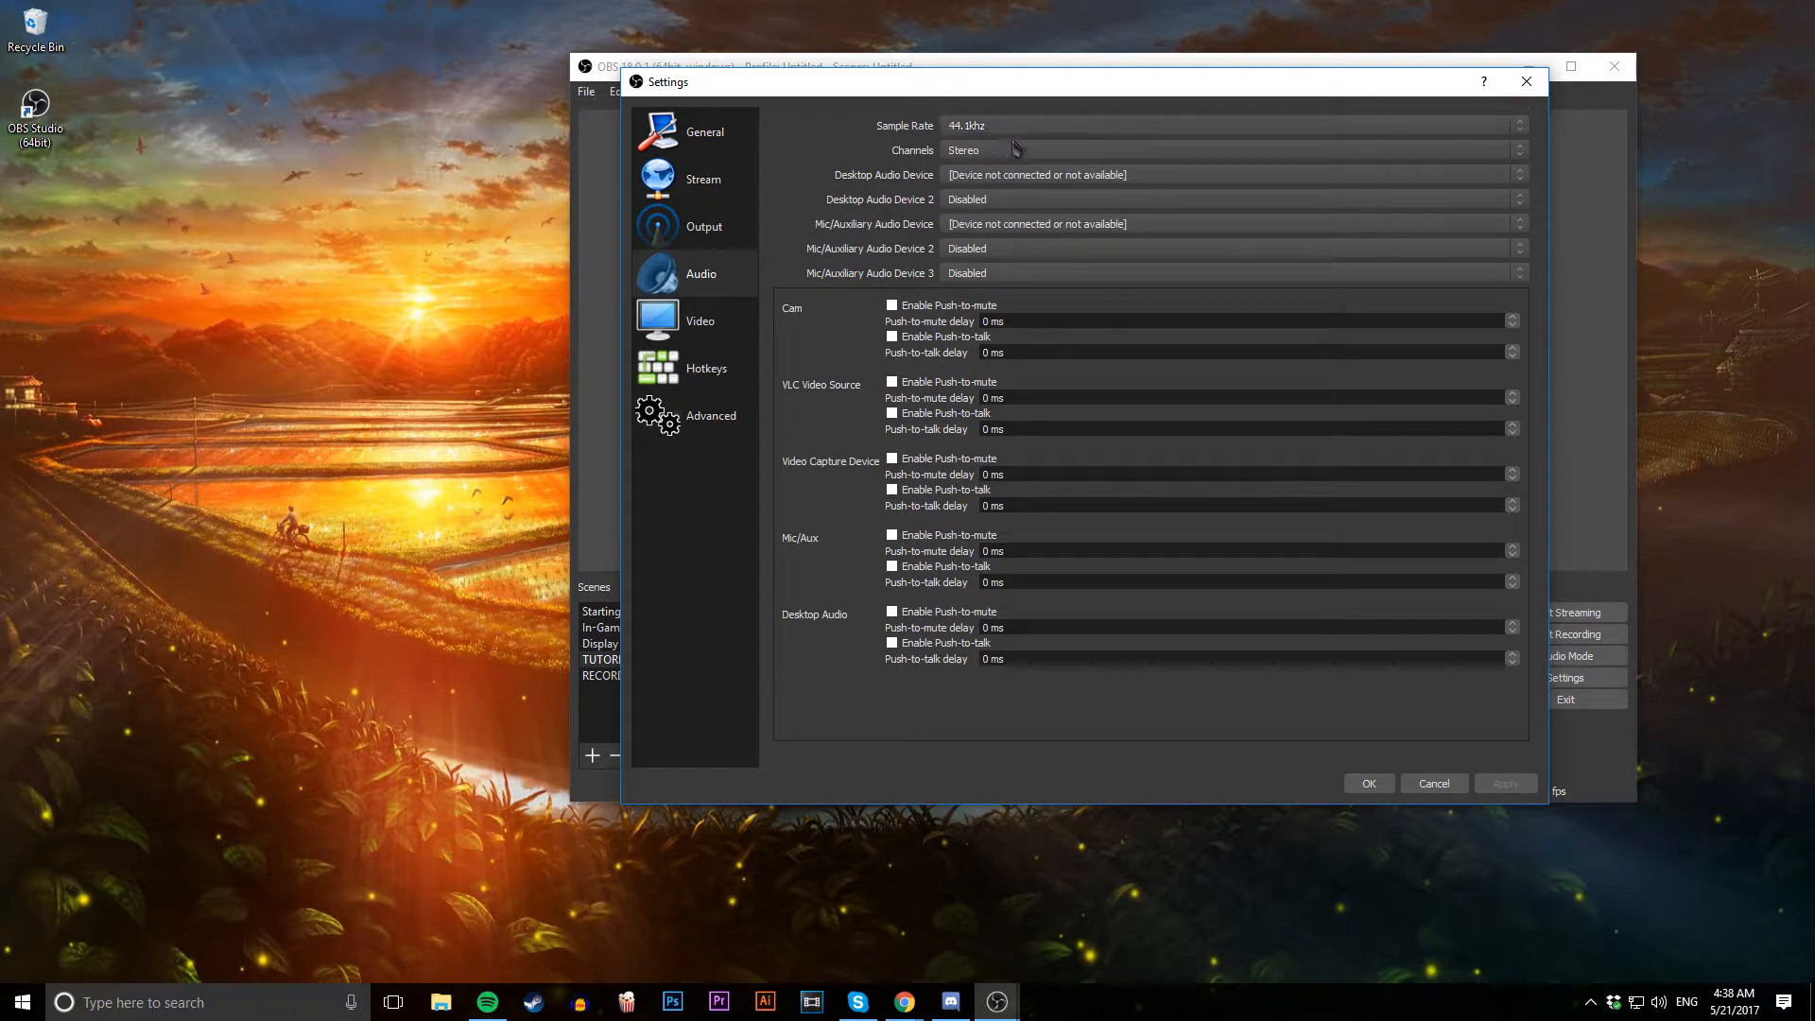
click(1230, 149)
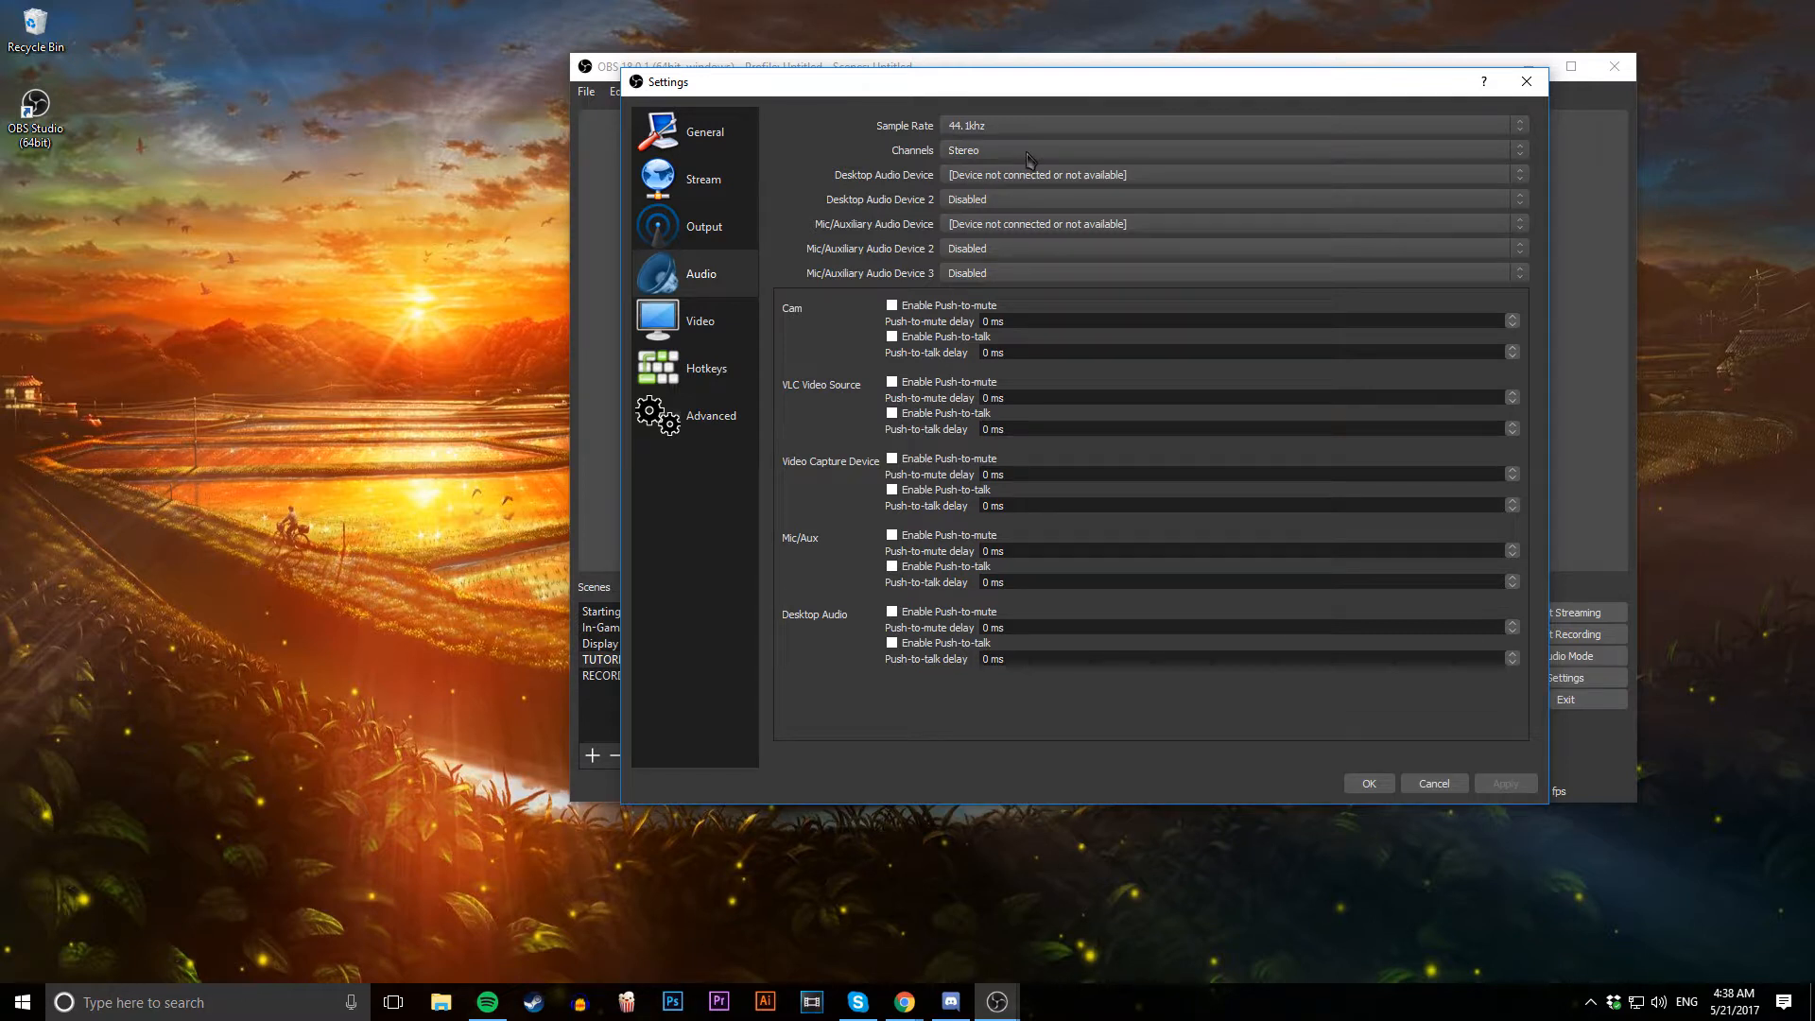
mouse_move(981, 208)
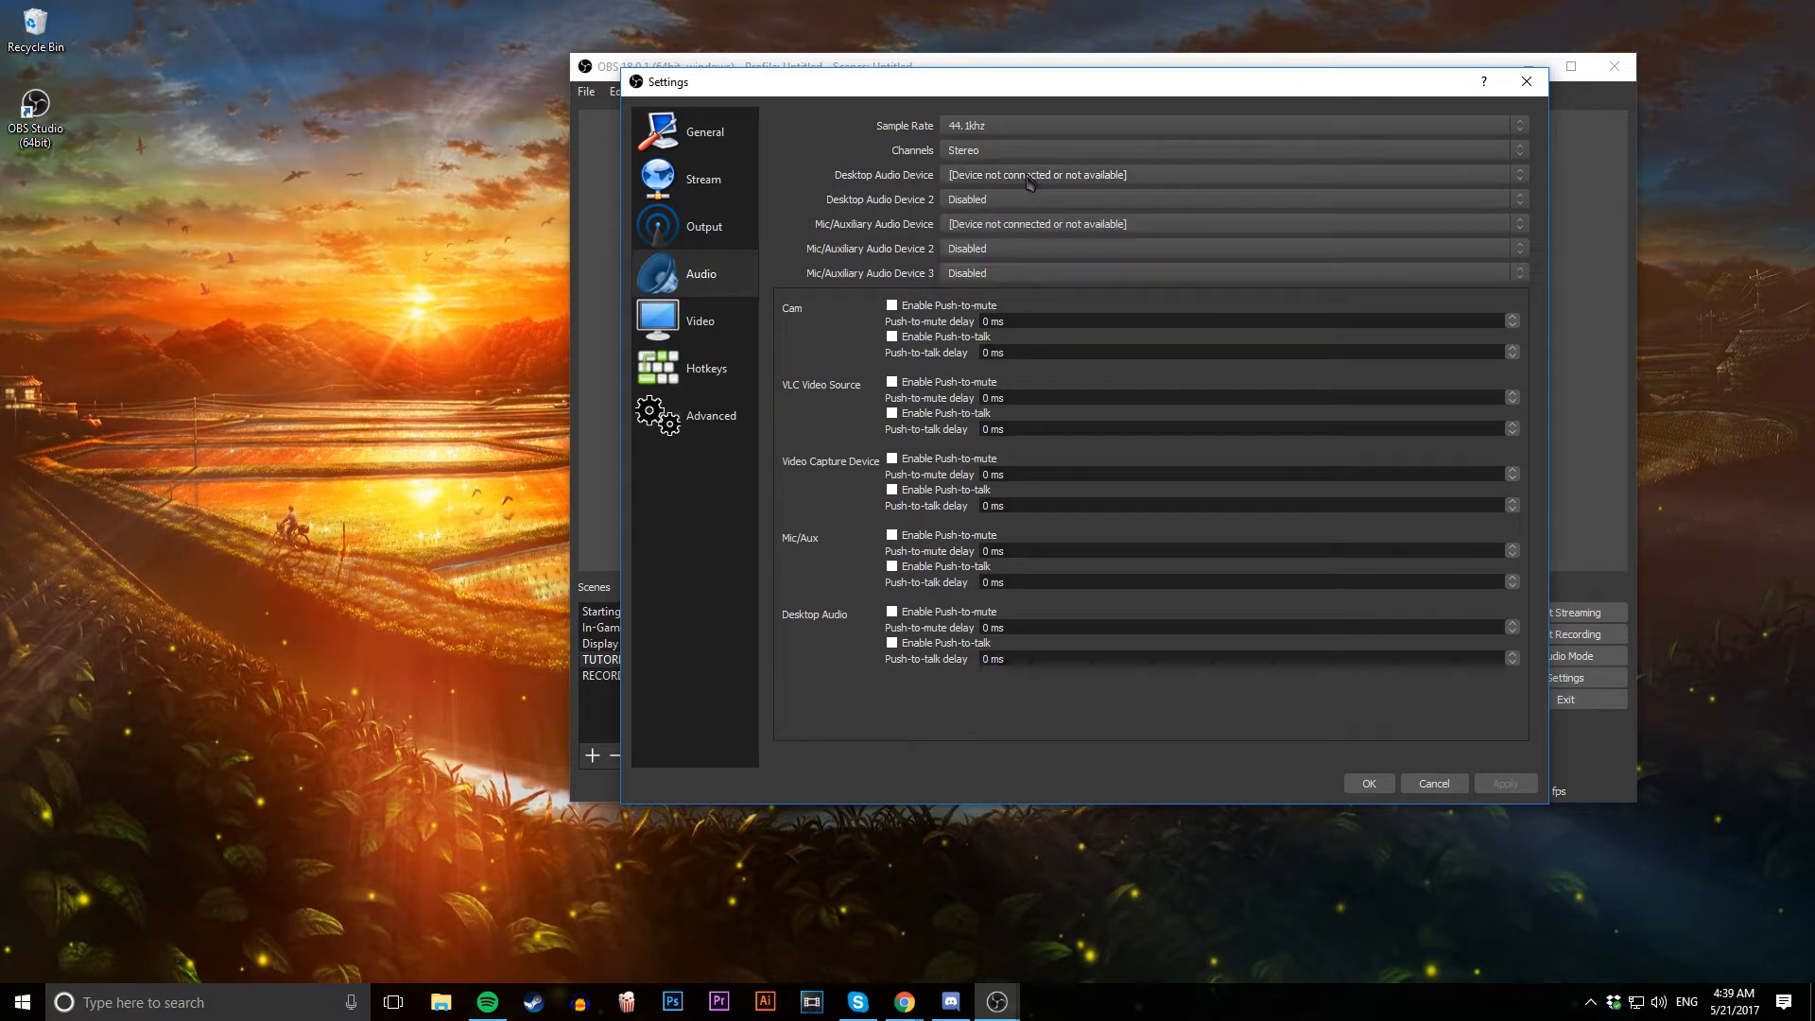
mouse_move(998, 287)
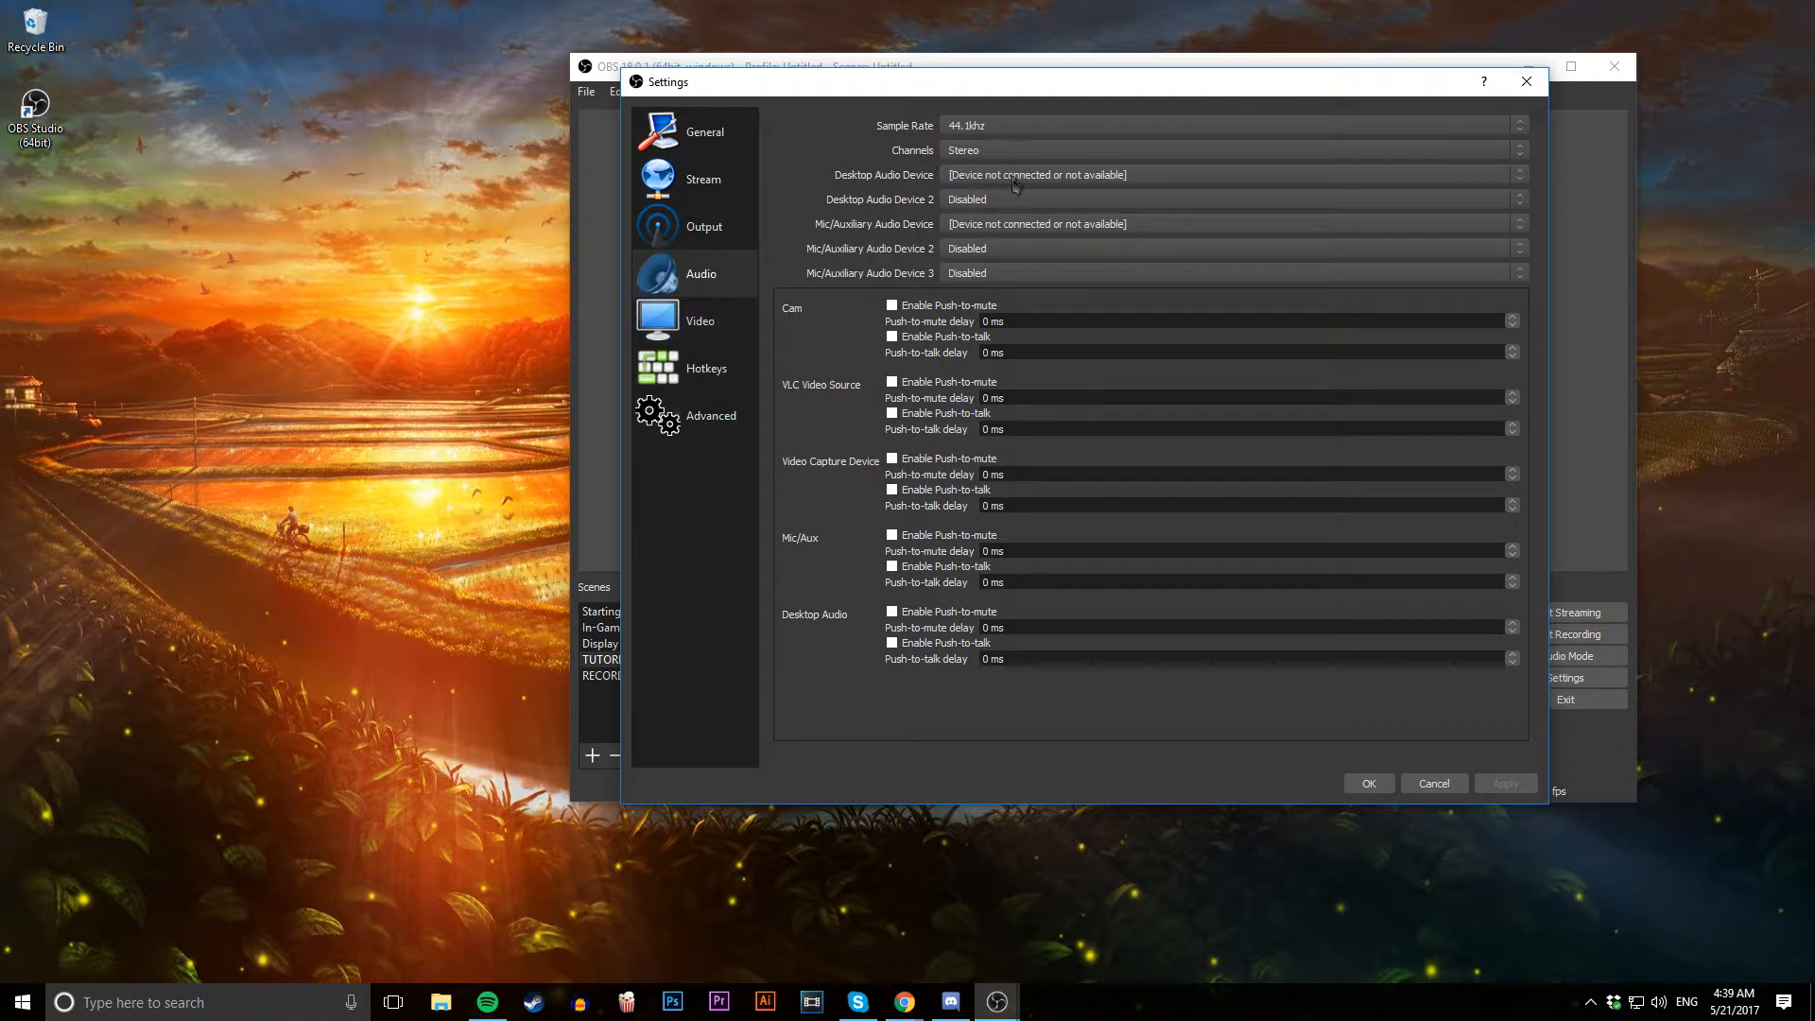
Keep the canvas and output resolution at 1920x1080 with 60 FPS on the Video page
click(699, 321)
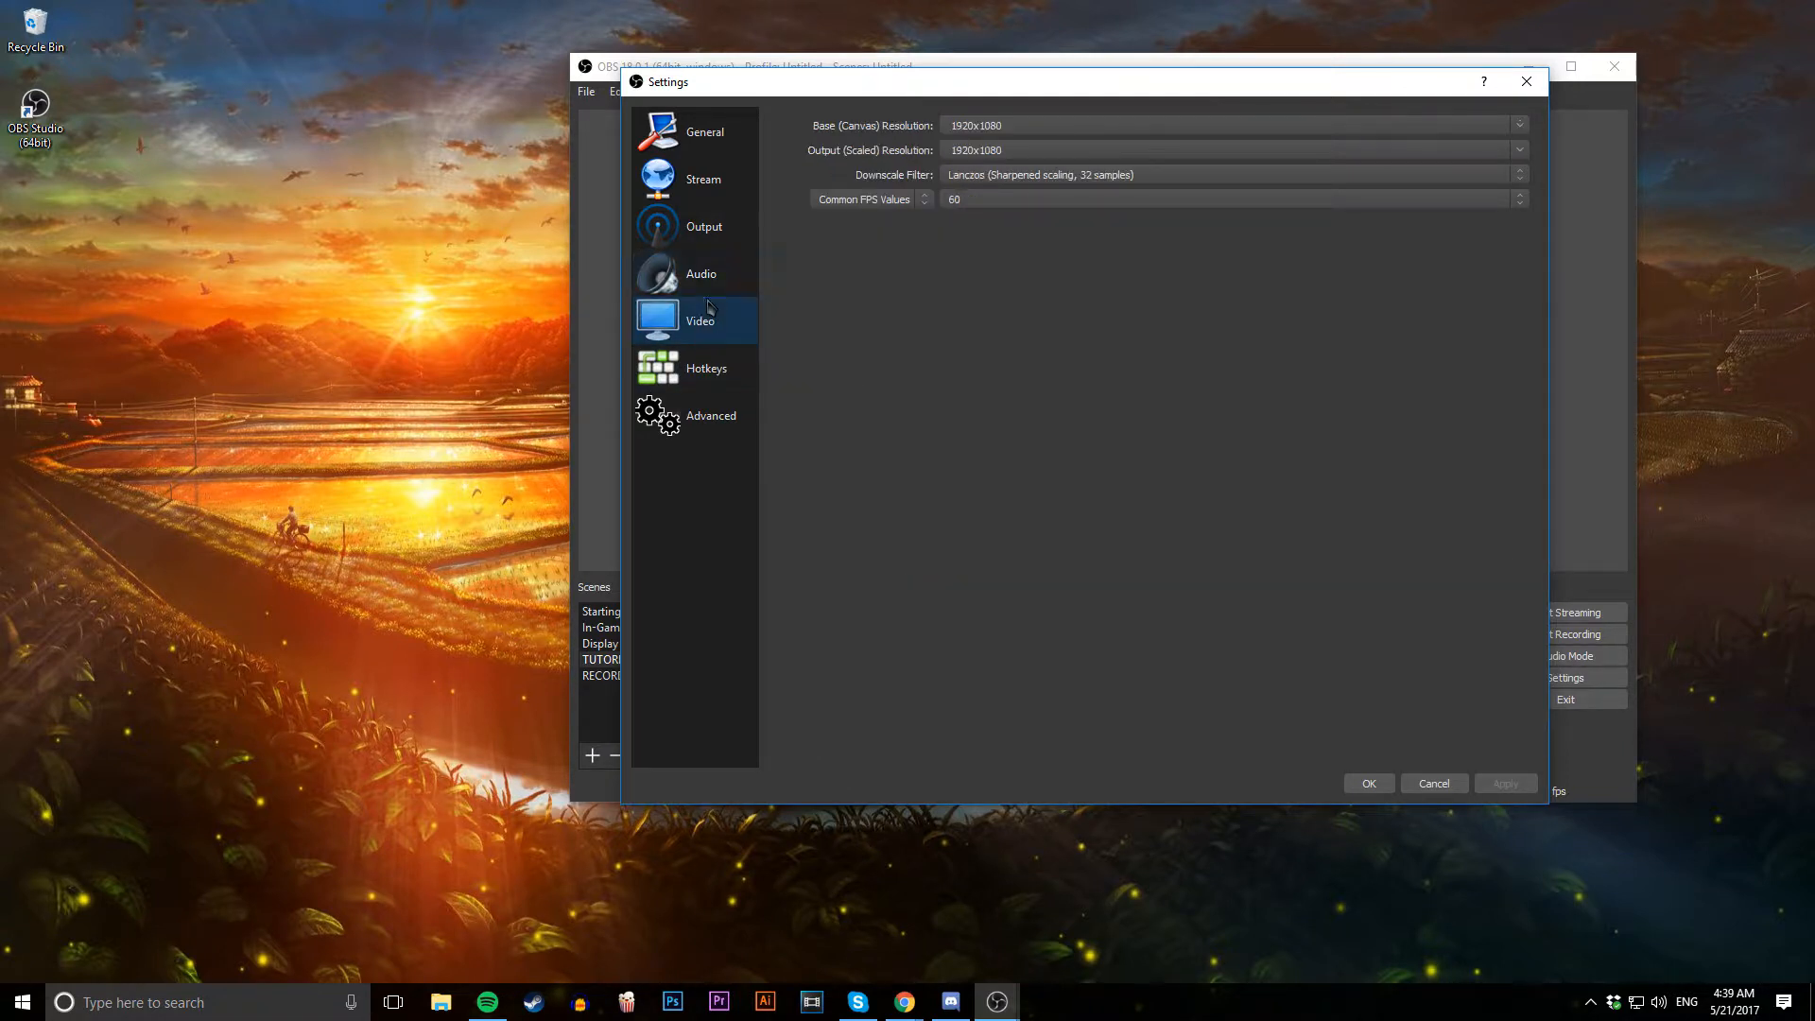
mouse_move(896, 216)
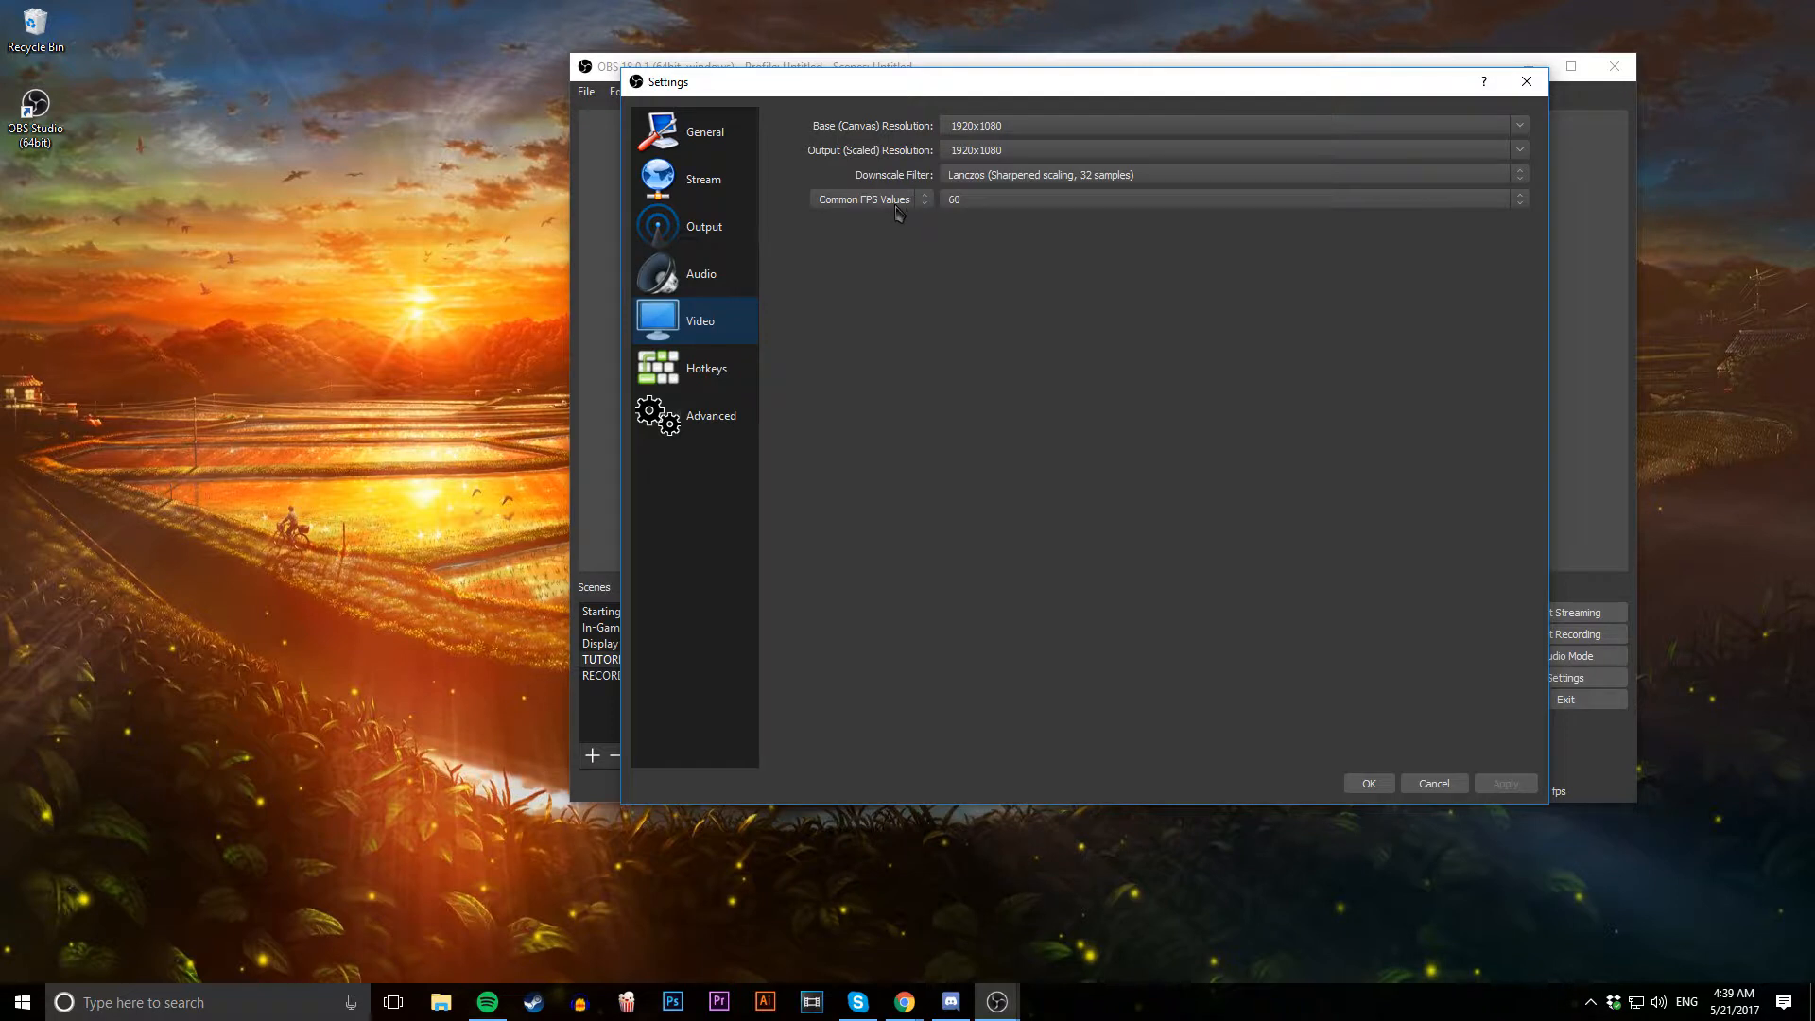
mouse_move(898, 208)
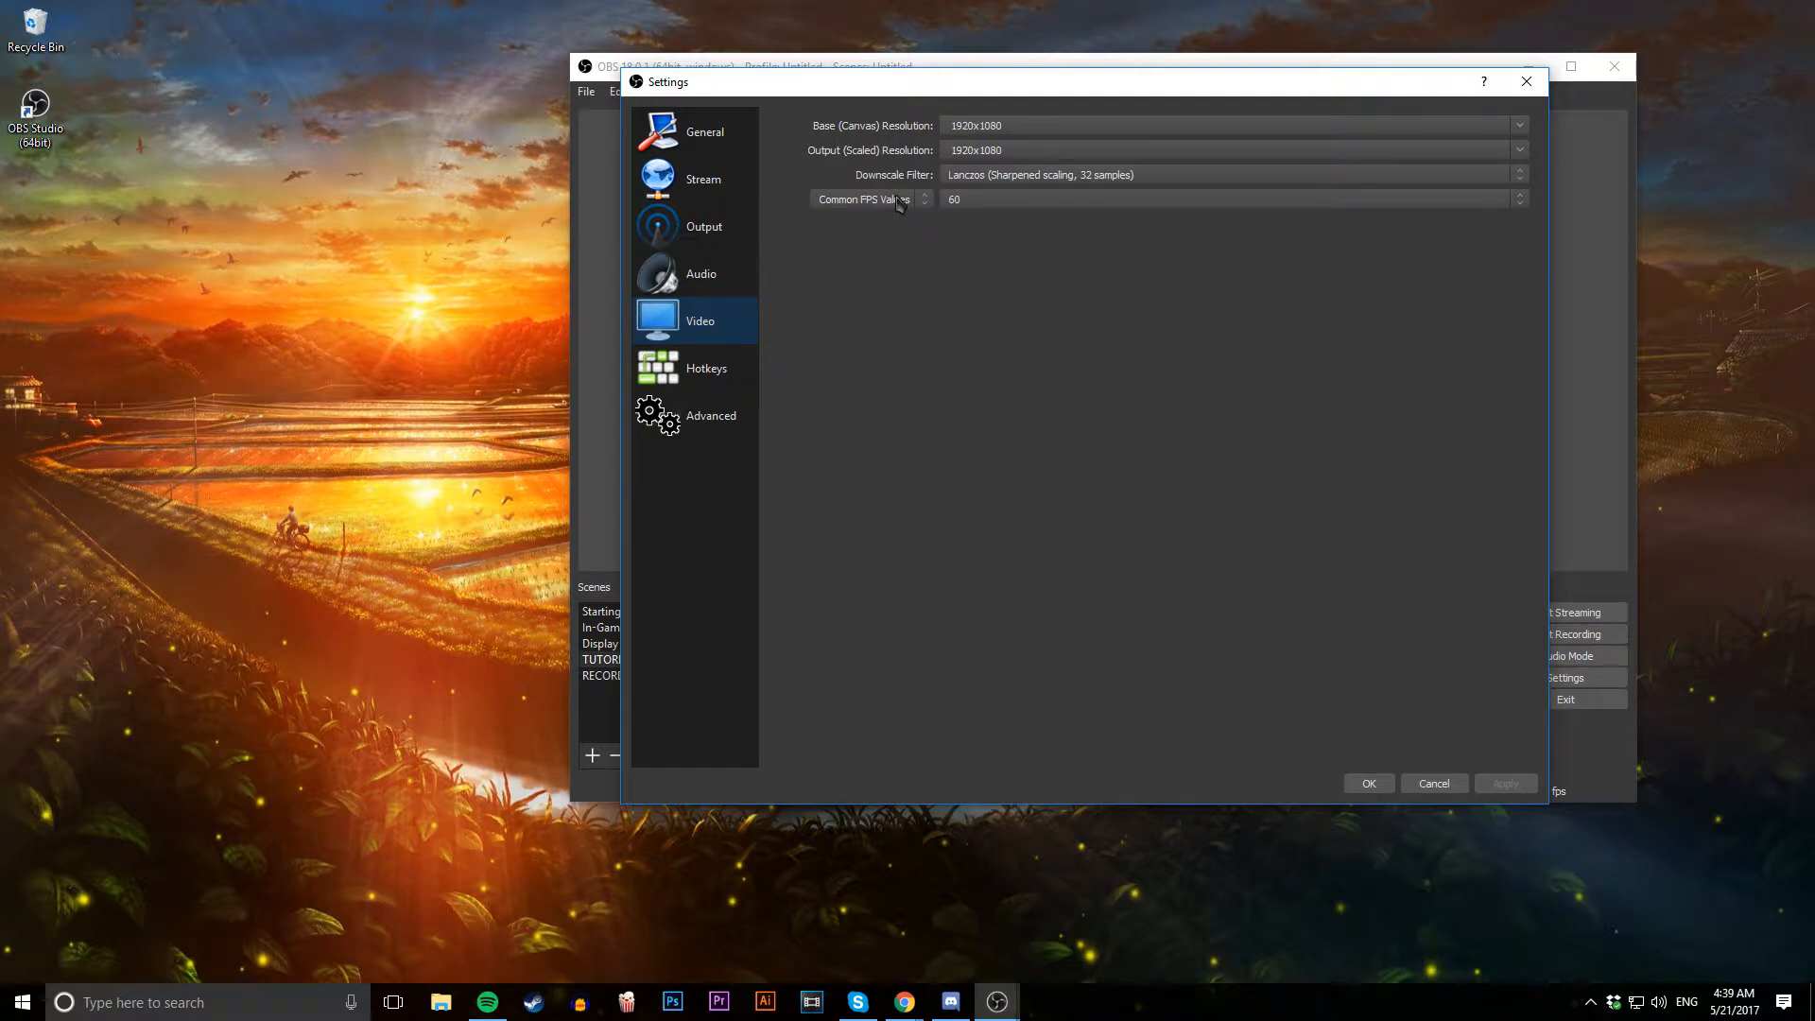
mouse_move(905, 142)
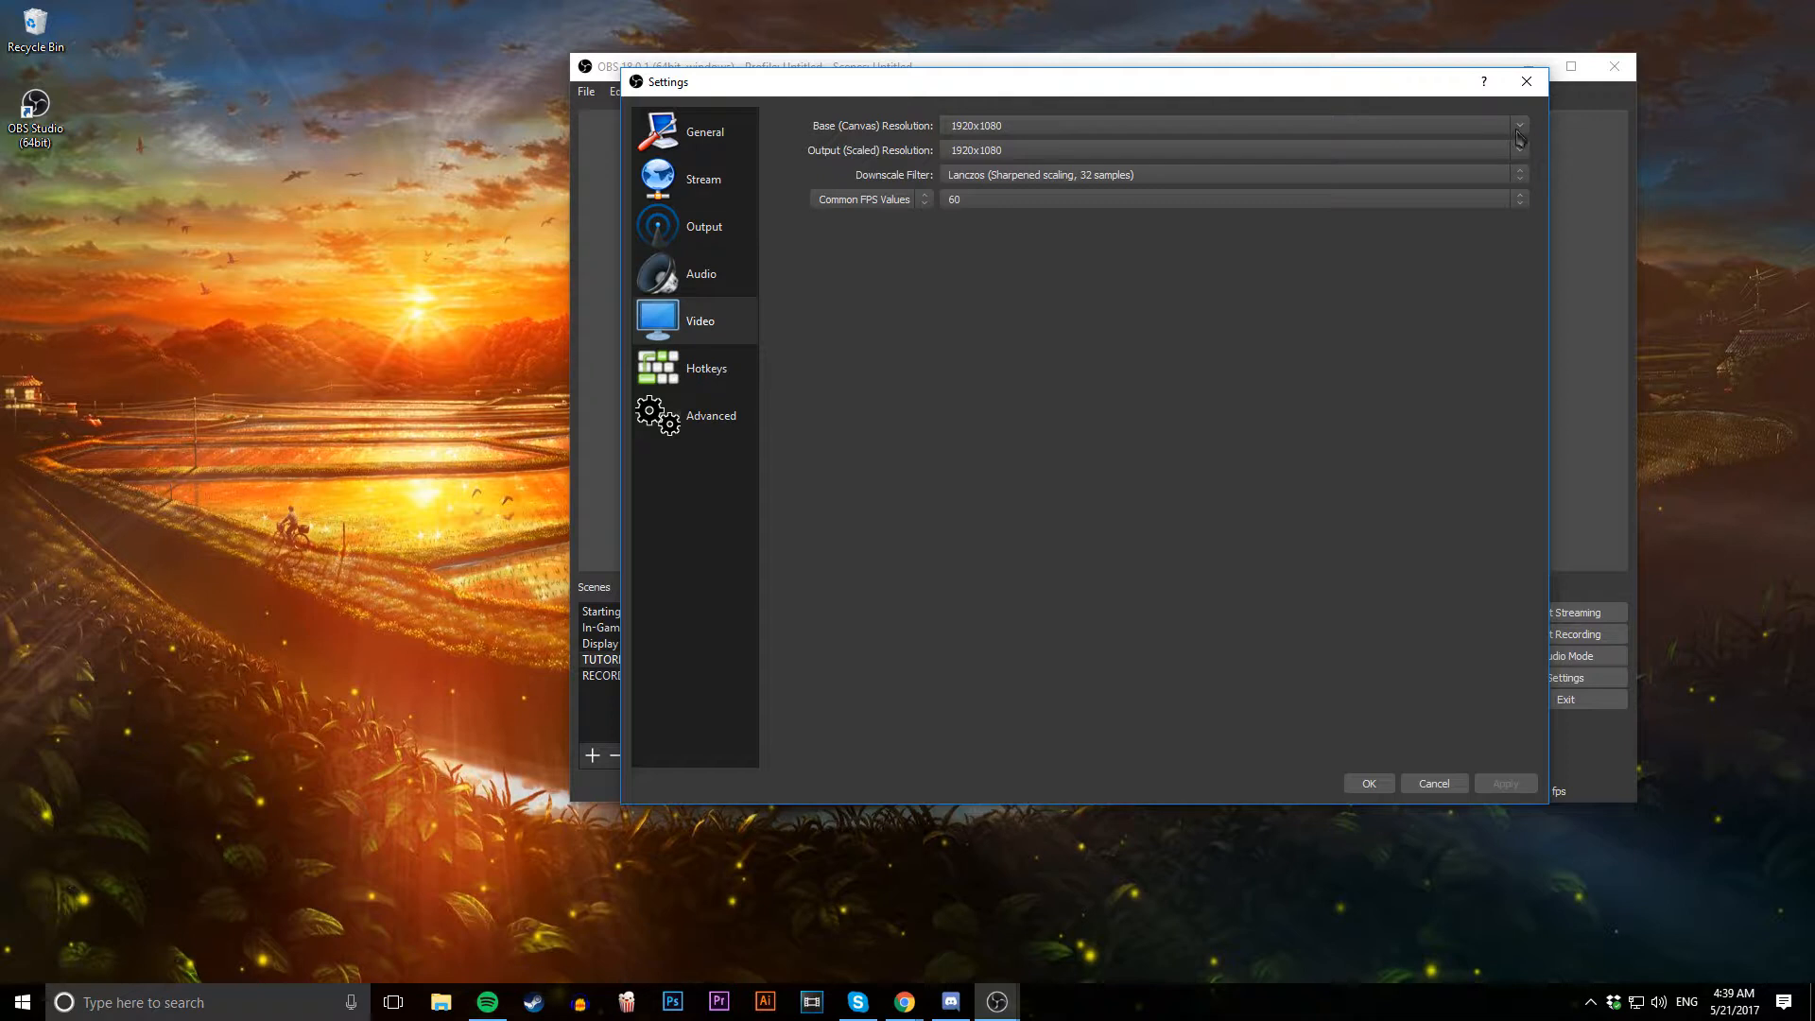
click(1521, 125)
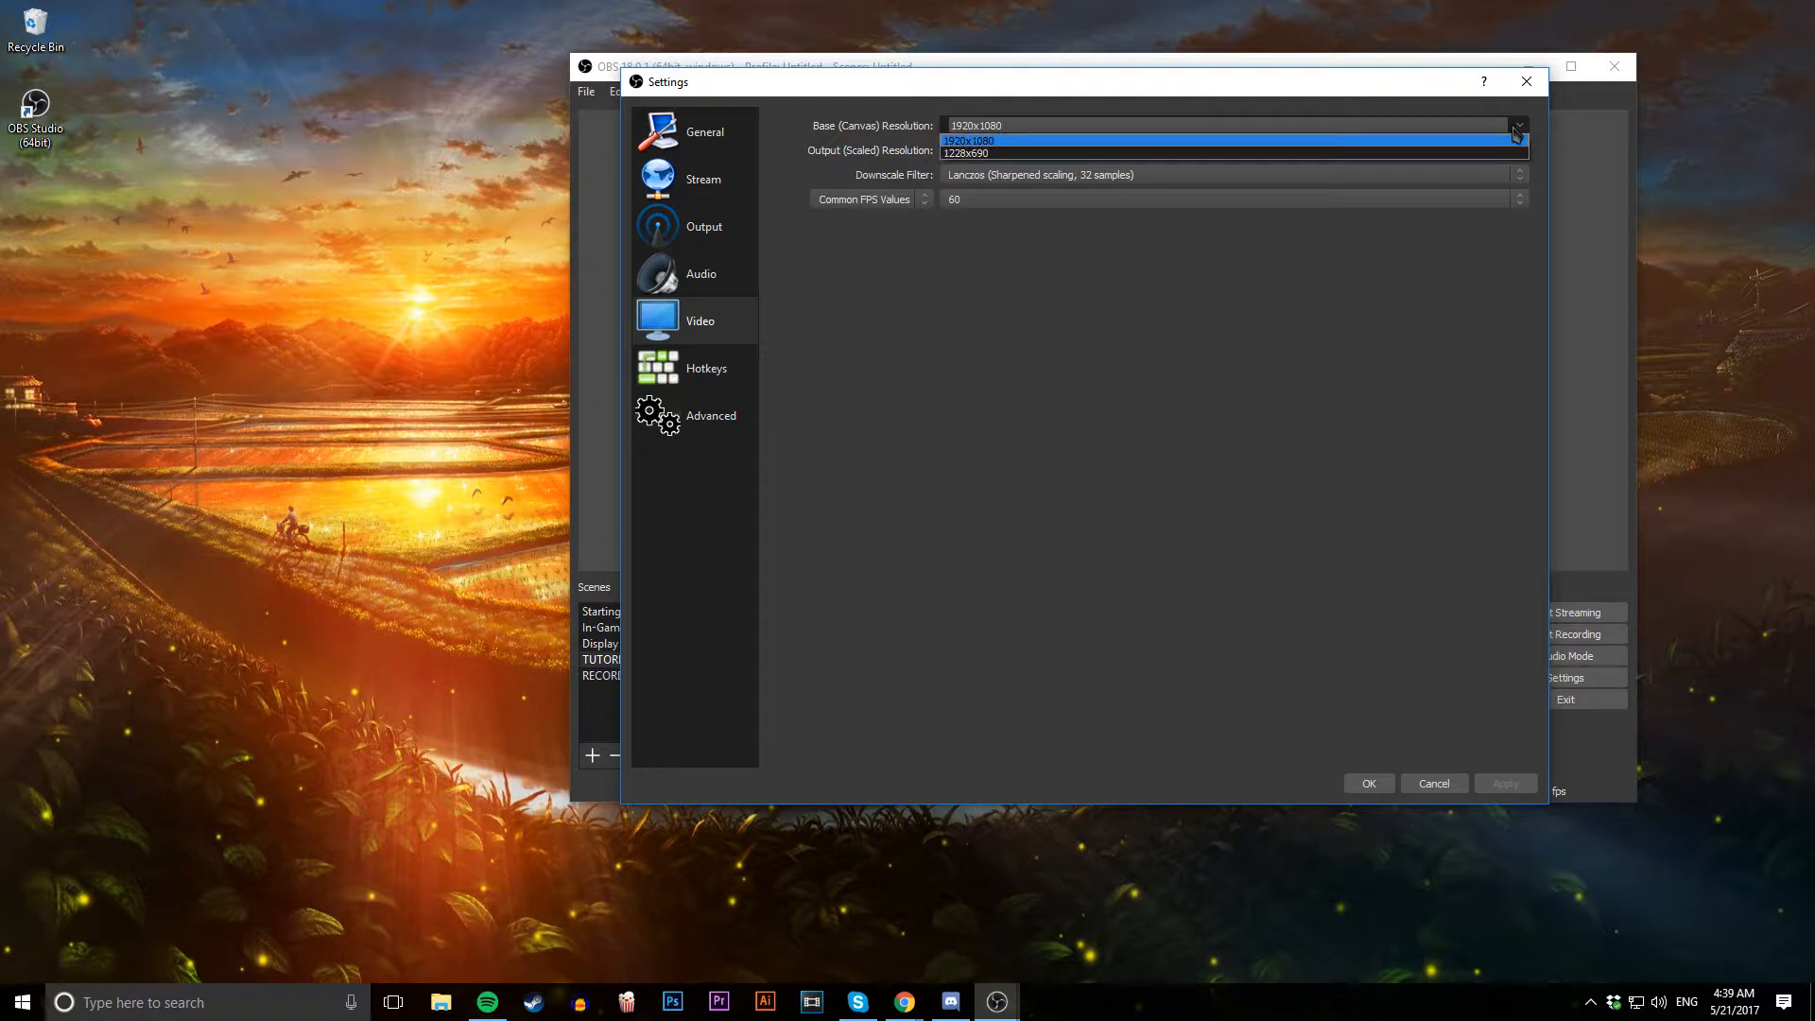
click(976, 140)
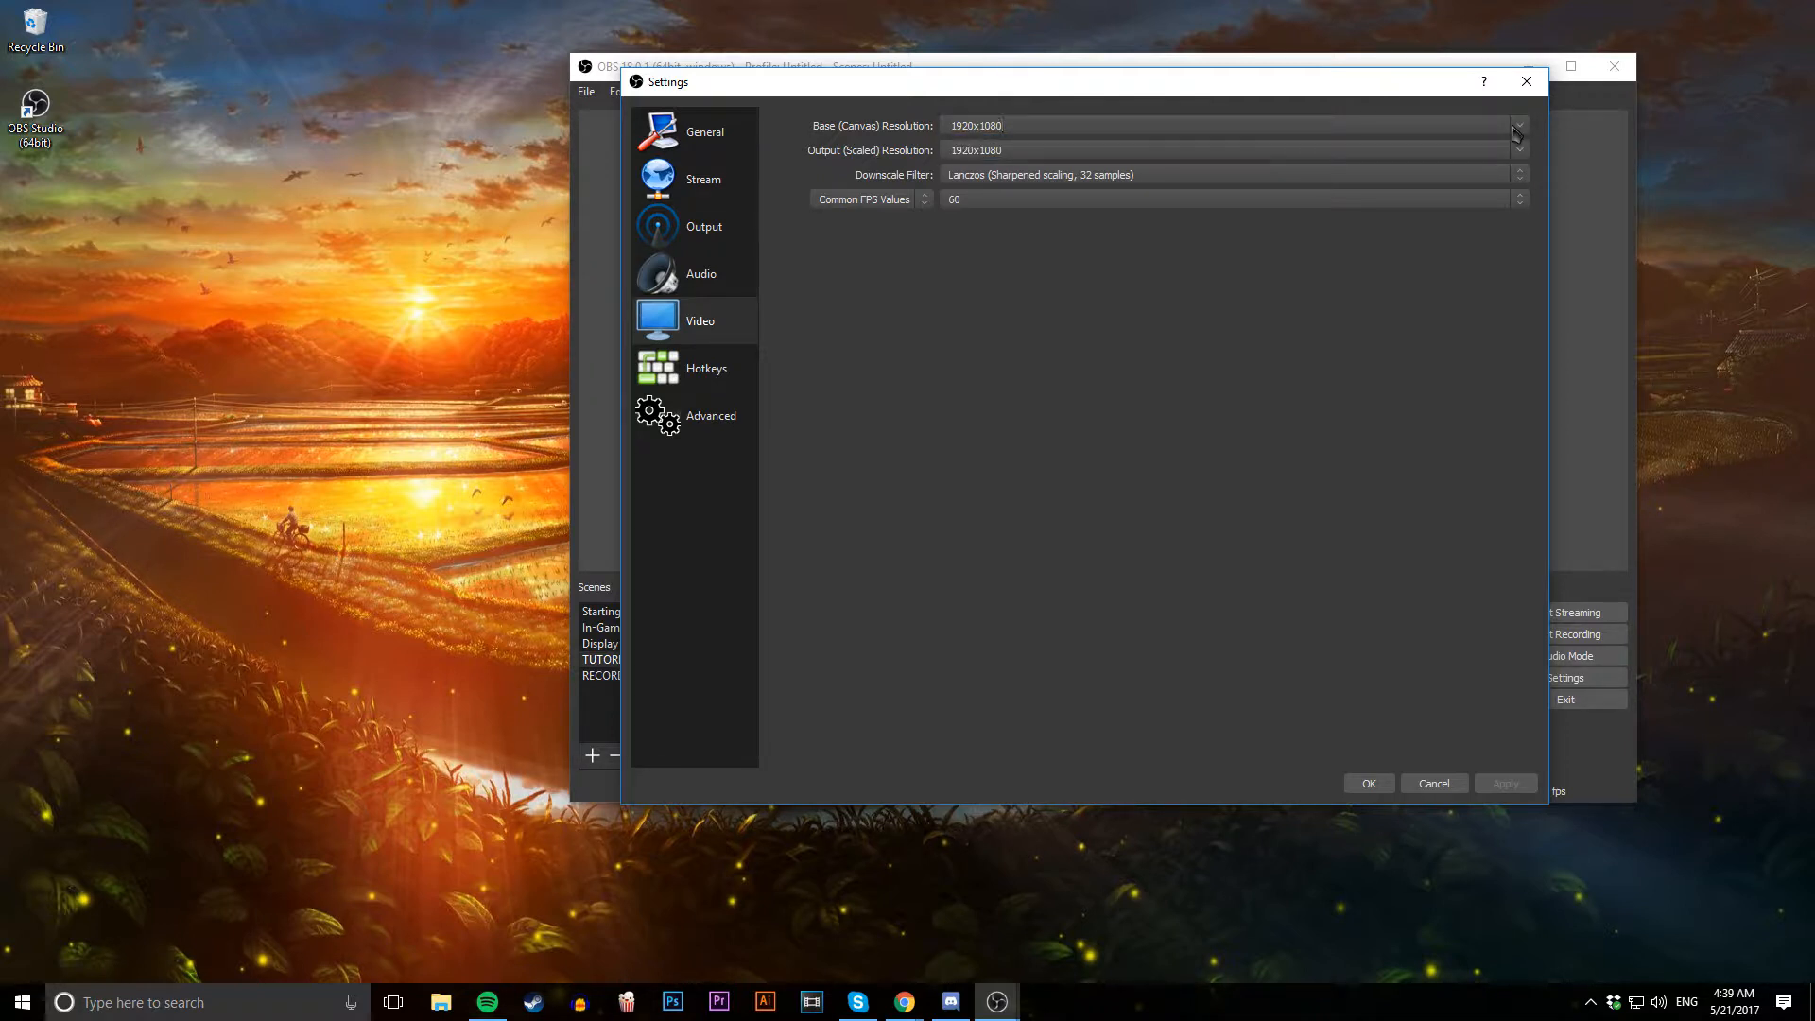
mouse_move(1458, 225)
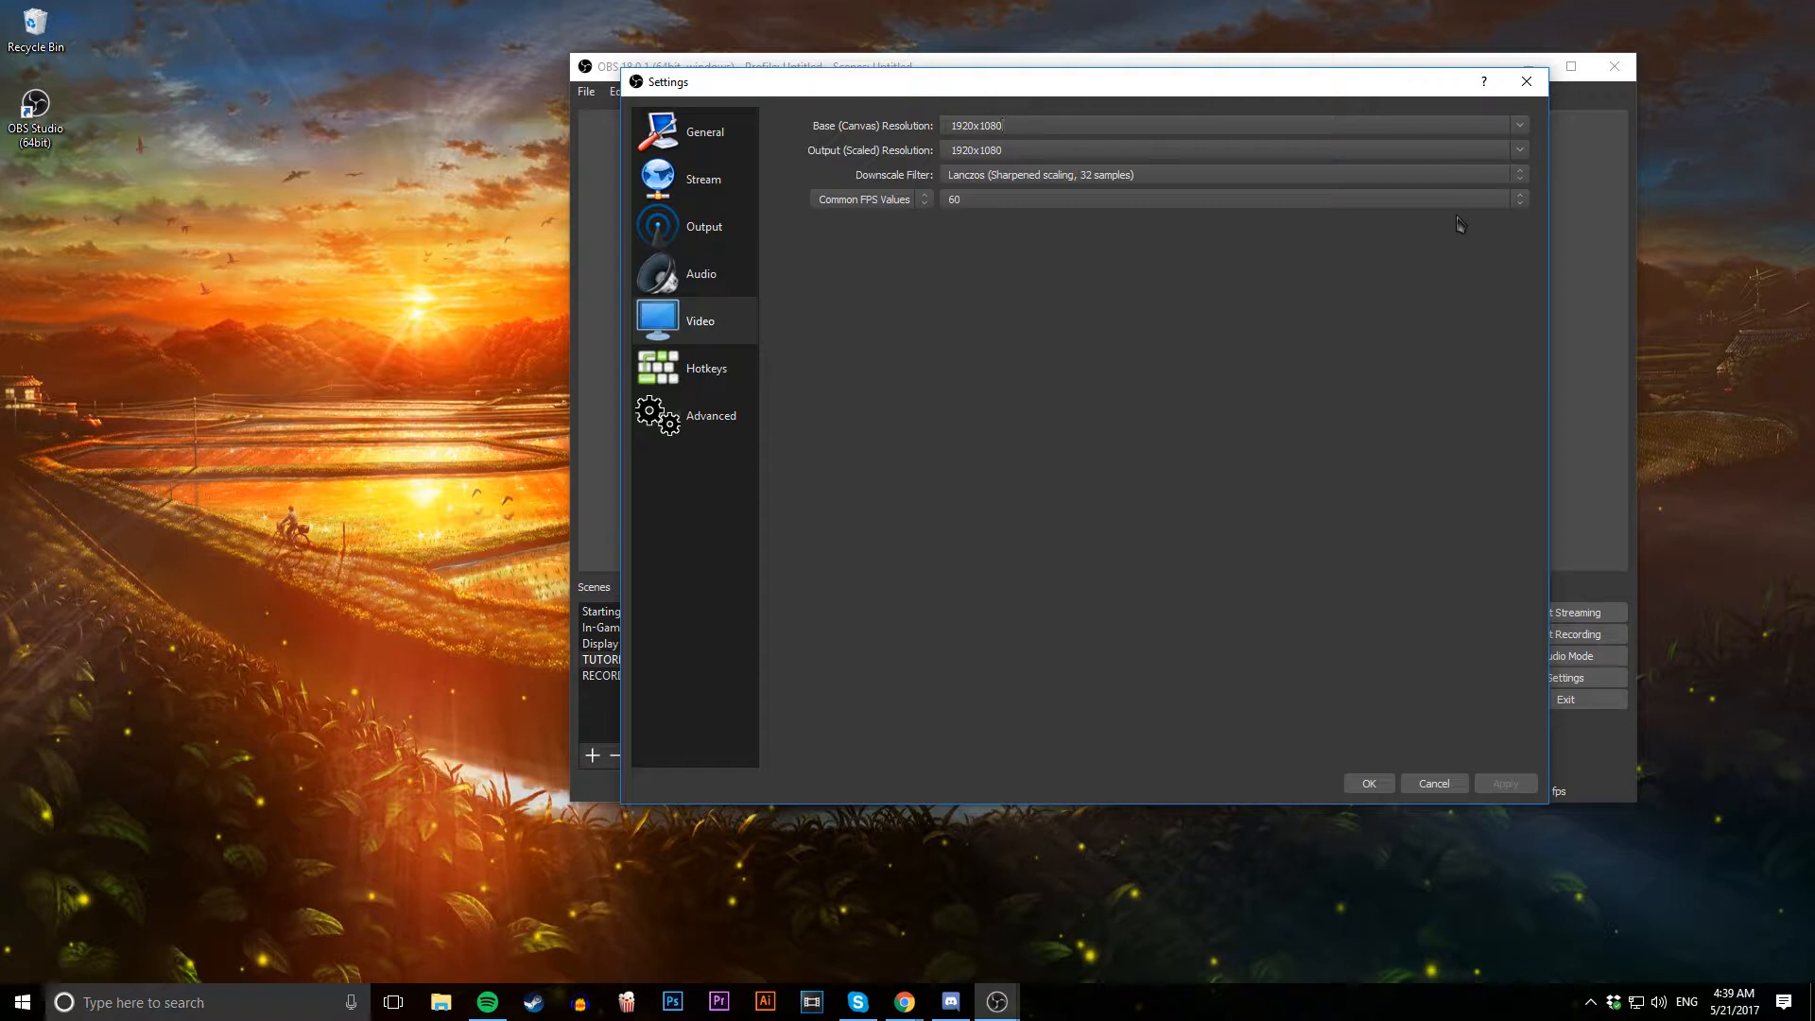
mouse_move(1522, 127)
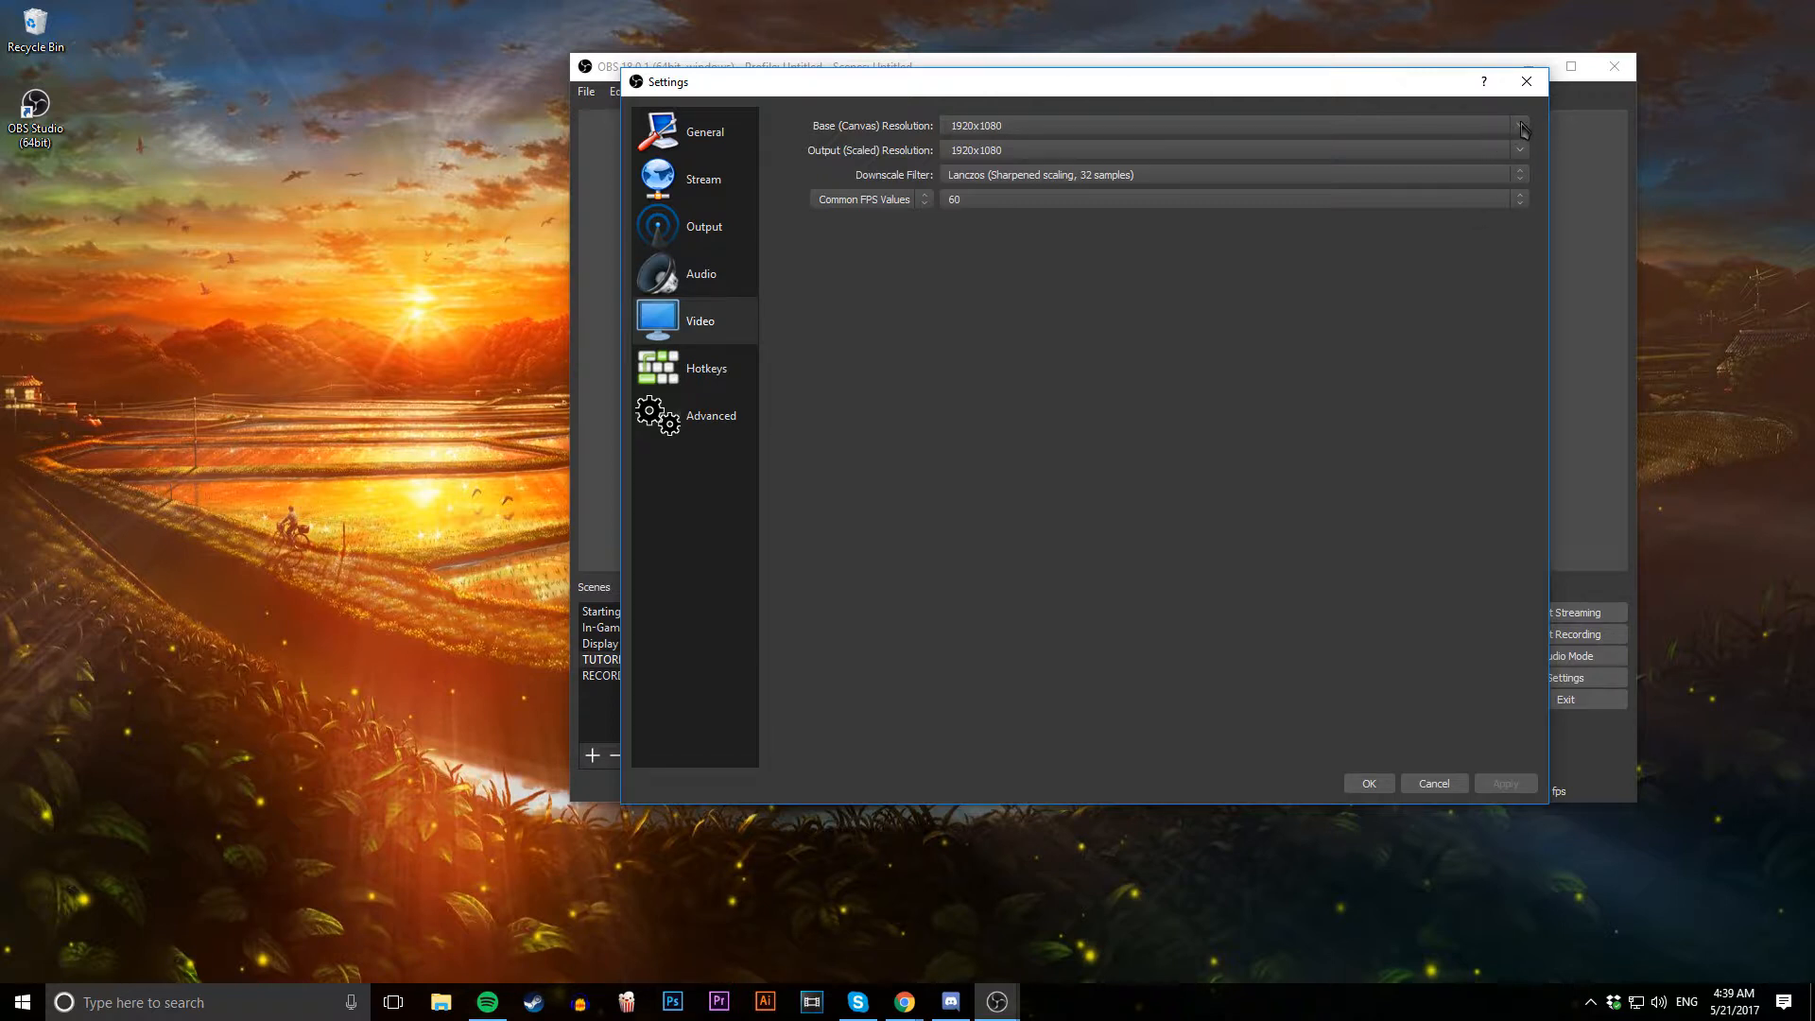
click(1518, 150)
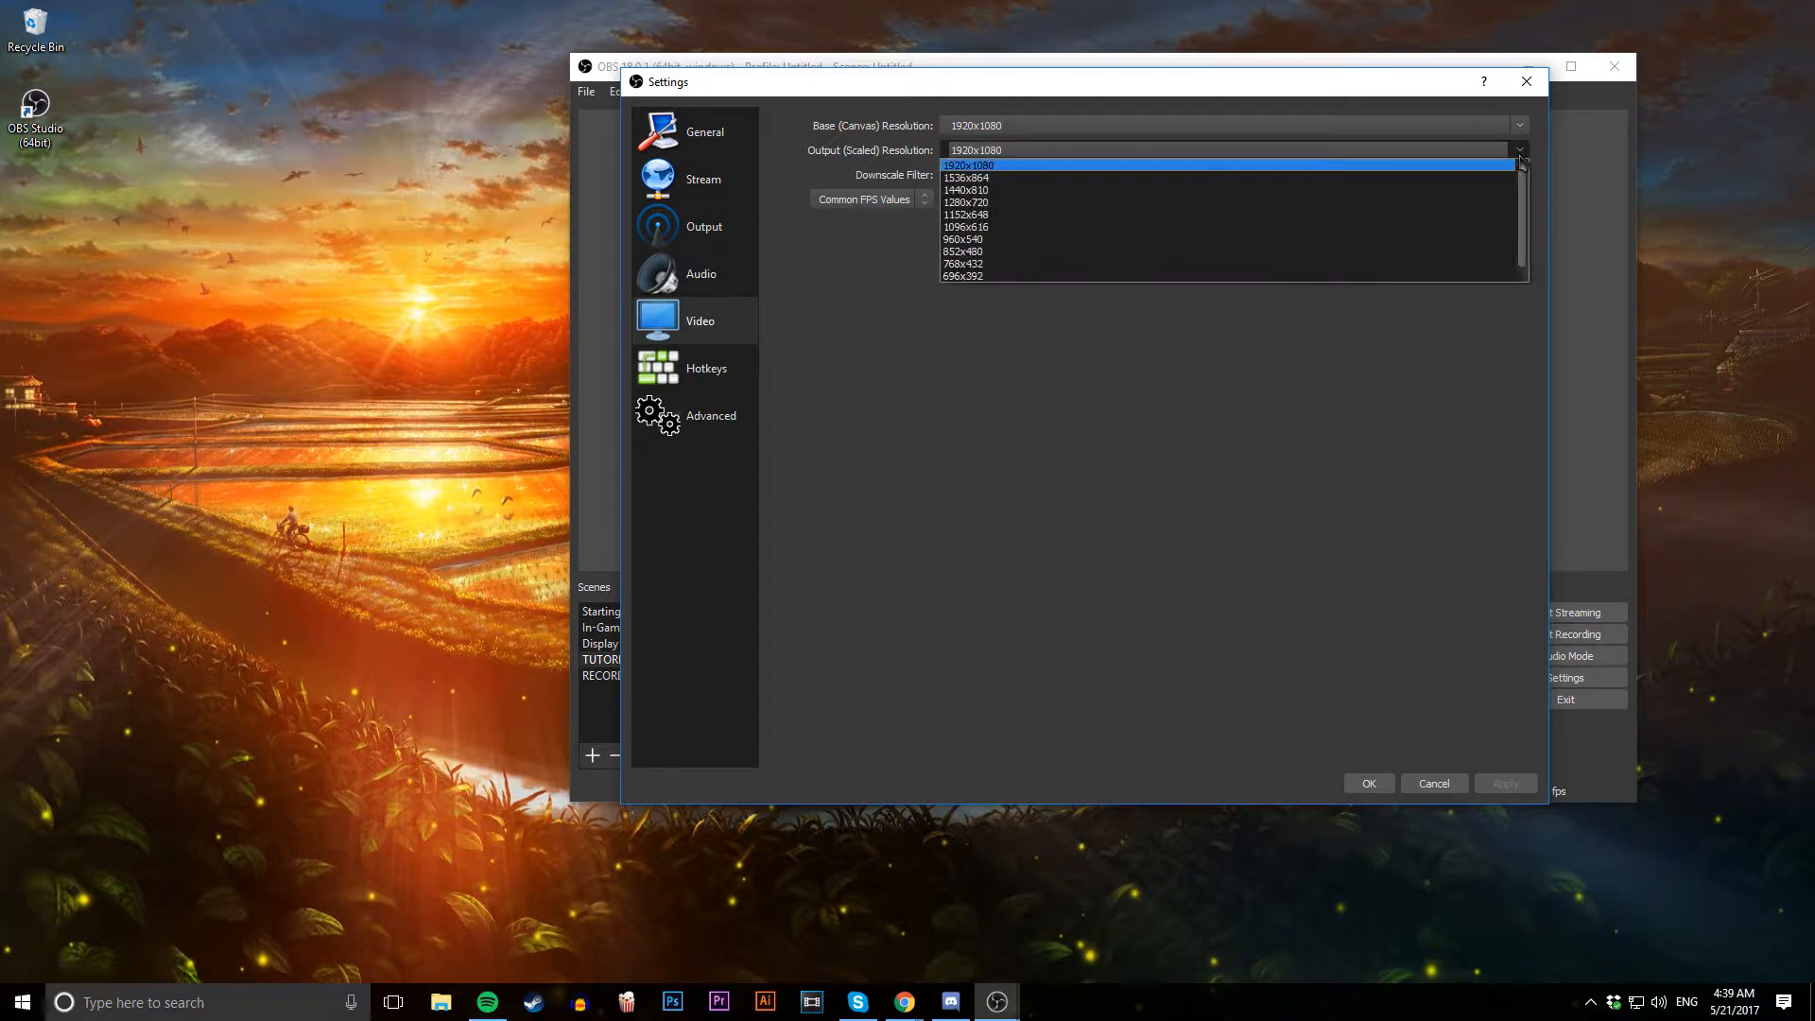
click(971, 164)
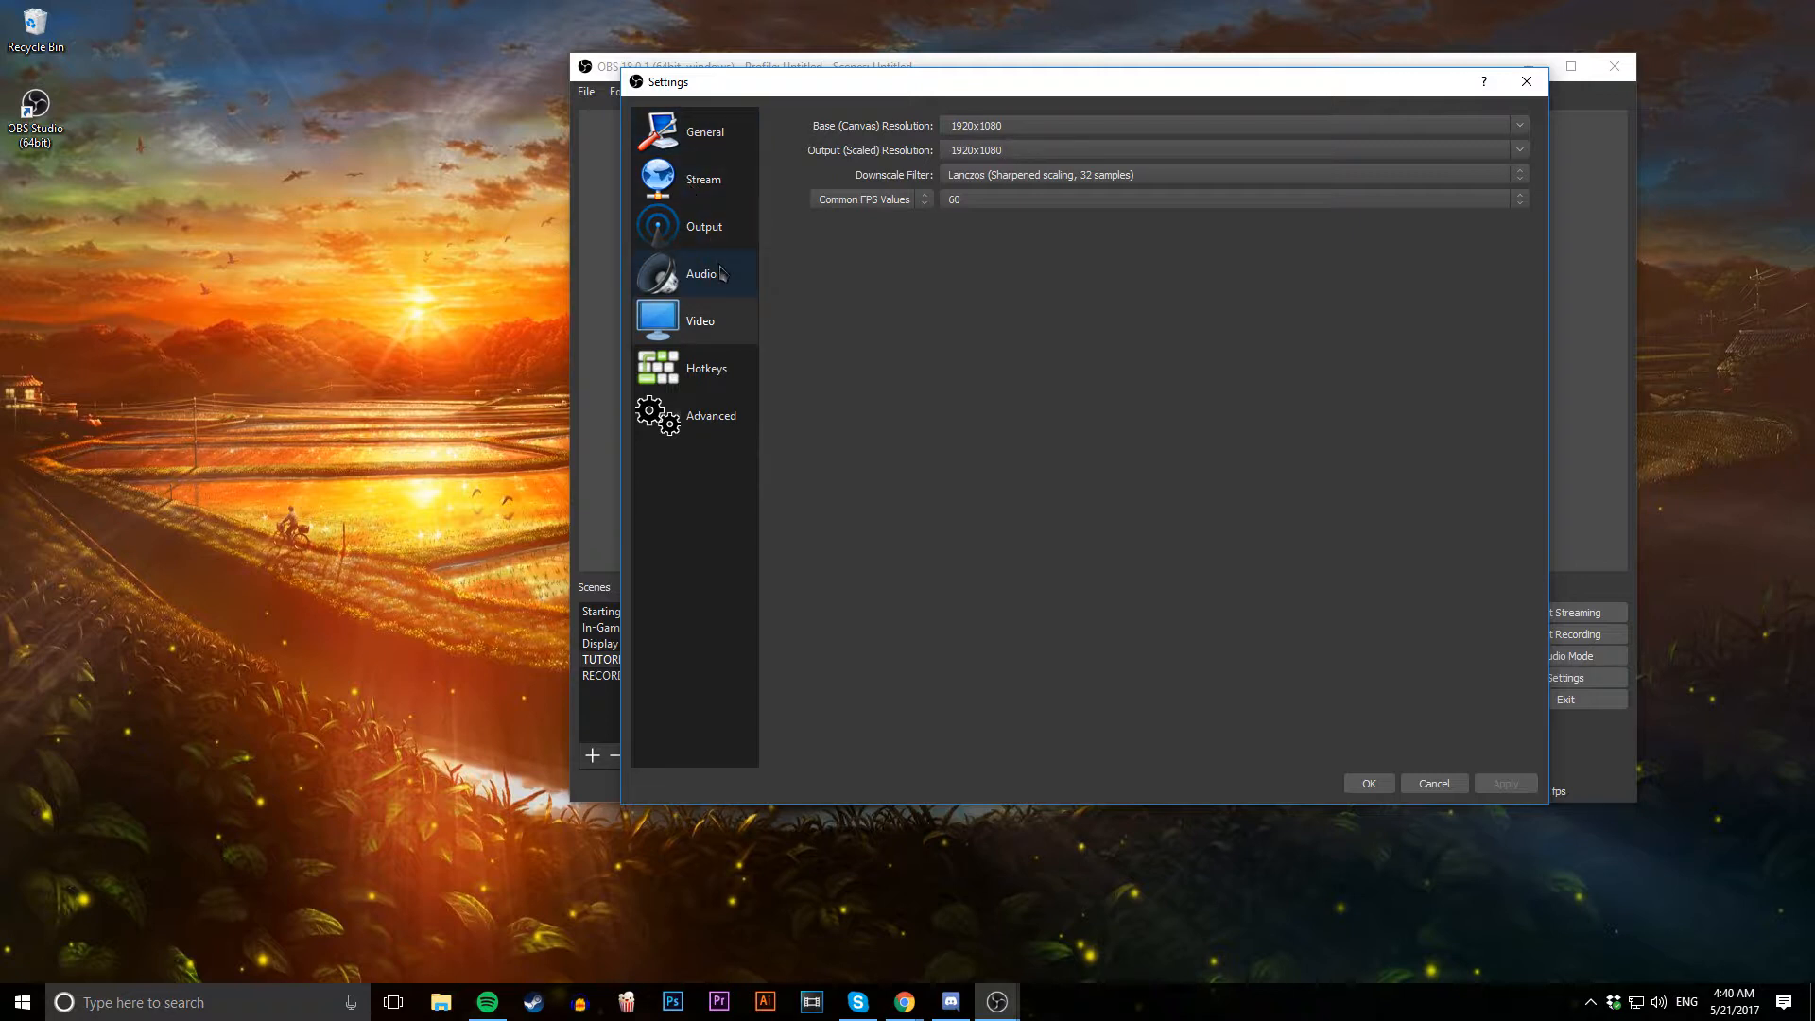
Glance at the streaming output settings, then return to the Video page
click(703, 225)
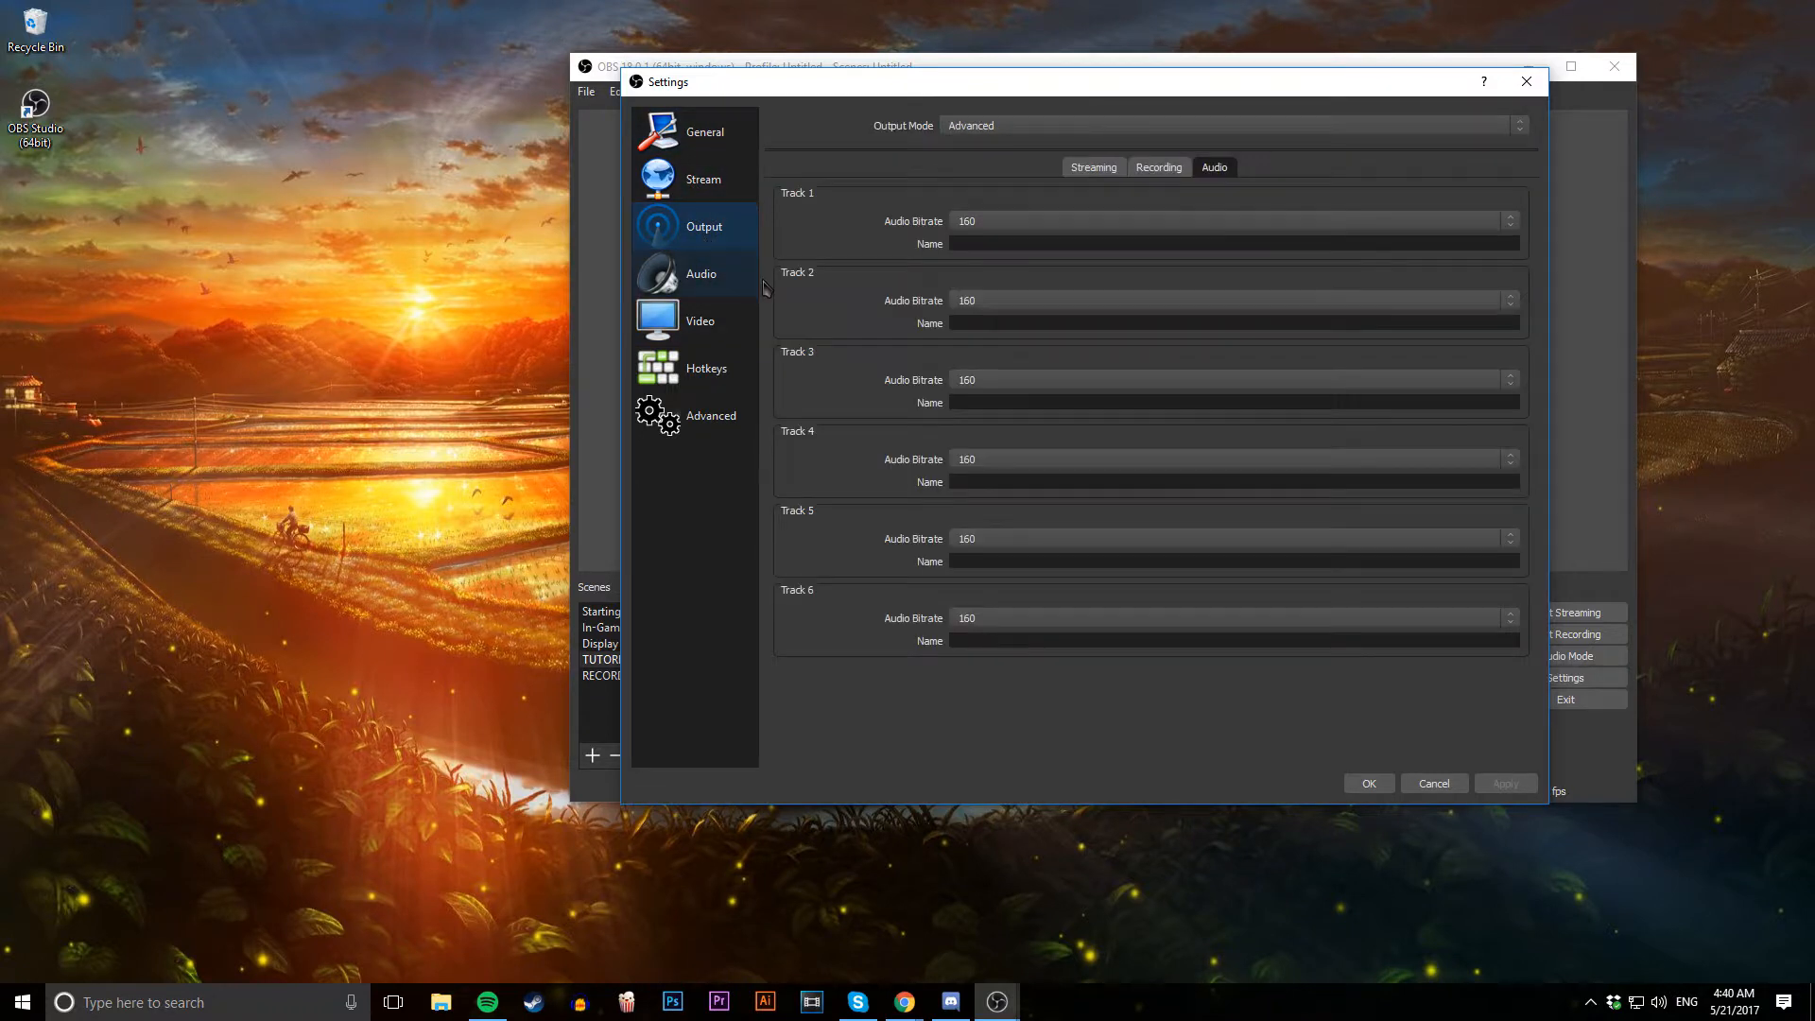
mouse_move(903, 189)
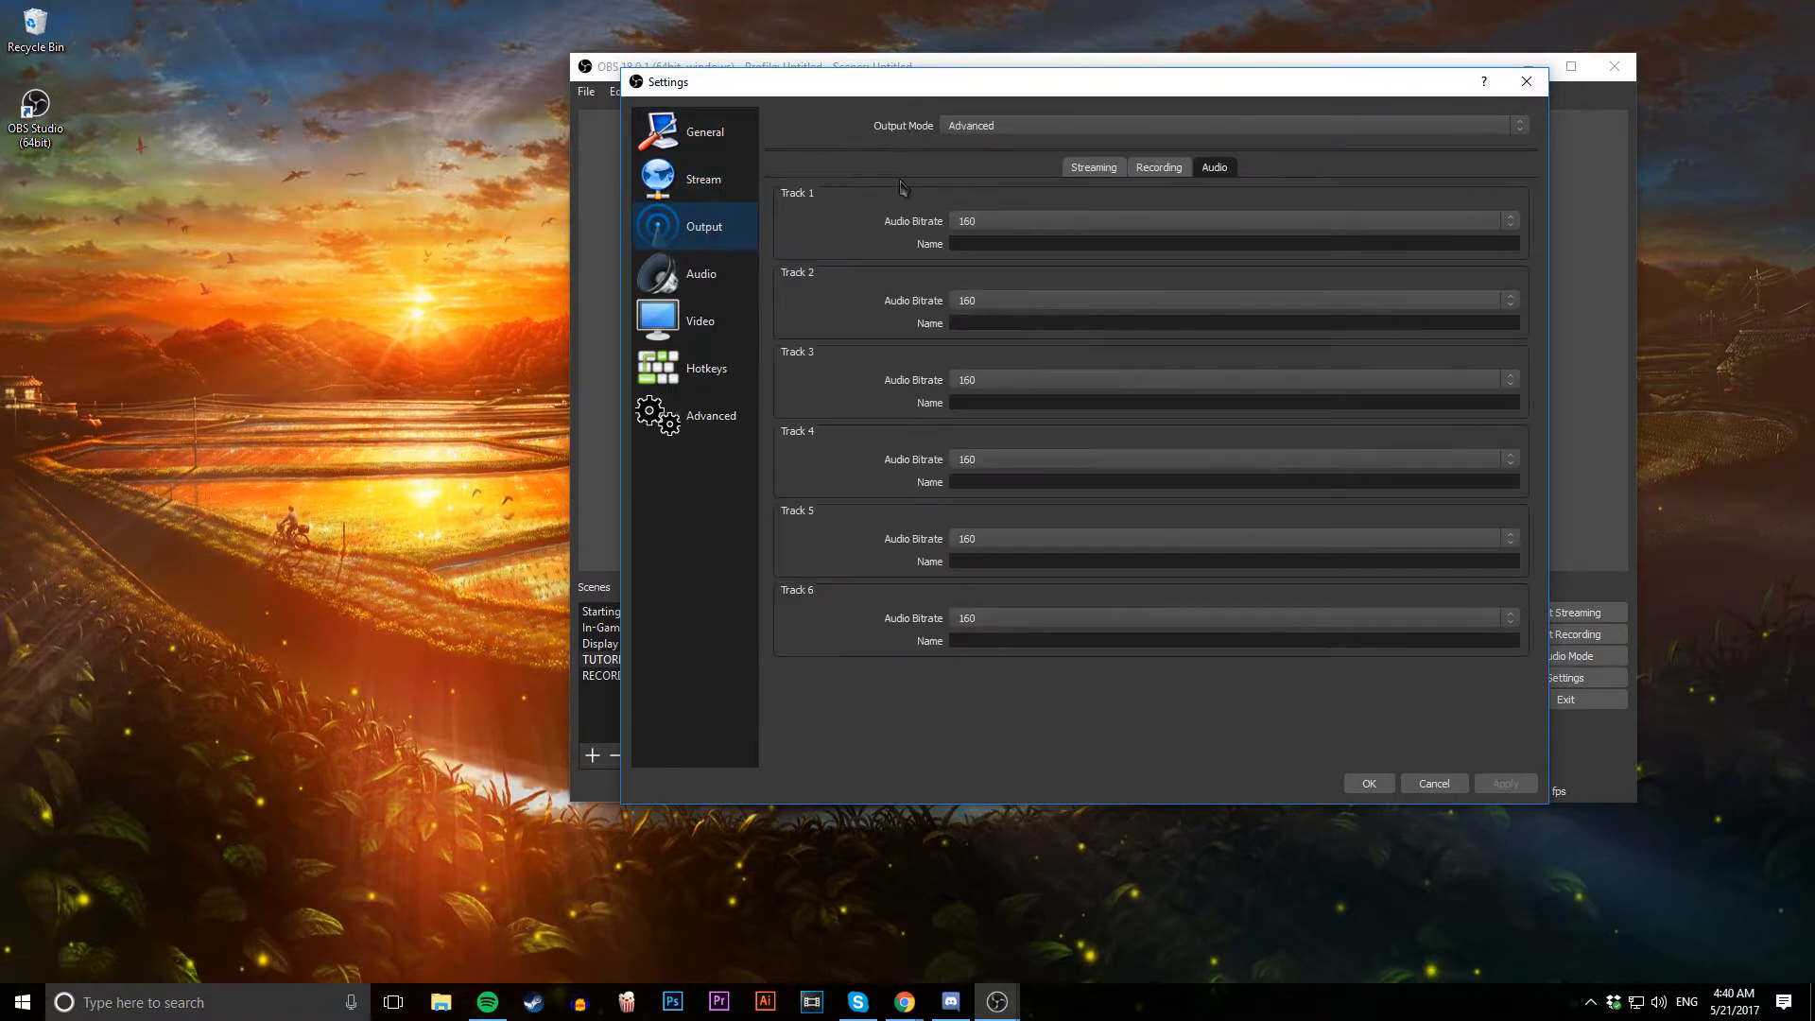
click(1091, 166)
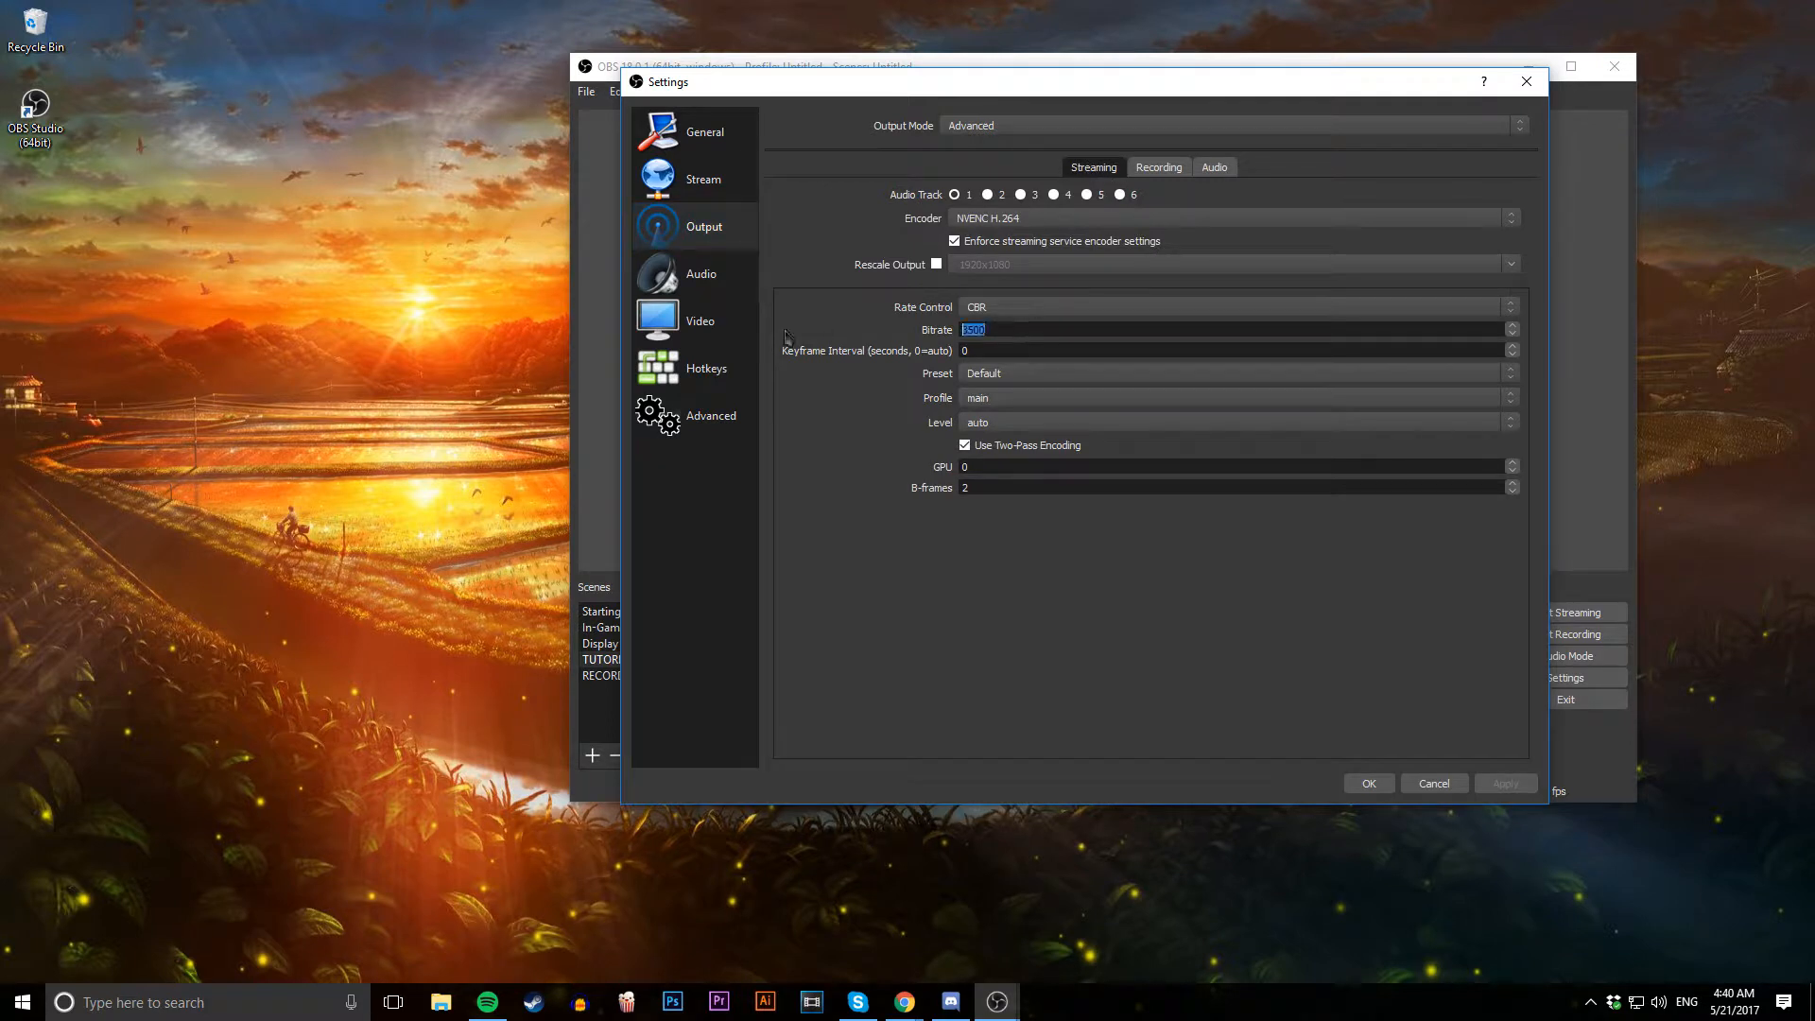
click(700, 322)
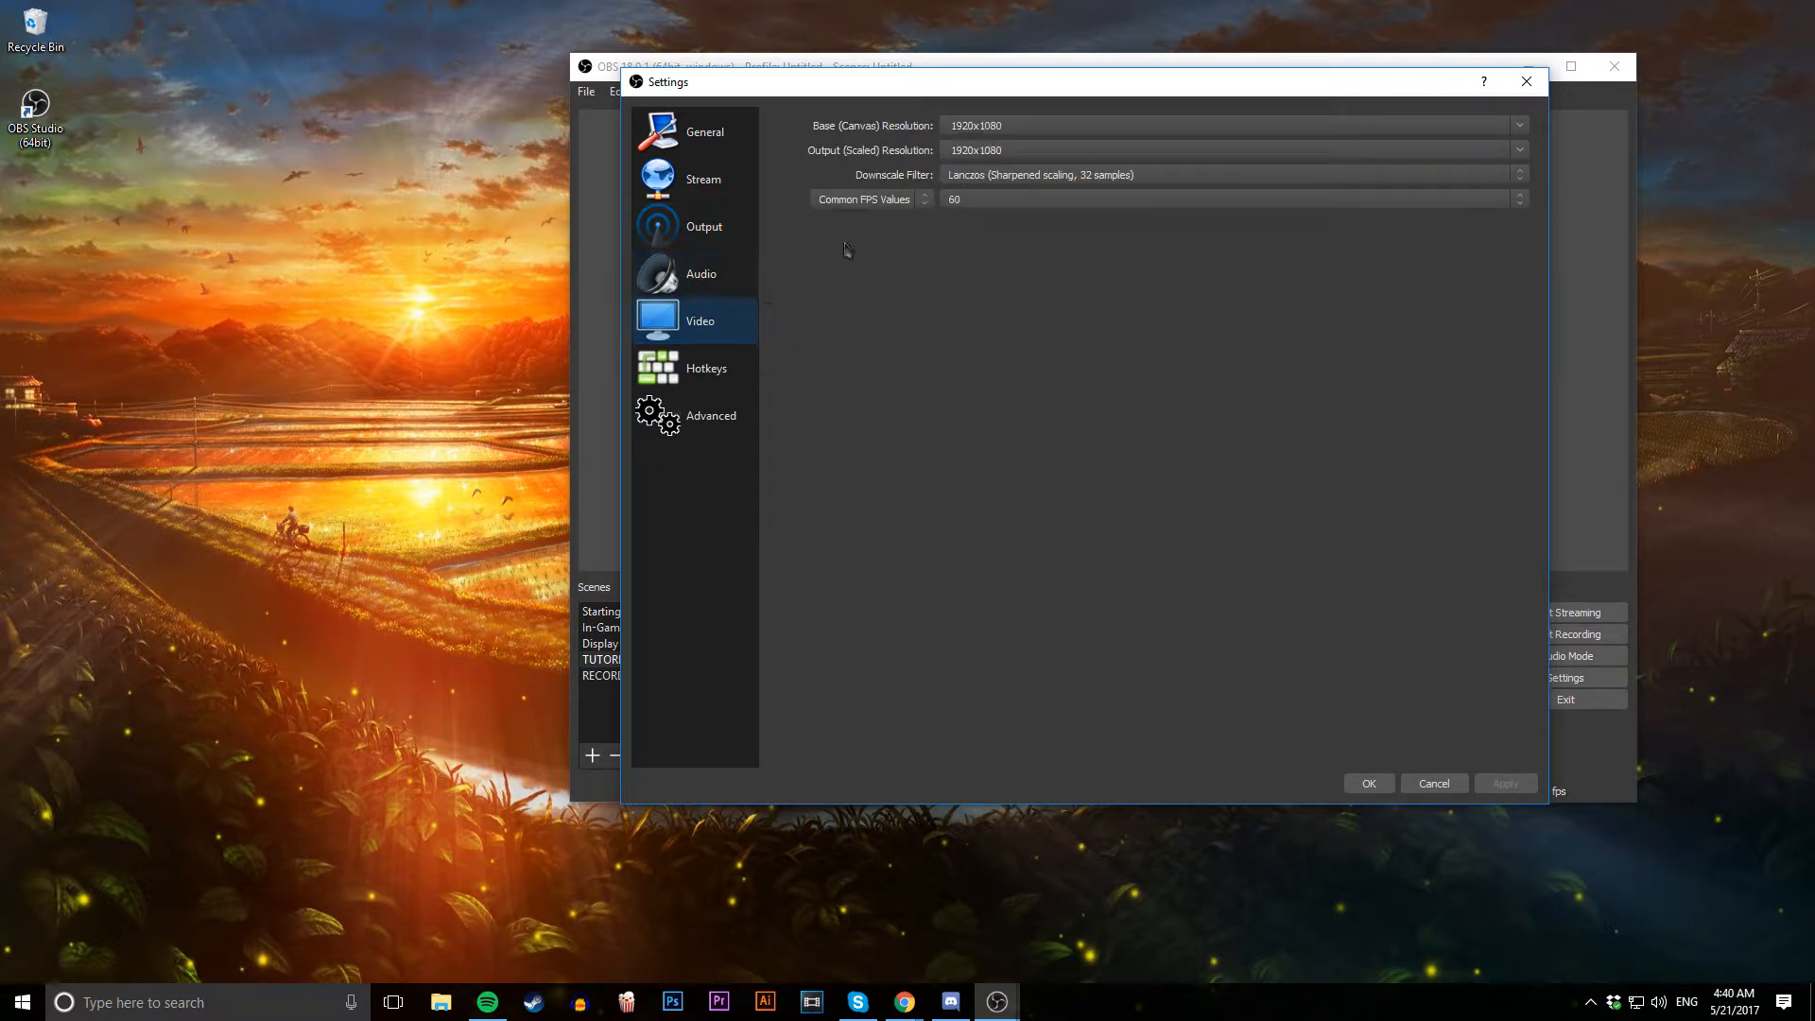
mouse_move(868, 232)
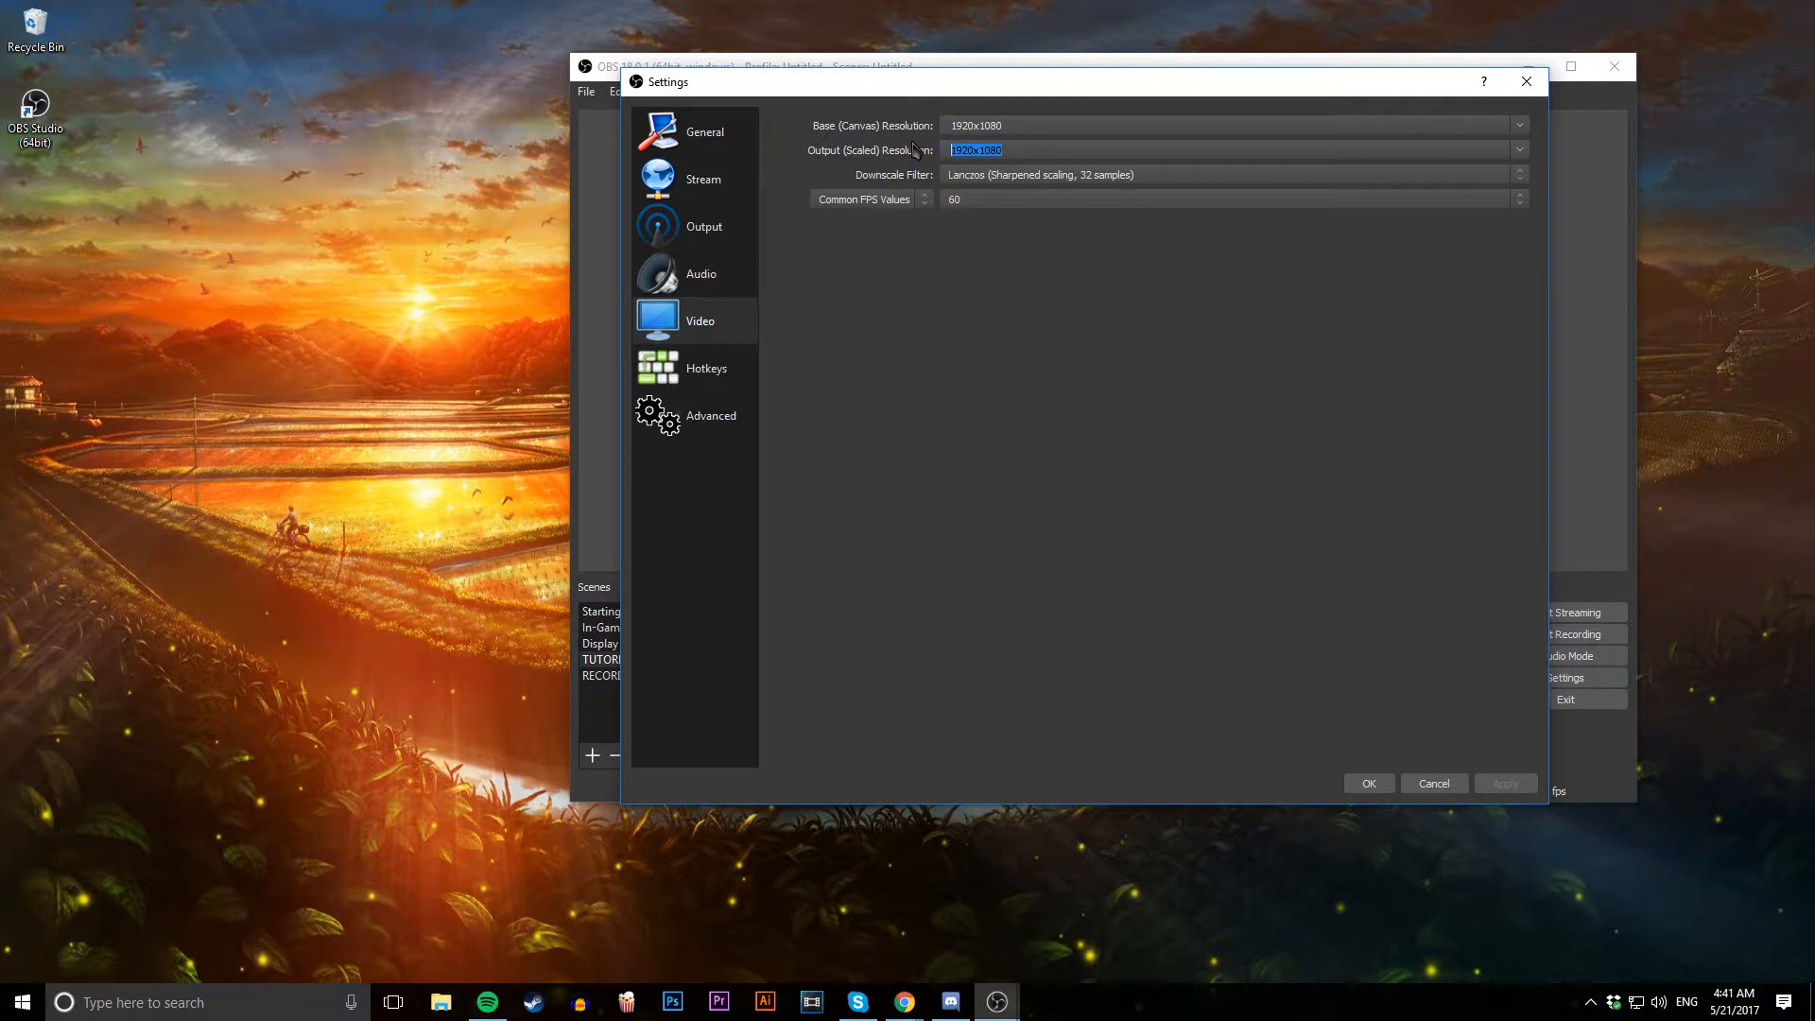
Set the output resolution to 1280x720, keeping the 1920x1080 canvas
click(1518, 149)
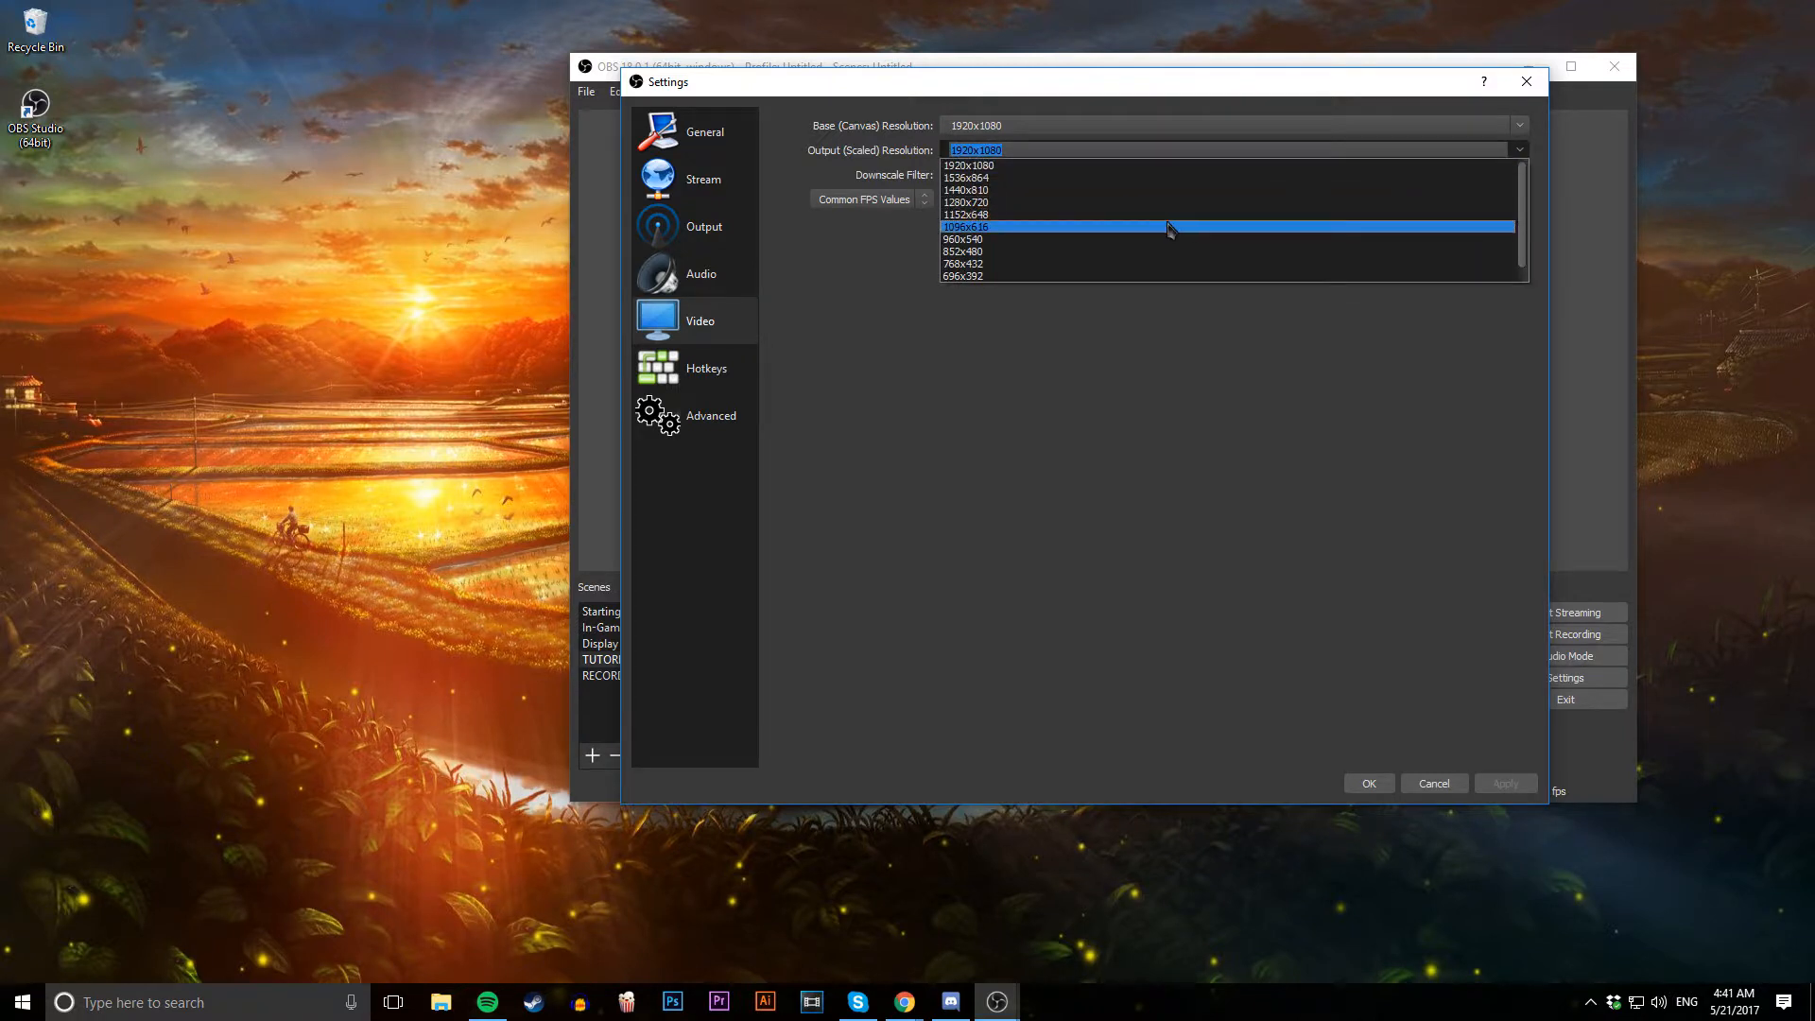
click(965, 202)
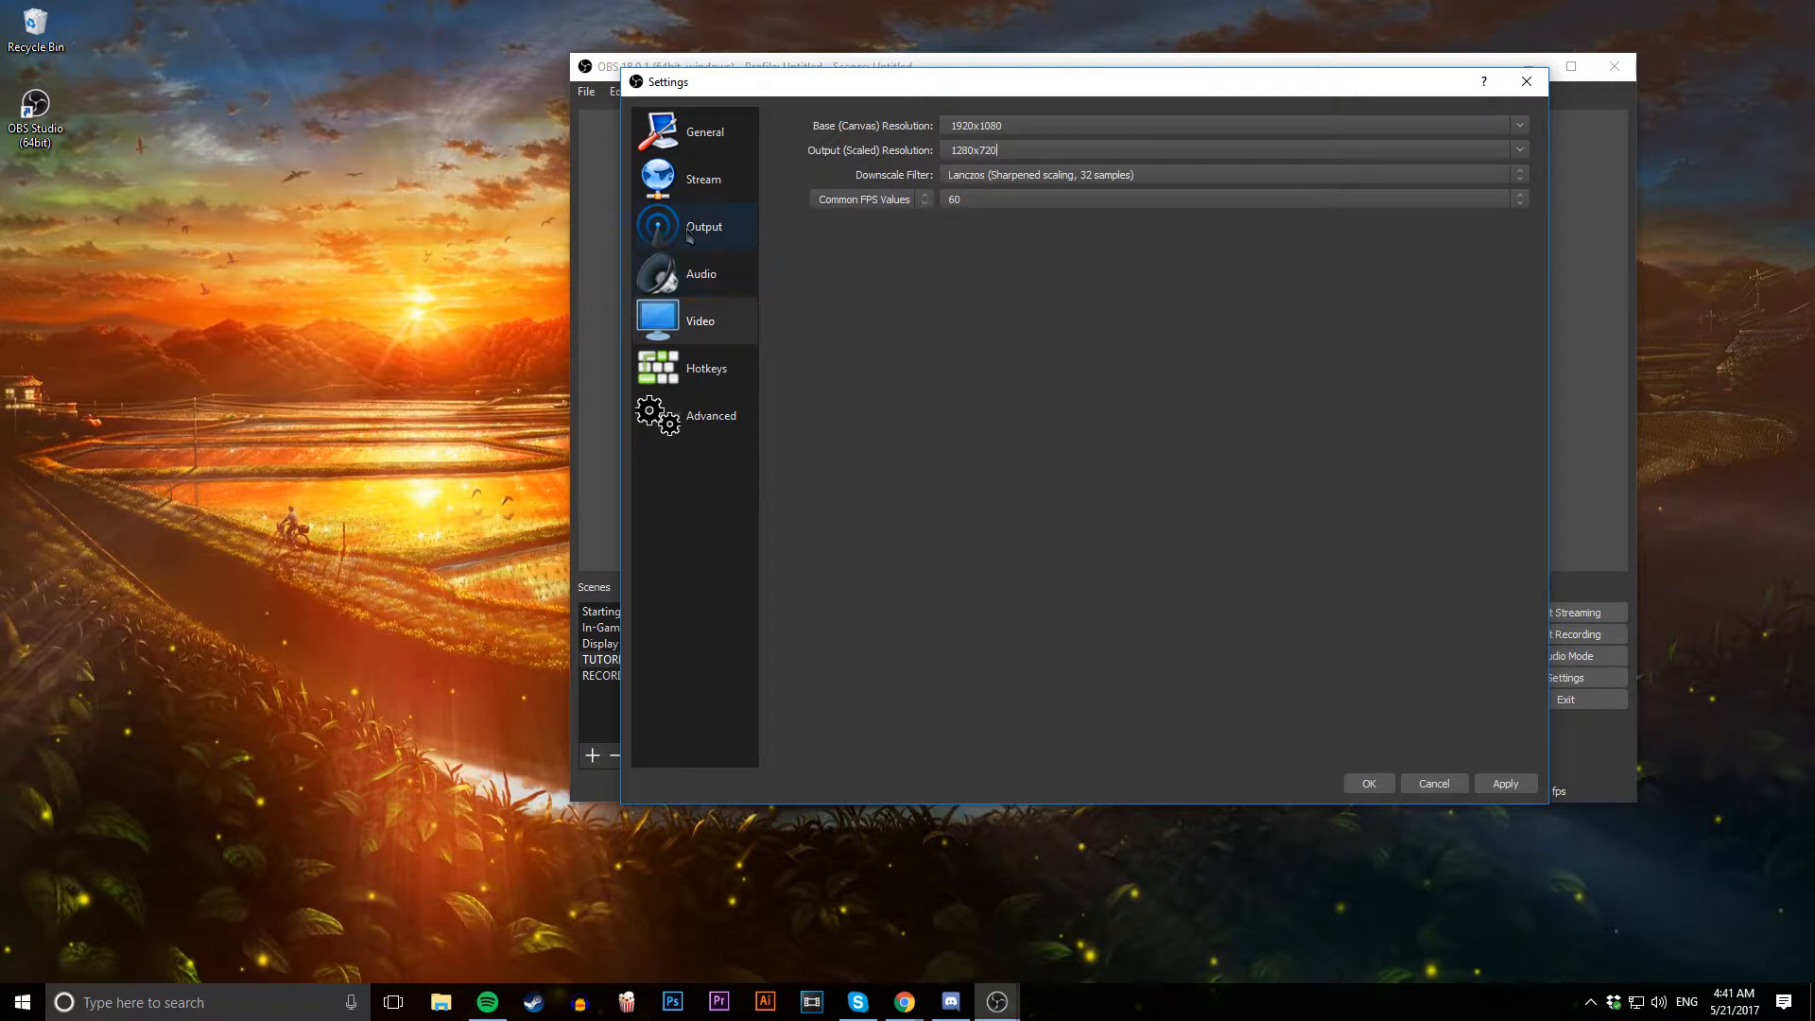
click(703, 227)
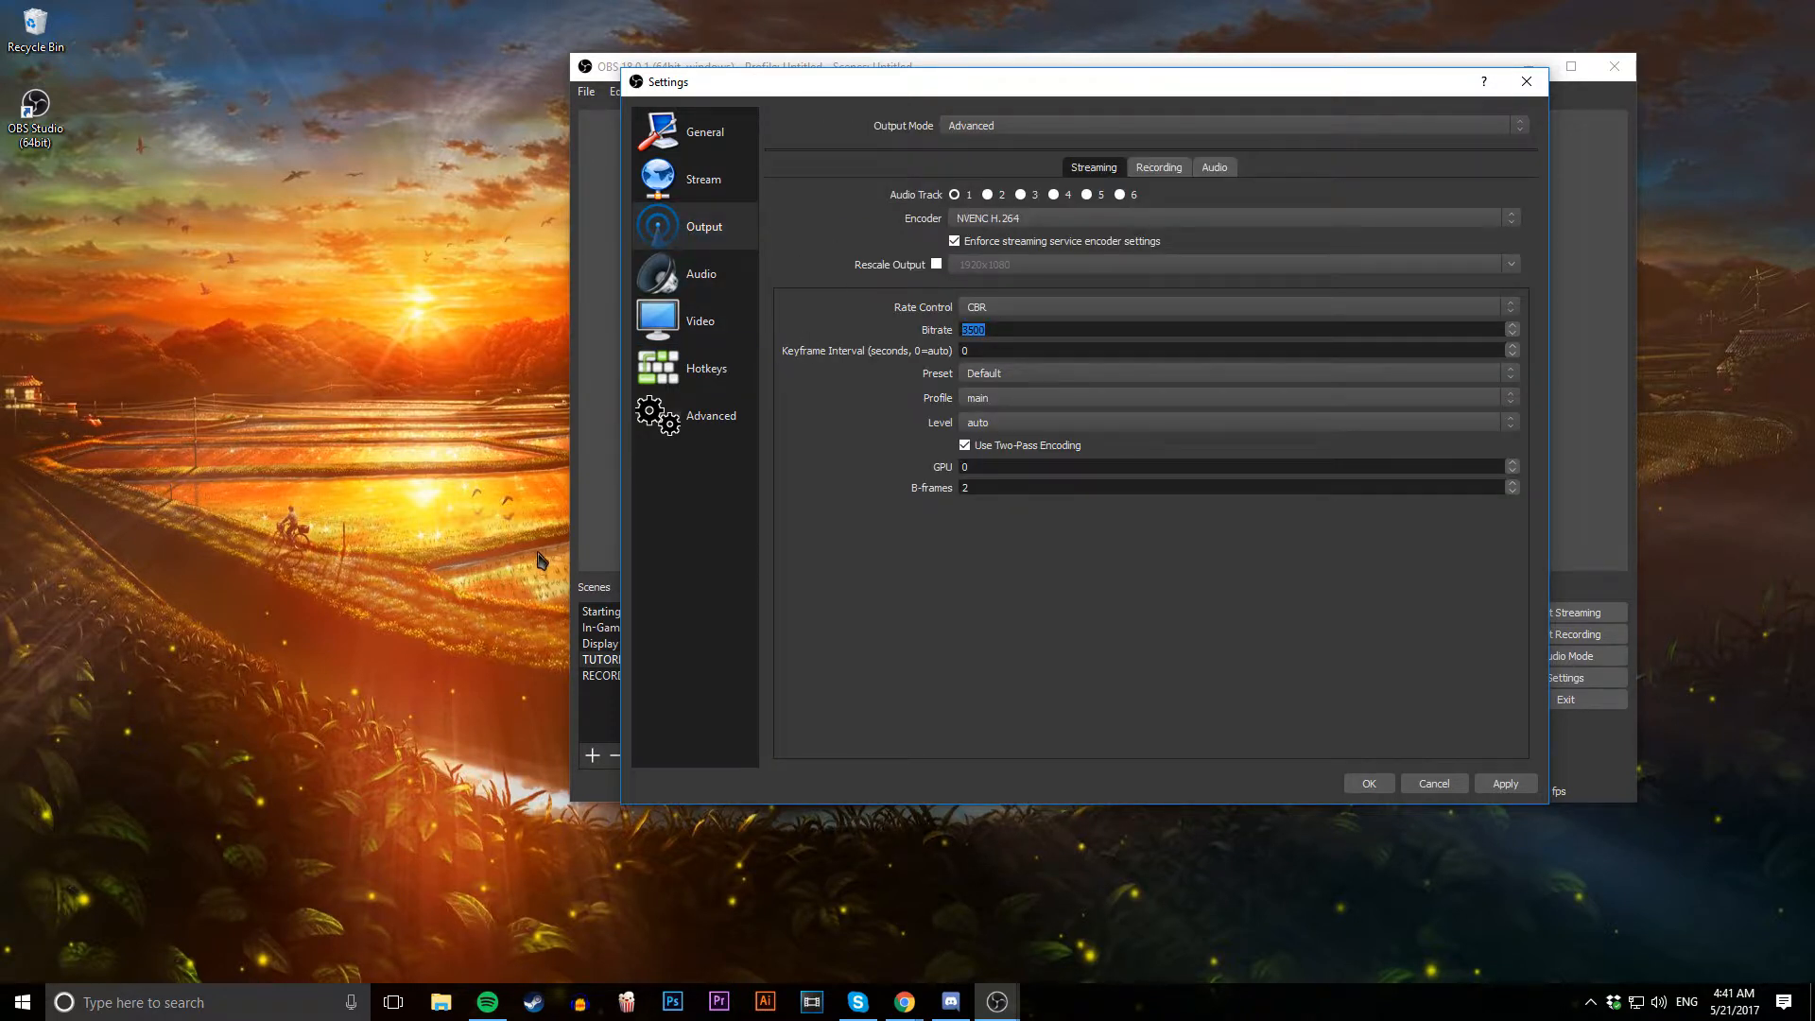
click(700, 322)
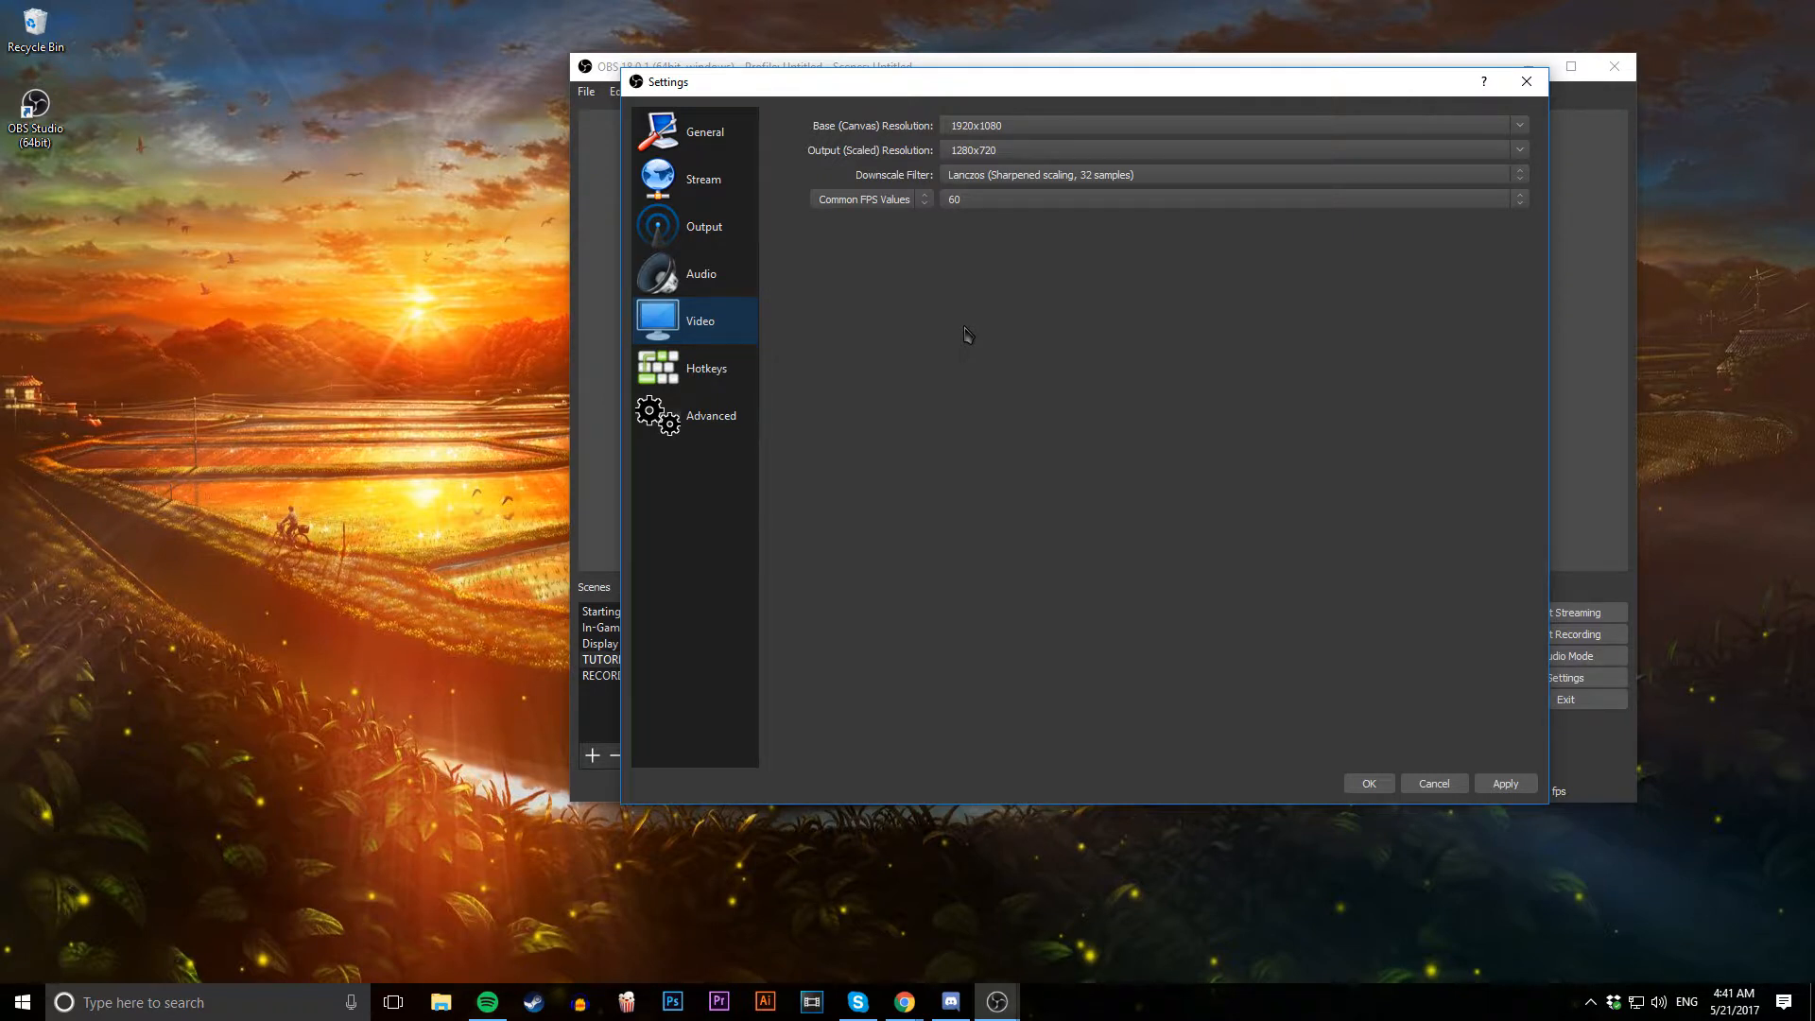
mouse_move(925, 340)
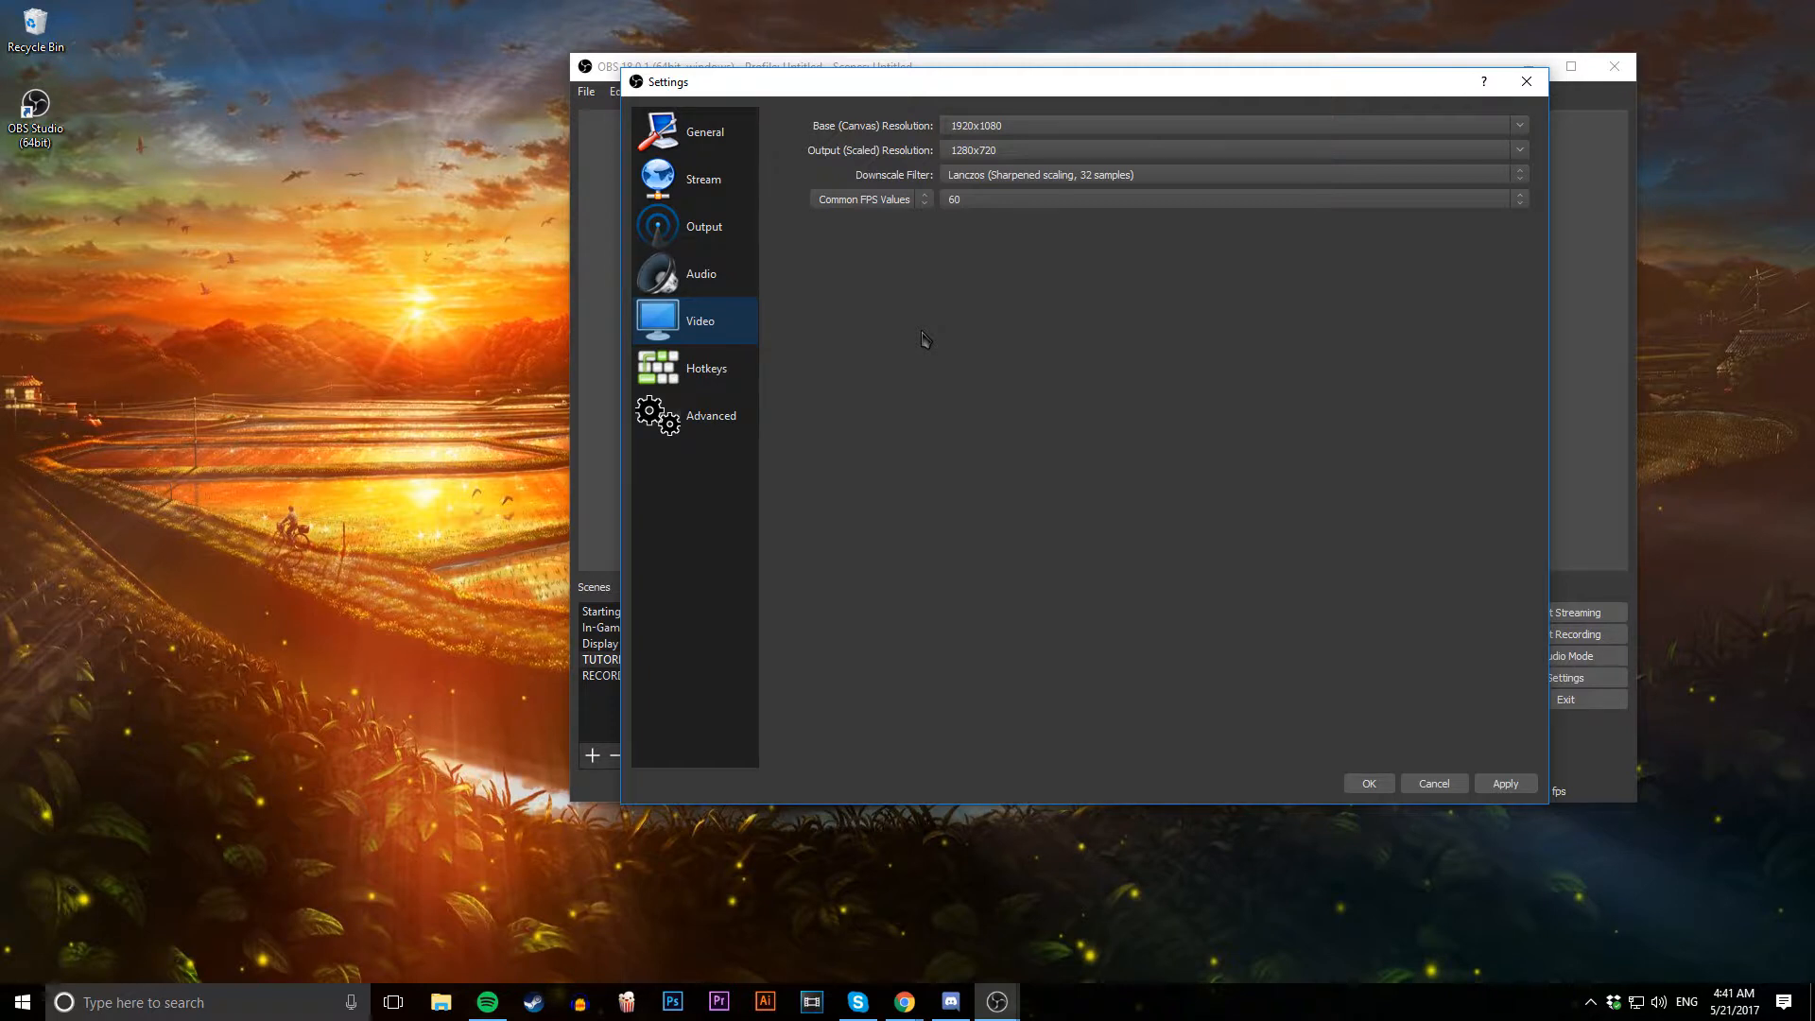
mouse_move(868, 334)
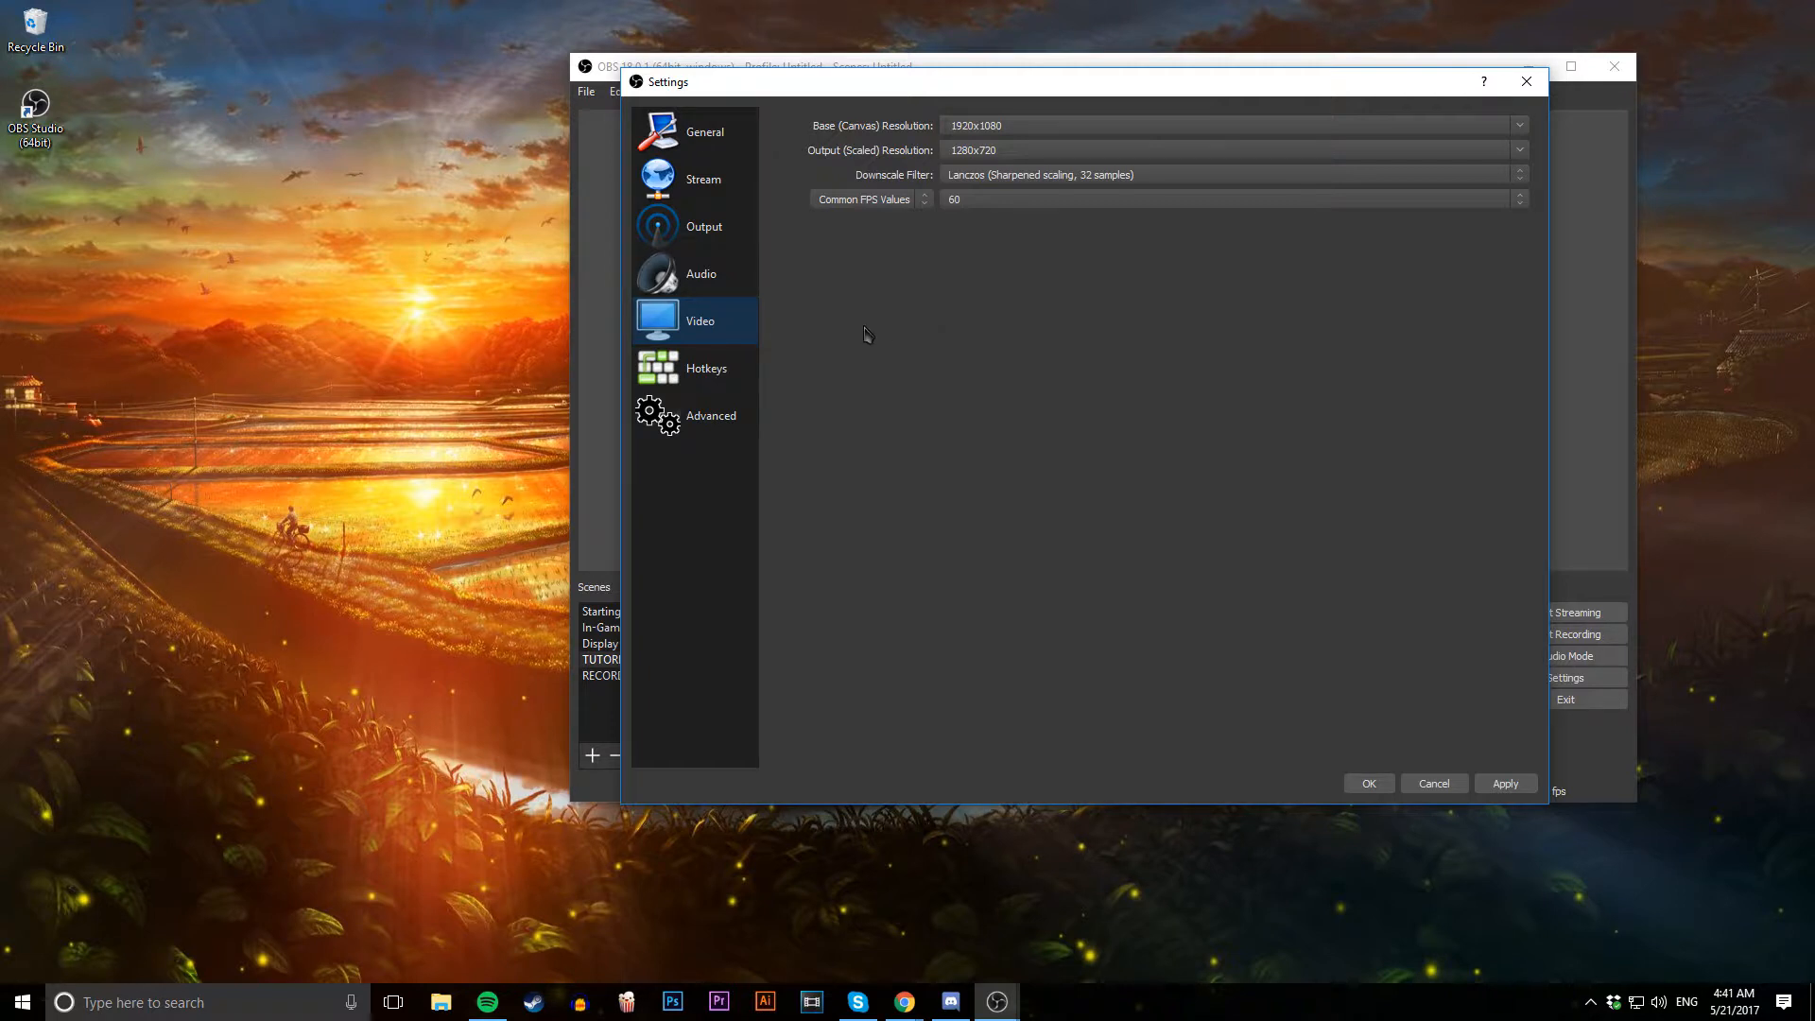
mouse_move(785, 354)
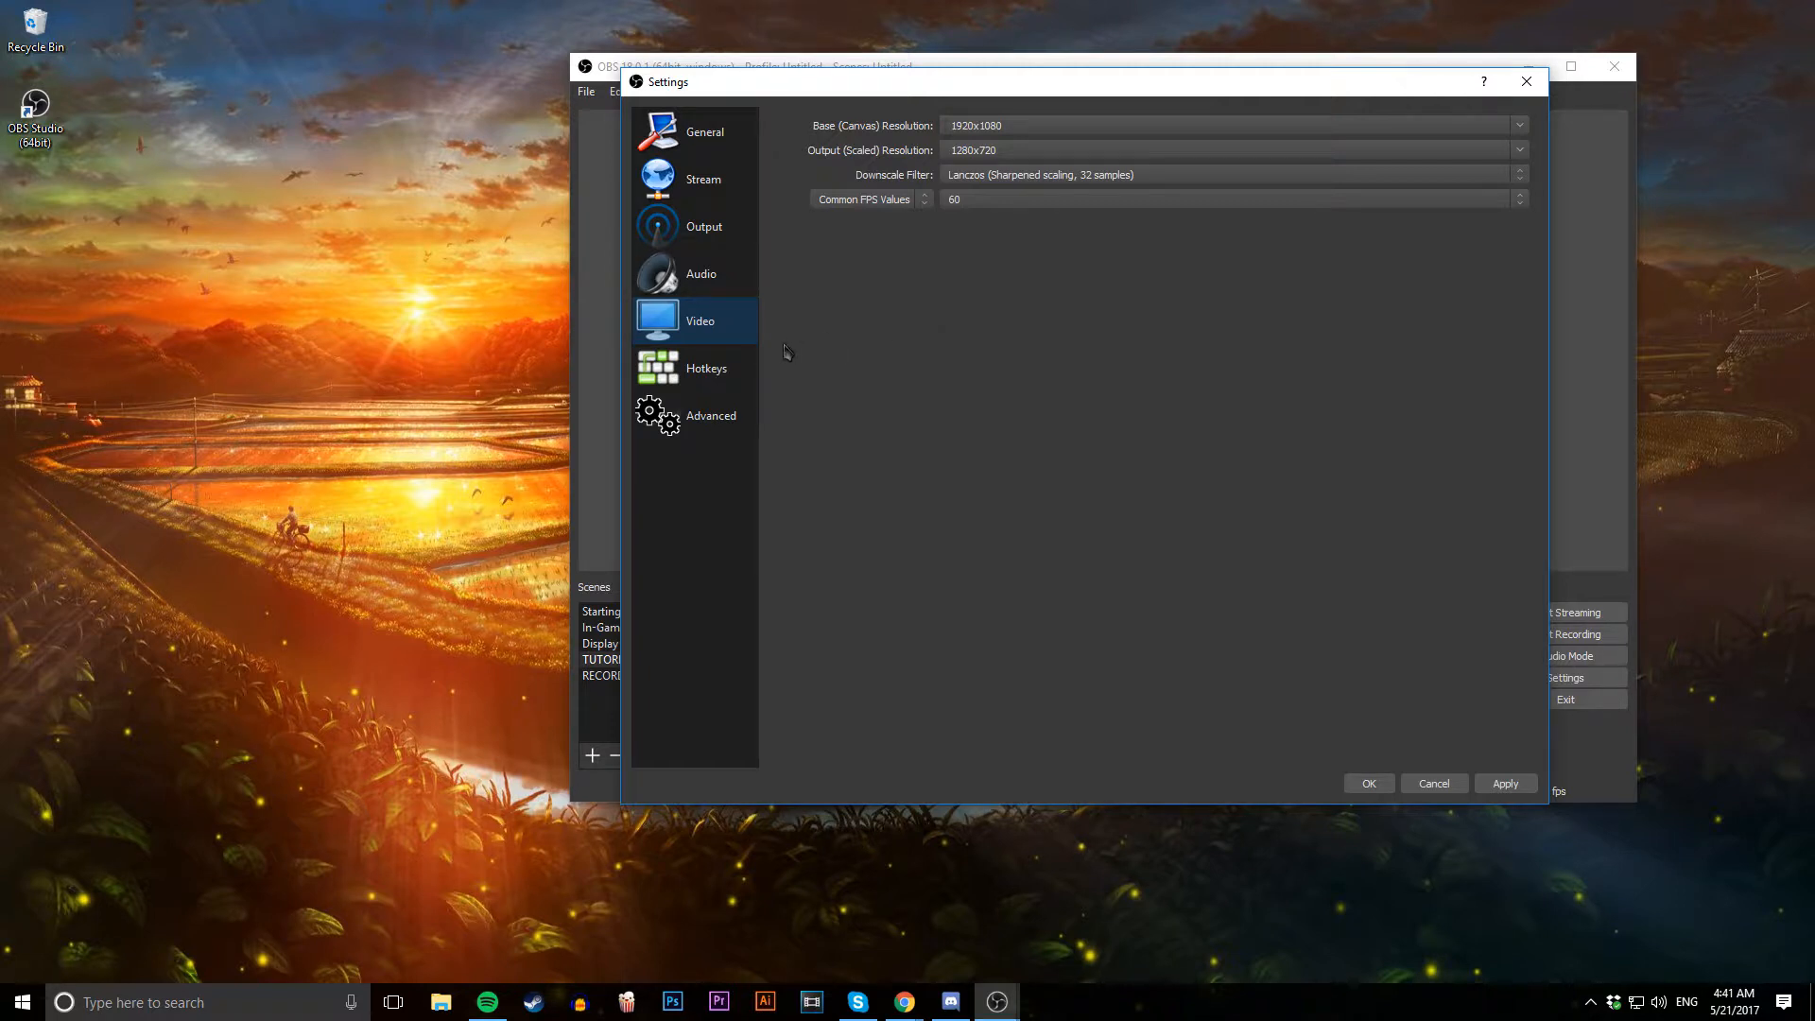
mouse_move(762, 363)
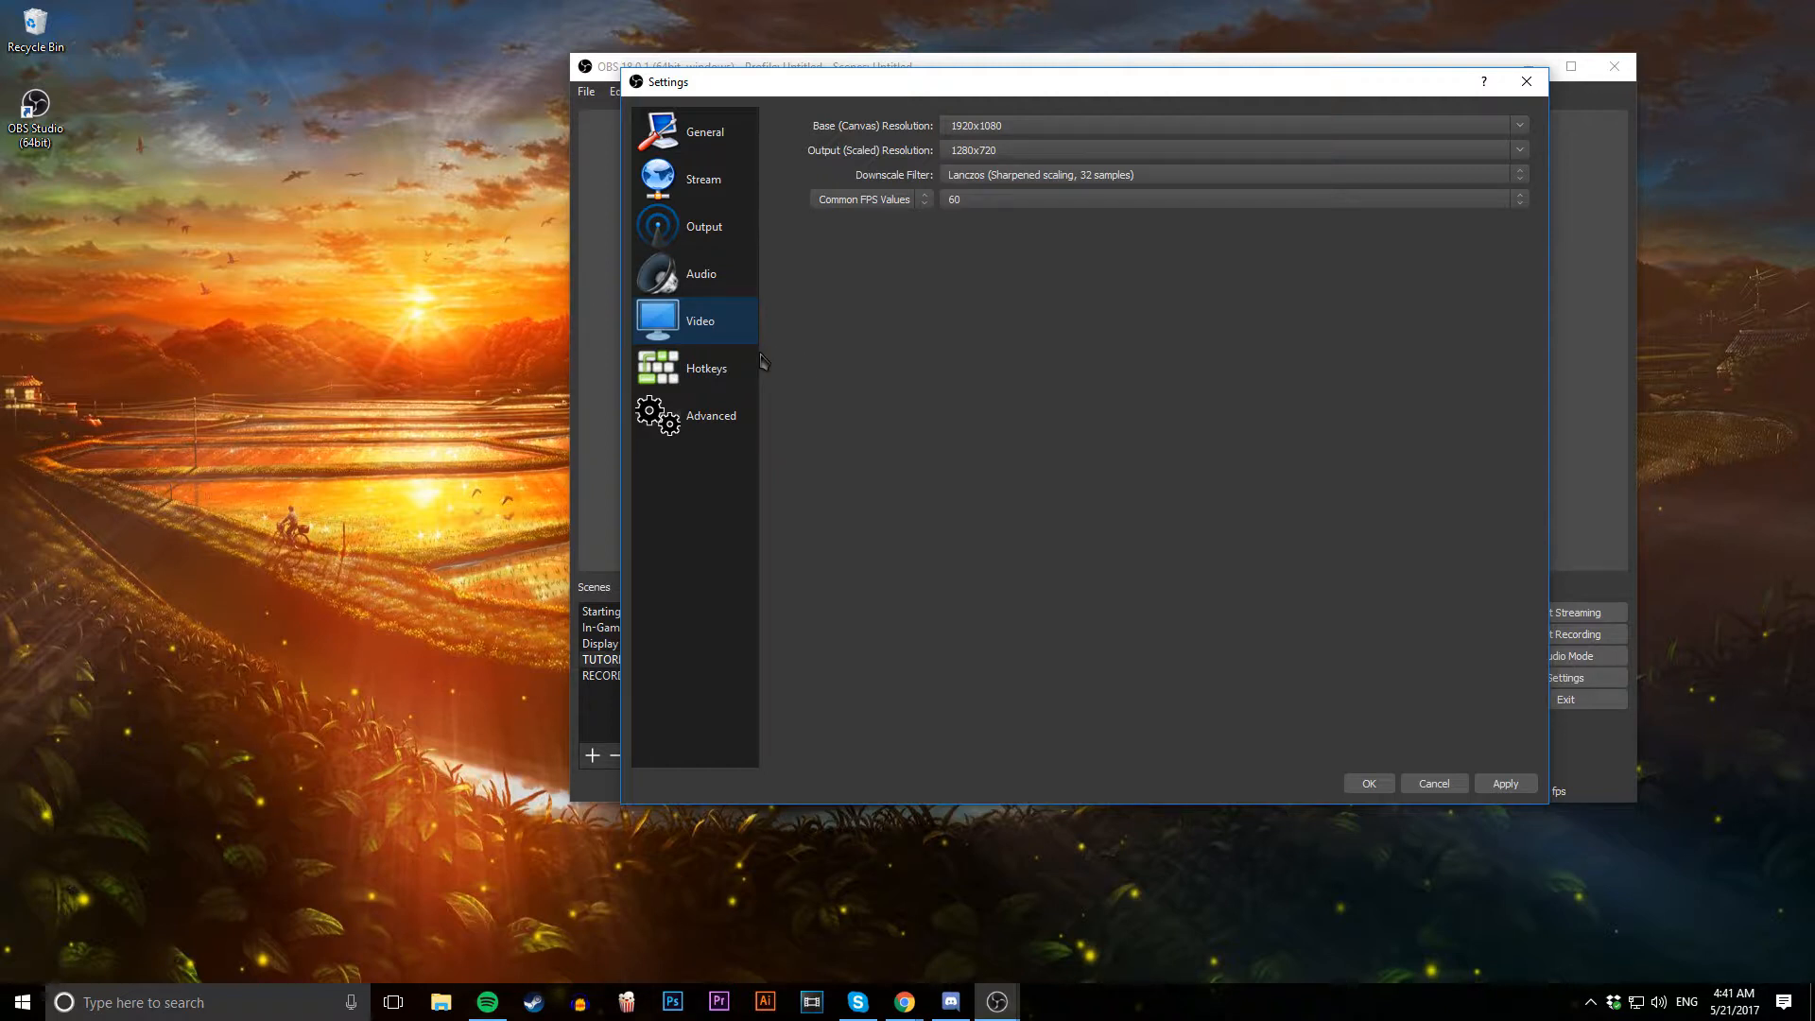
mouse_move(885, 327)
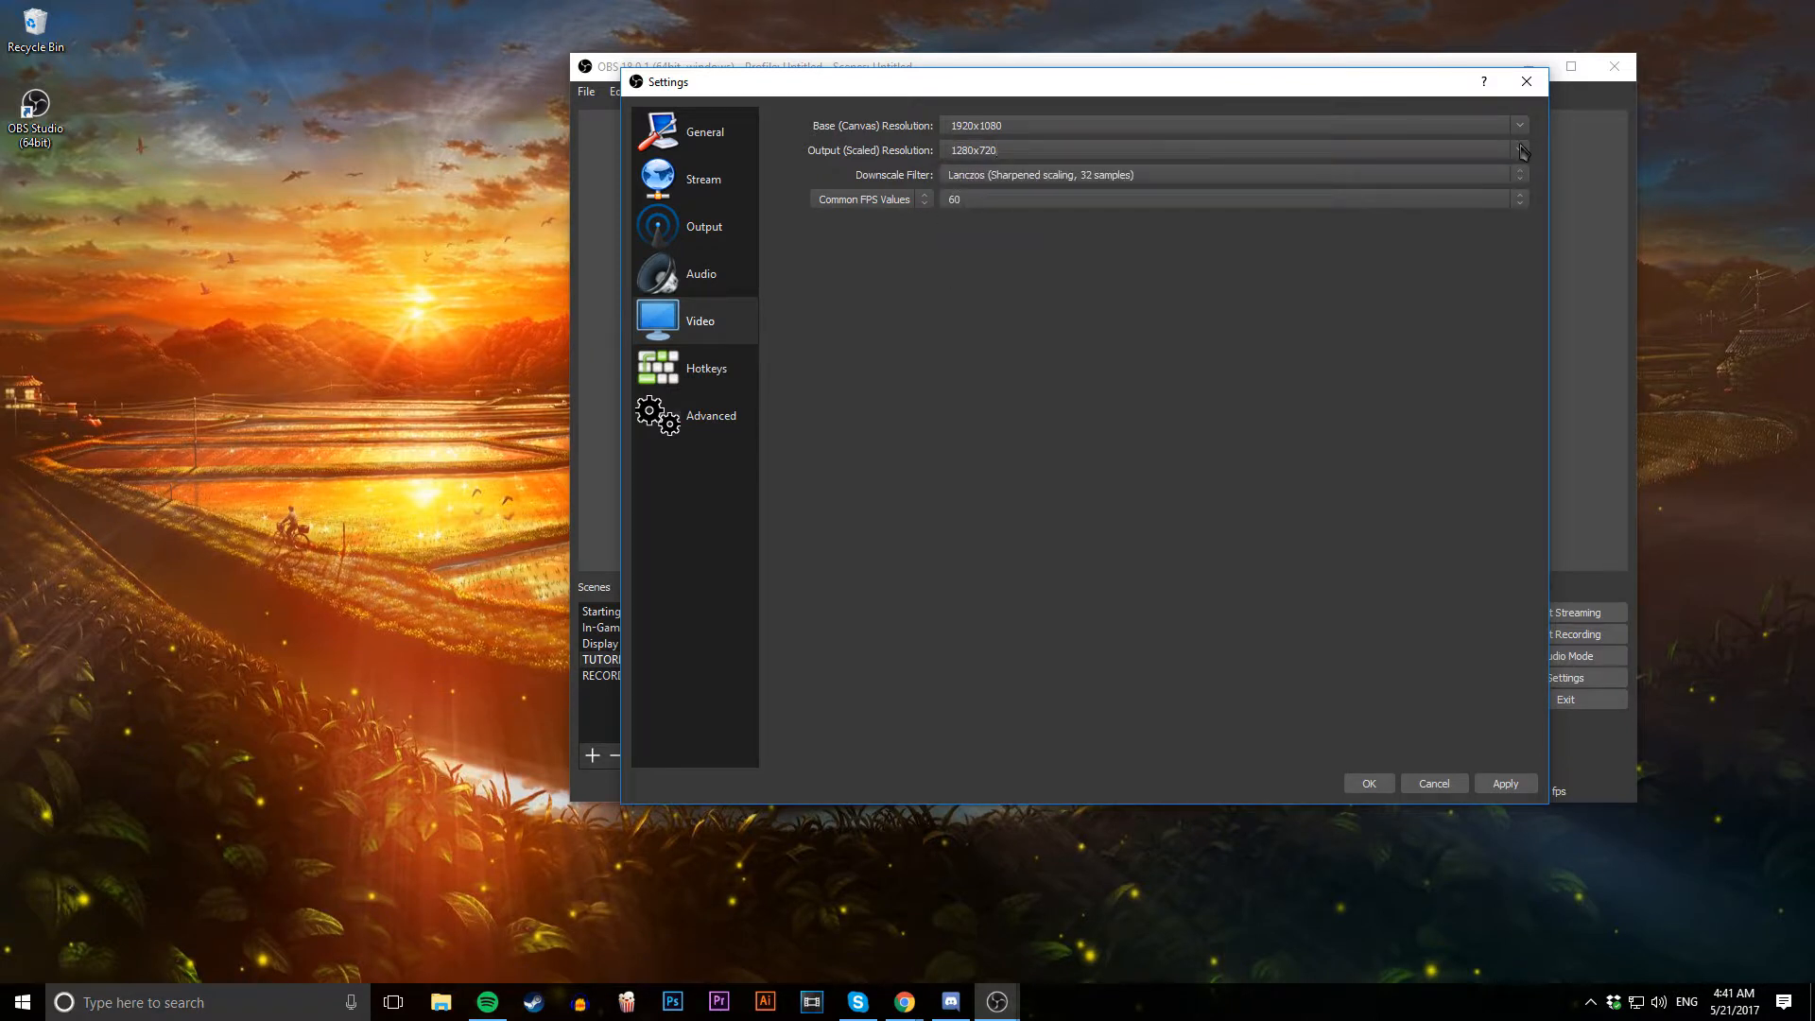
click(1520, 150)
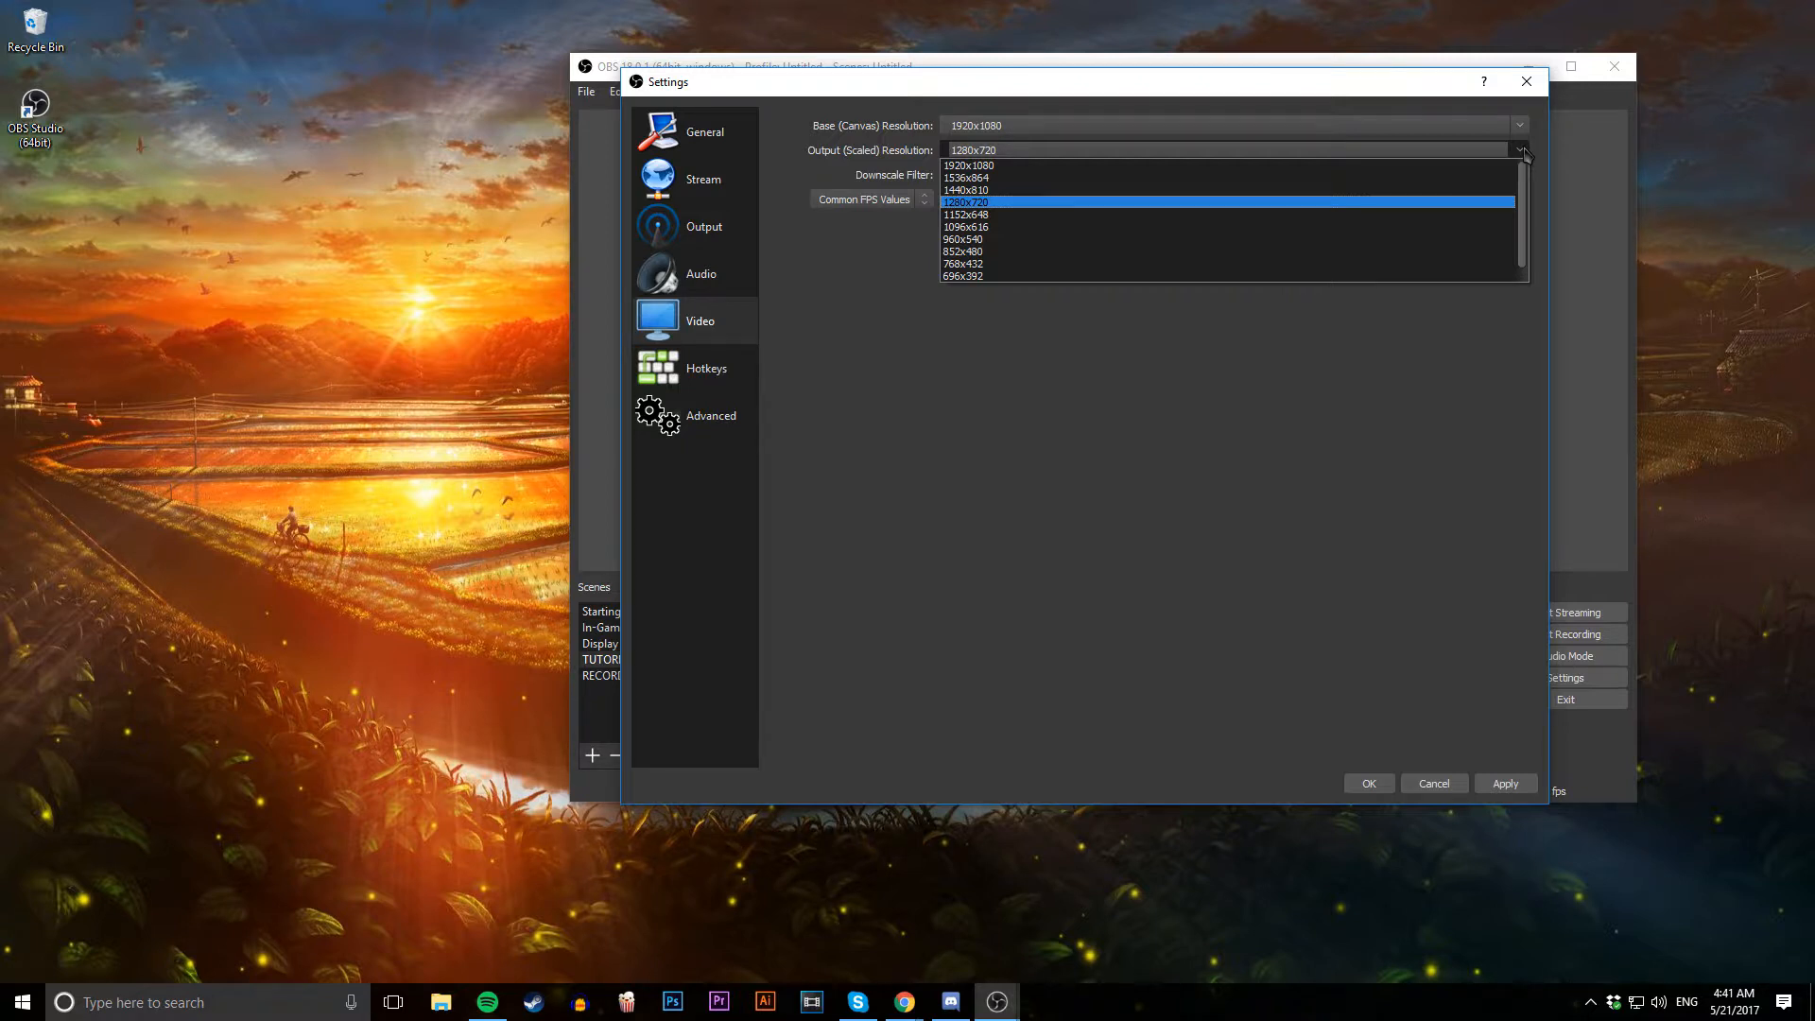
click(964, 202)
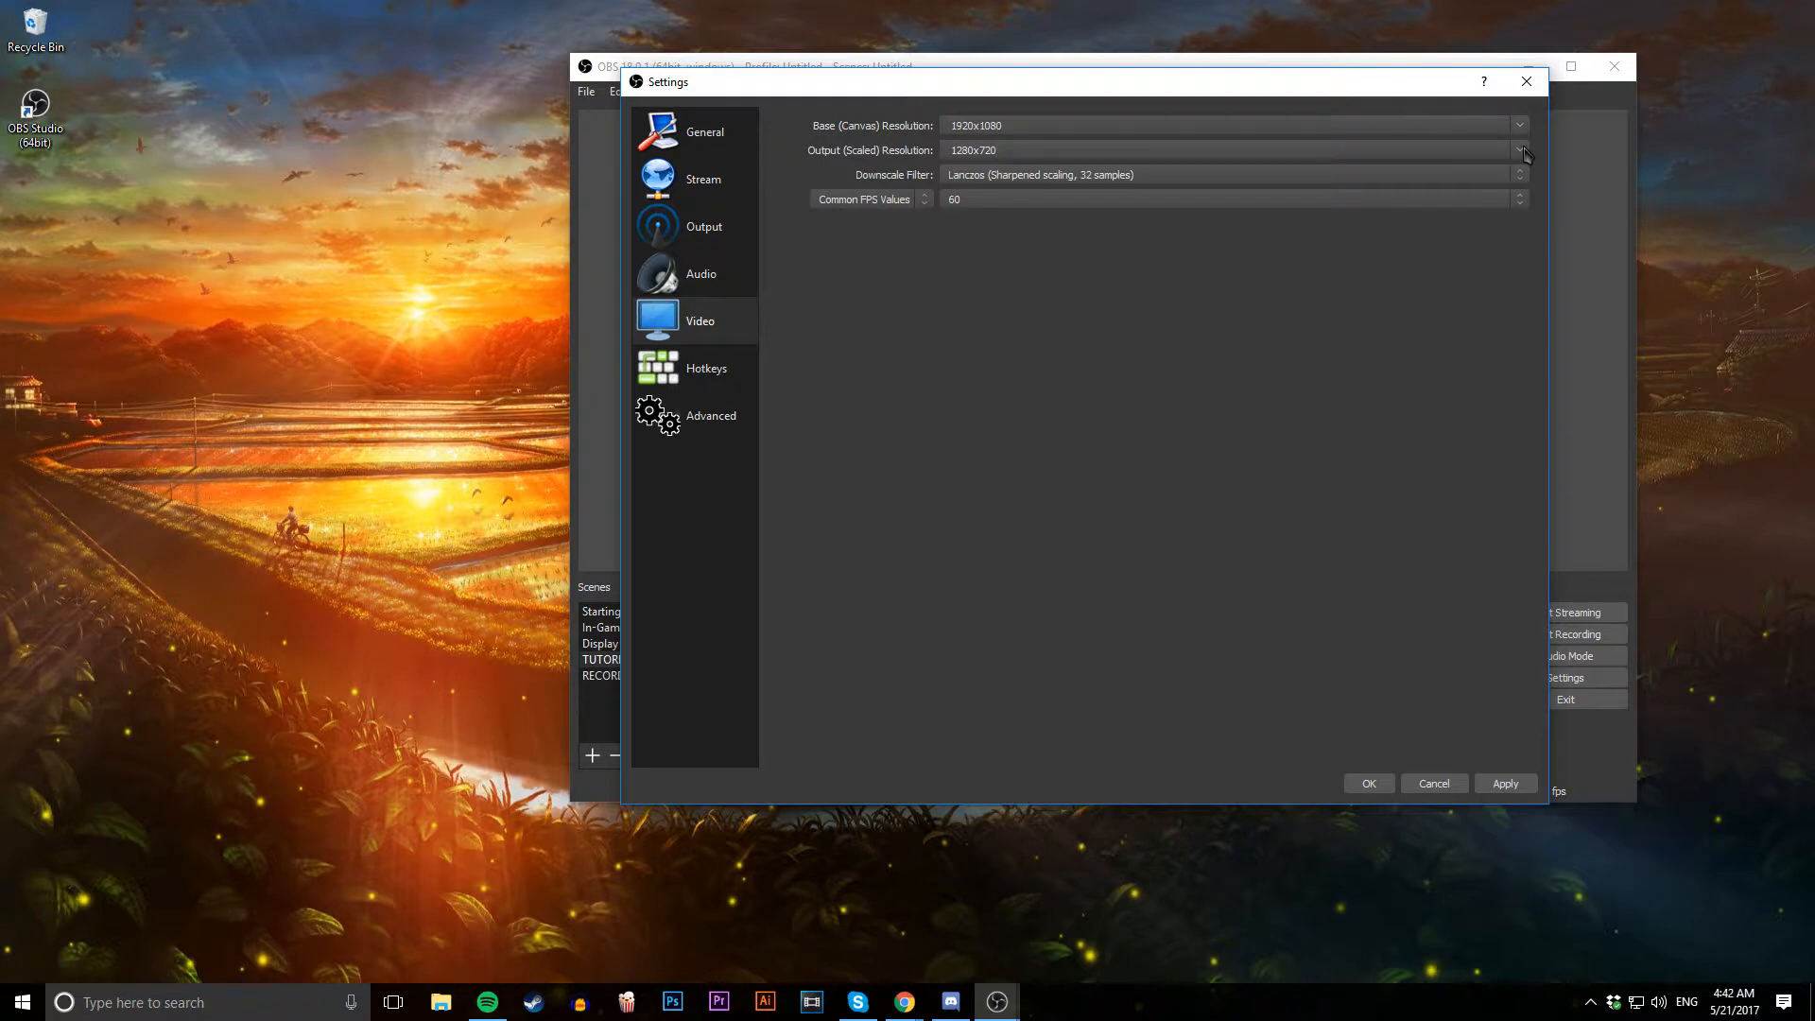
mouse_move(1524, 153)
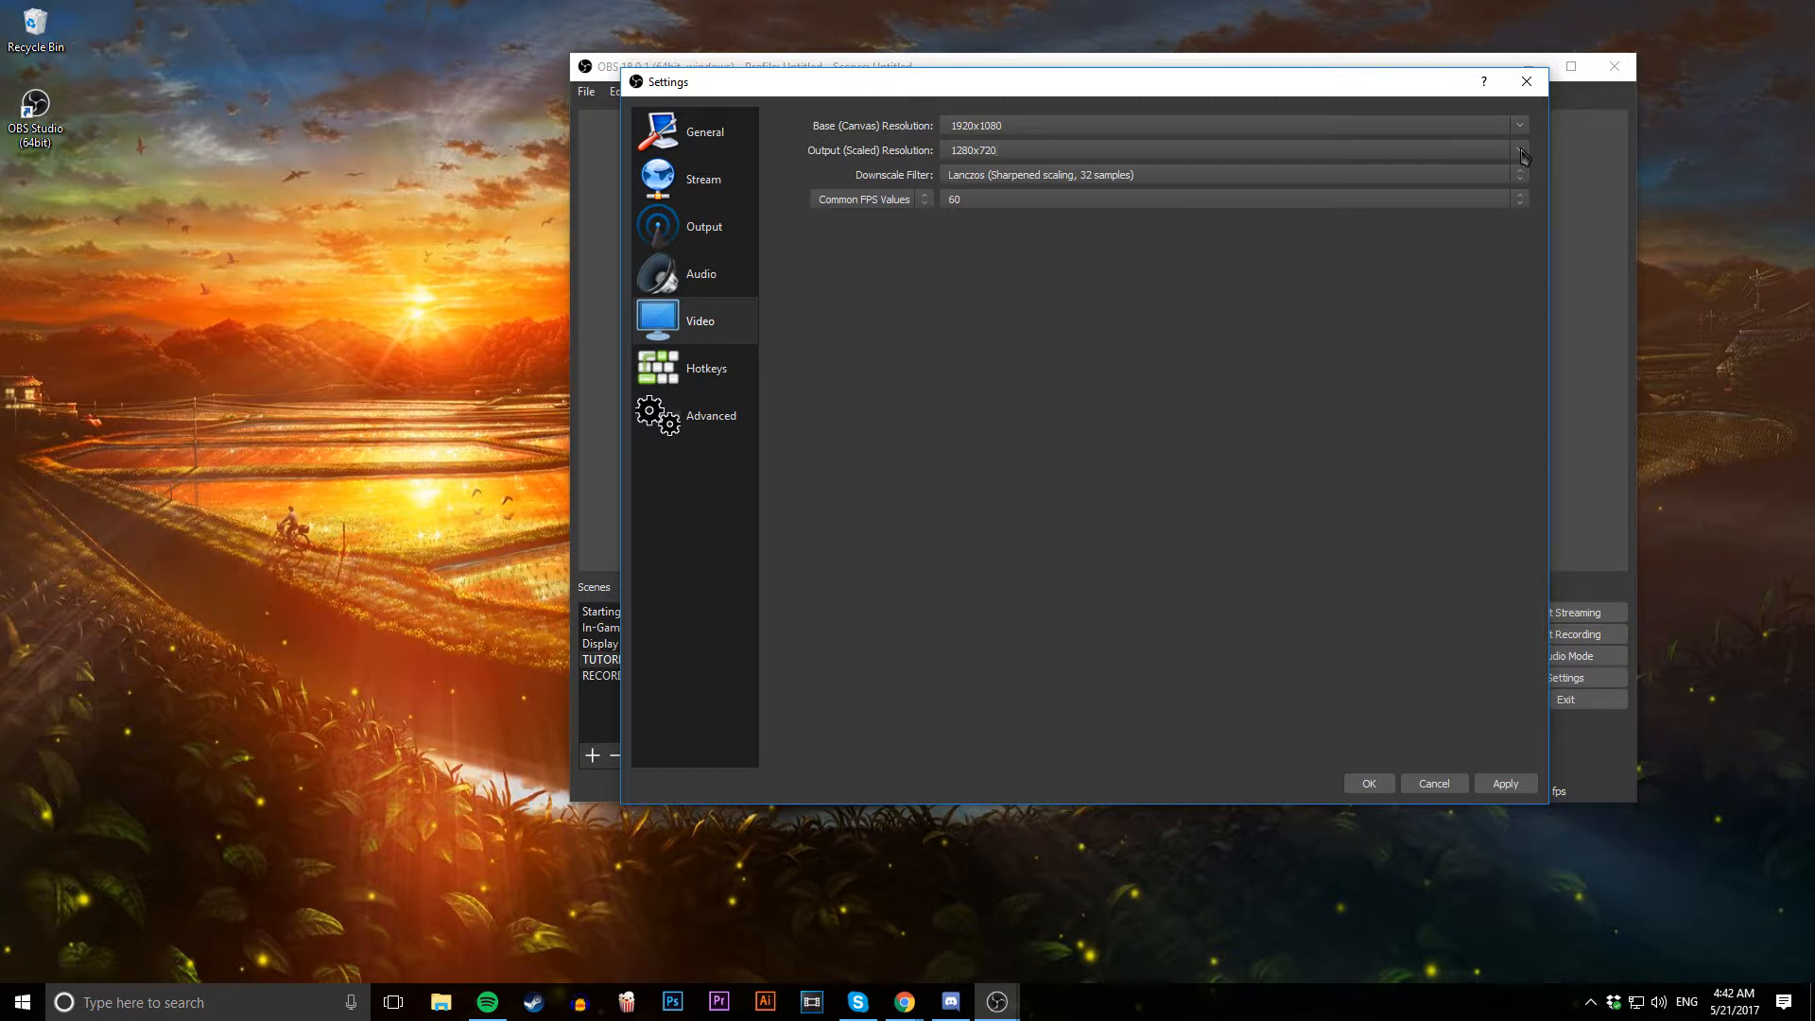
click(1157, 150)
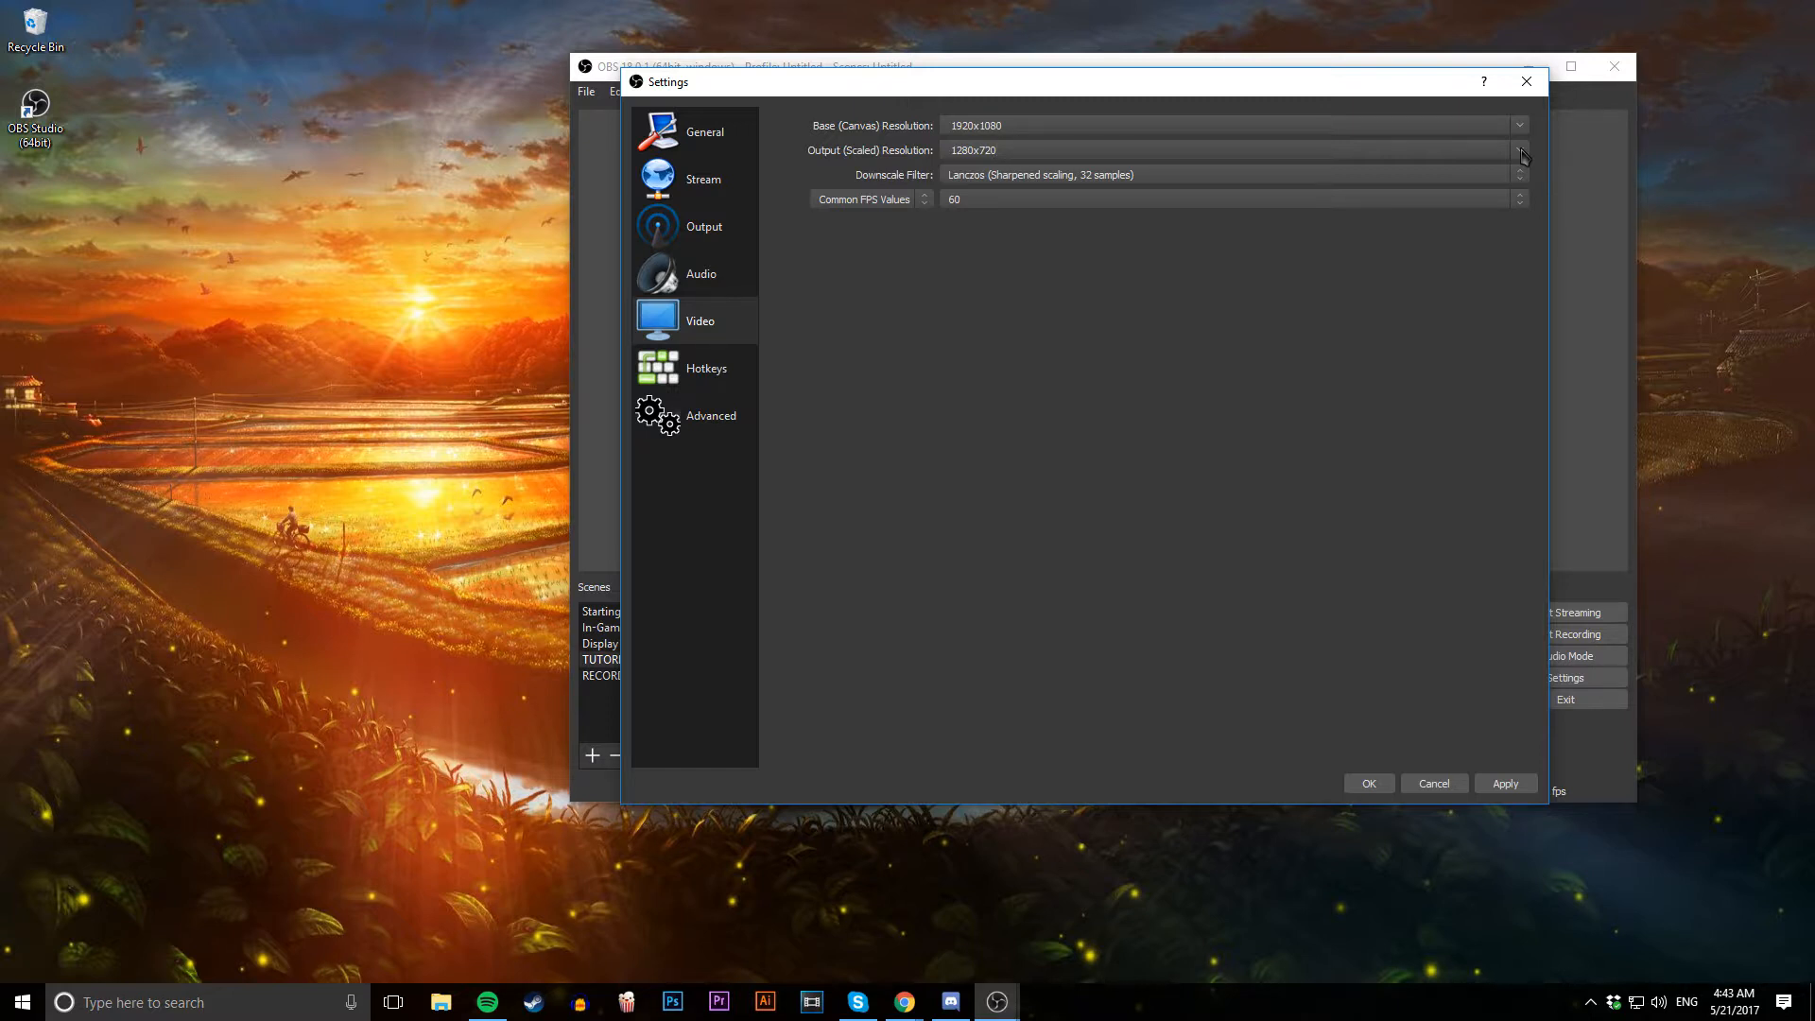
mouse_move(1013, 243)
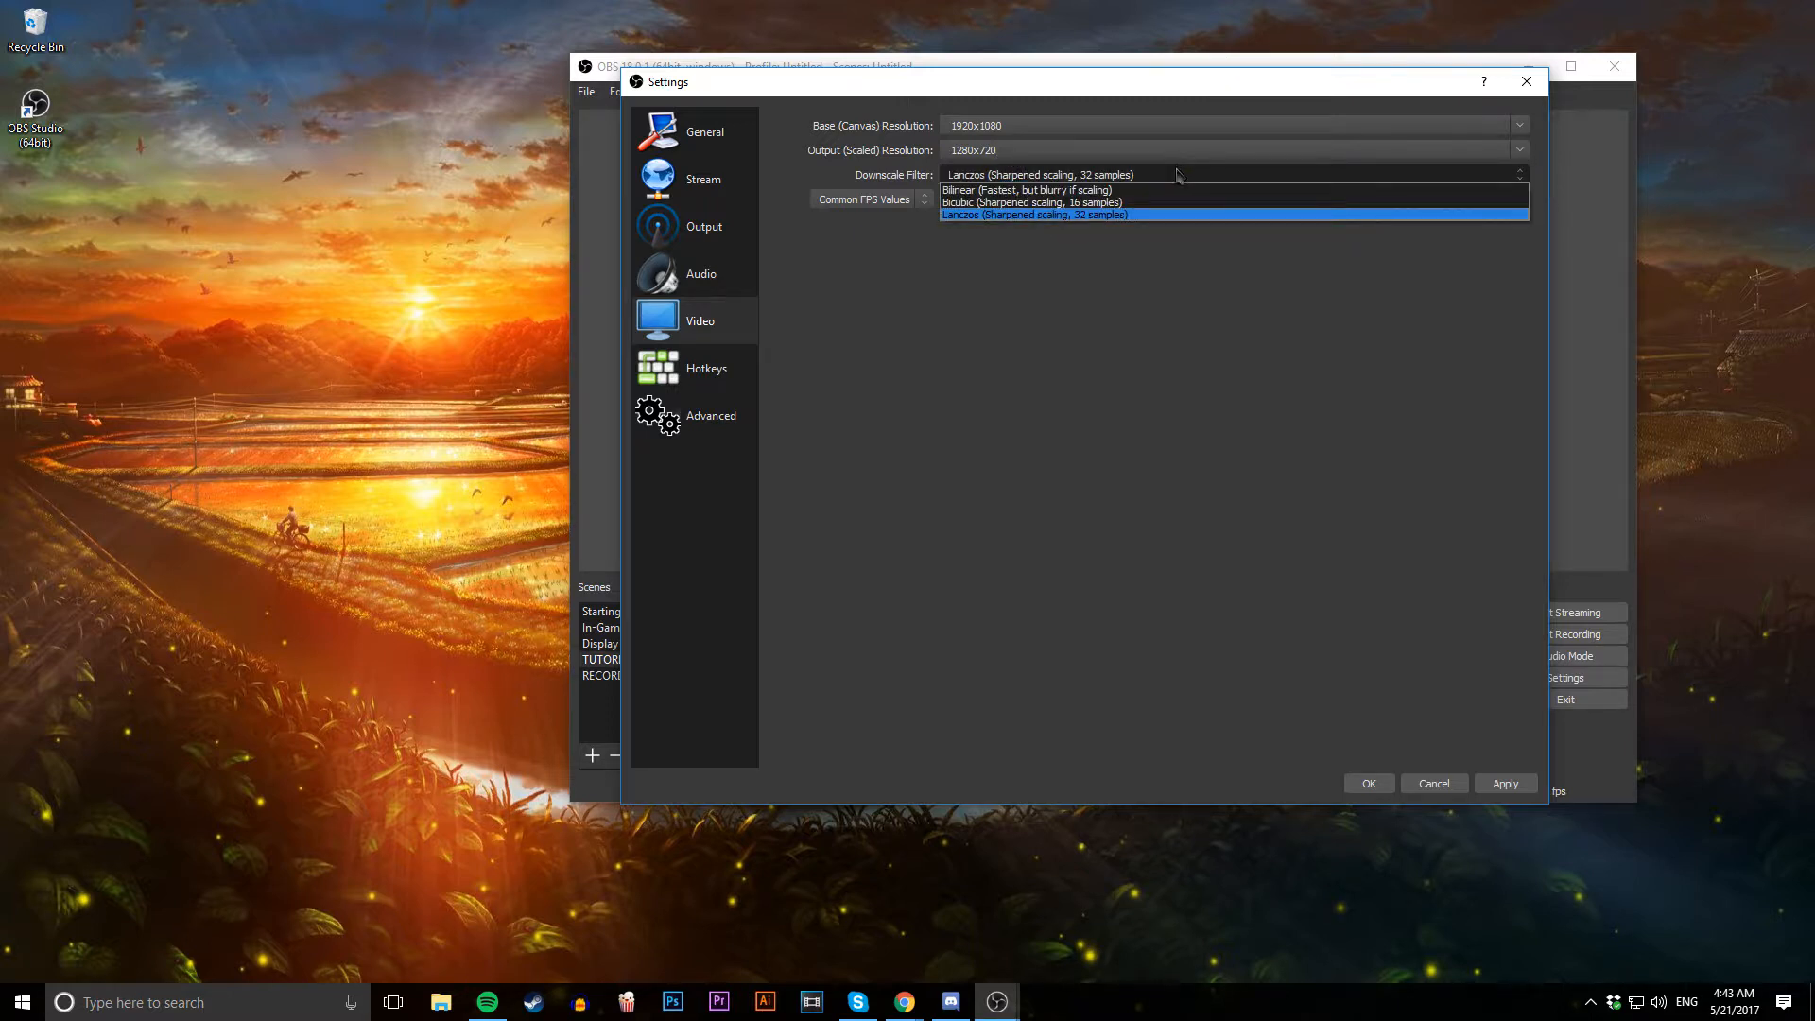
Keep Lanczos as the downscale filter and move to the Hotkeys page
click(1035, 214)
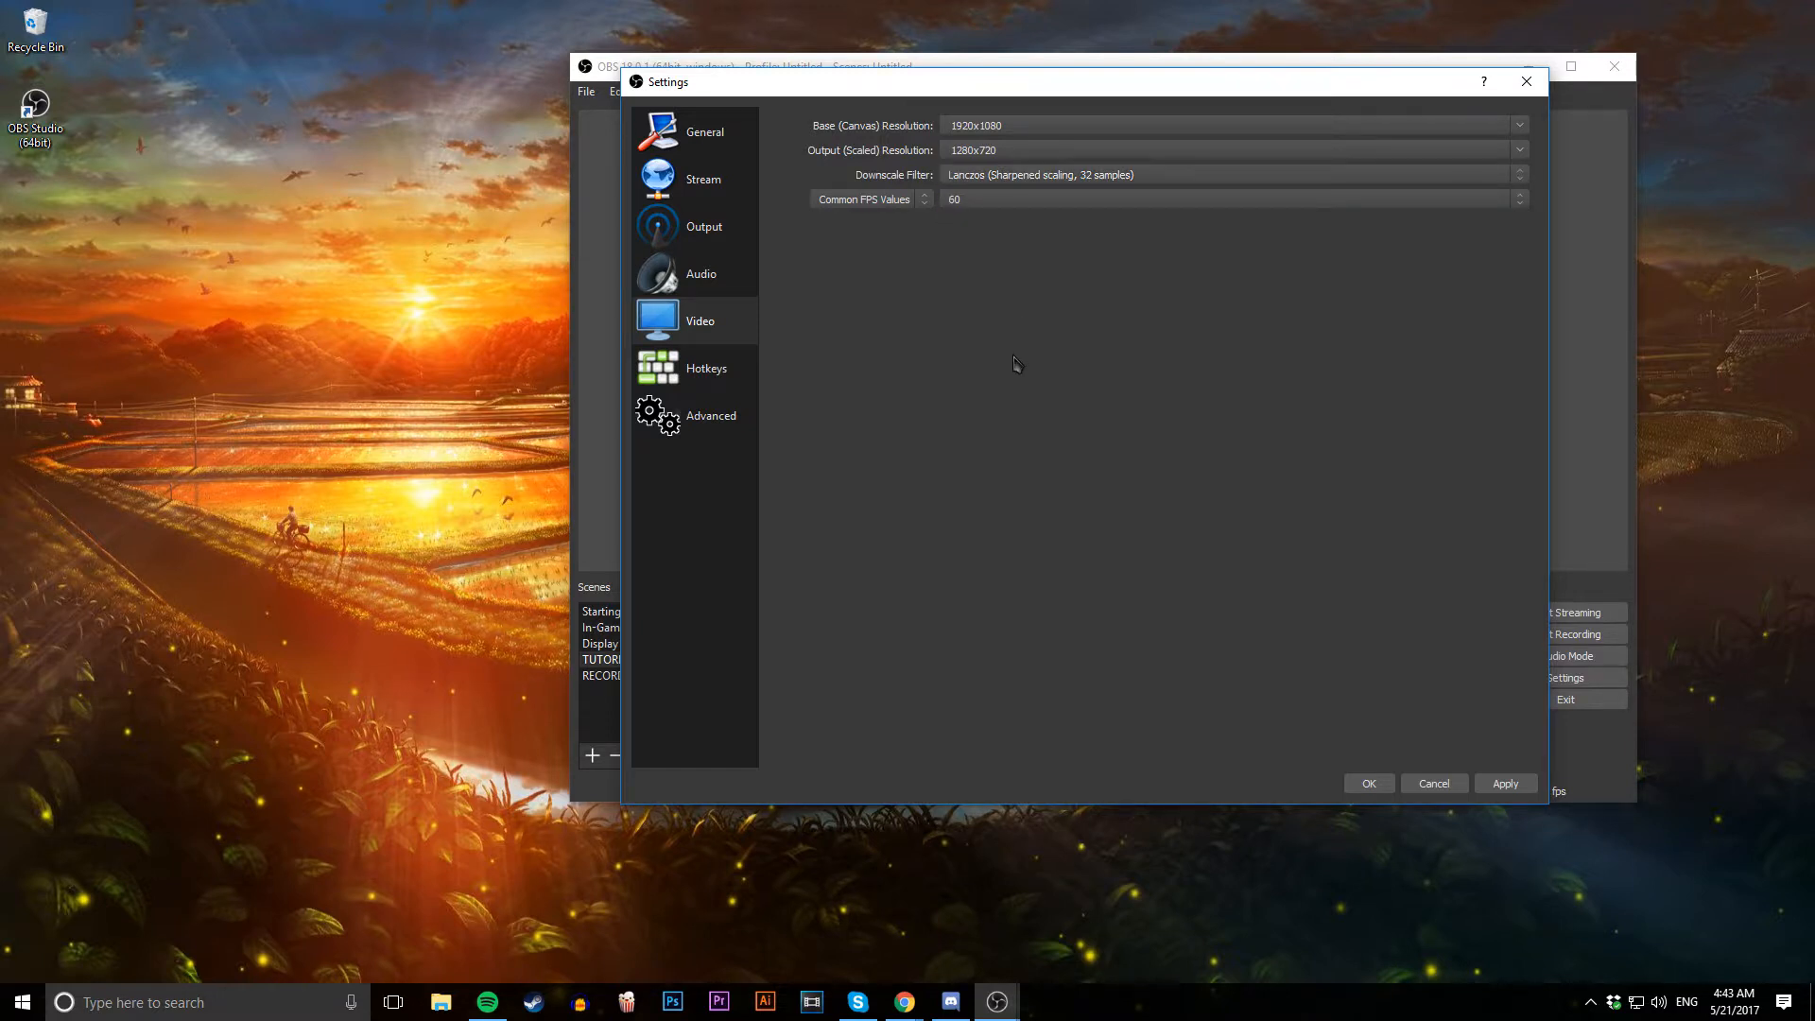
click(705, 368)
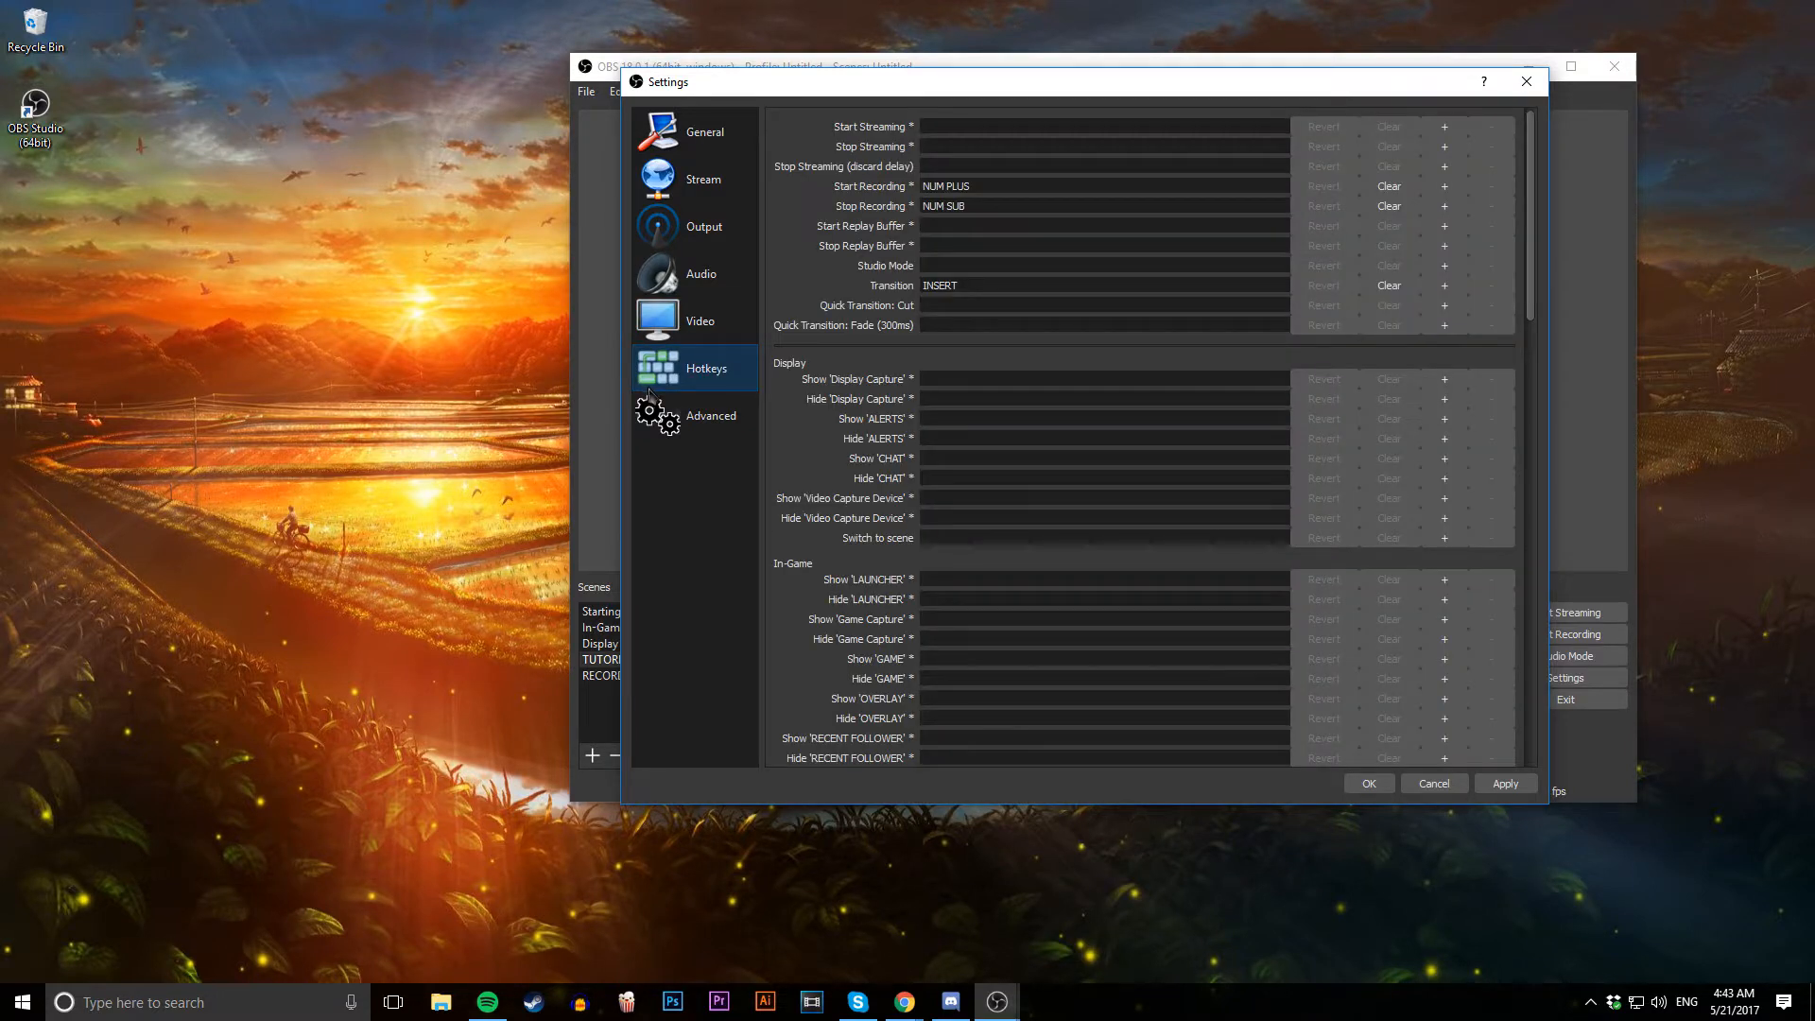
Review the Advanced settings page showing High process priority and Direct3D 11 renderer
click(711, 414)
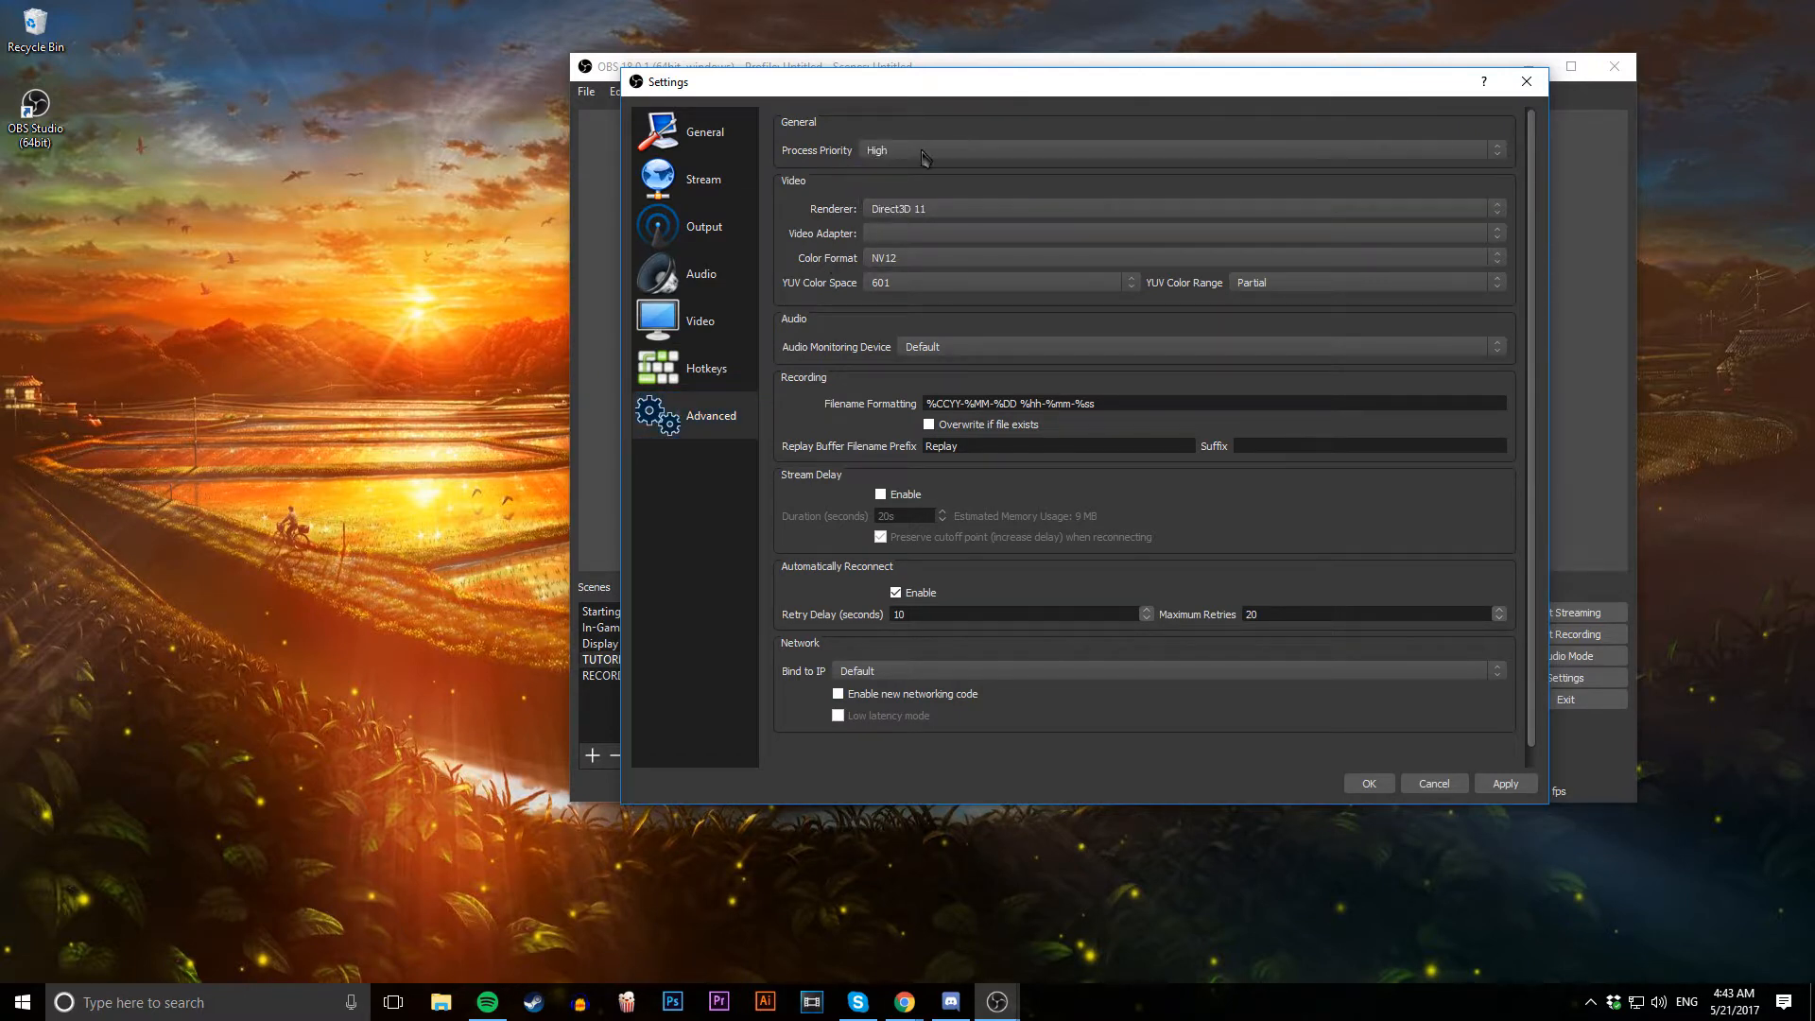
mouse_move(936, 488)
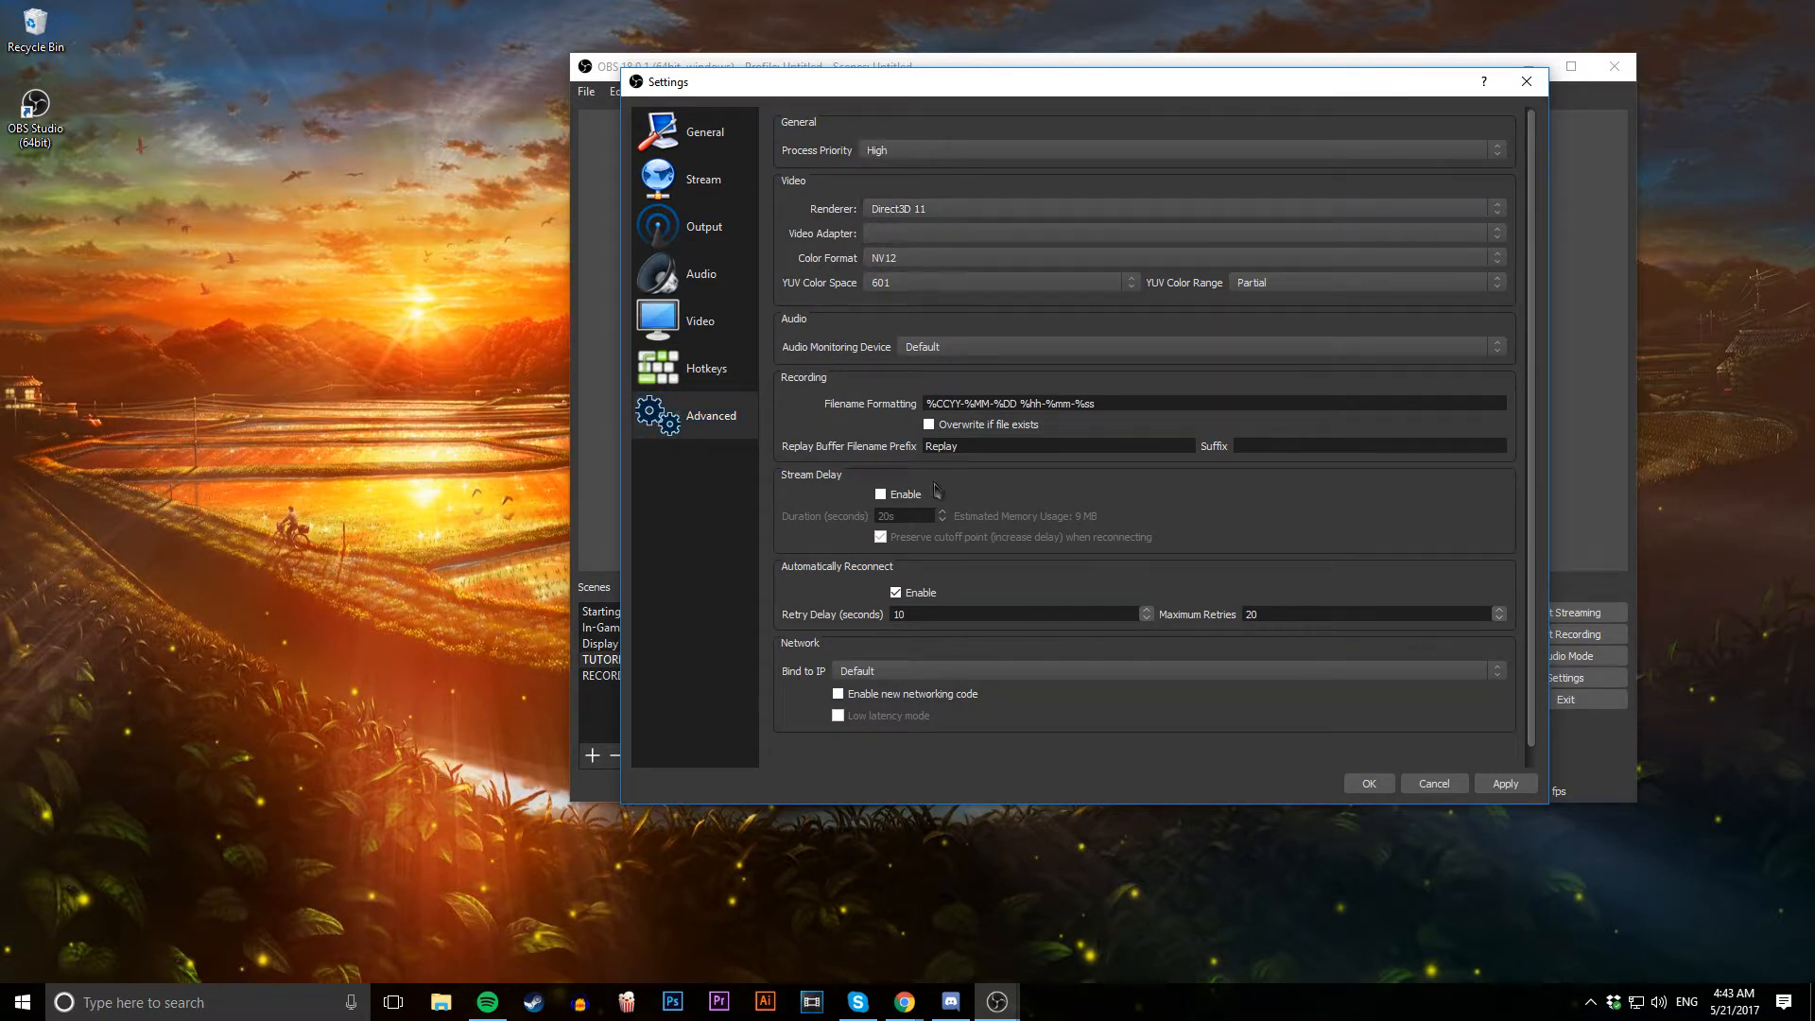
mouse_move(1036, 490)
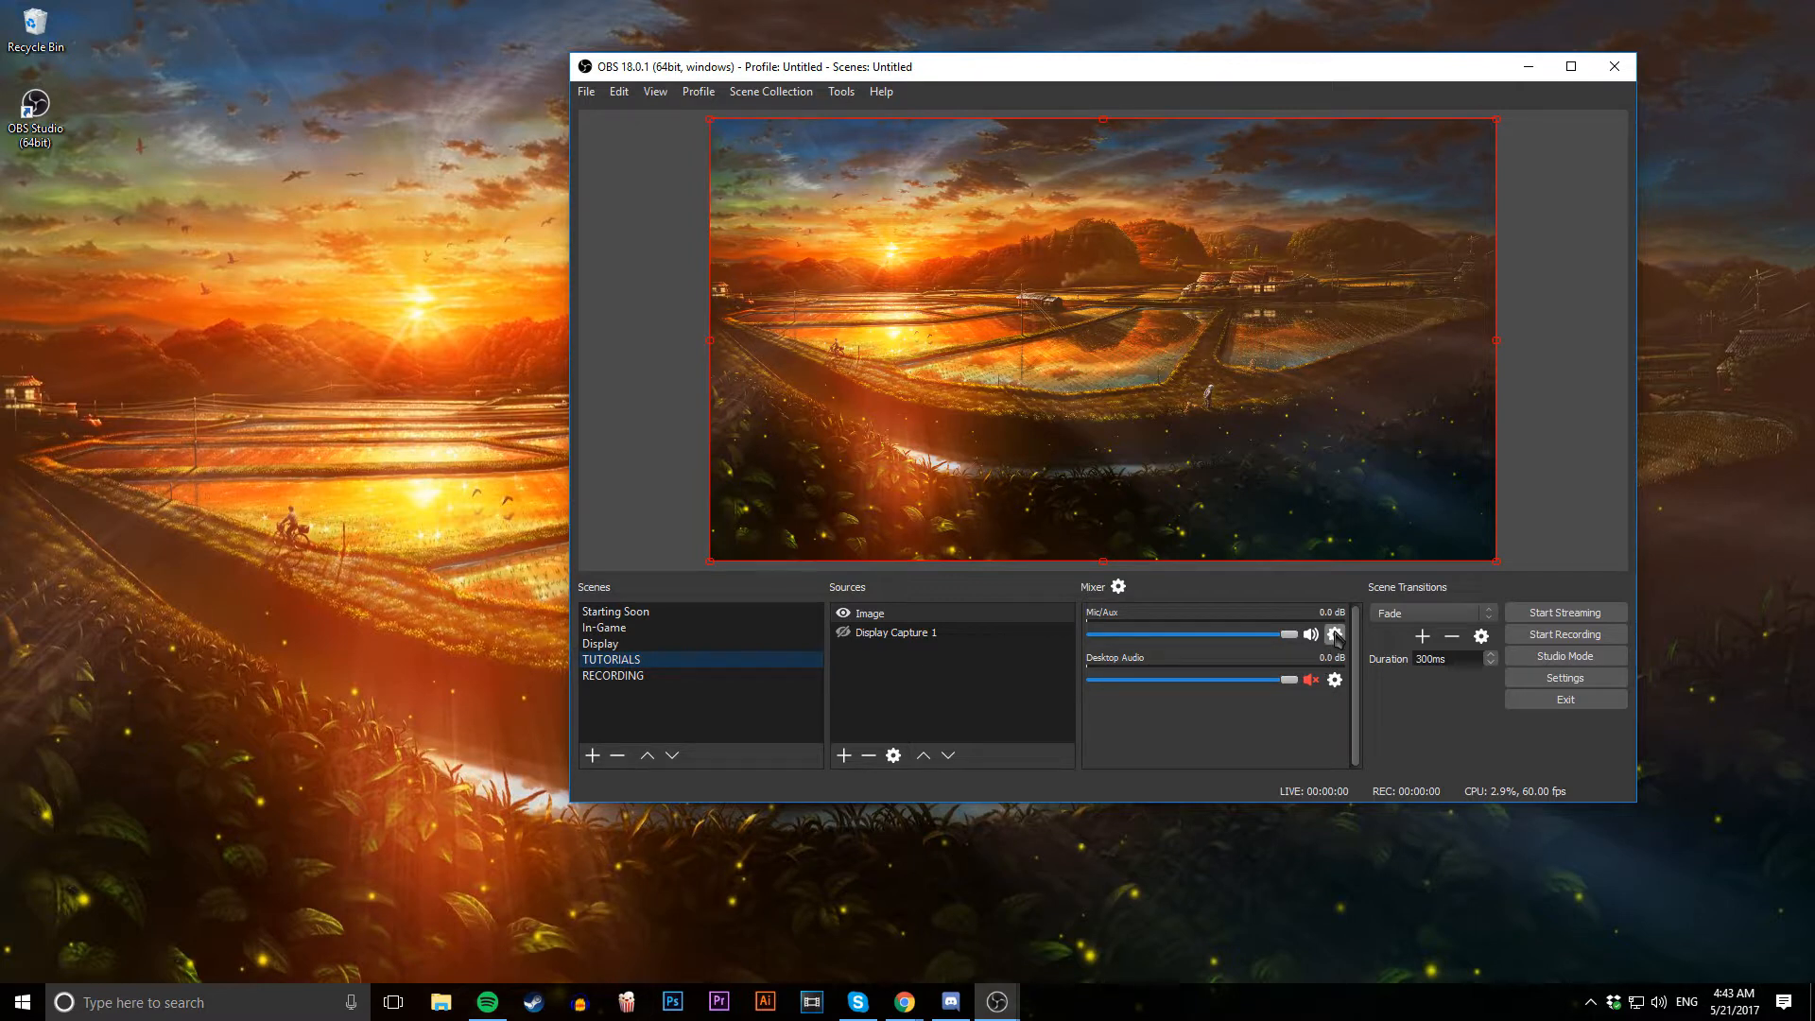
click(1333, 633)
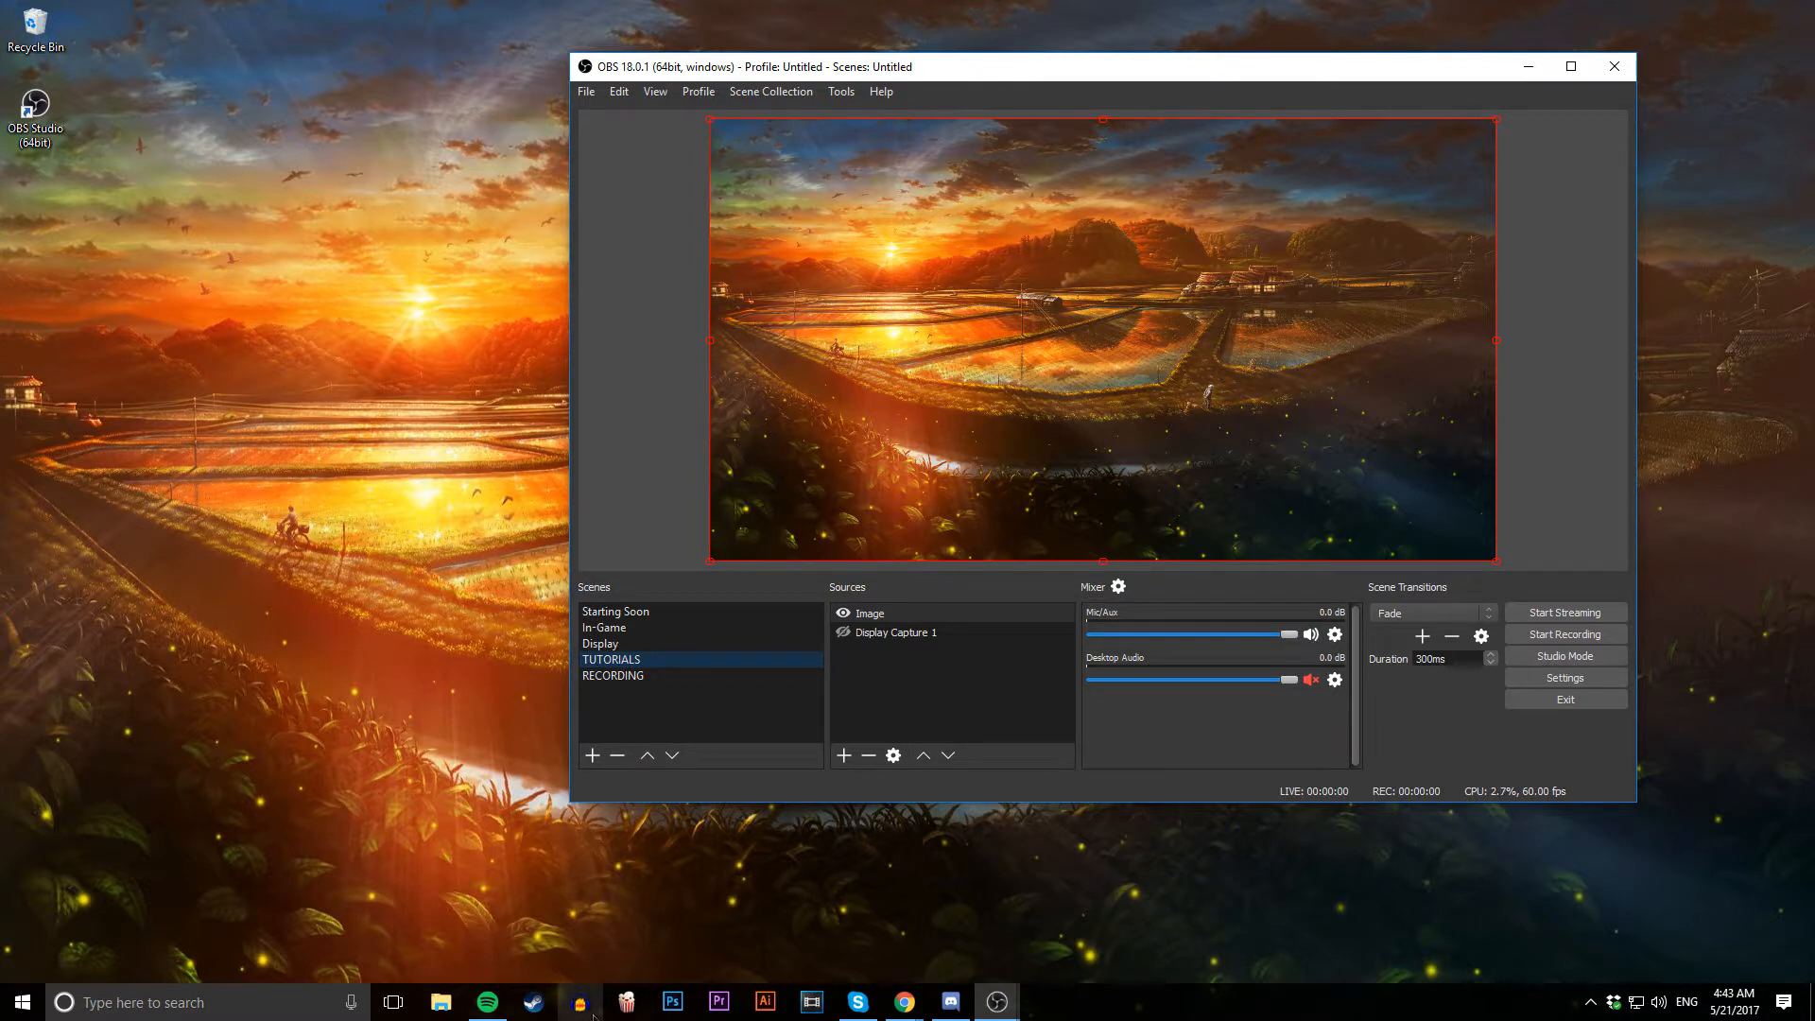
mouse_move(741, 936)
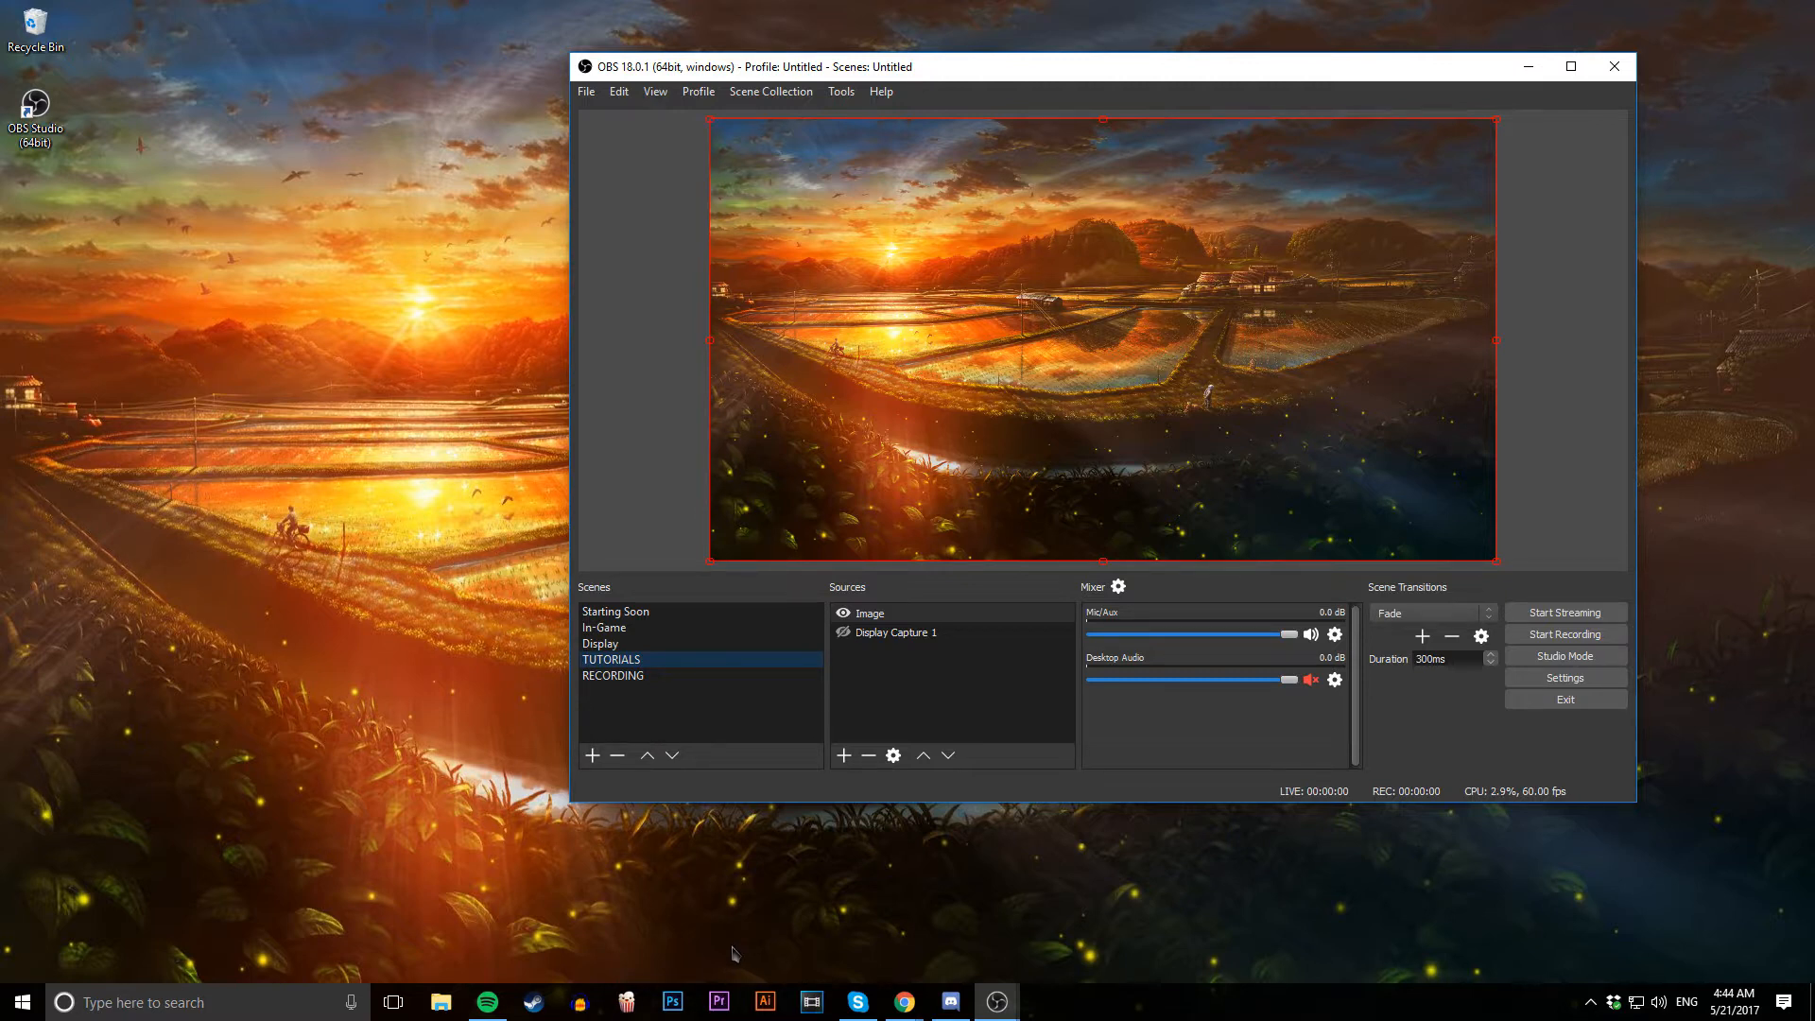
mouse_move(812, 756)
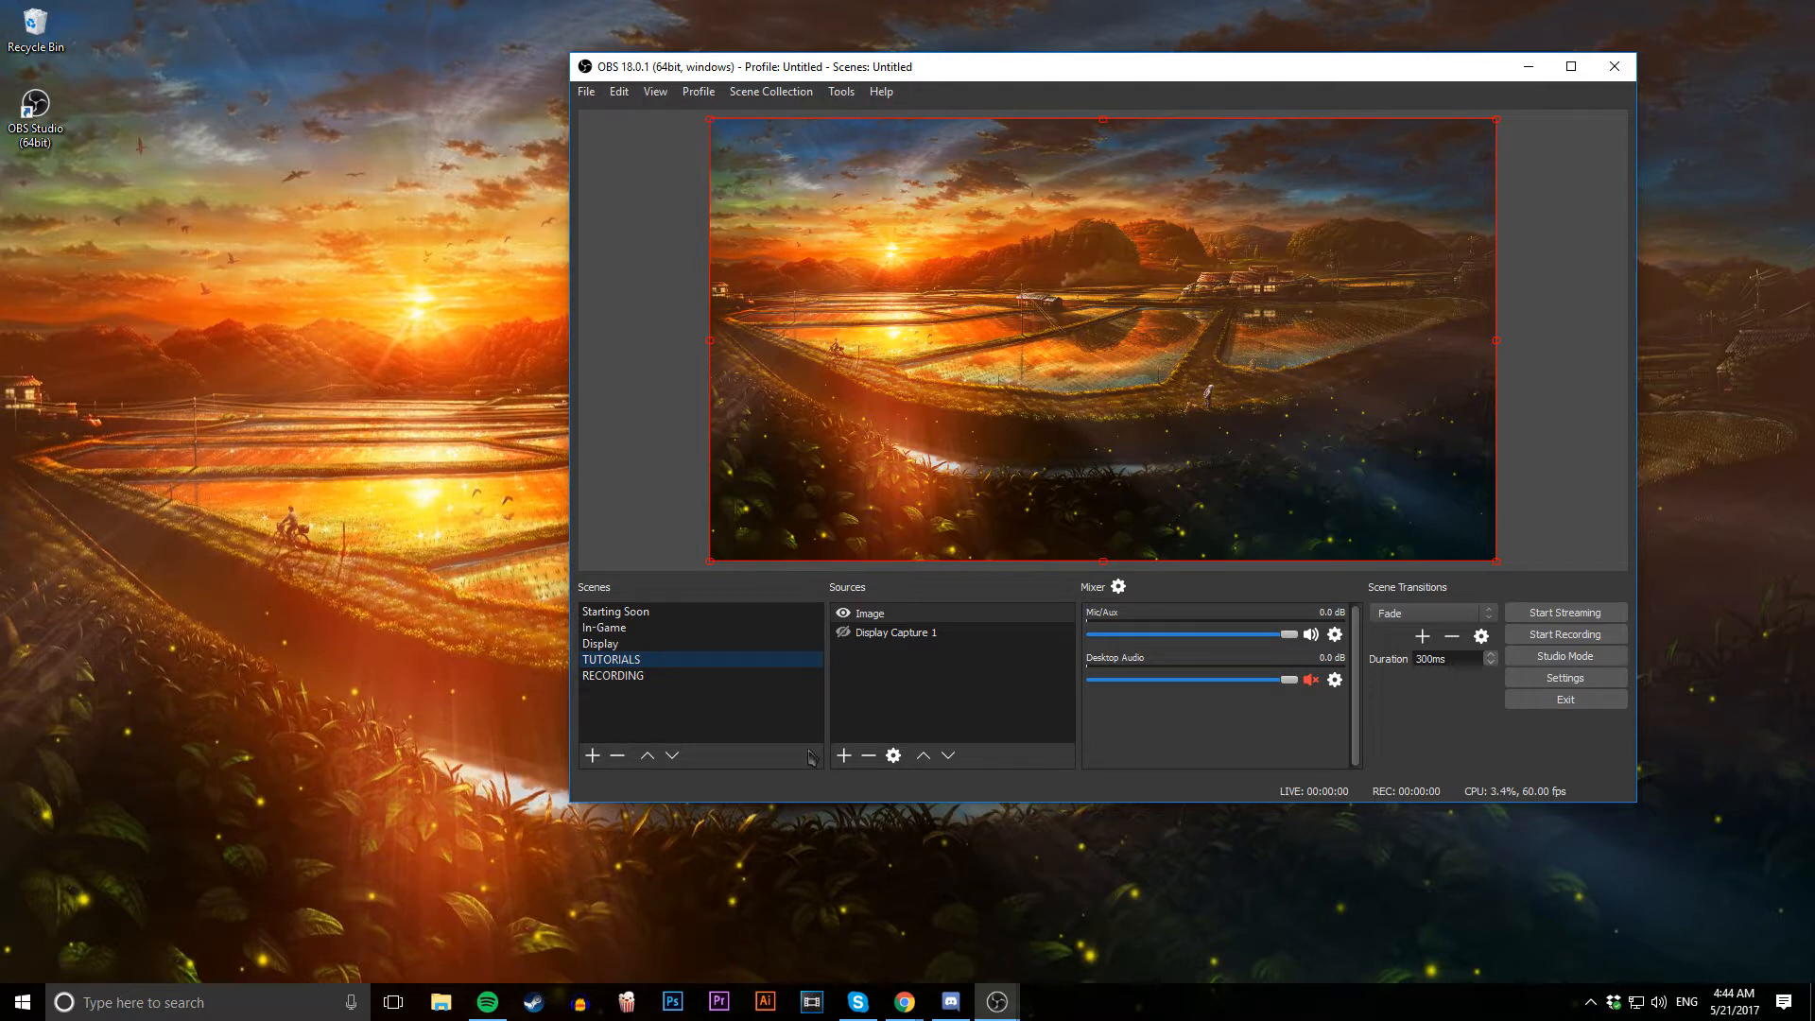
mouse_move(906, 871)
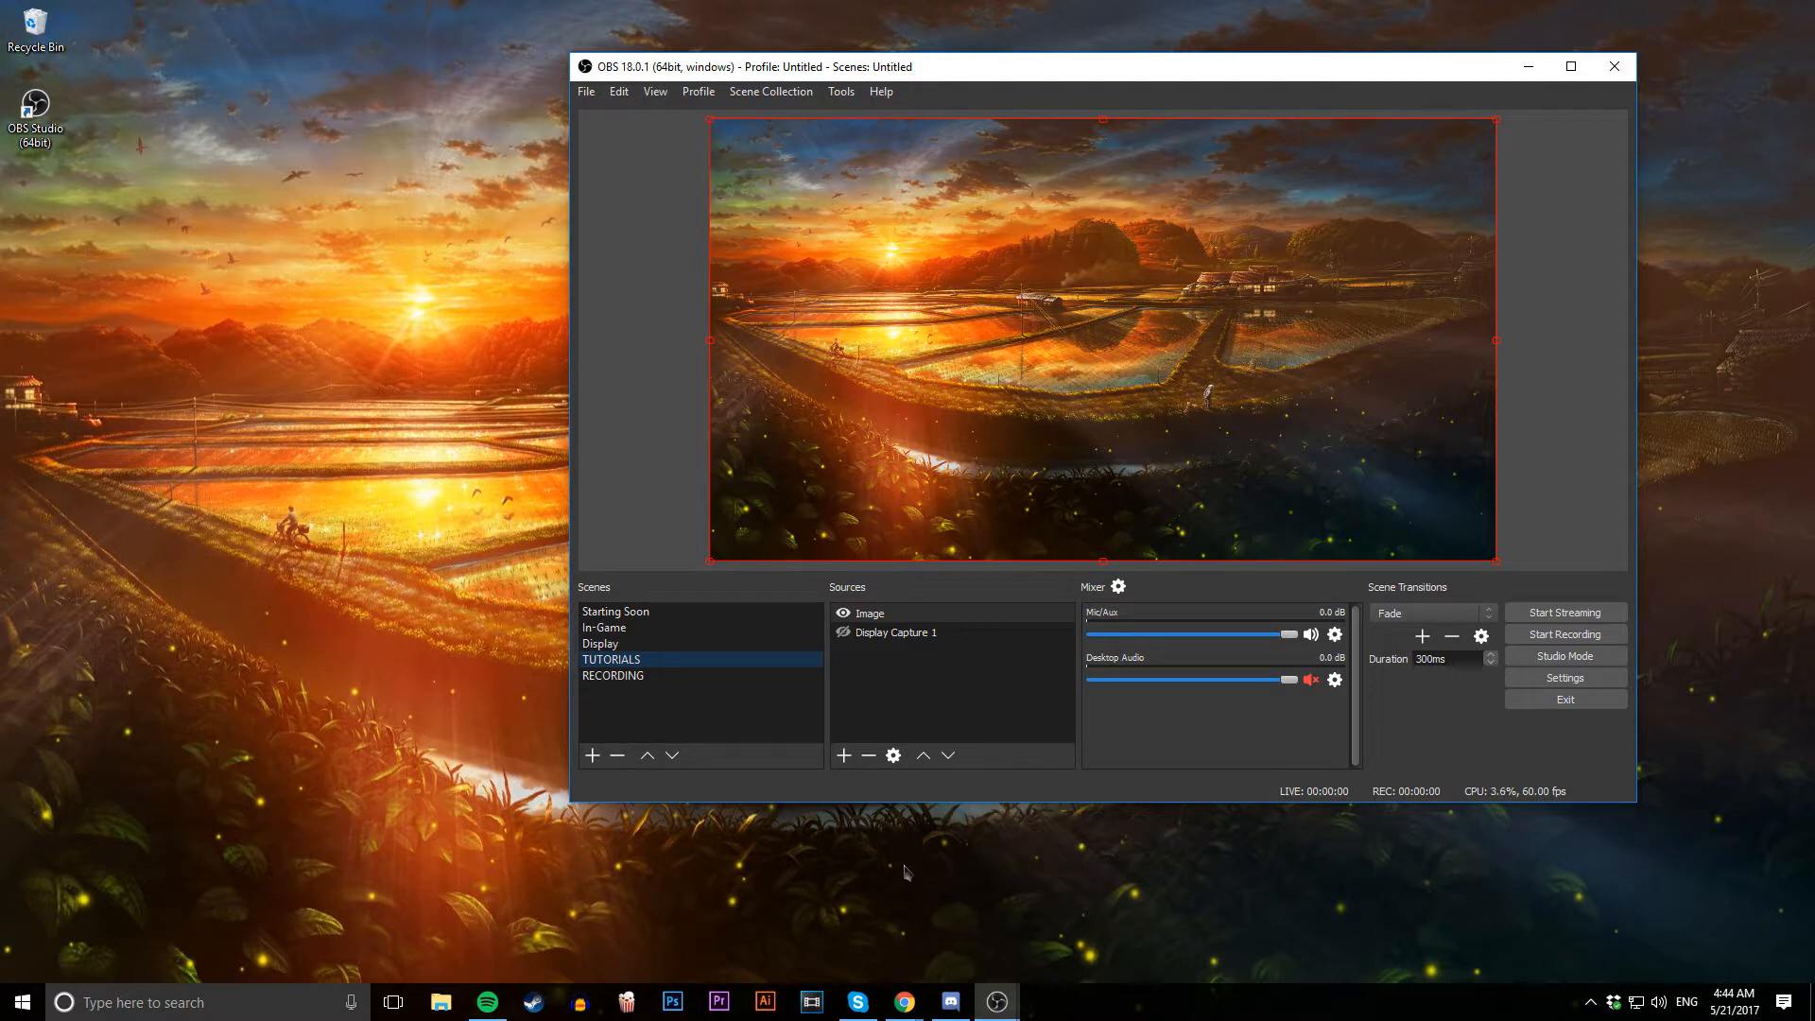
mouse_move(895, 879)
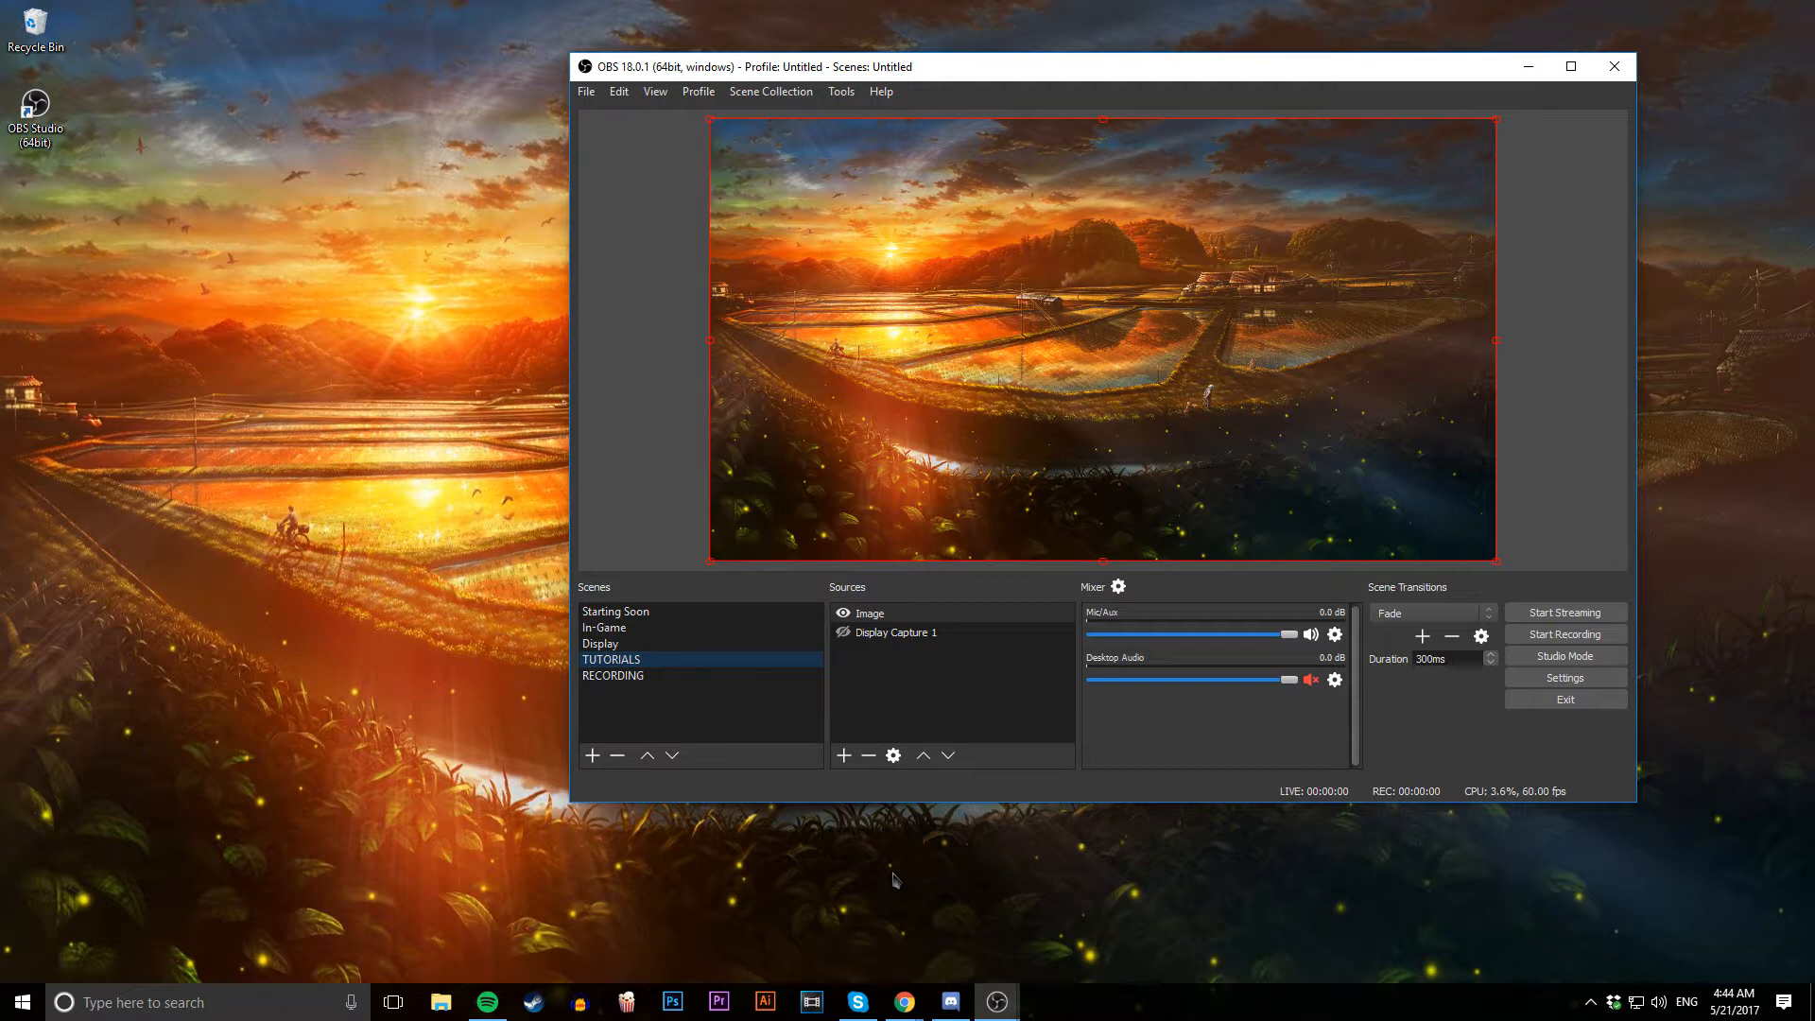
mouse_move(889, 879)
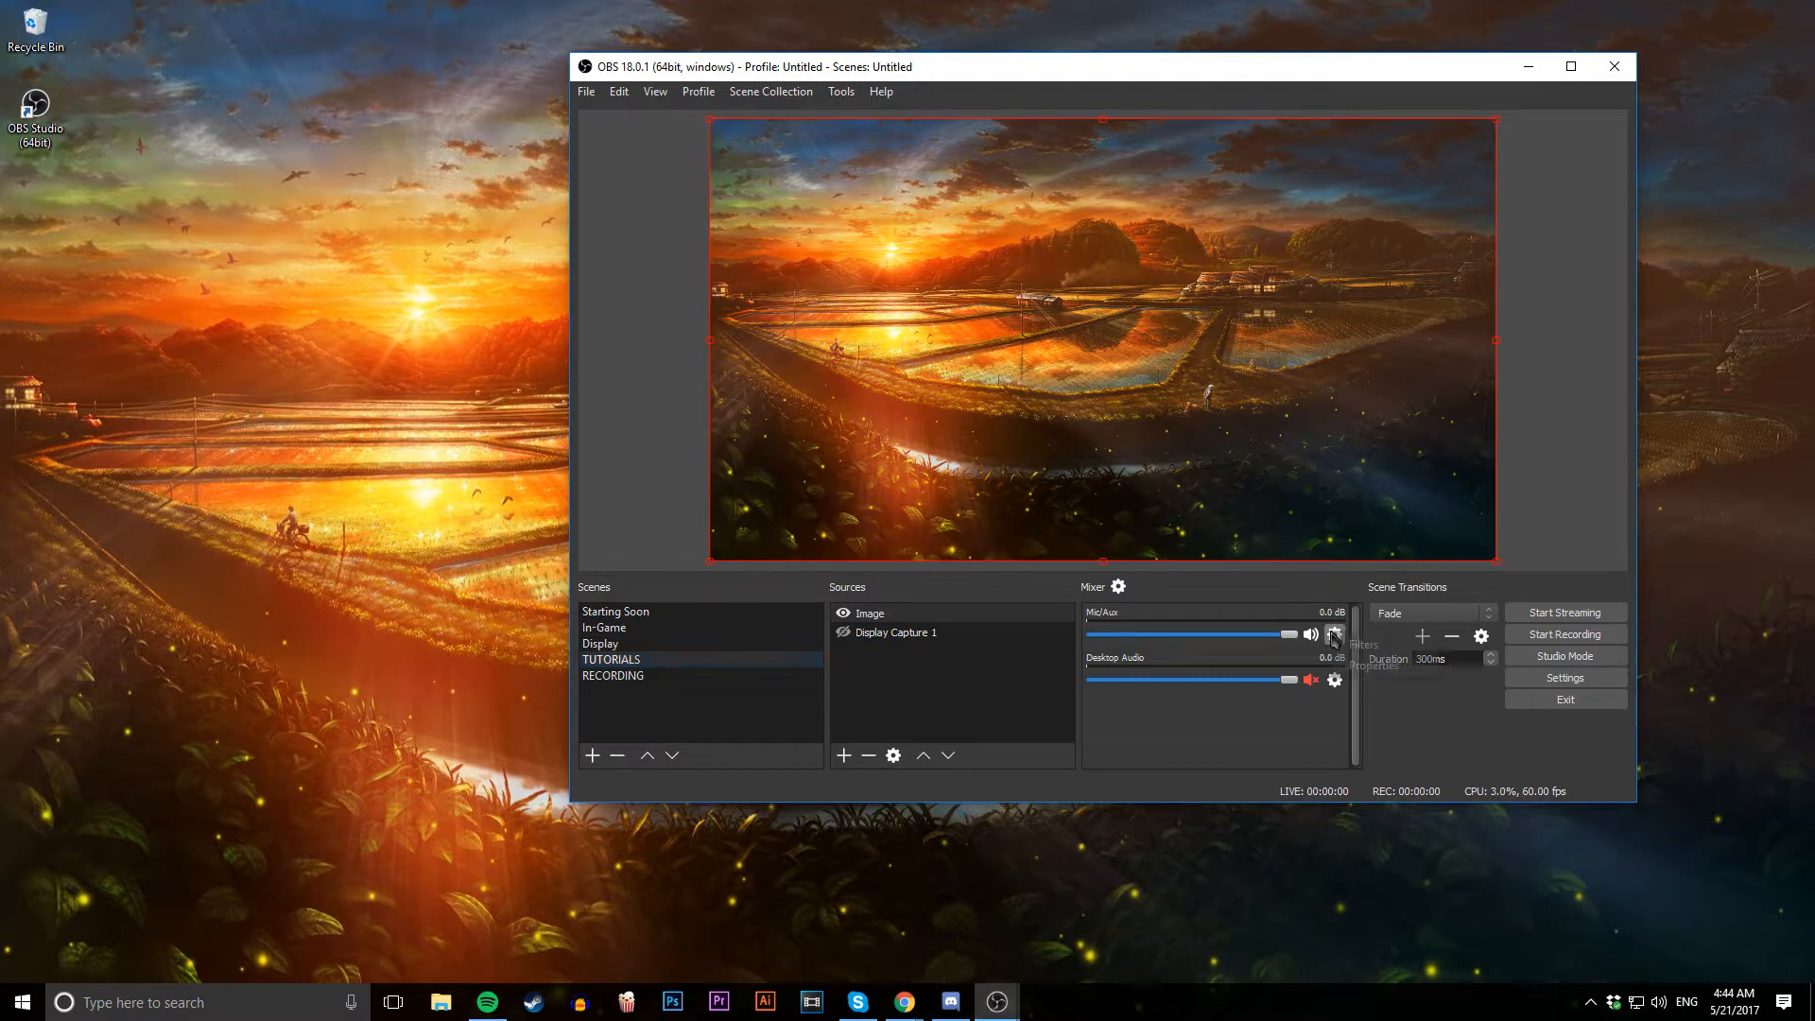
click(1333, 636)
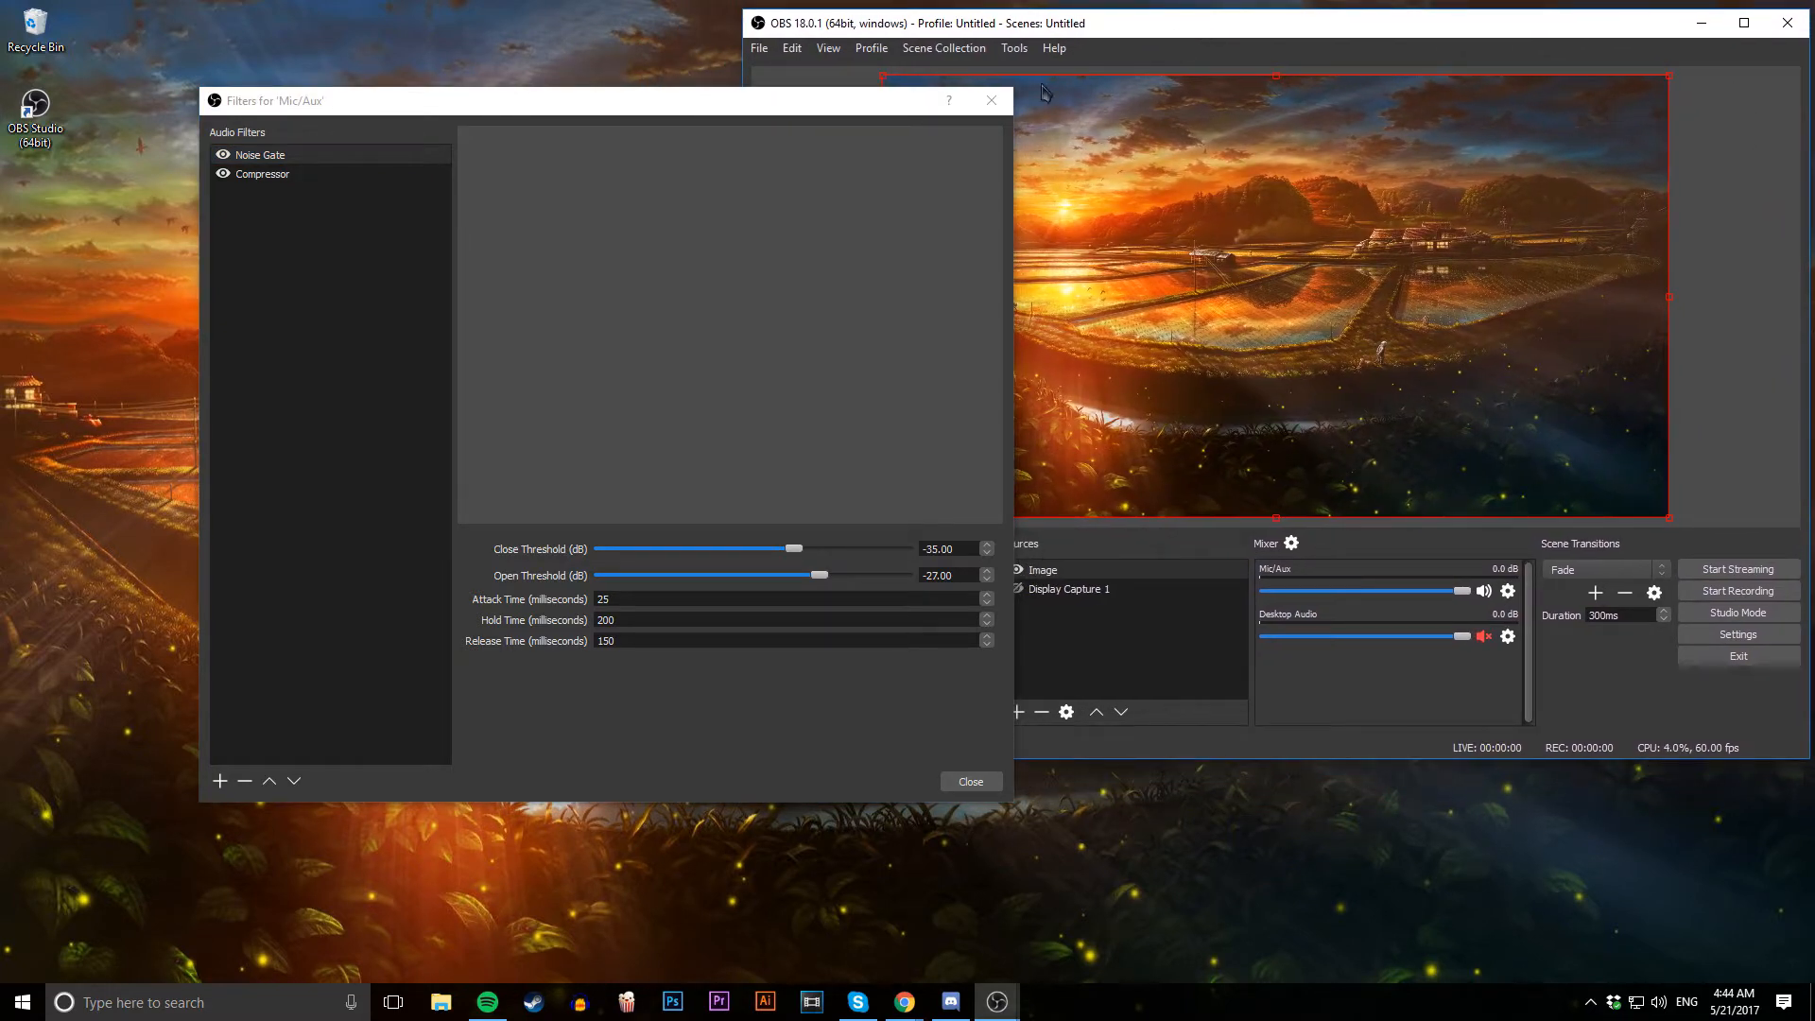
drag(578, 100, 452, 47)
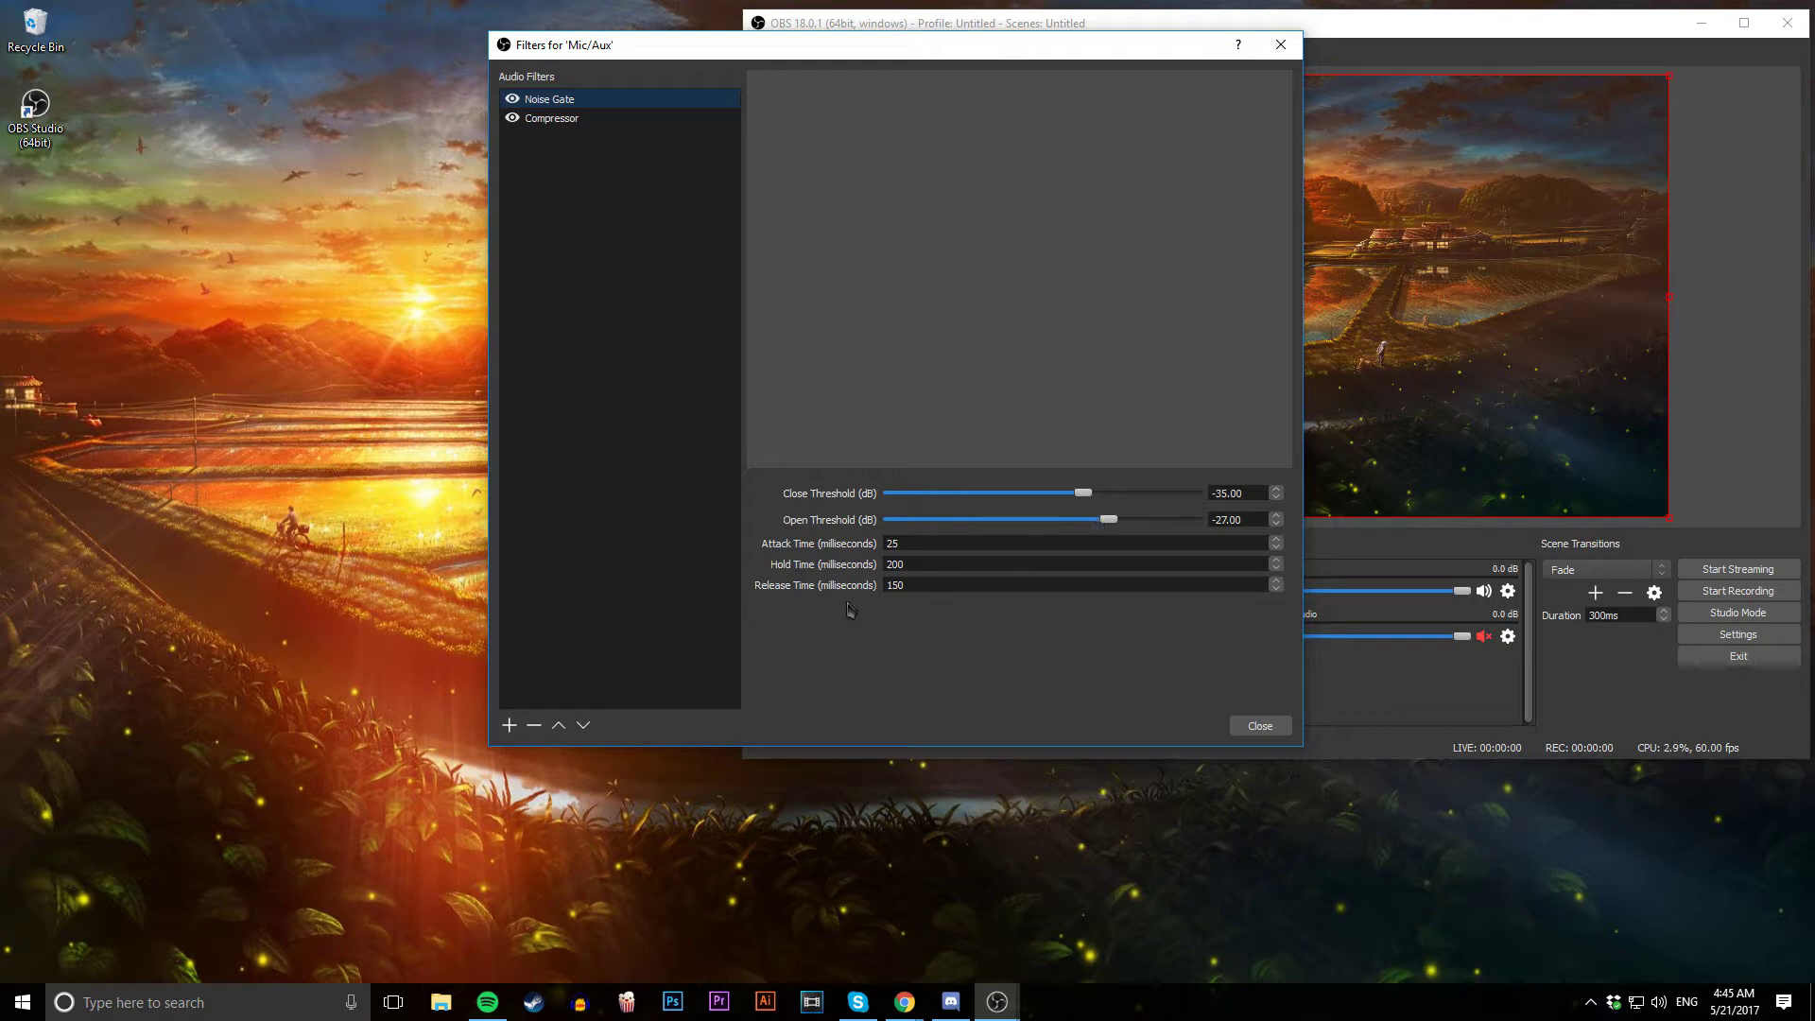
Select the Compressor filter to reveal ratio 20:1, threshold -22.80 dB, attack 6 ms, release 60 ms
click(553, 118)
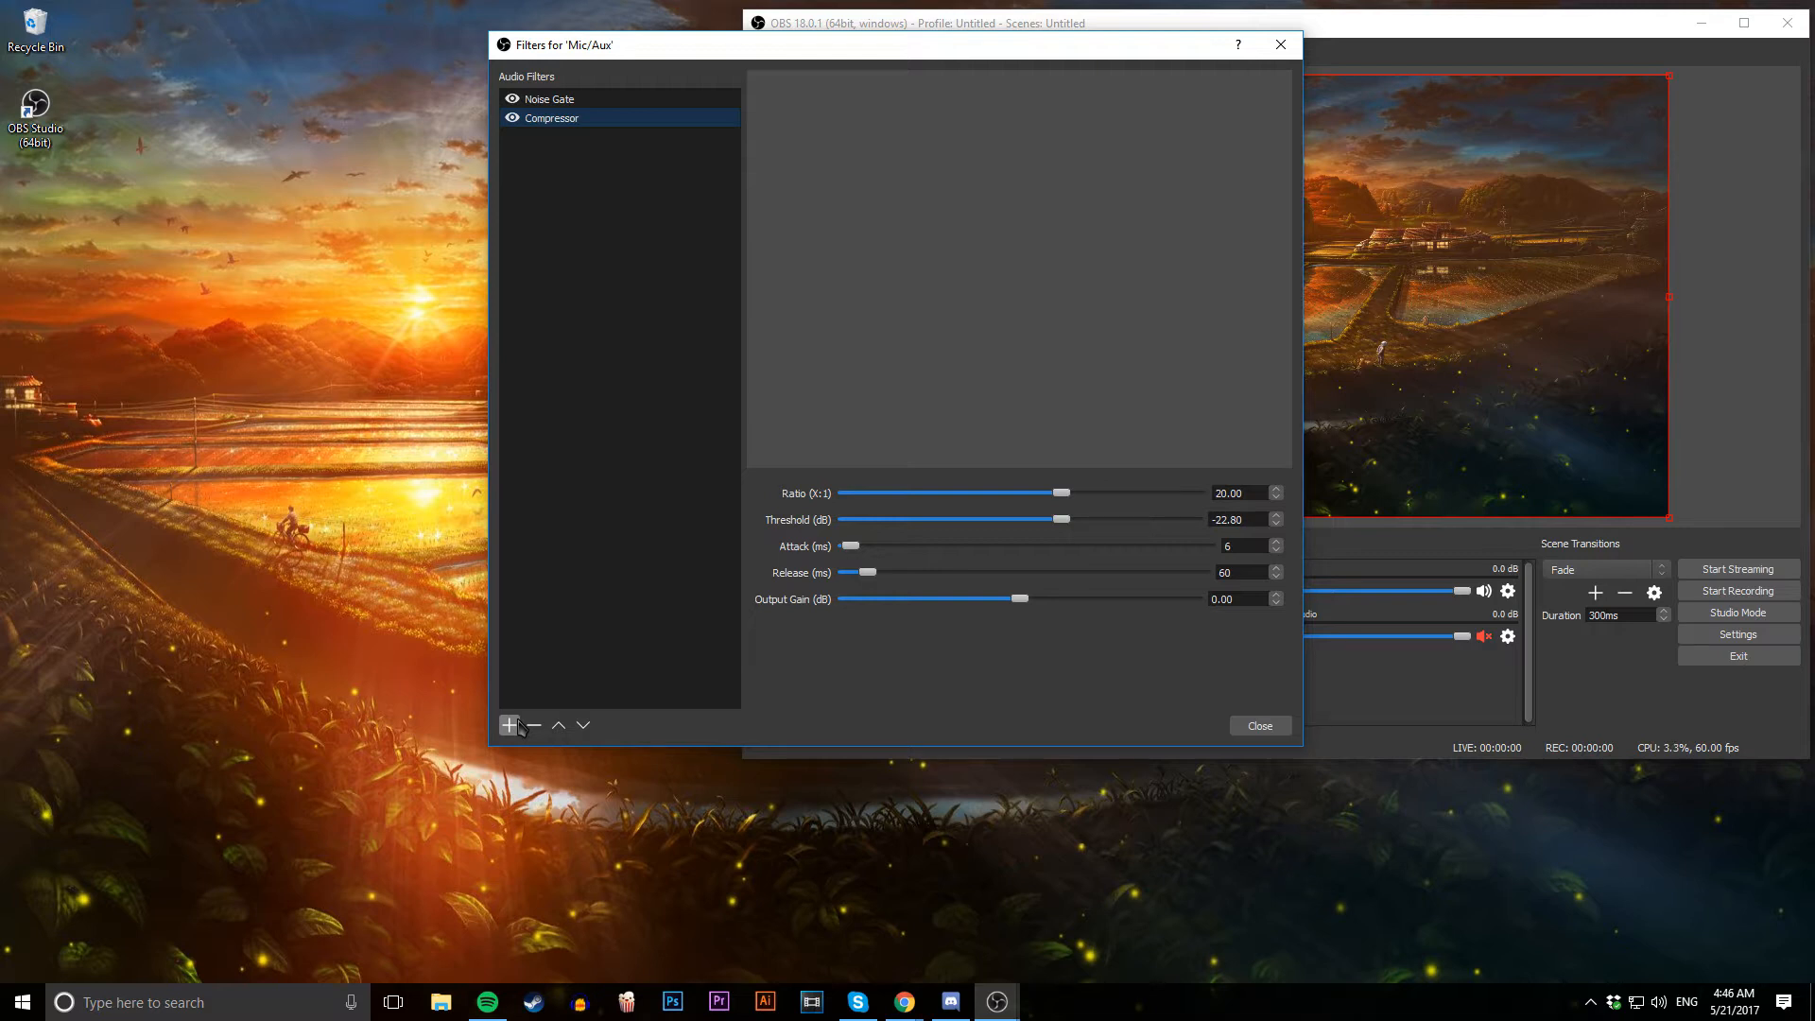
click(508, 726)
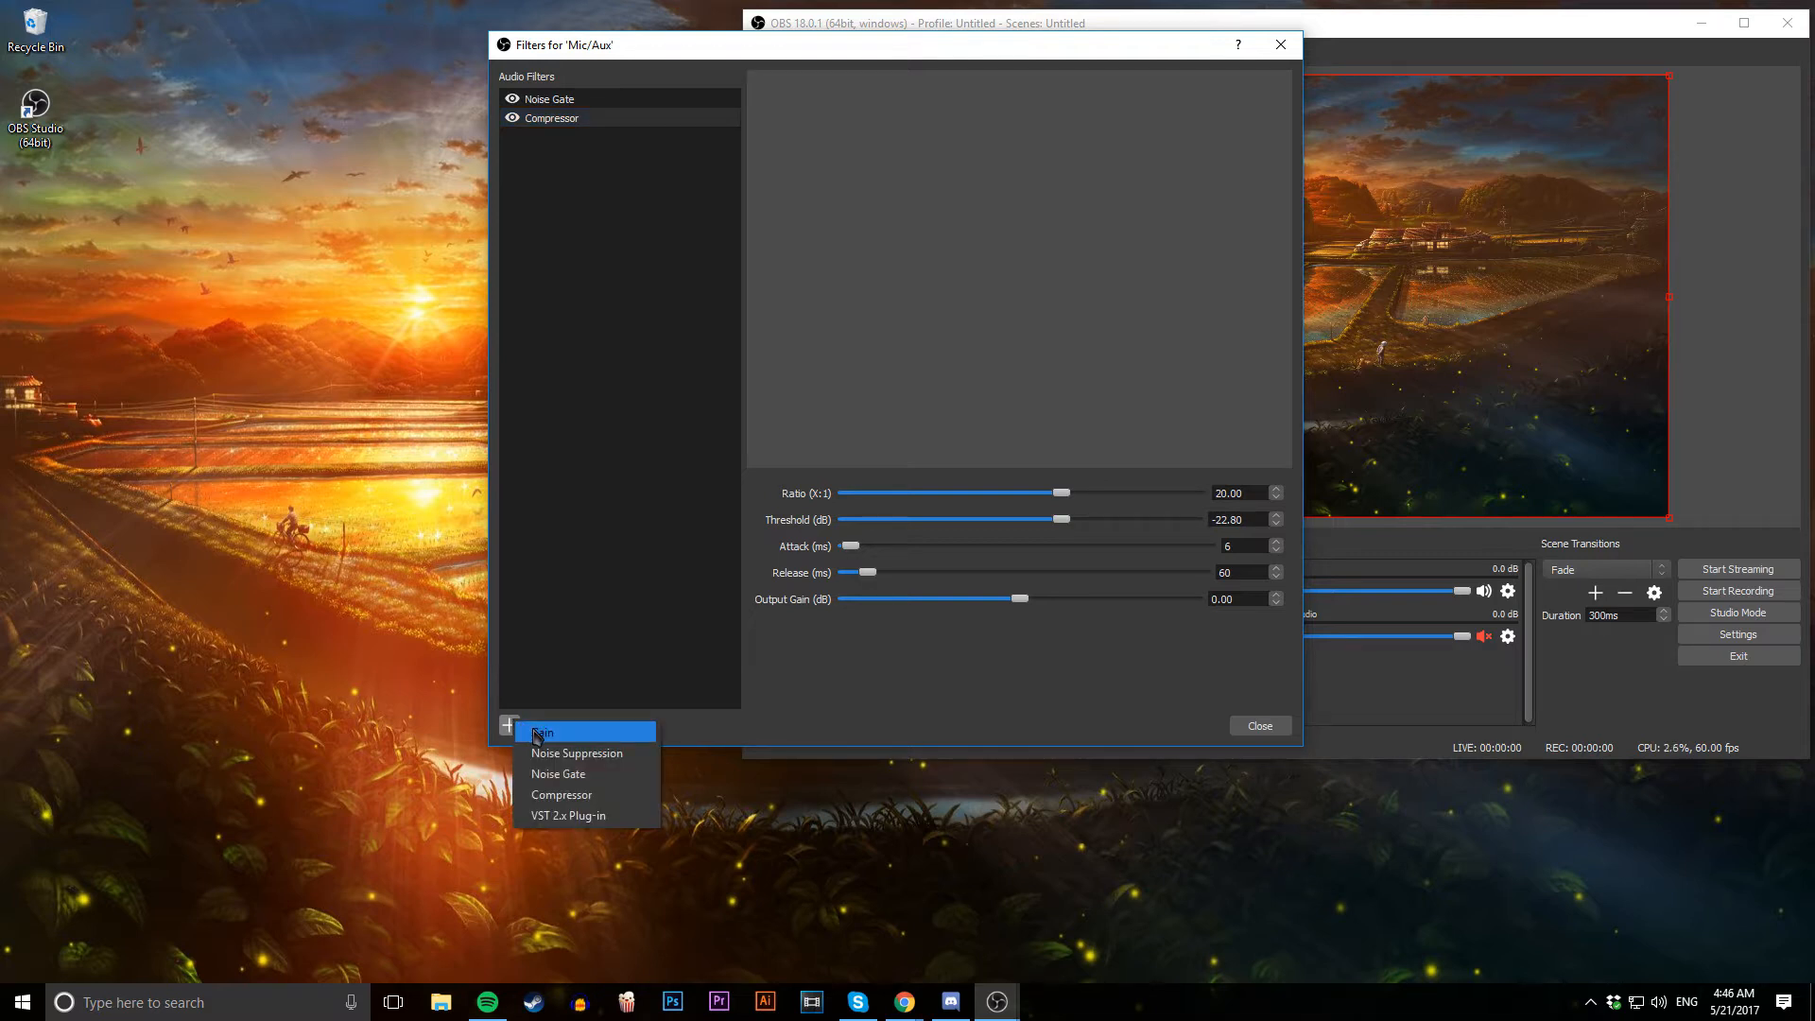
mouse_move(557, 773)
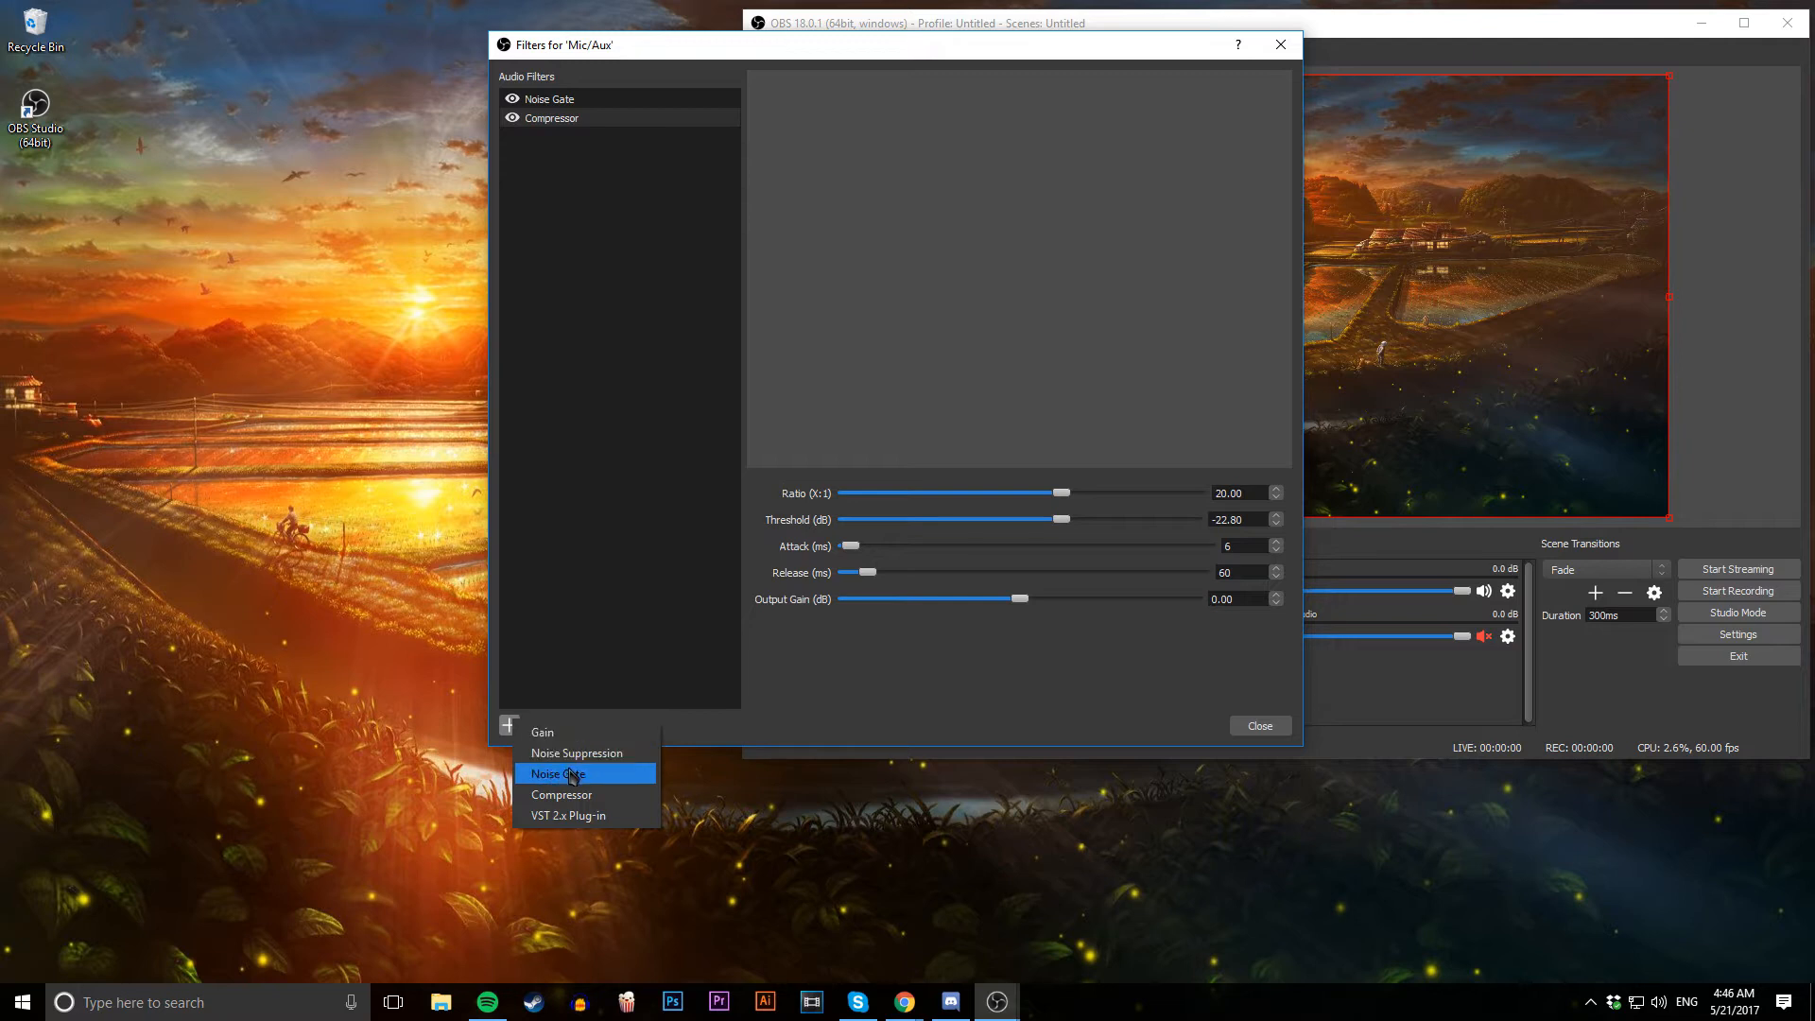
mouse_move(577, 753)
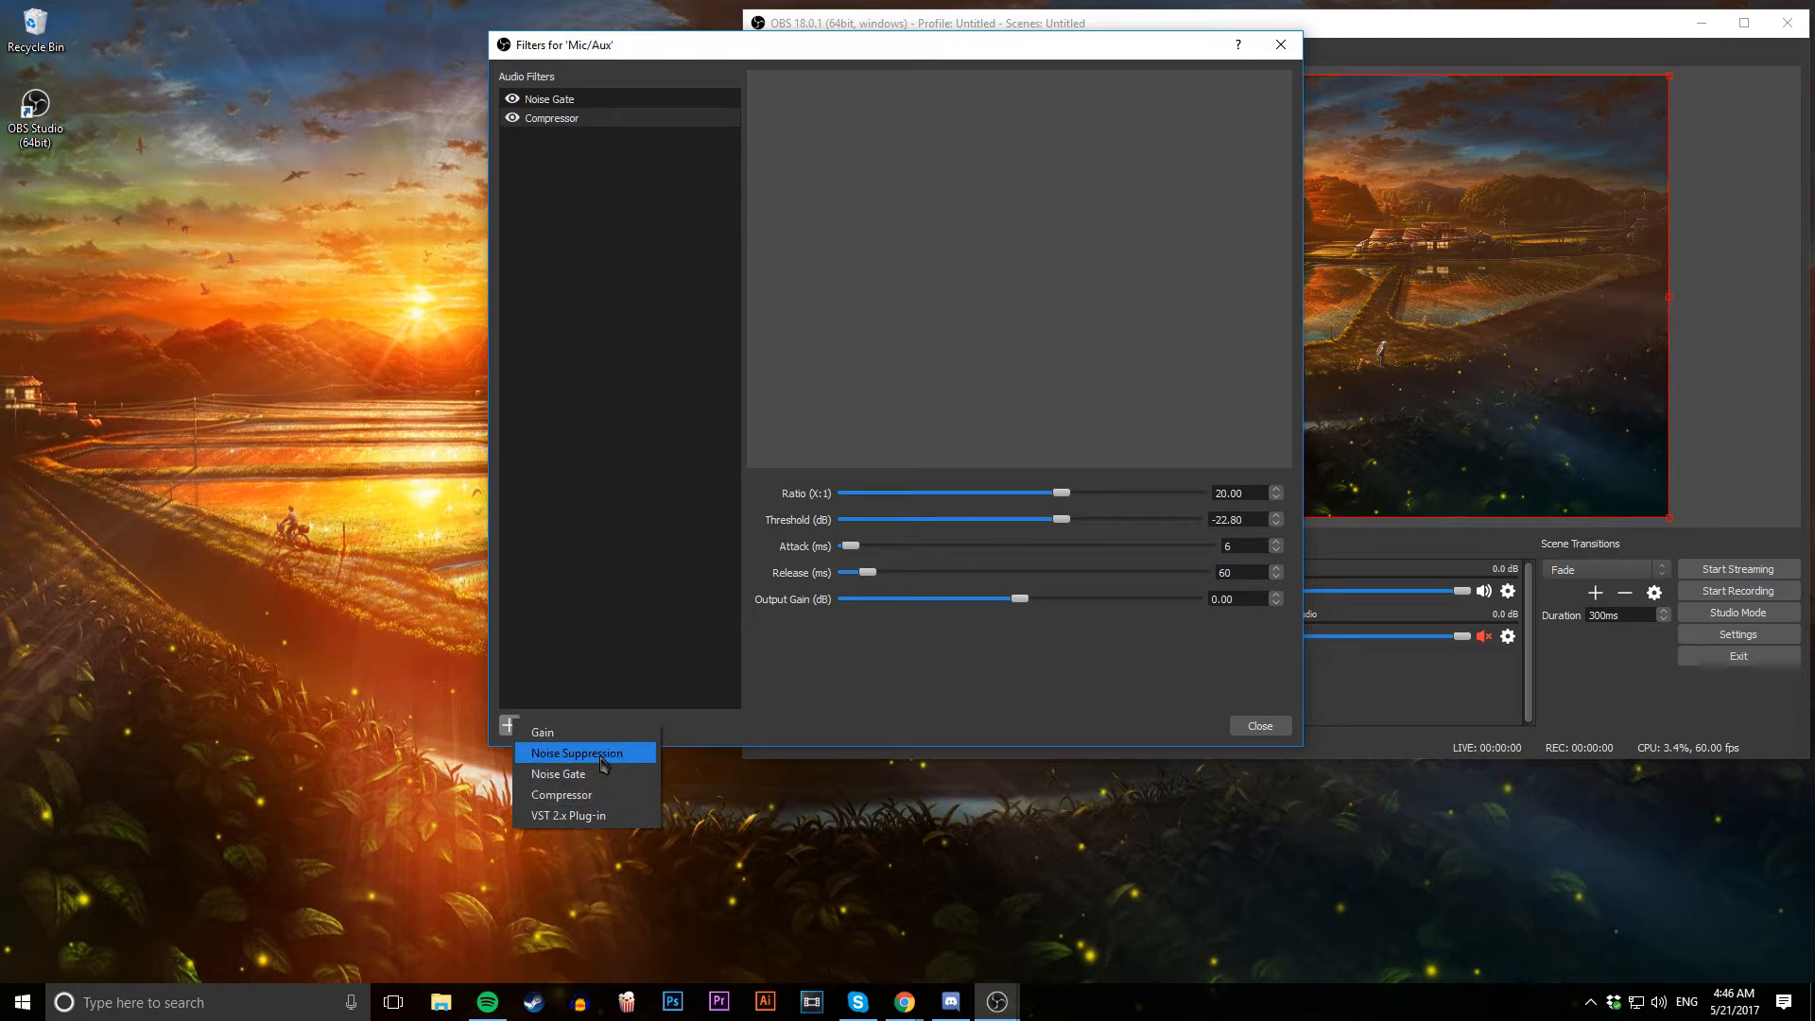
click(575, 753)
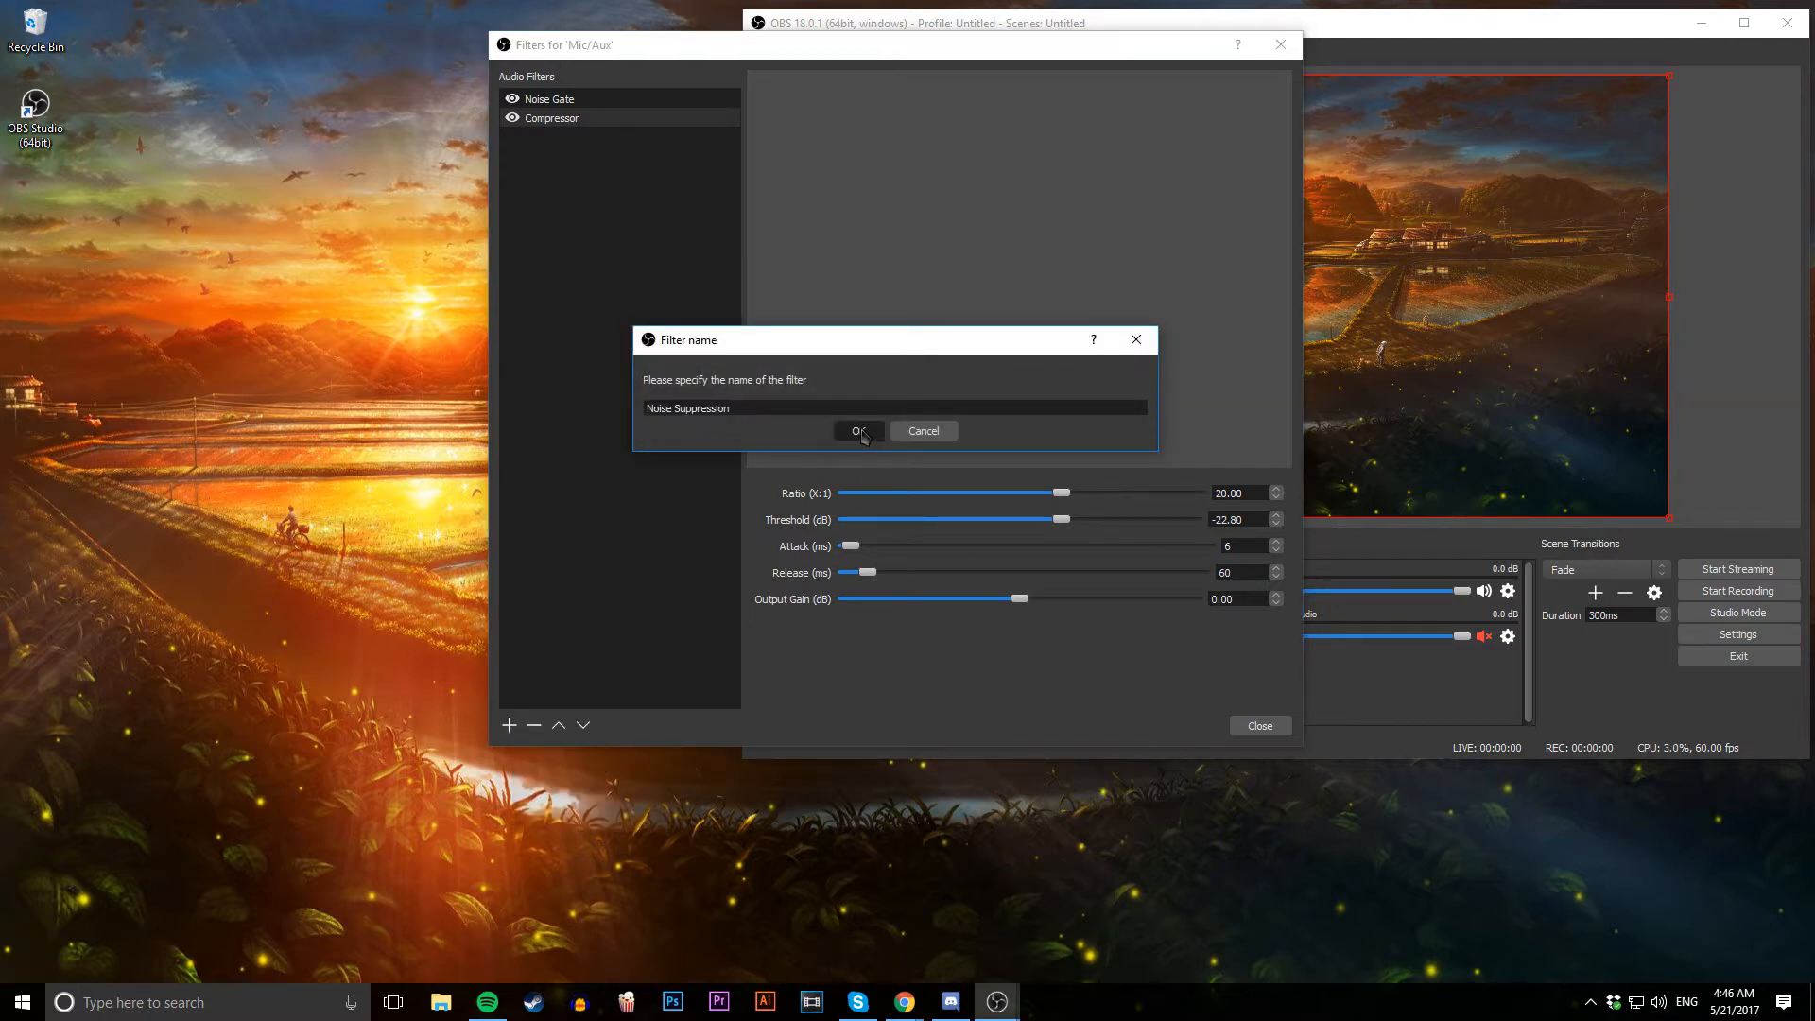
click(855, 431)
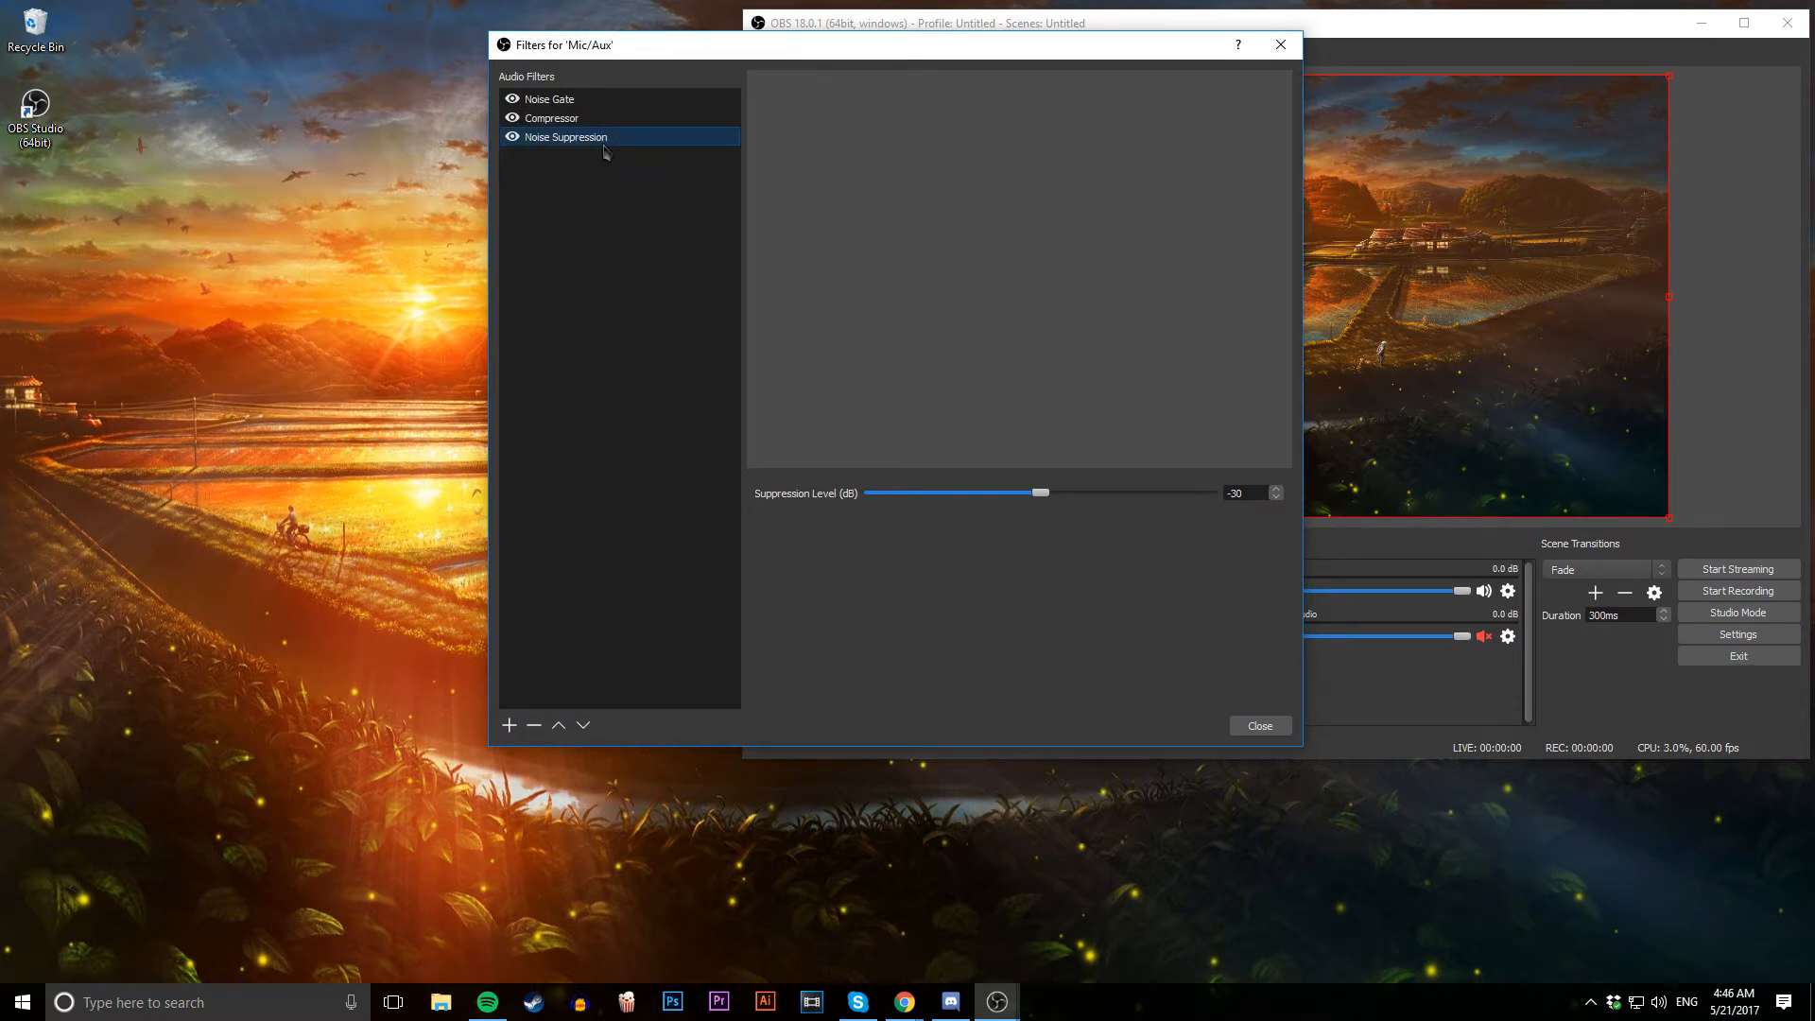
mouse_move(585, 158)
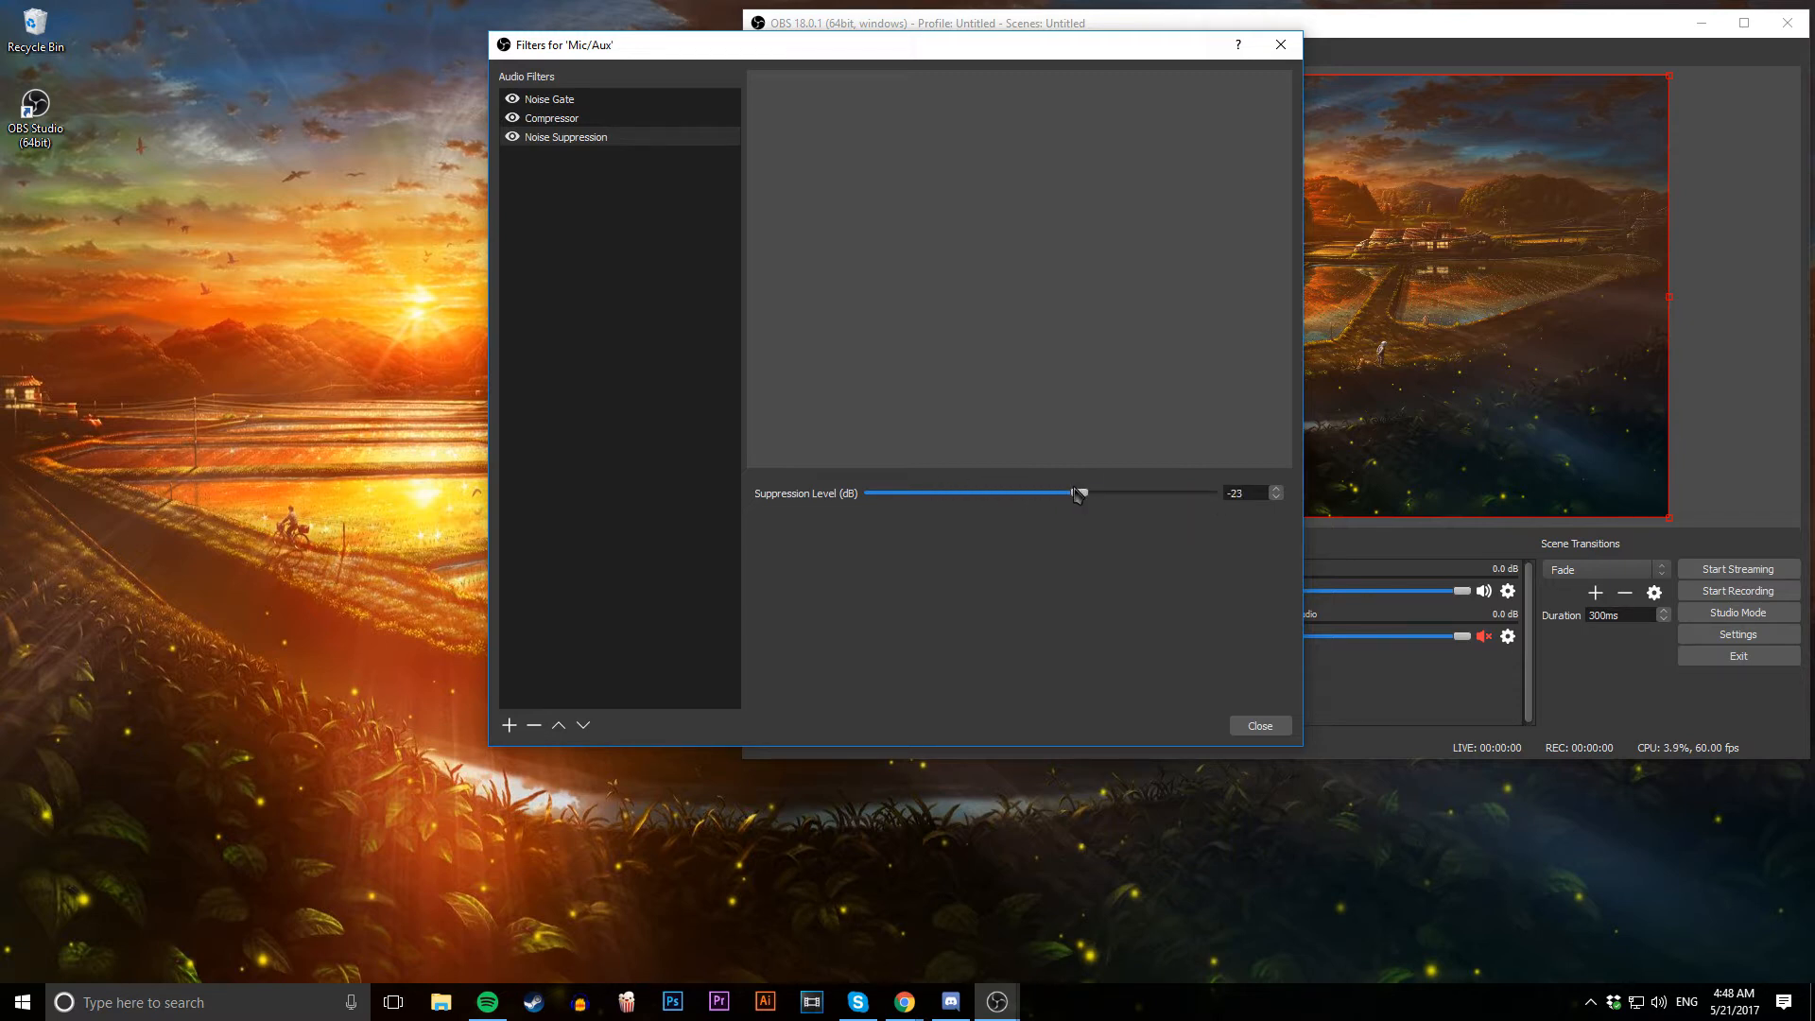
click(533, 726)
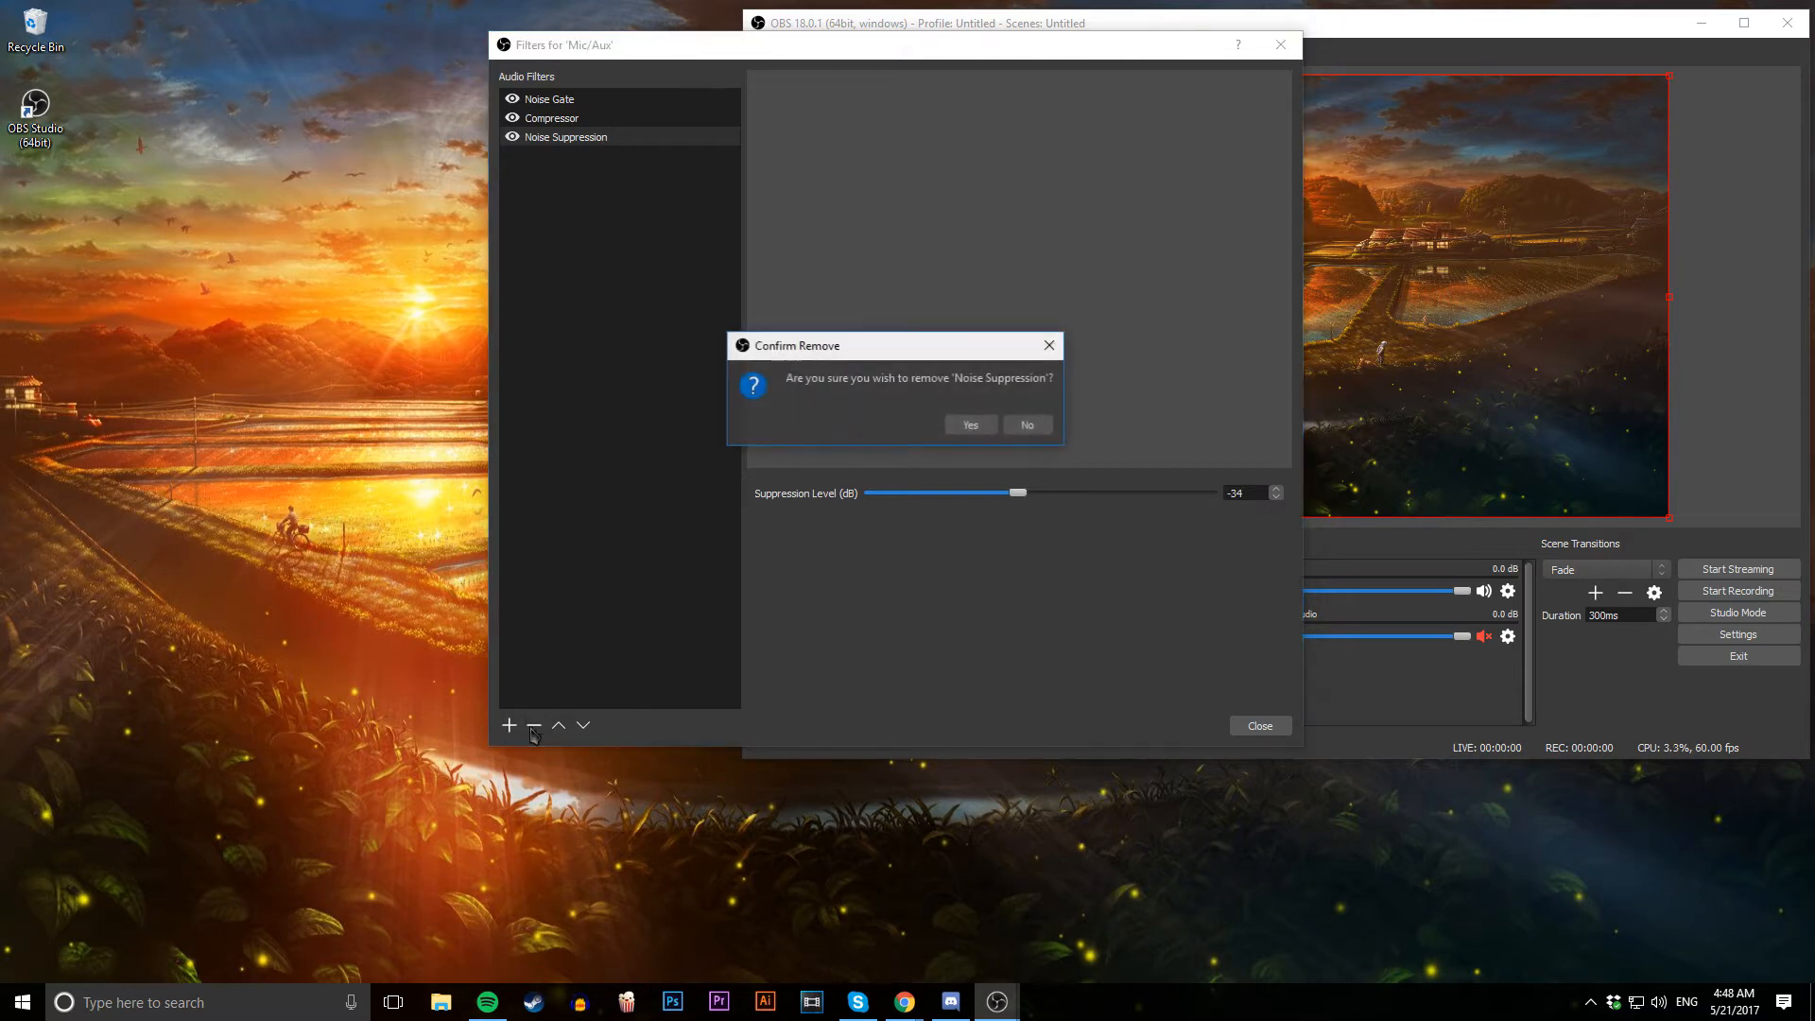
mouse_move(970, 426)
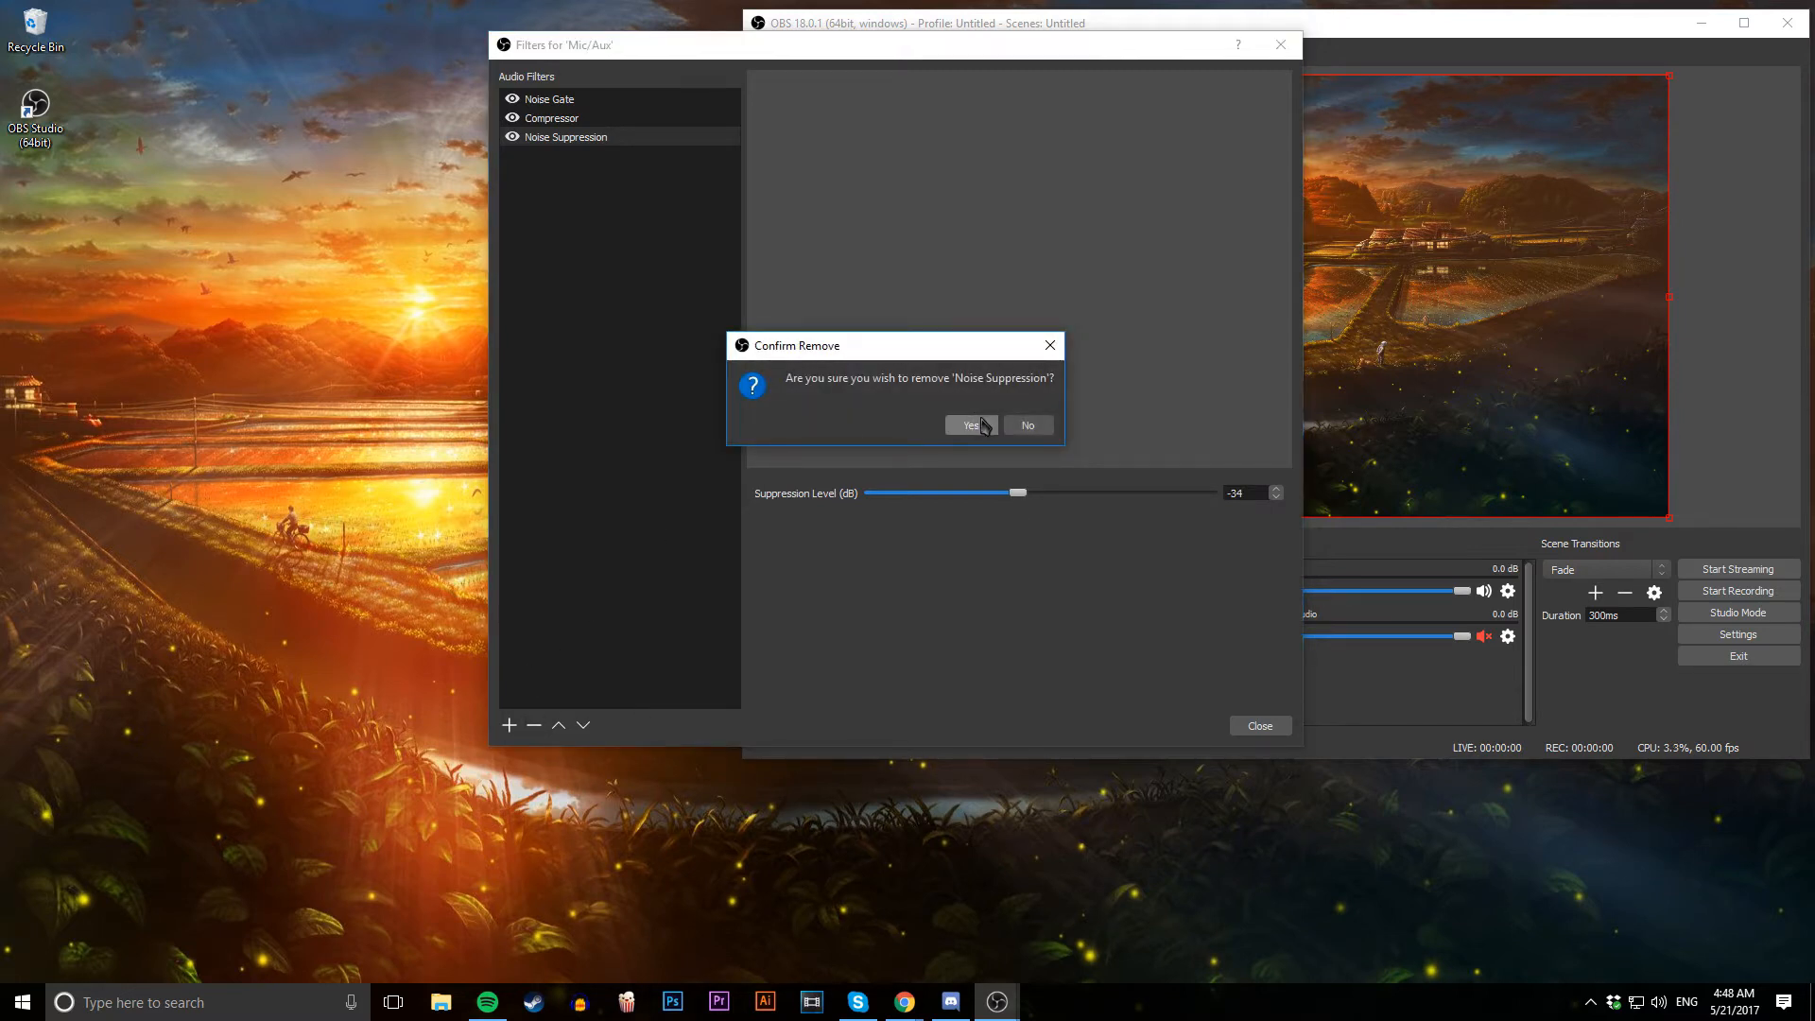
click(968, 426)
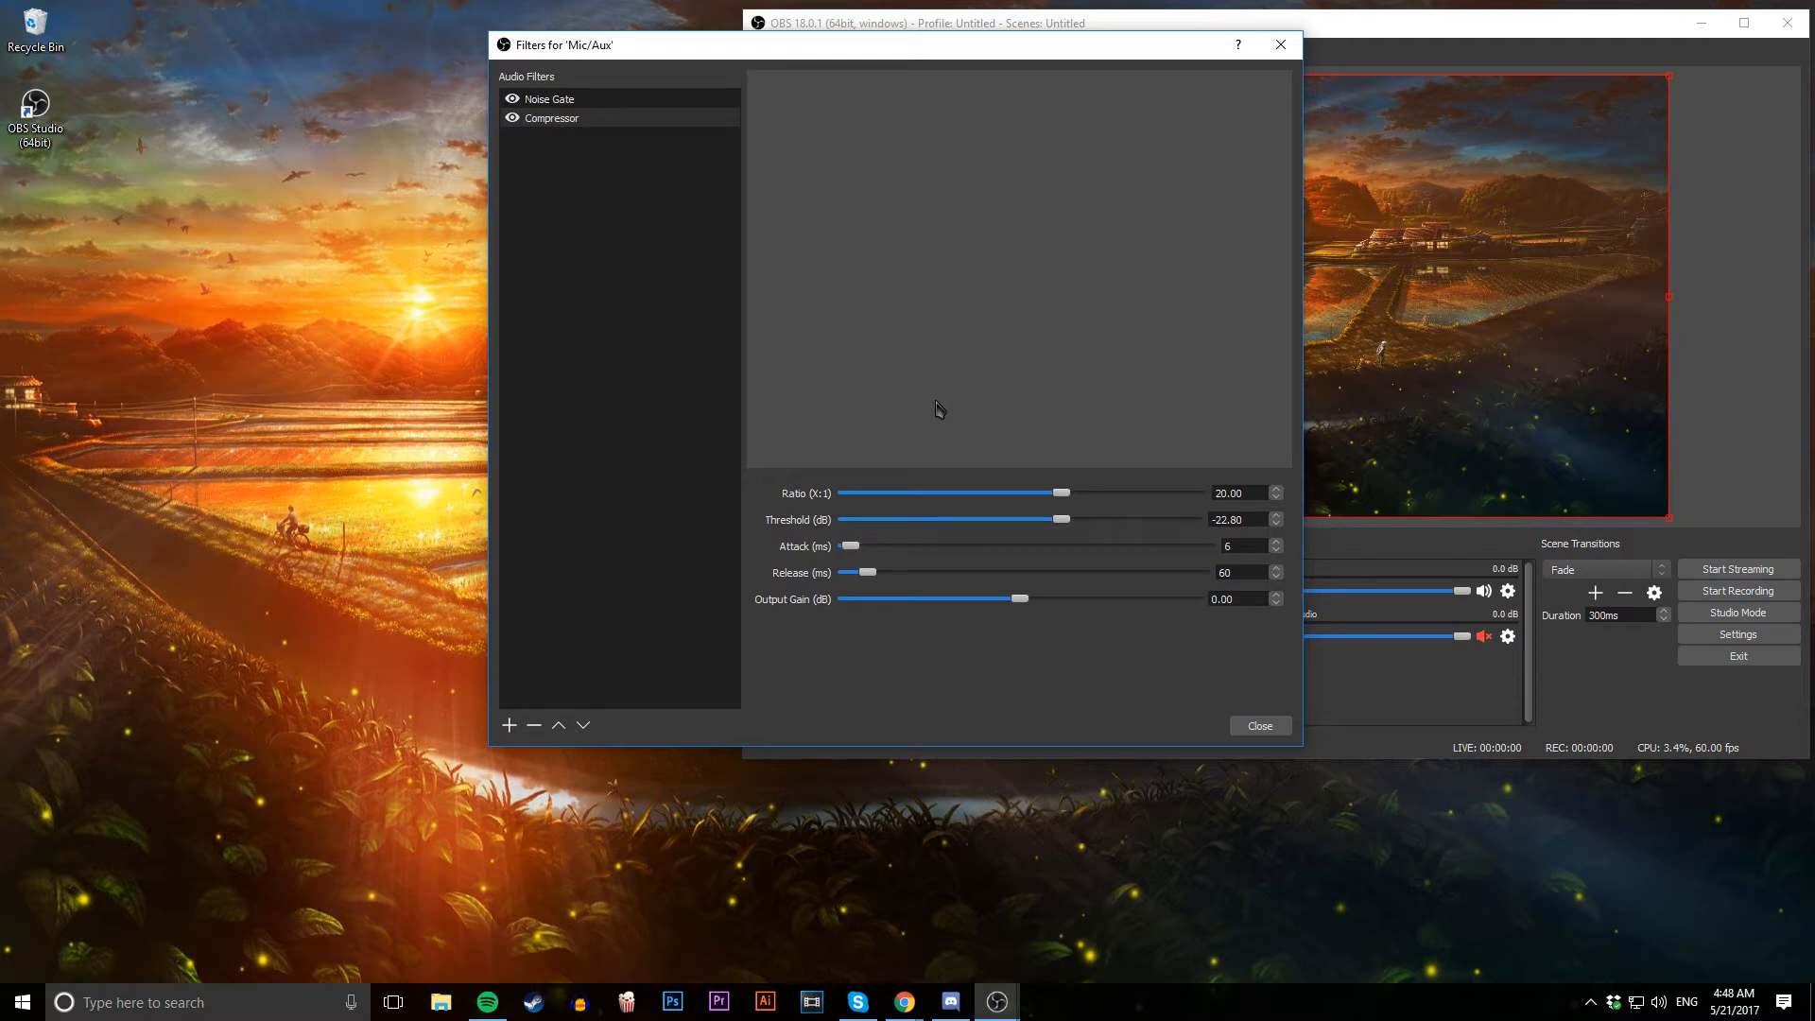
mouse_move(924, 423)
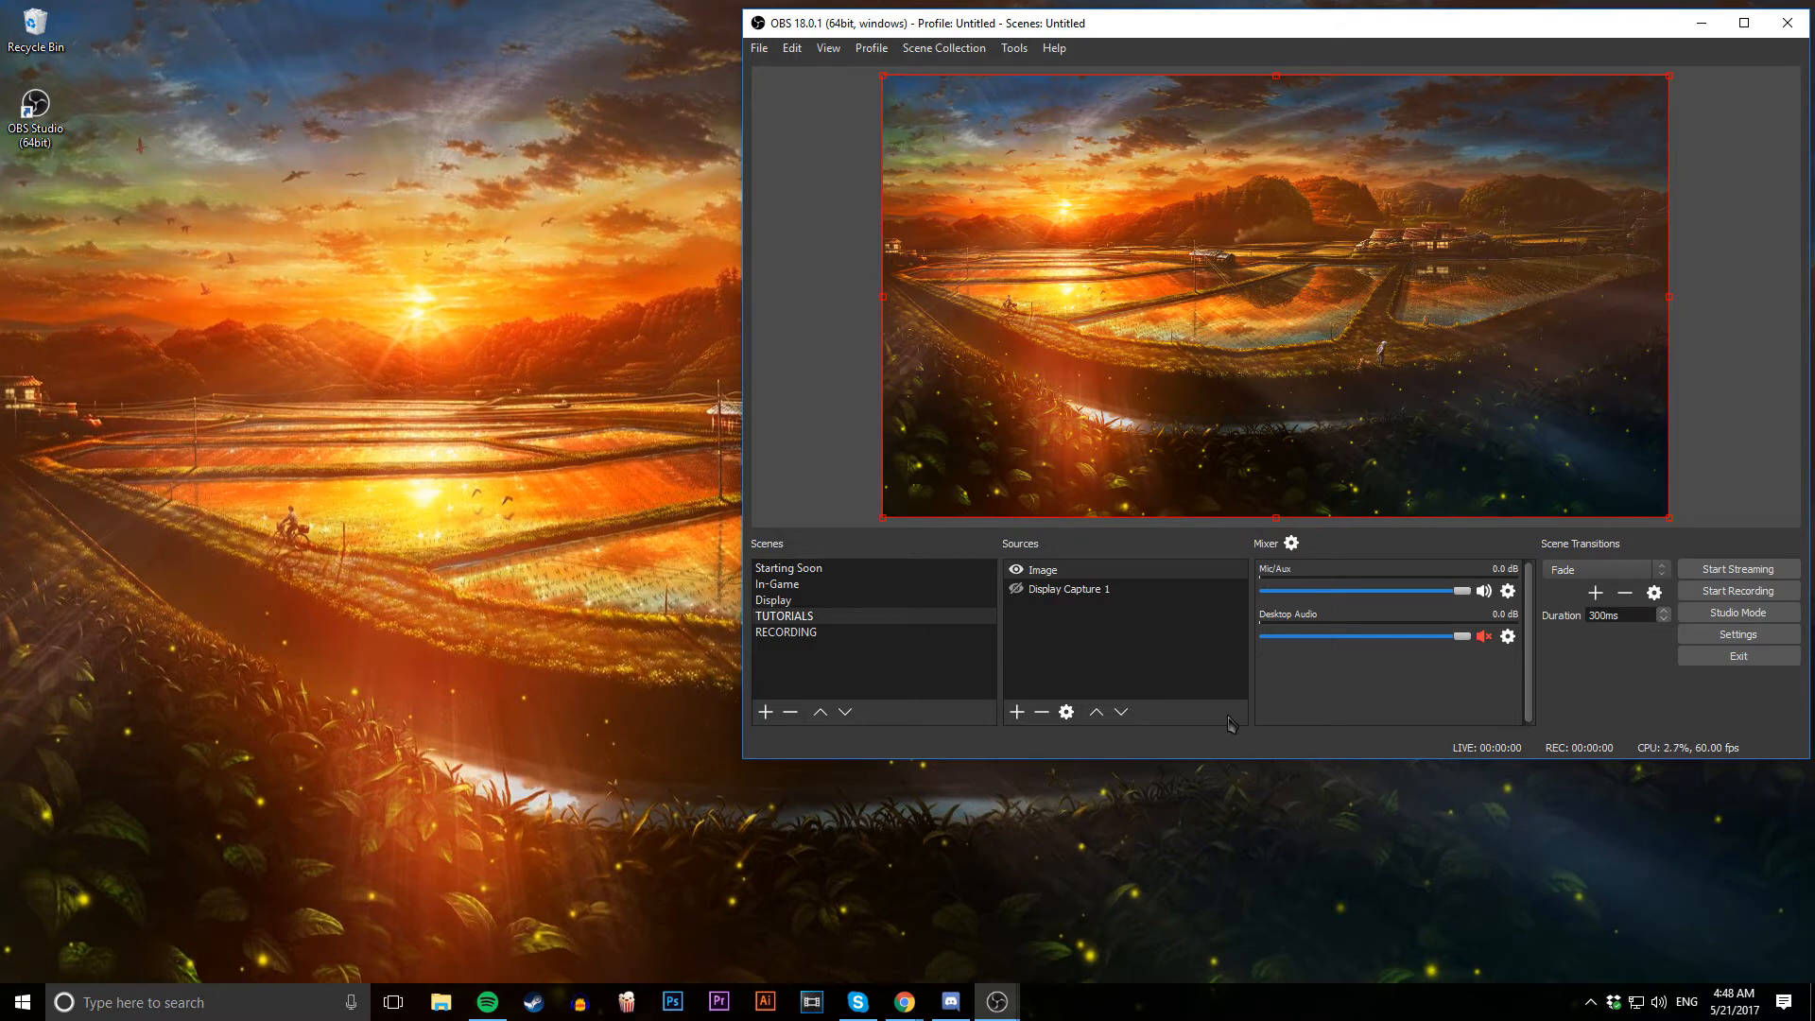
mouse_move(1259, 693)
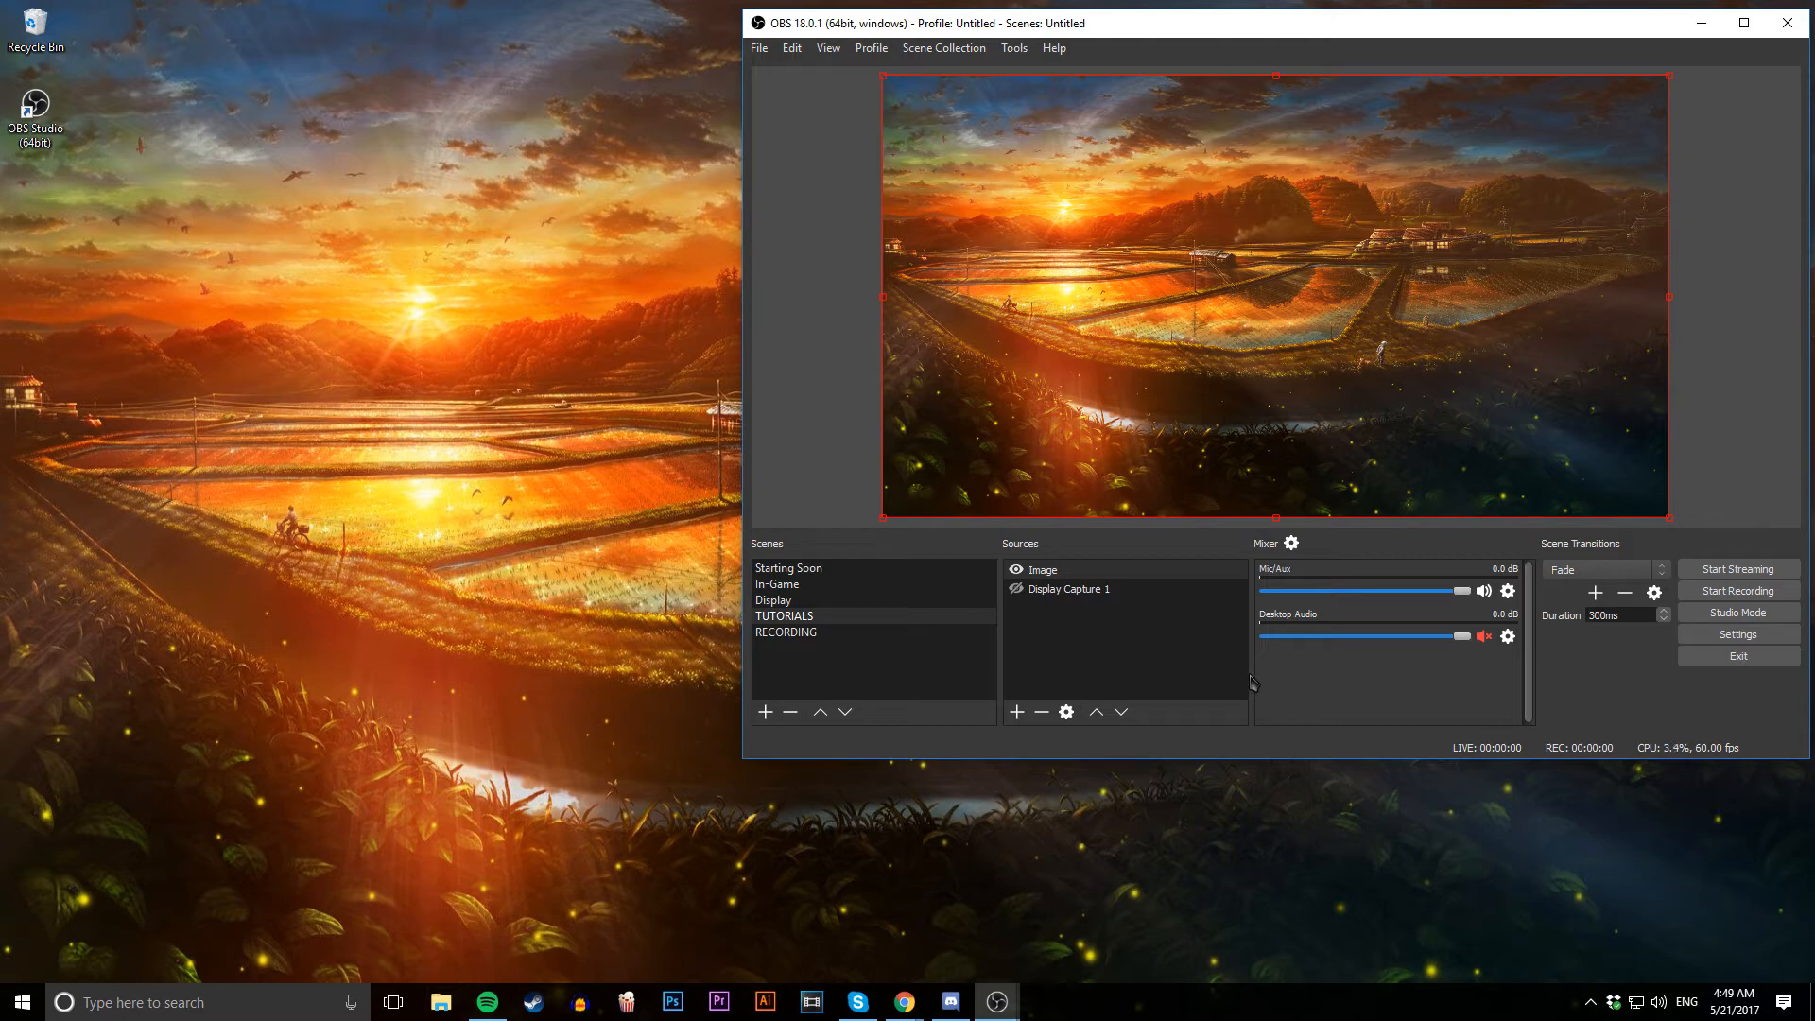
mouse_move(1210, 764)
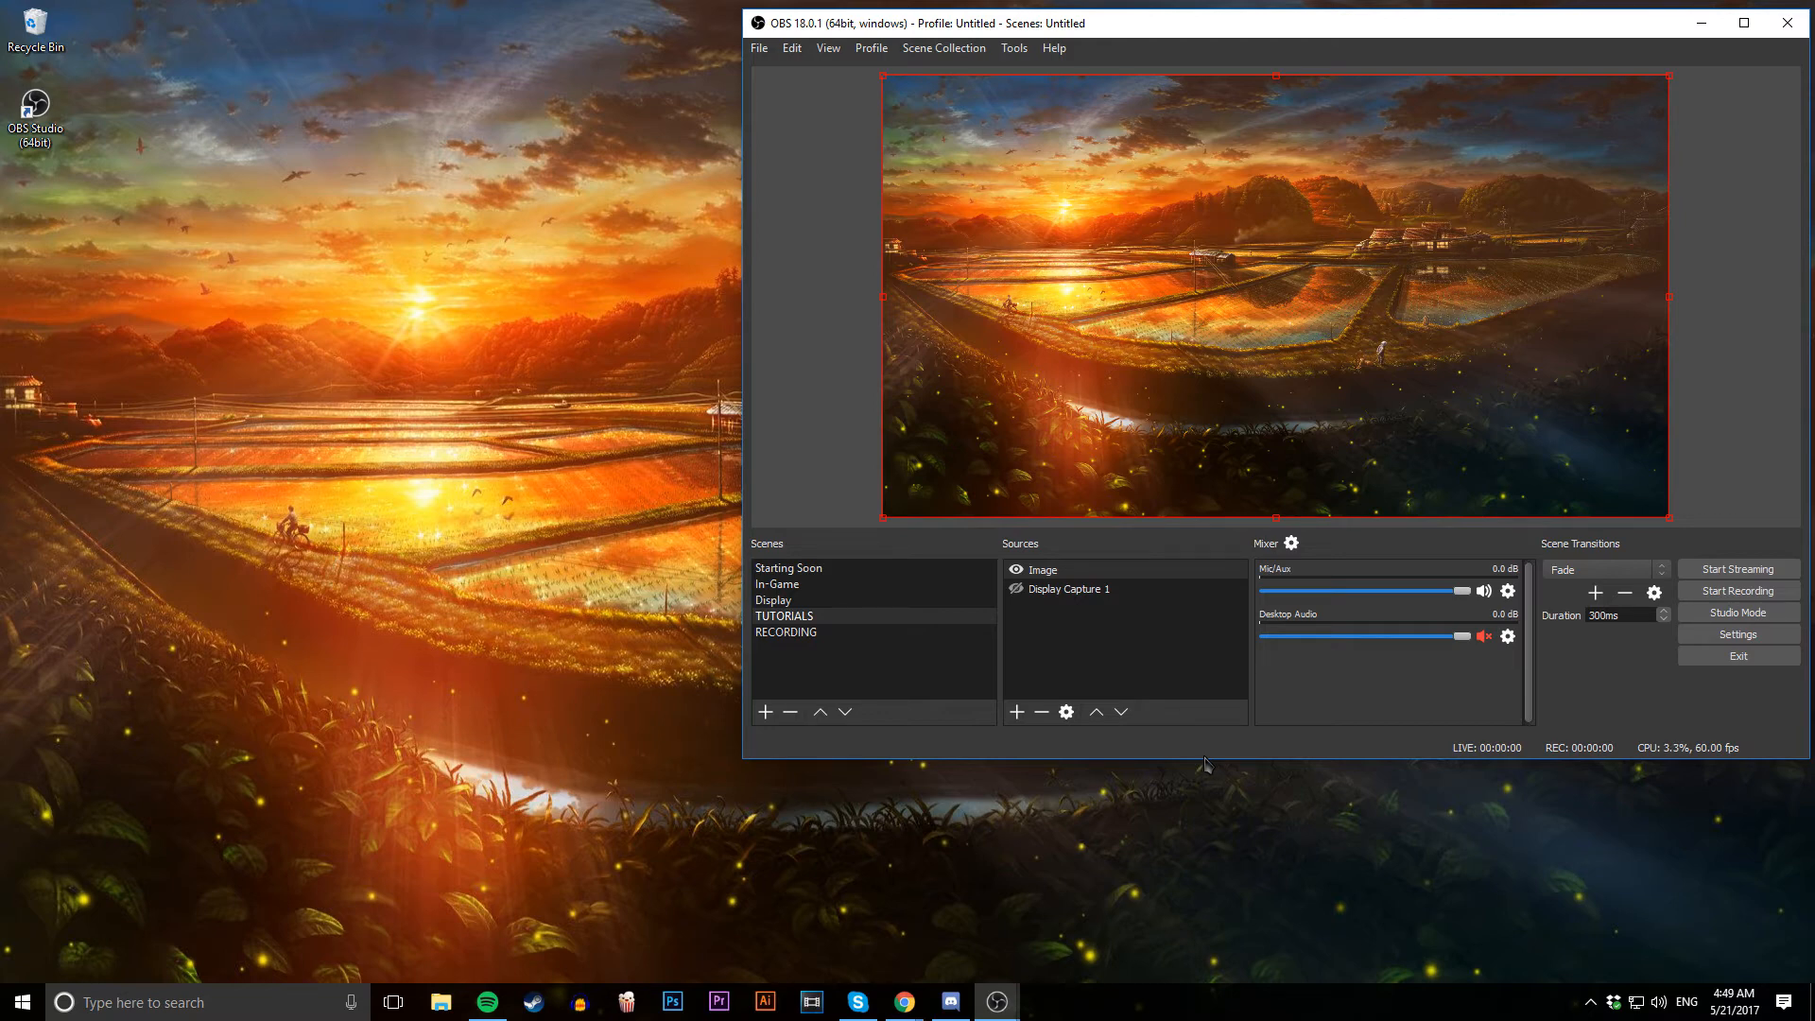
mouse_move(1195, 756)
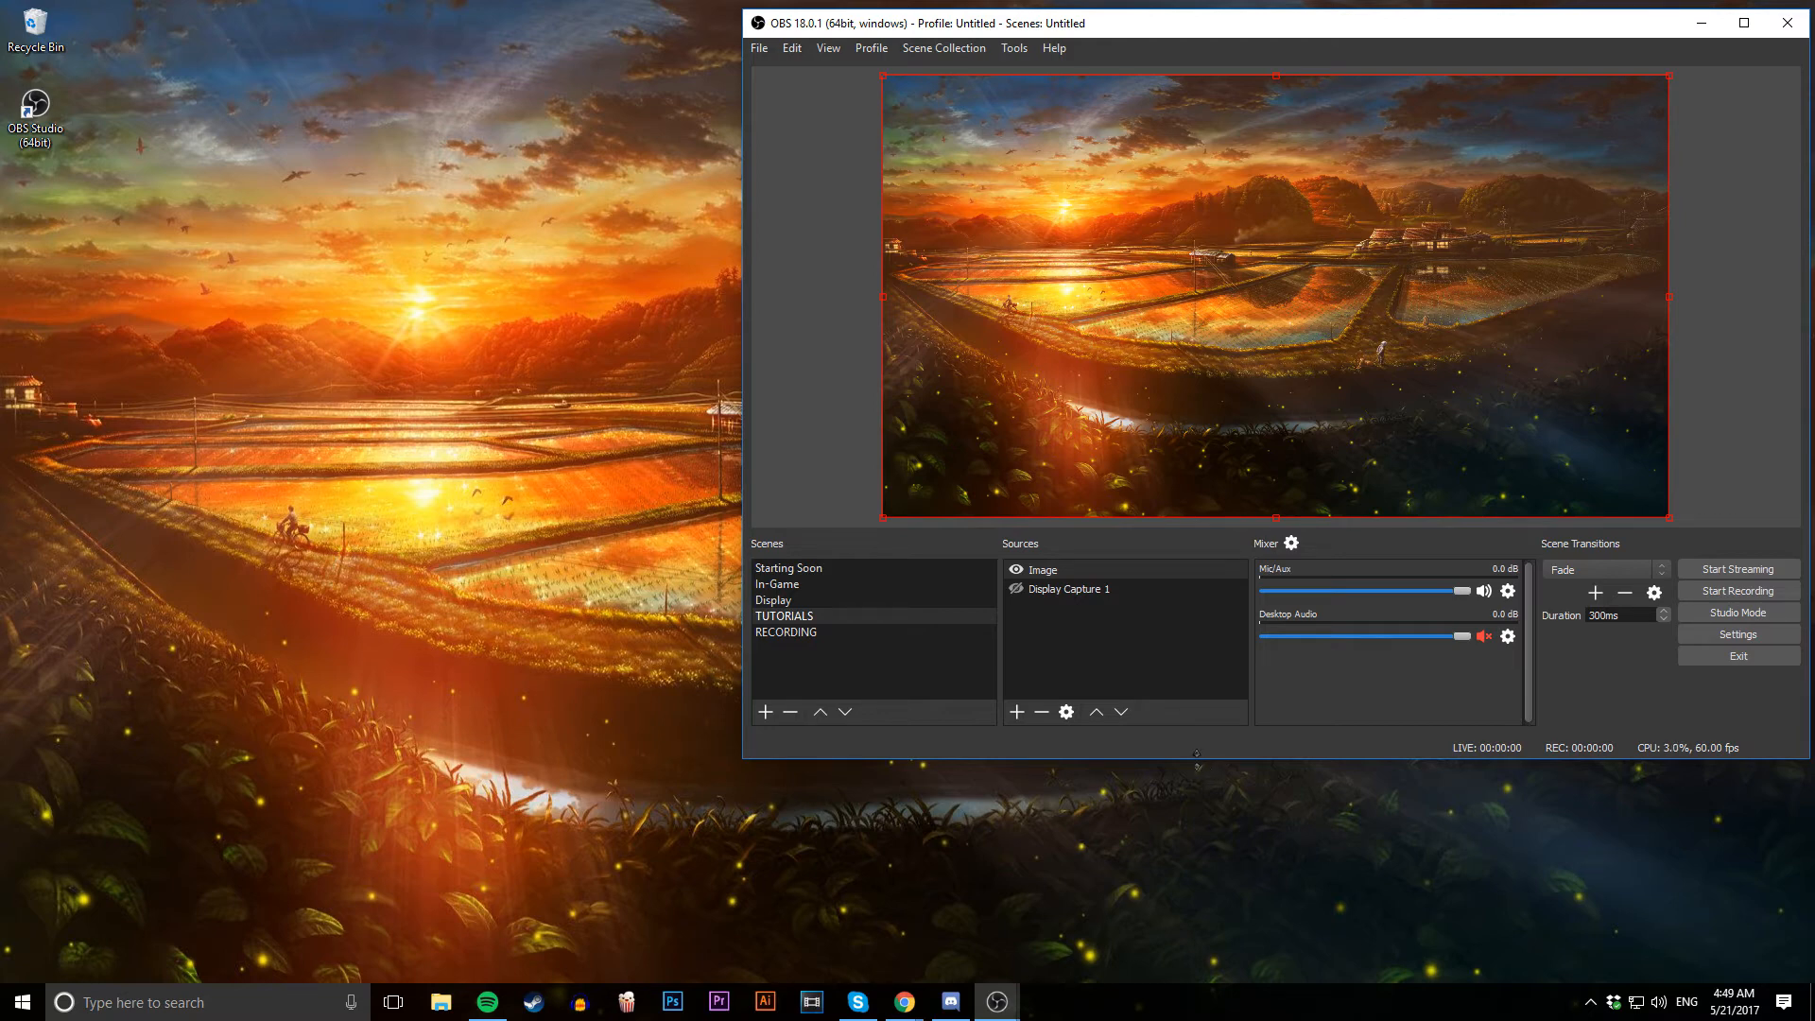
mouse_move(1195, 764)
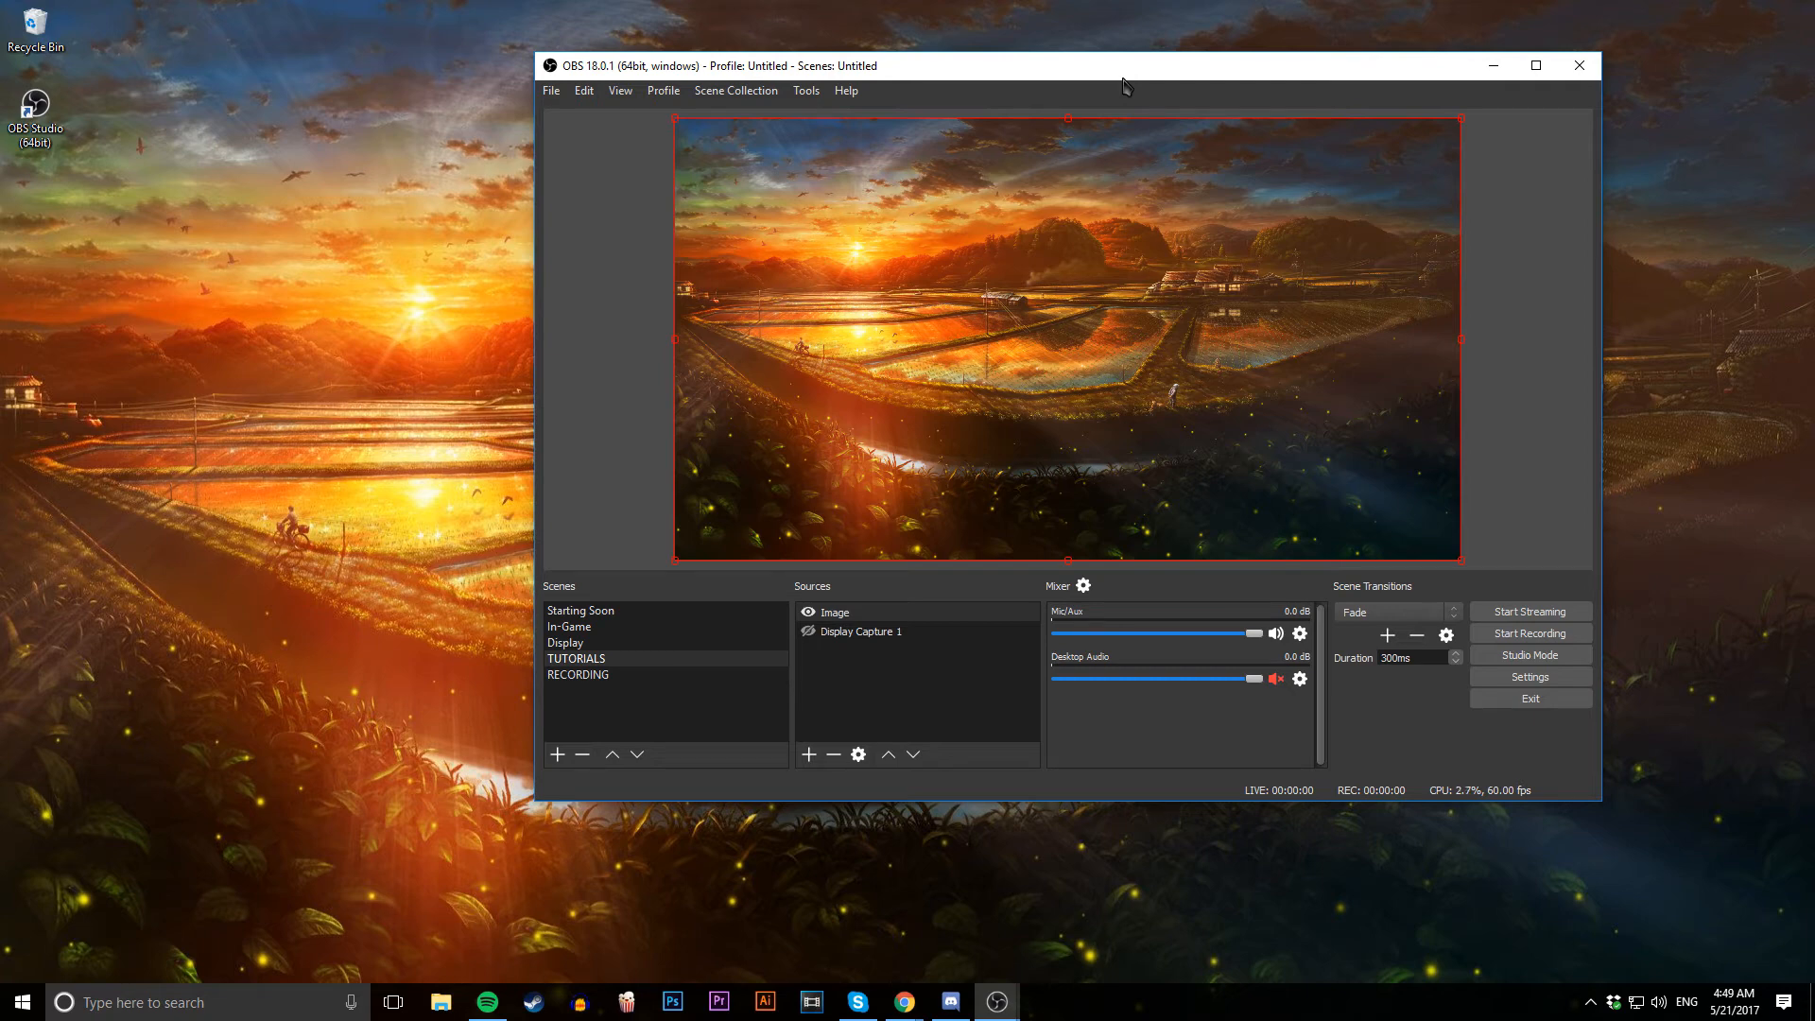
mouse_move(1282, 590)
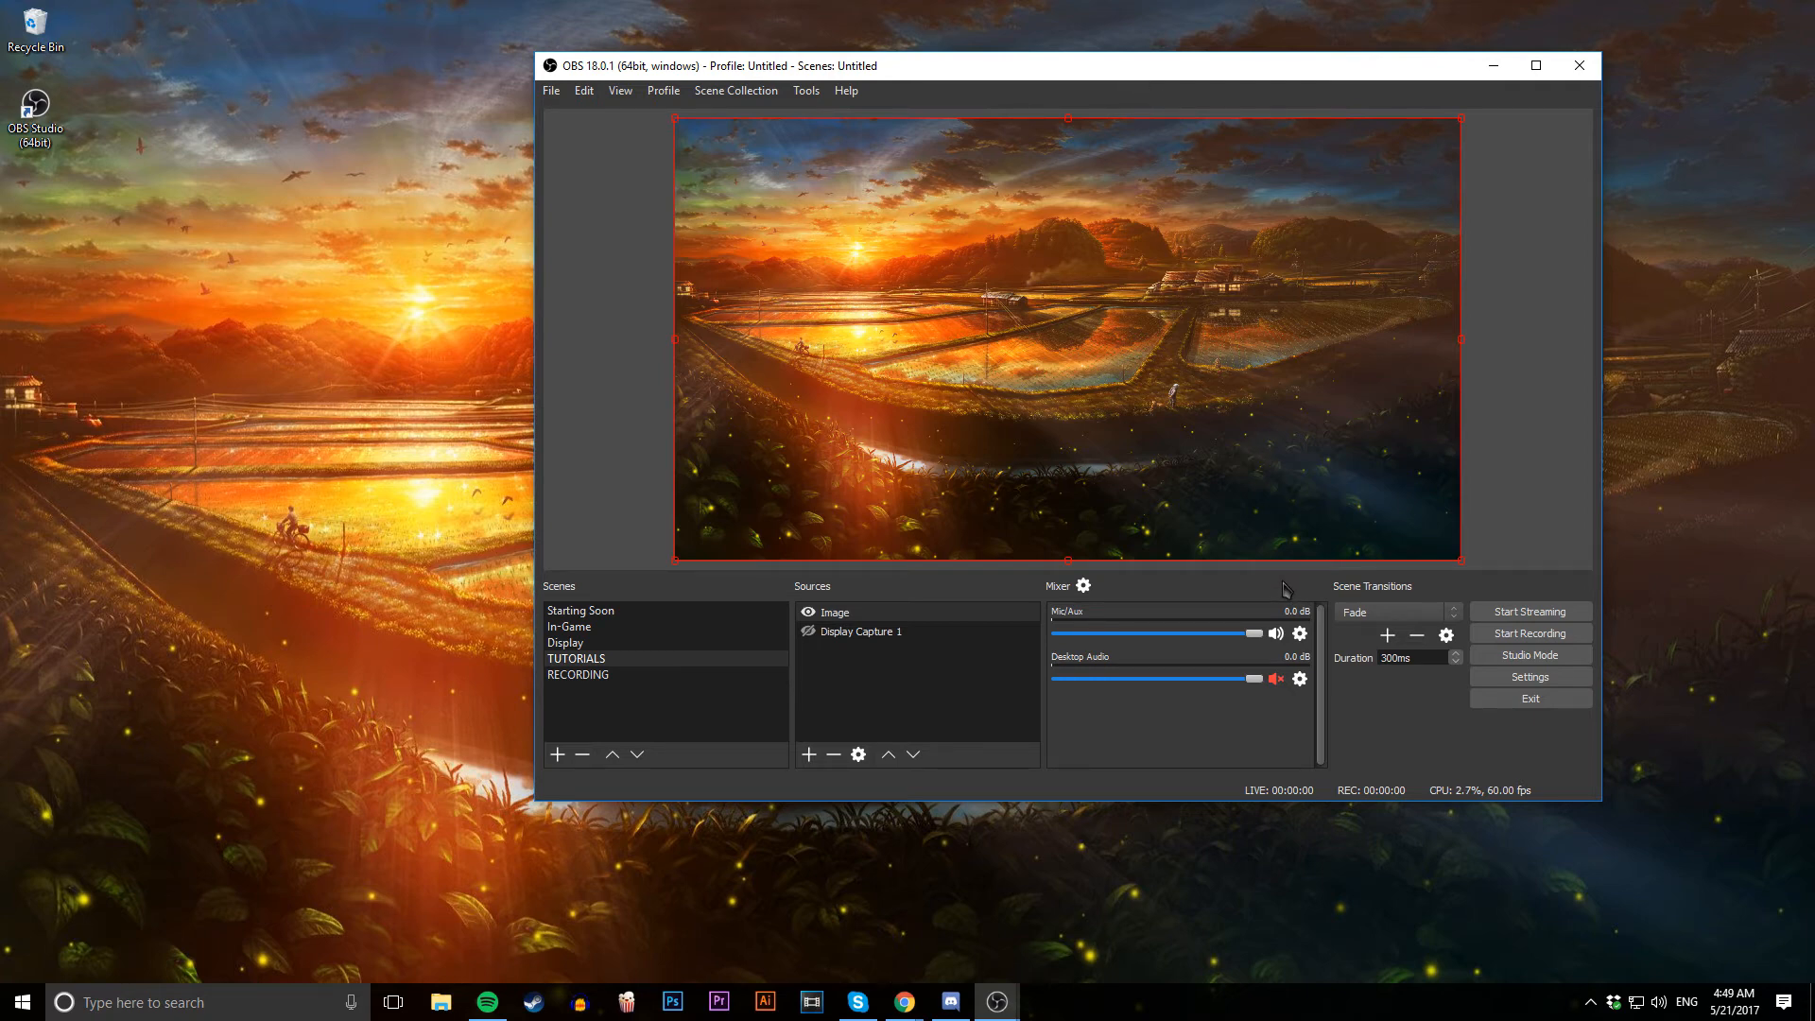
mouse_move(1268, 563)
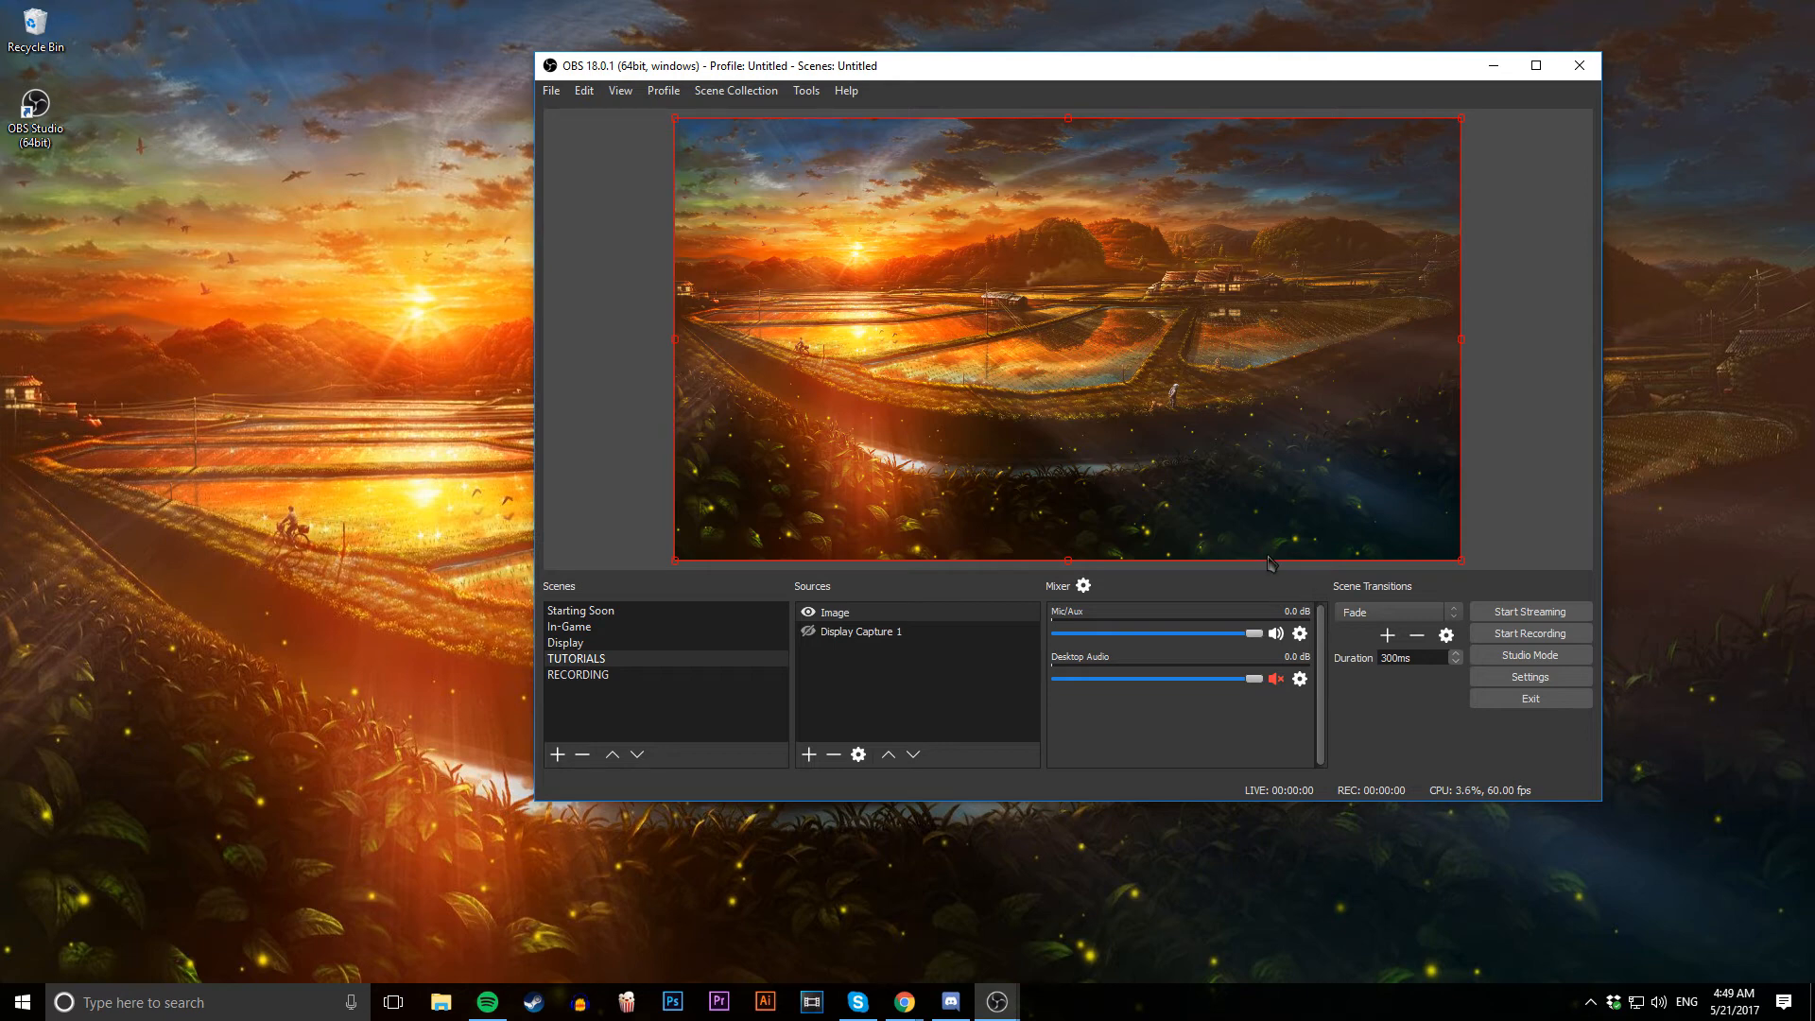
mouse_move(1320, 535)
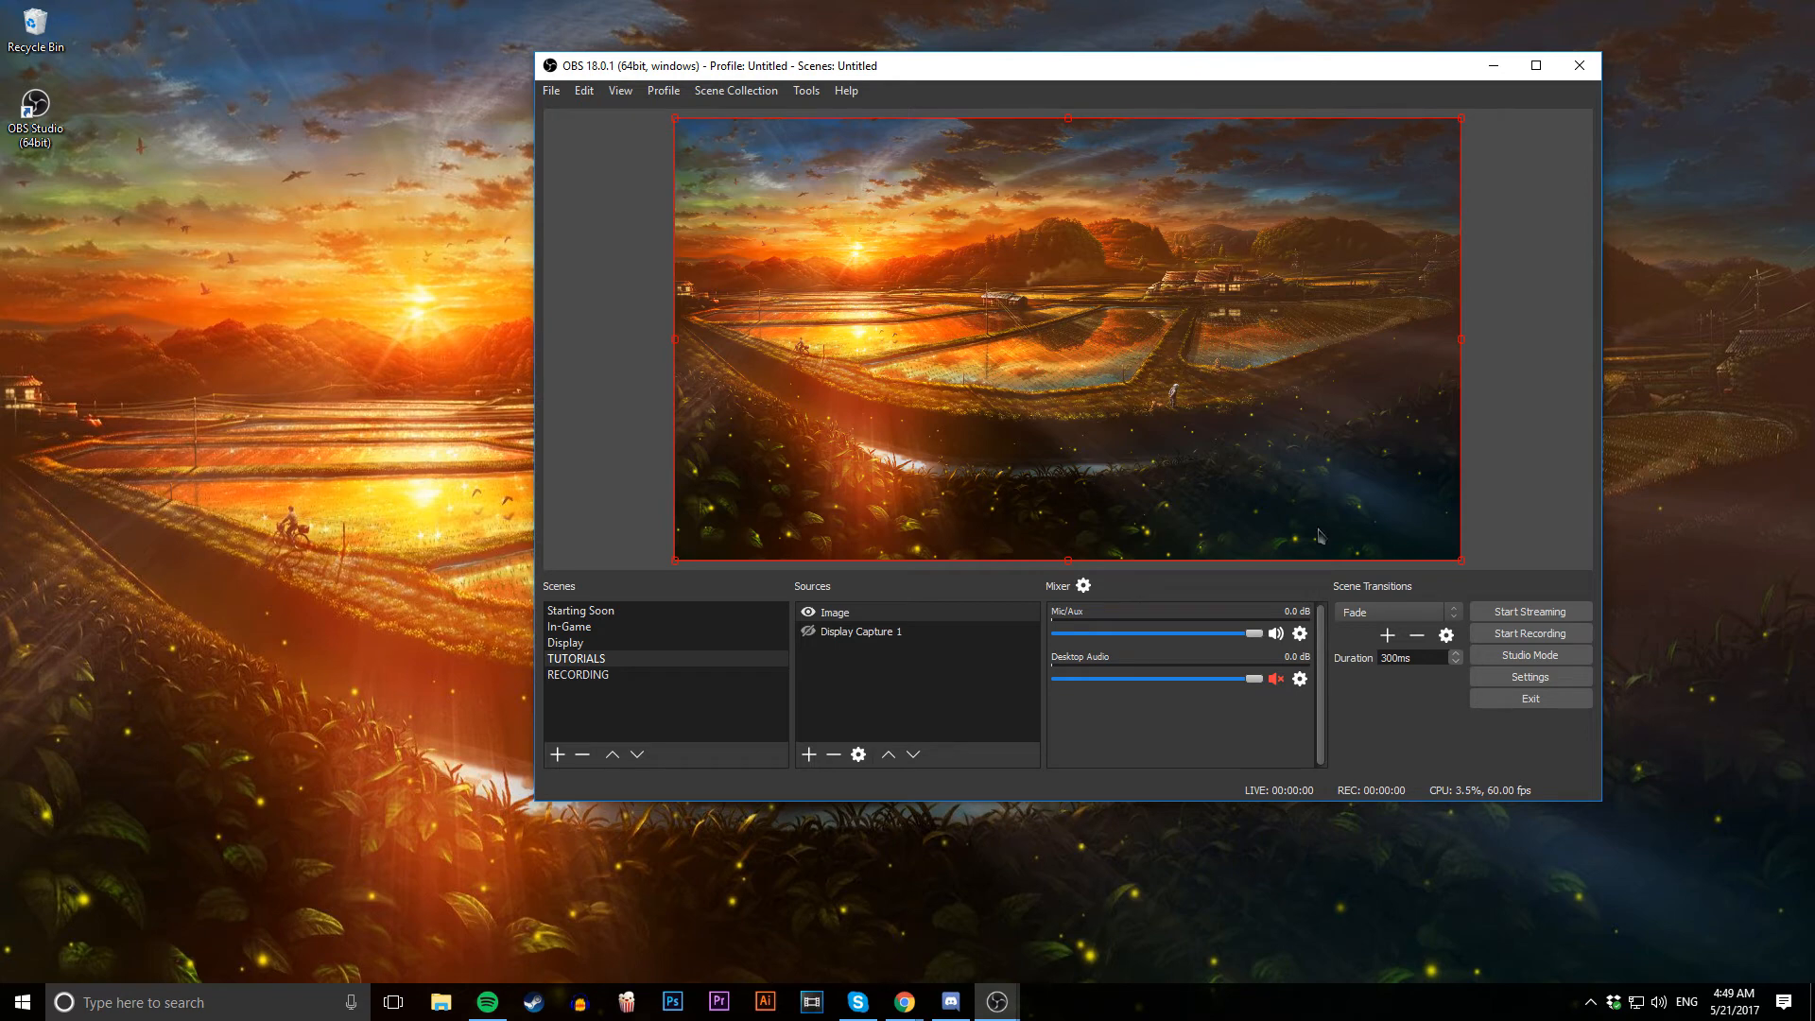
mouse_move(1486, 518)
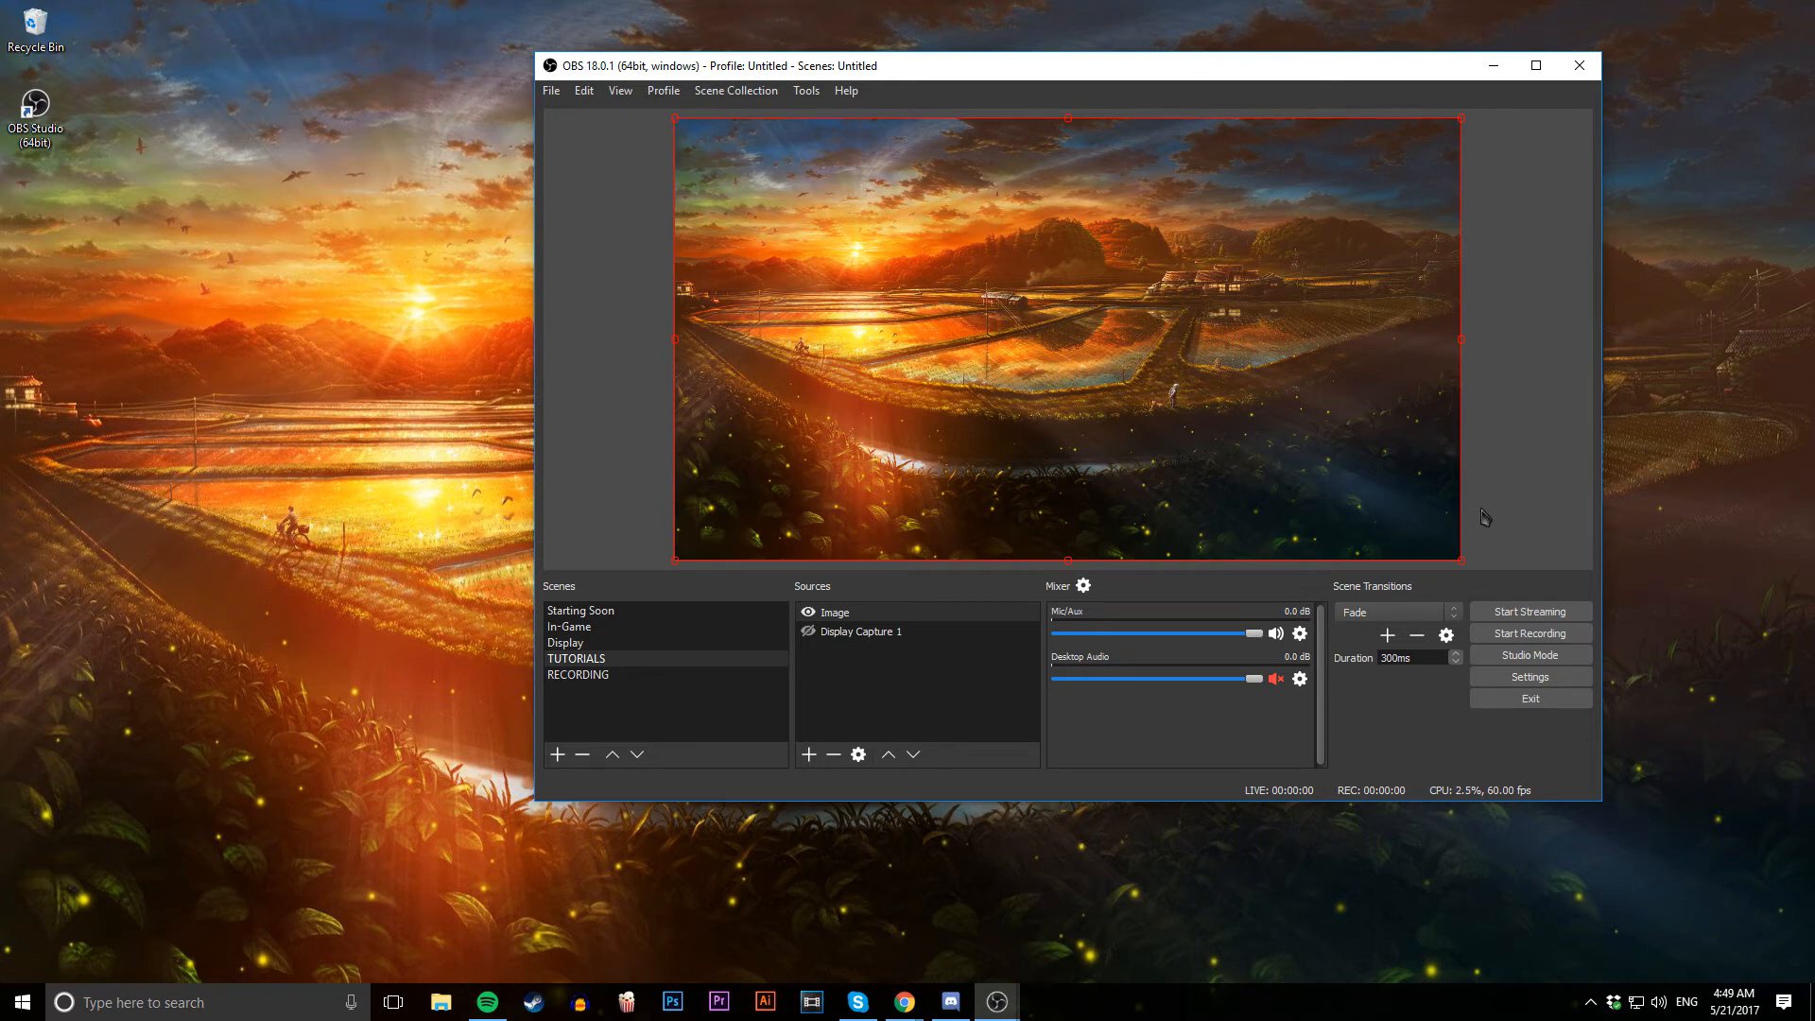
mouse_move(1420, 493)
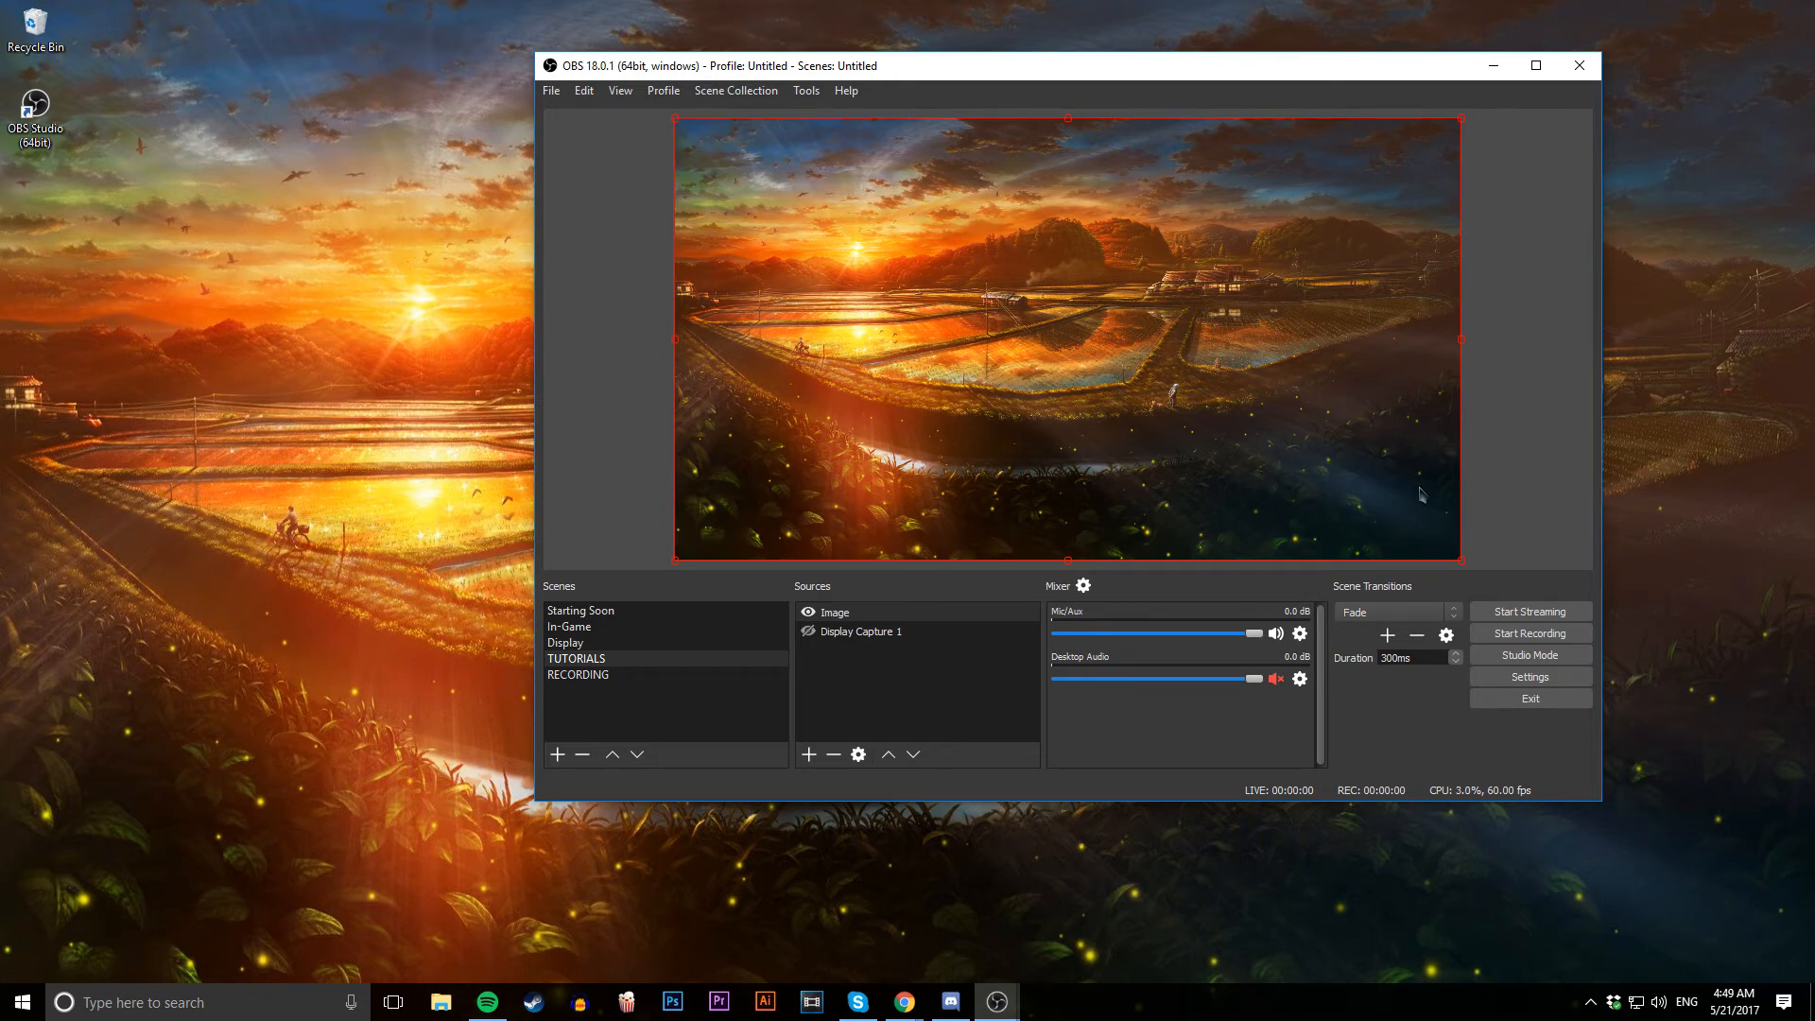
mouse_move(1509, 531)
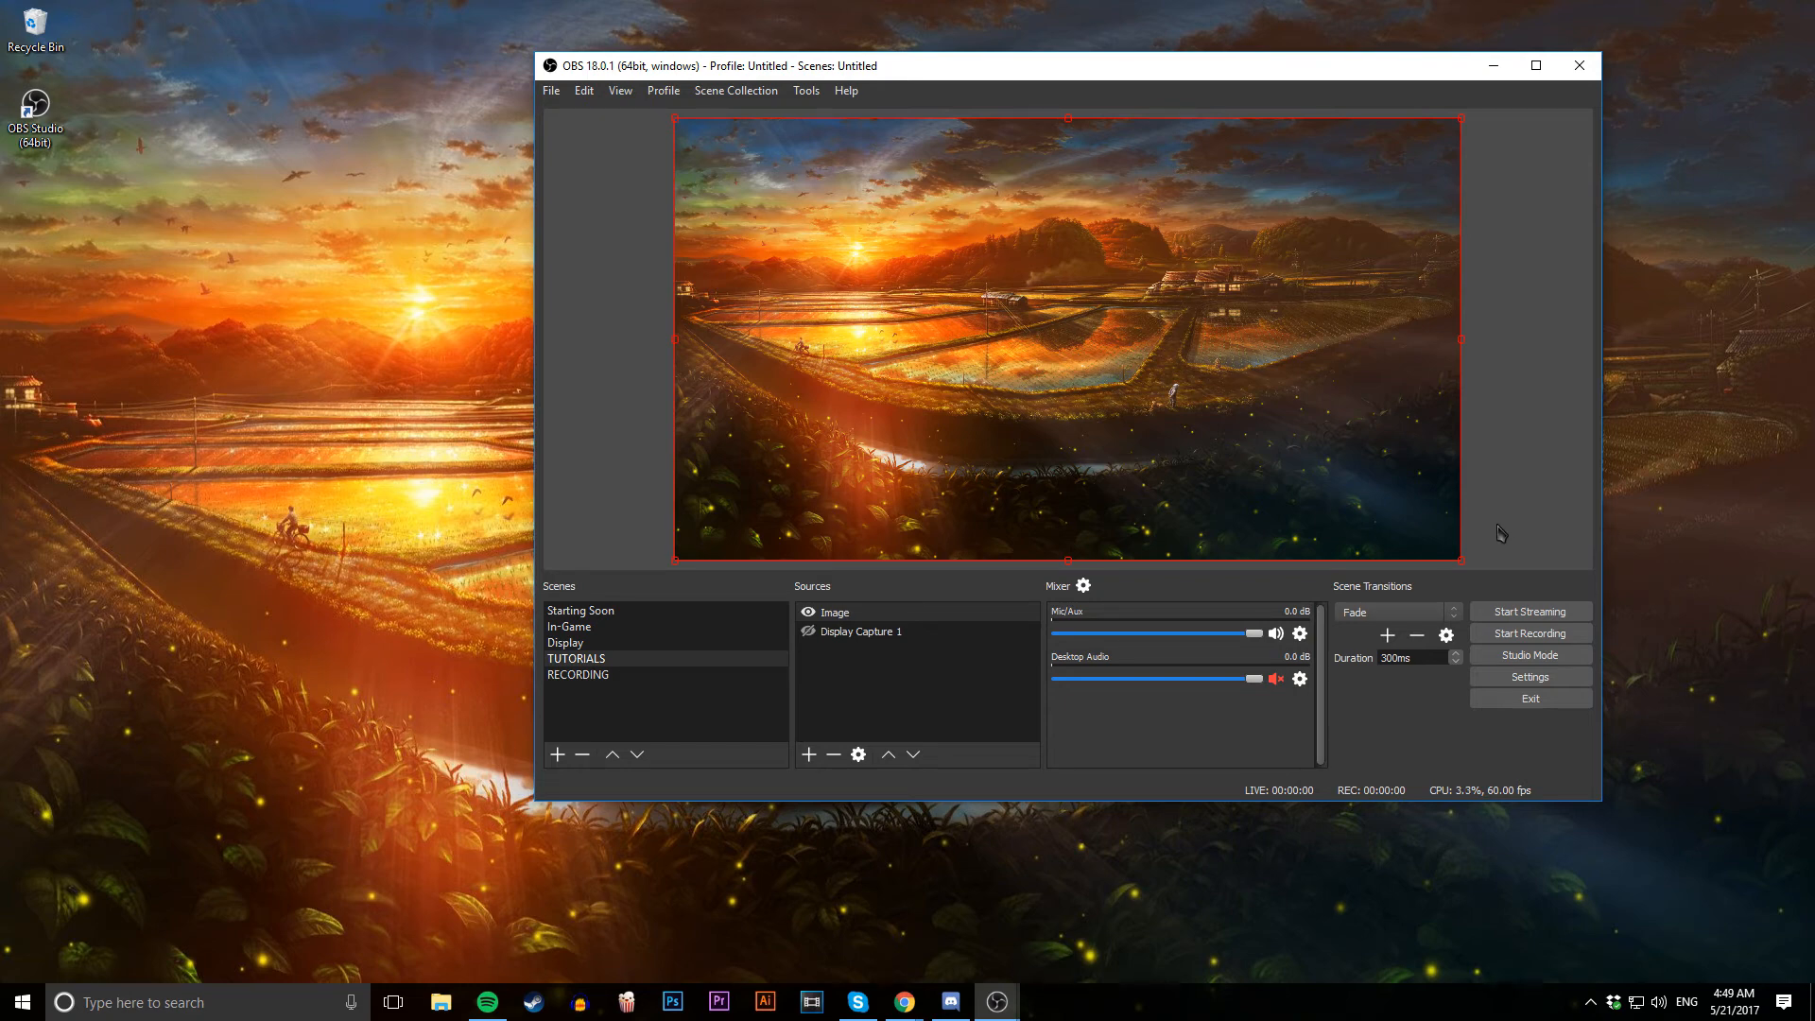
mouse_move(1357, 494)
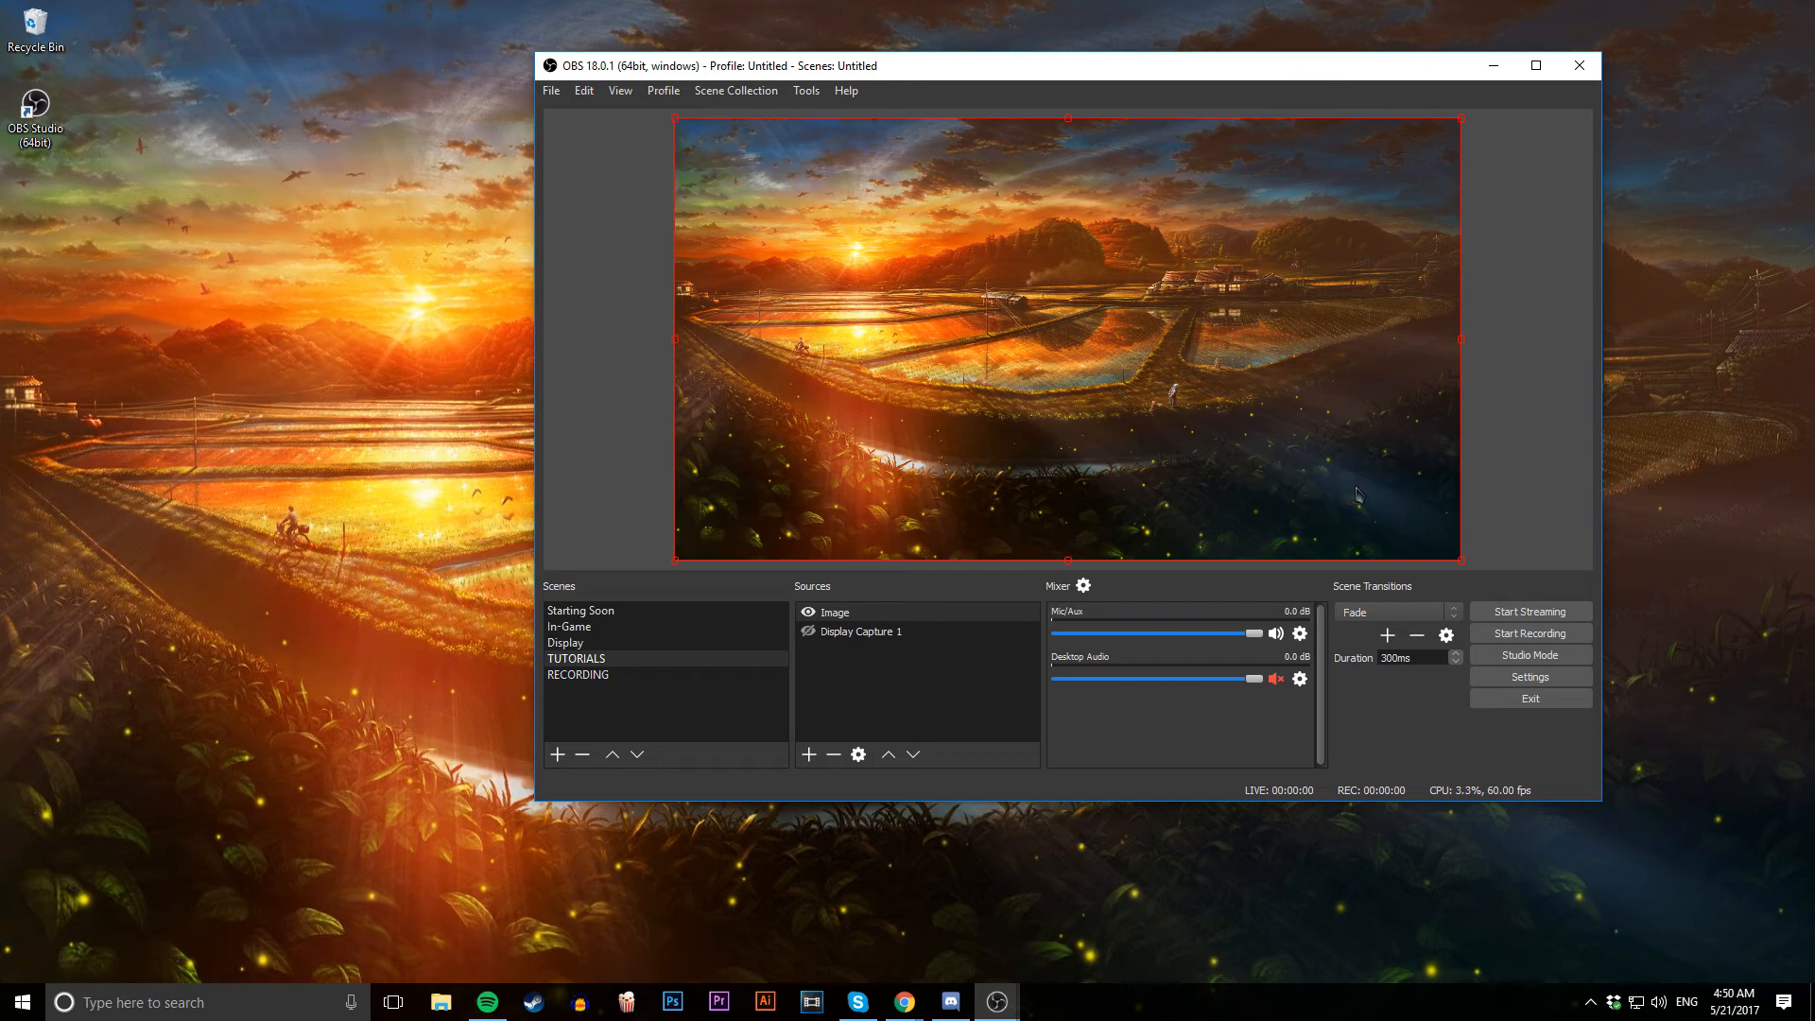
mouse_move(1346, 492)
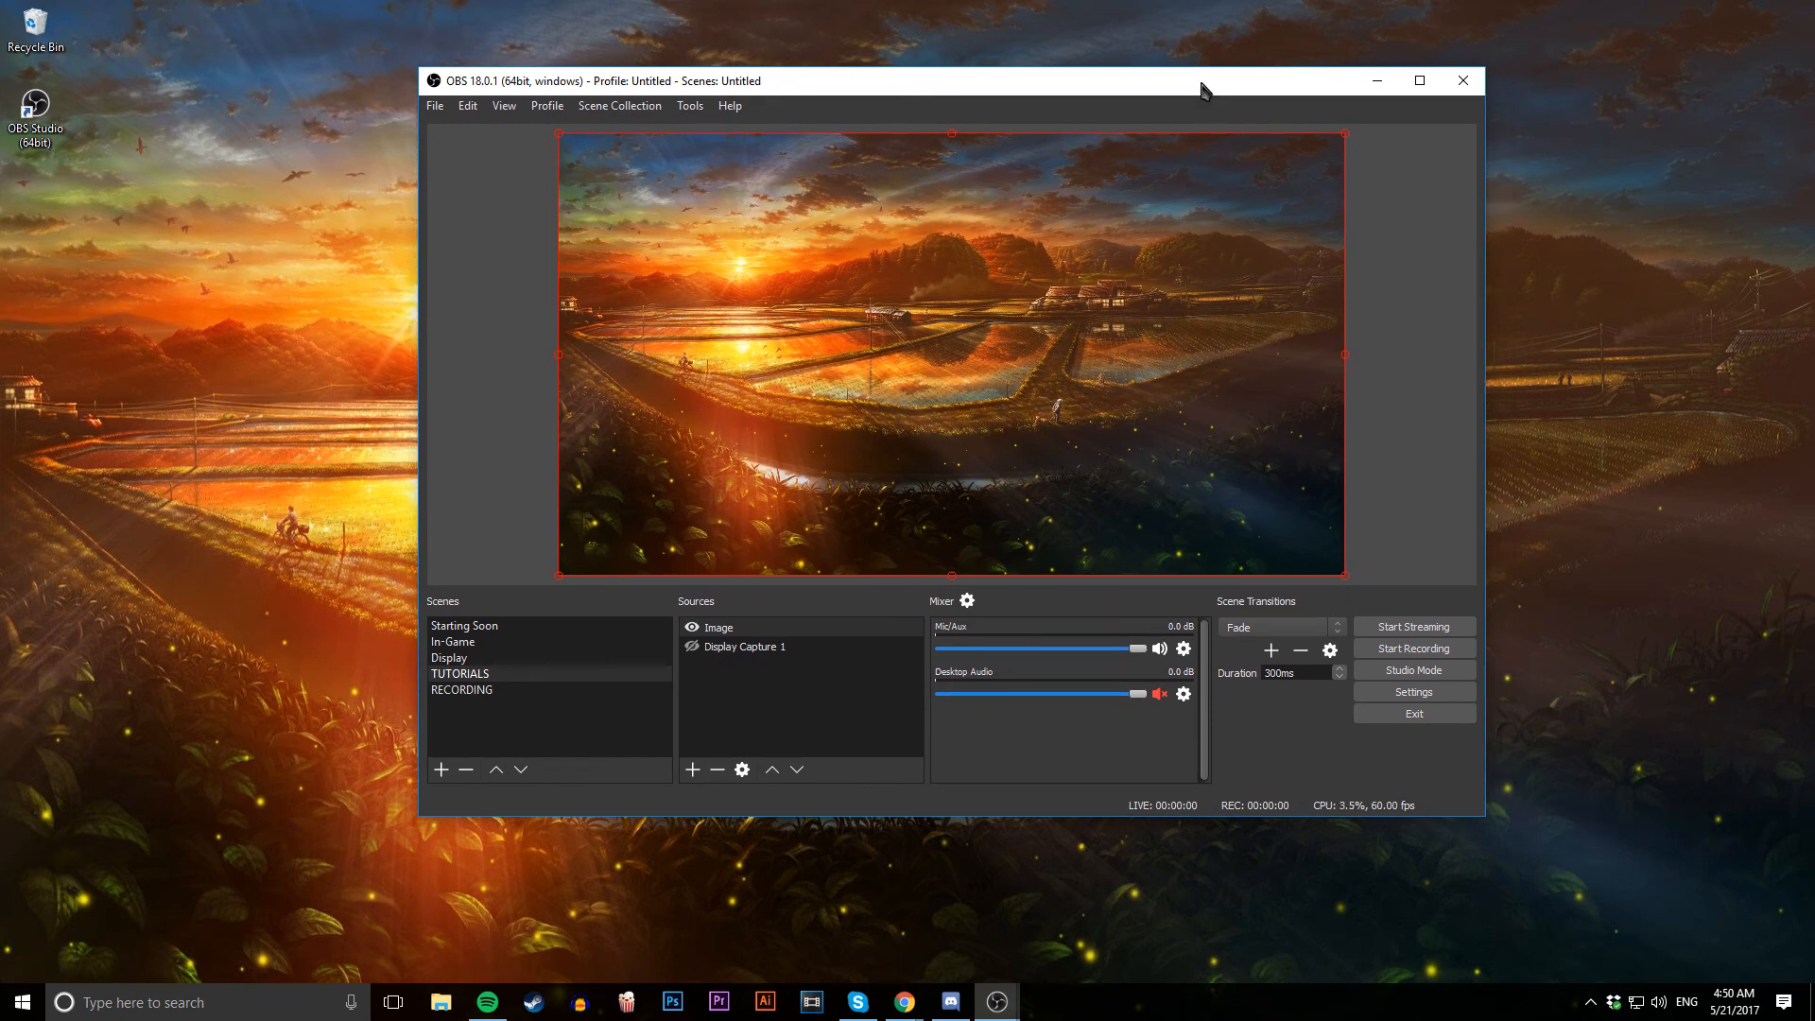
mouse_move(1195, 95)
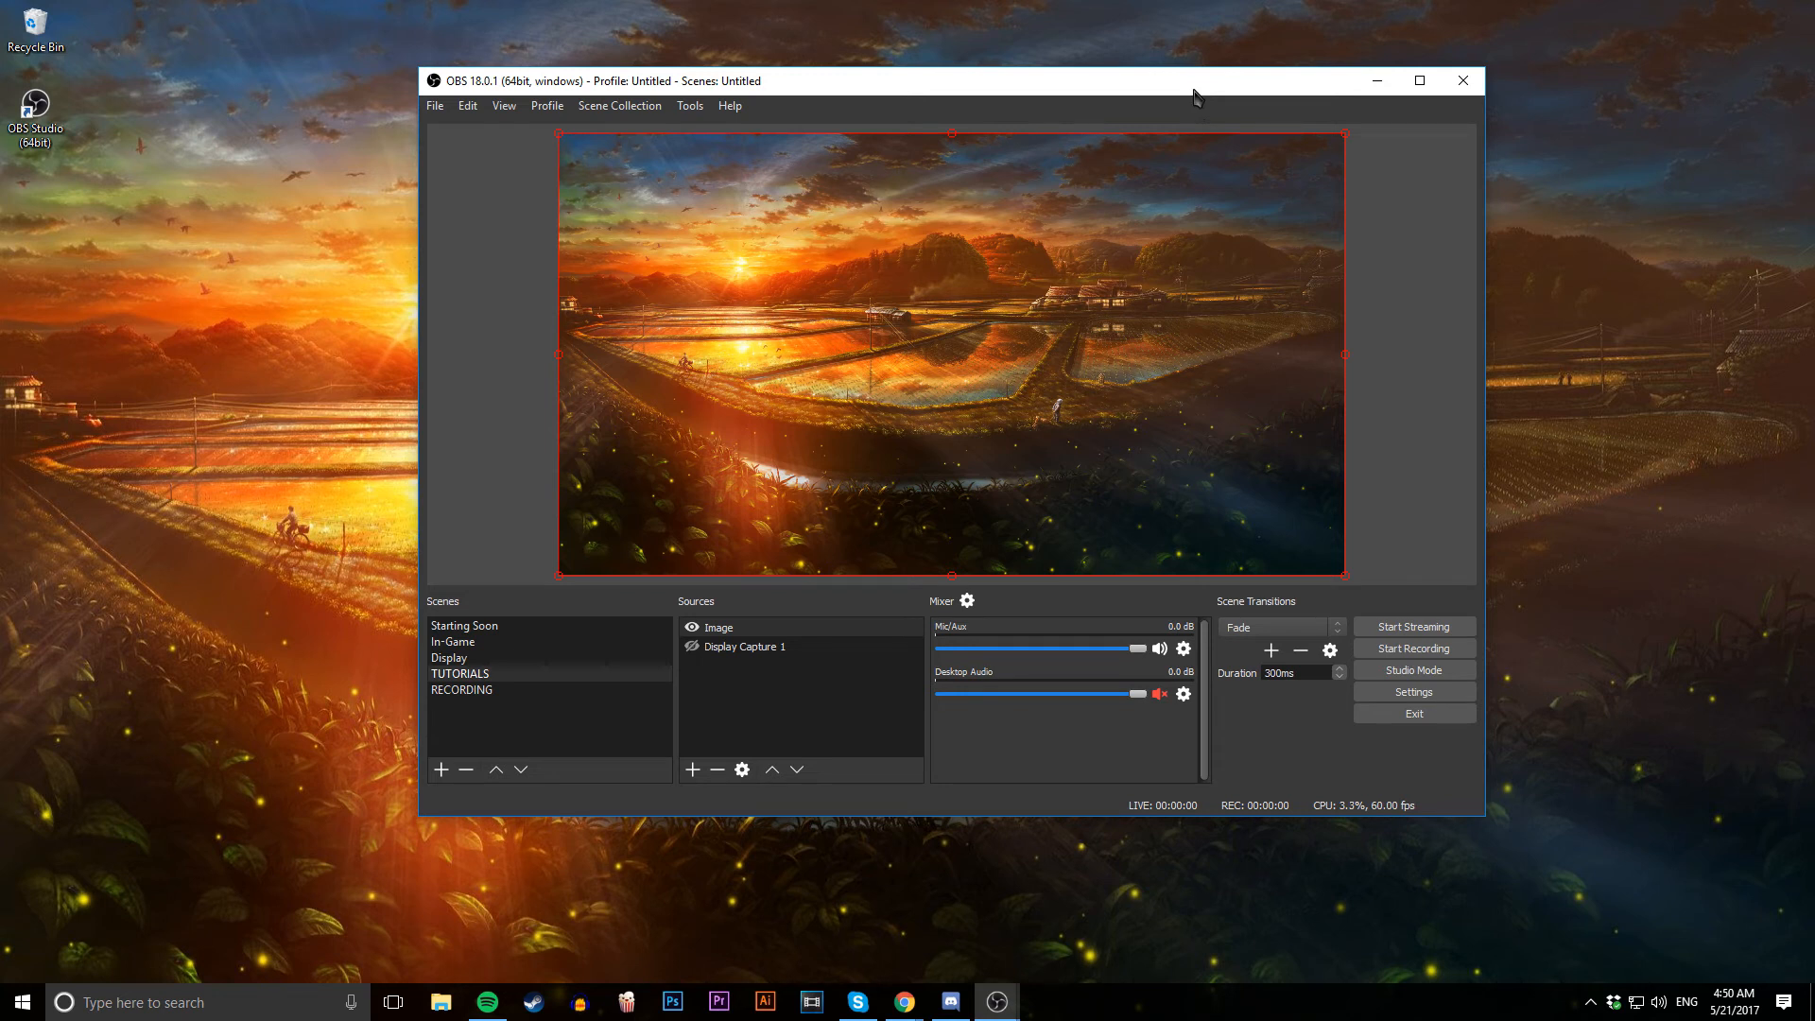